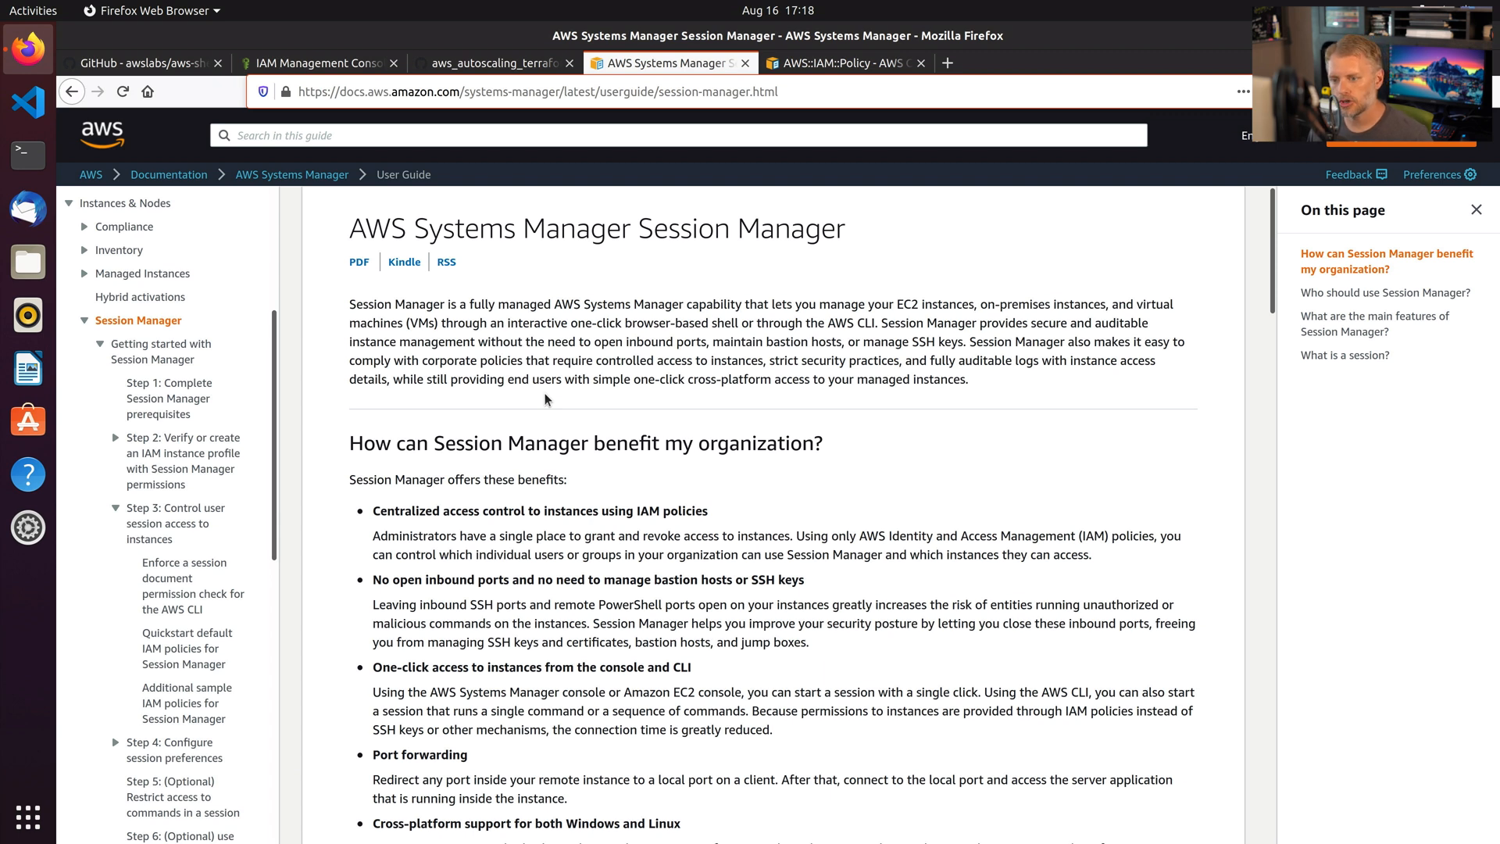
mouse_move(392, 266)
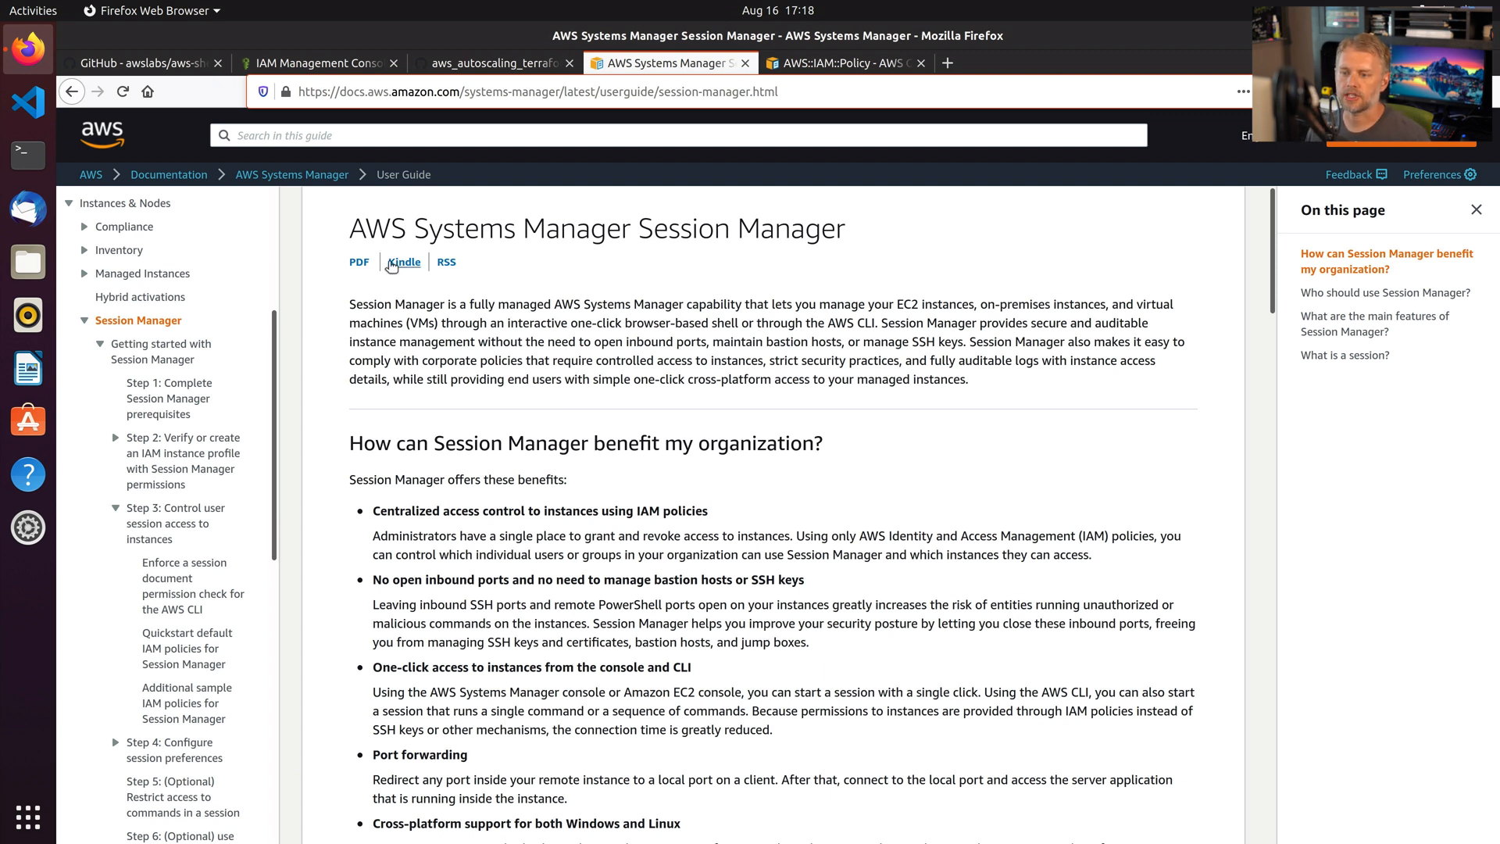
mouse_move(168, 359)
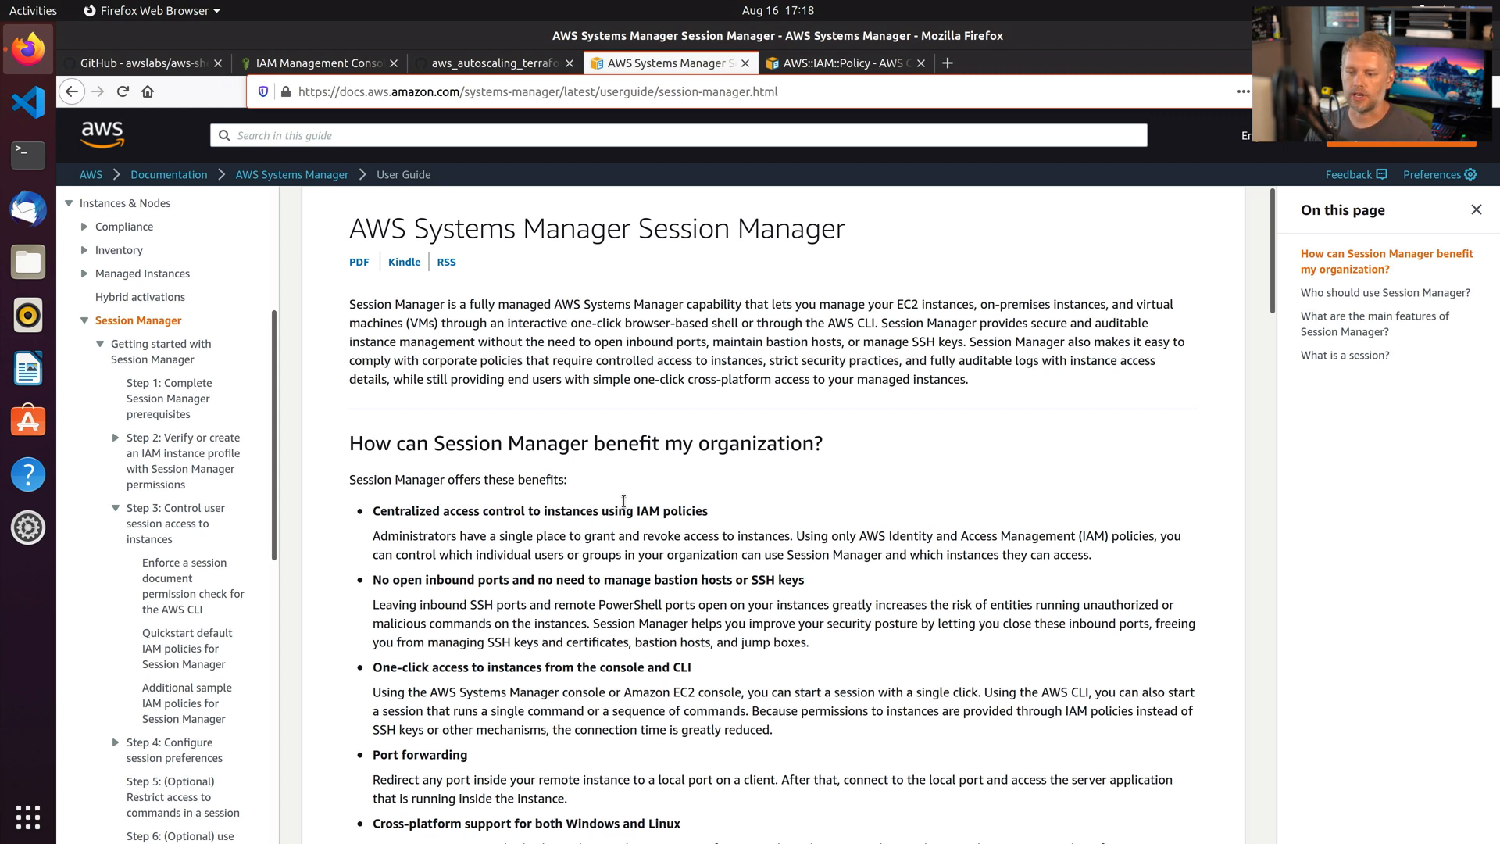
mouse_move(168, 398)
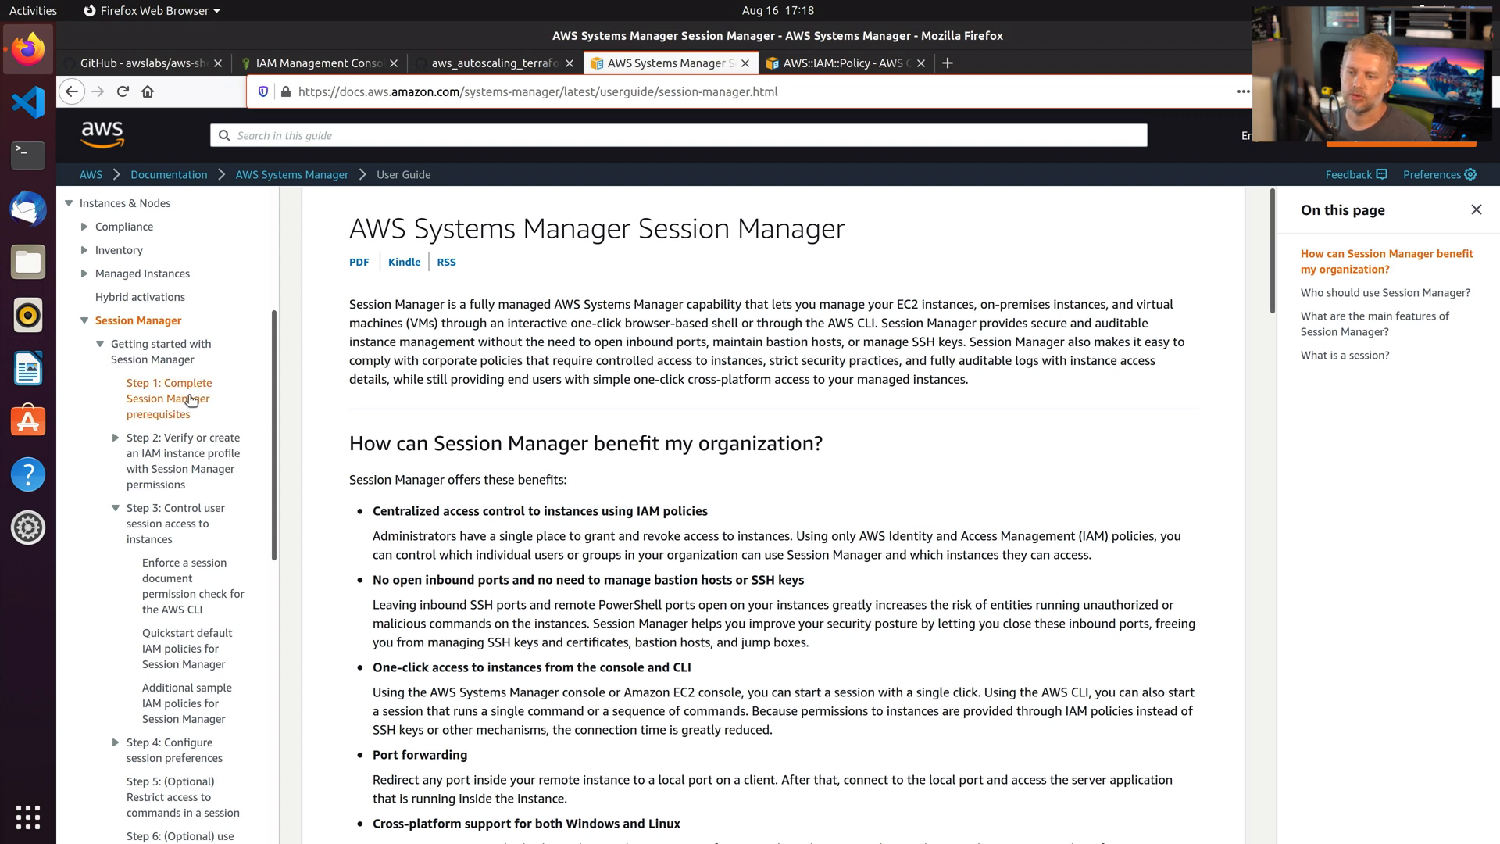
Go to 'Step 1: Complete Session Manager prerequisites' in the getting-started guide.
click(168, 398)
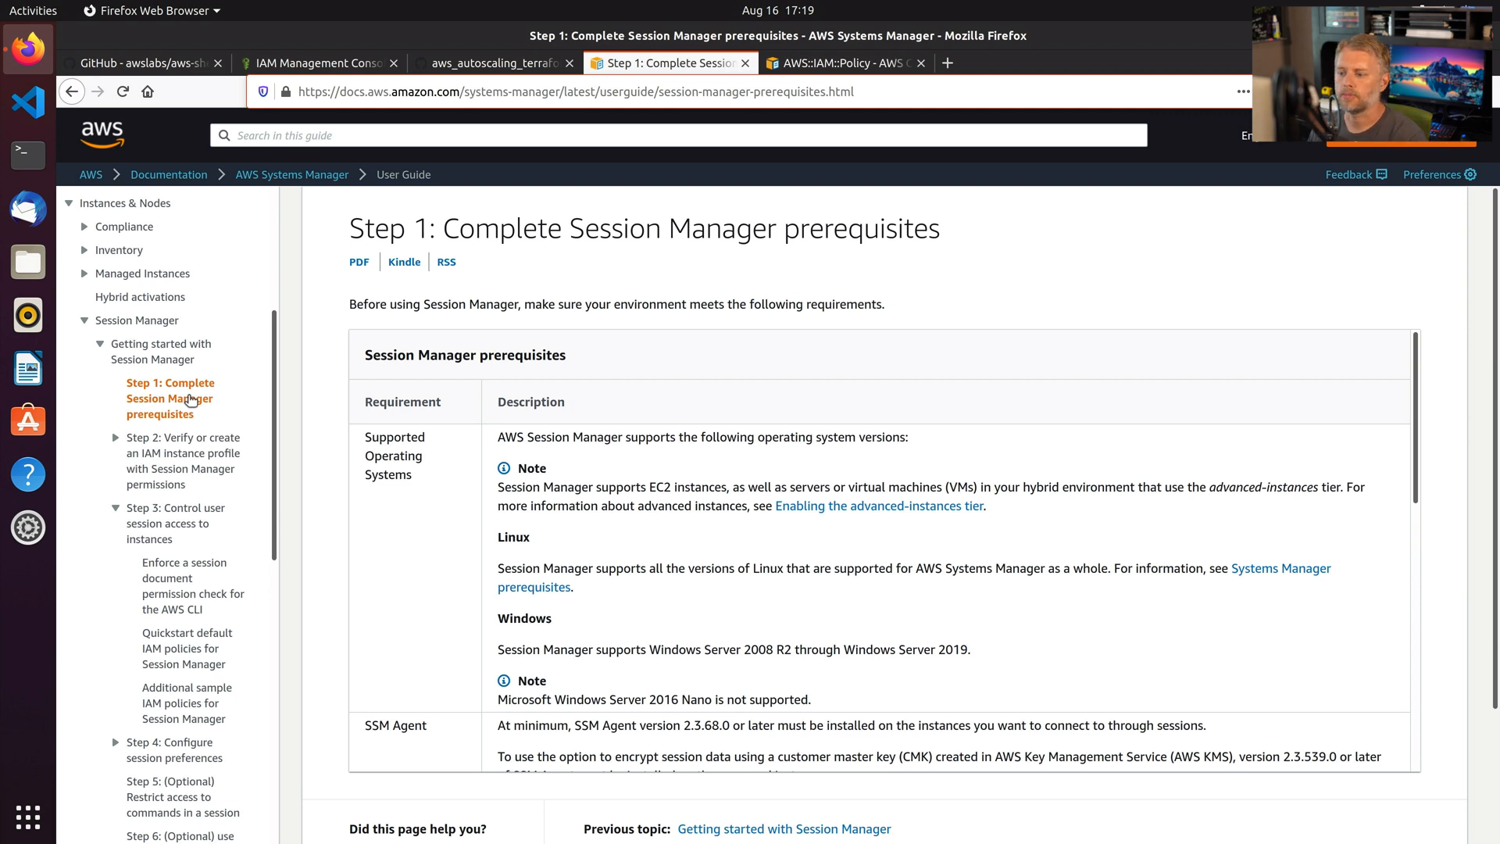
mouse_move(182, 459)
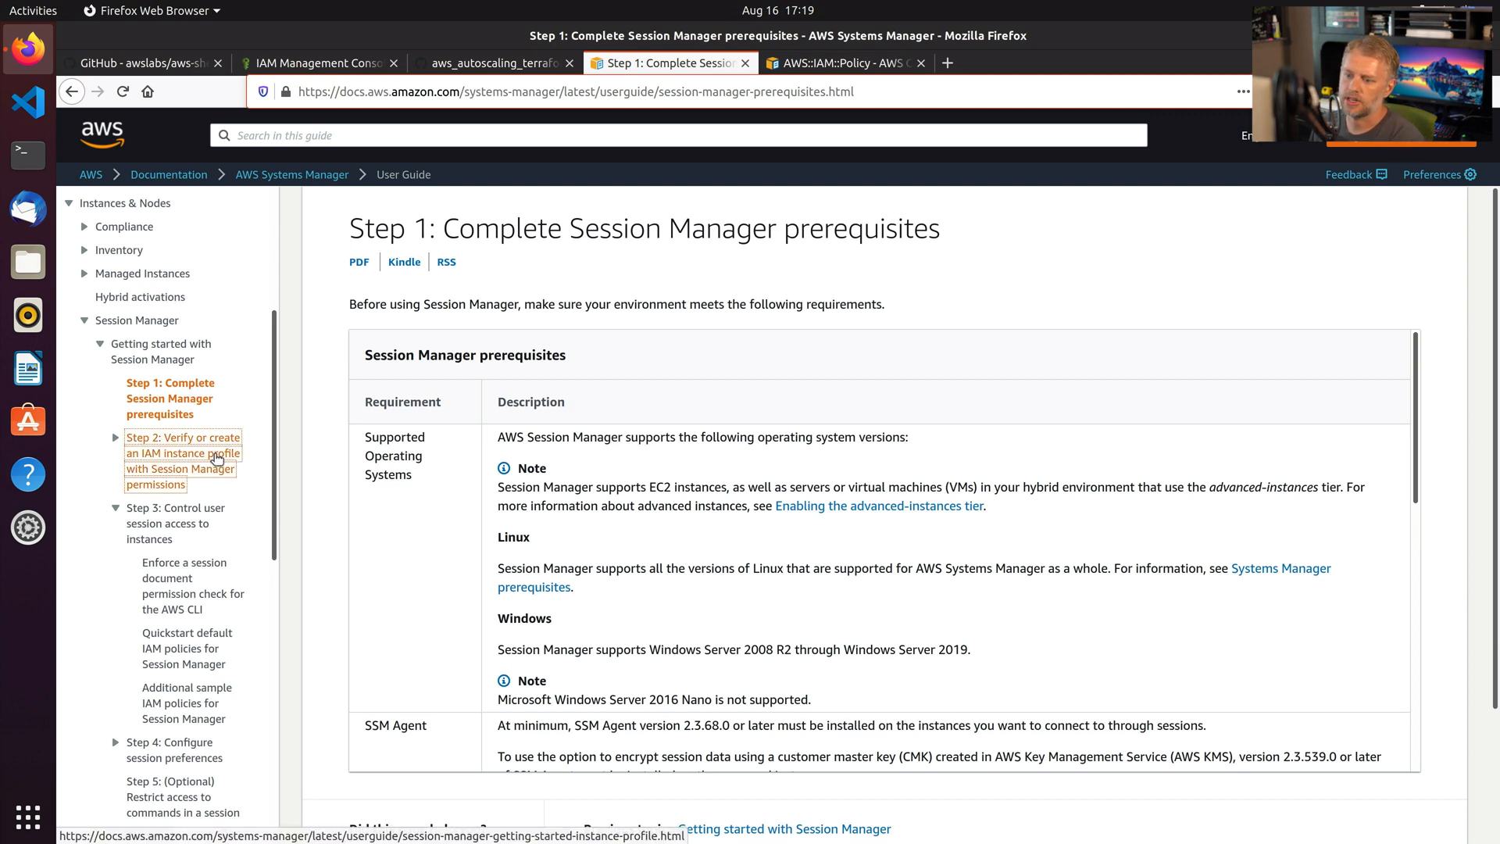
Go to Step 2 on IAM instance profiles and select the AmazonSSMManagedInstanceCore policy name.
click(182, 453)
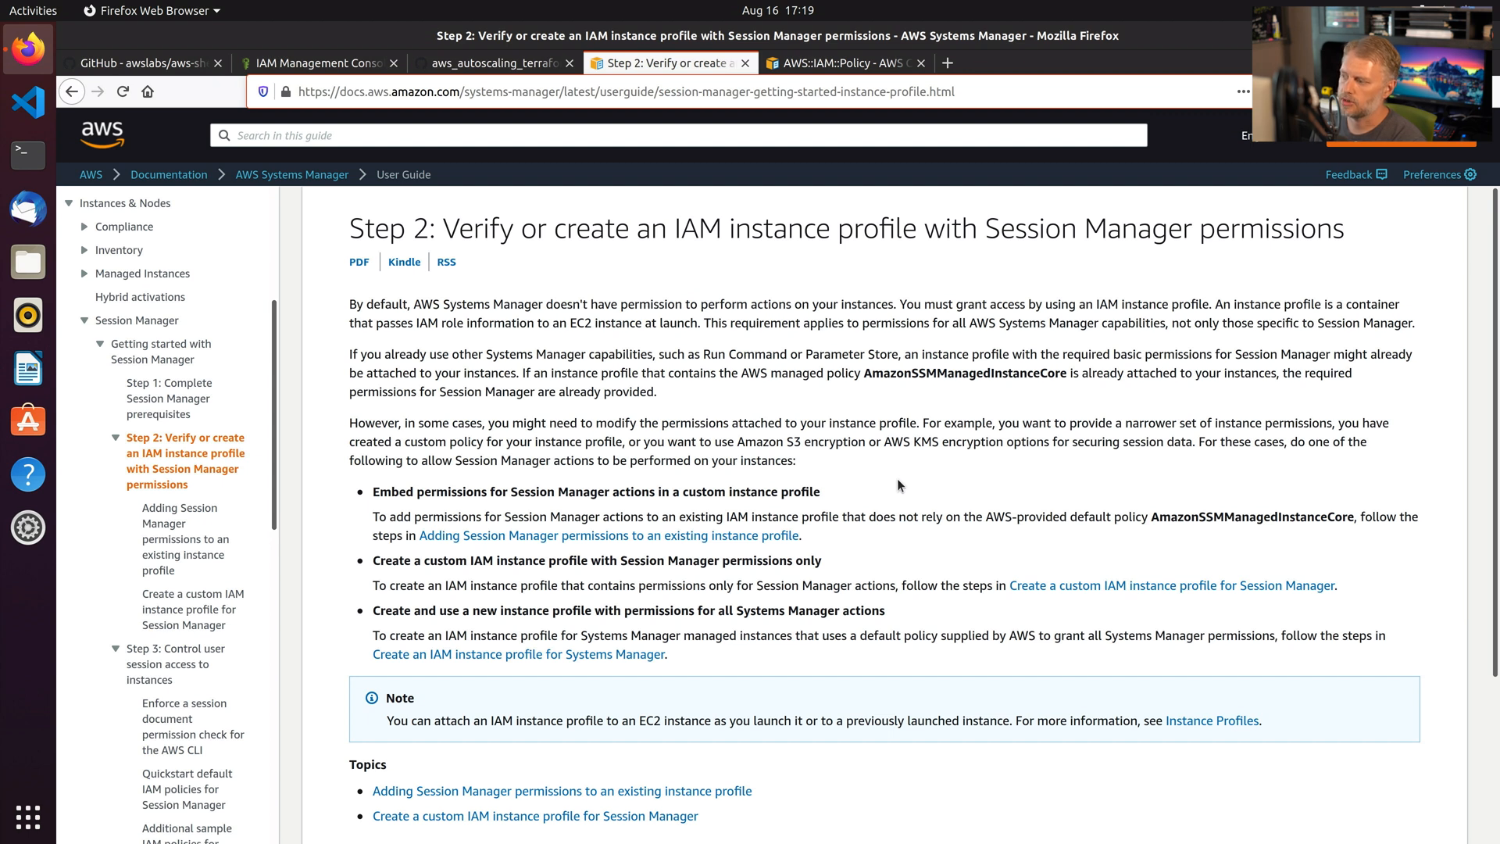
double_click(964, 373)
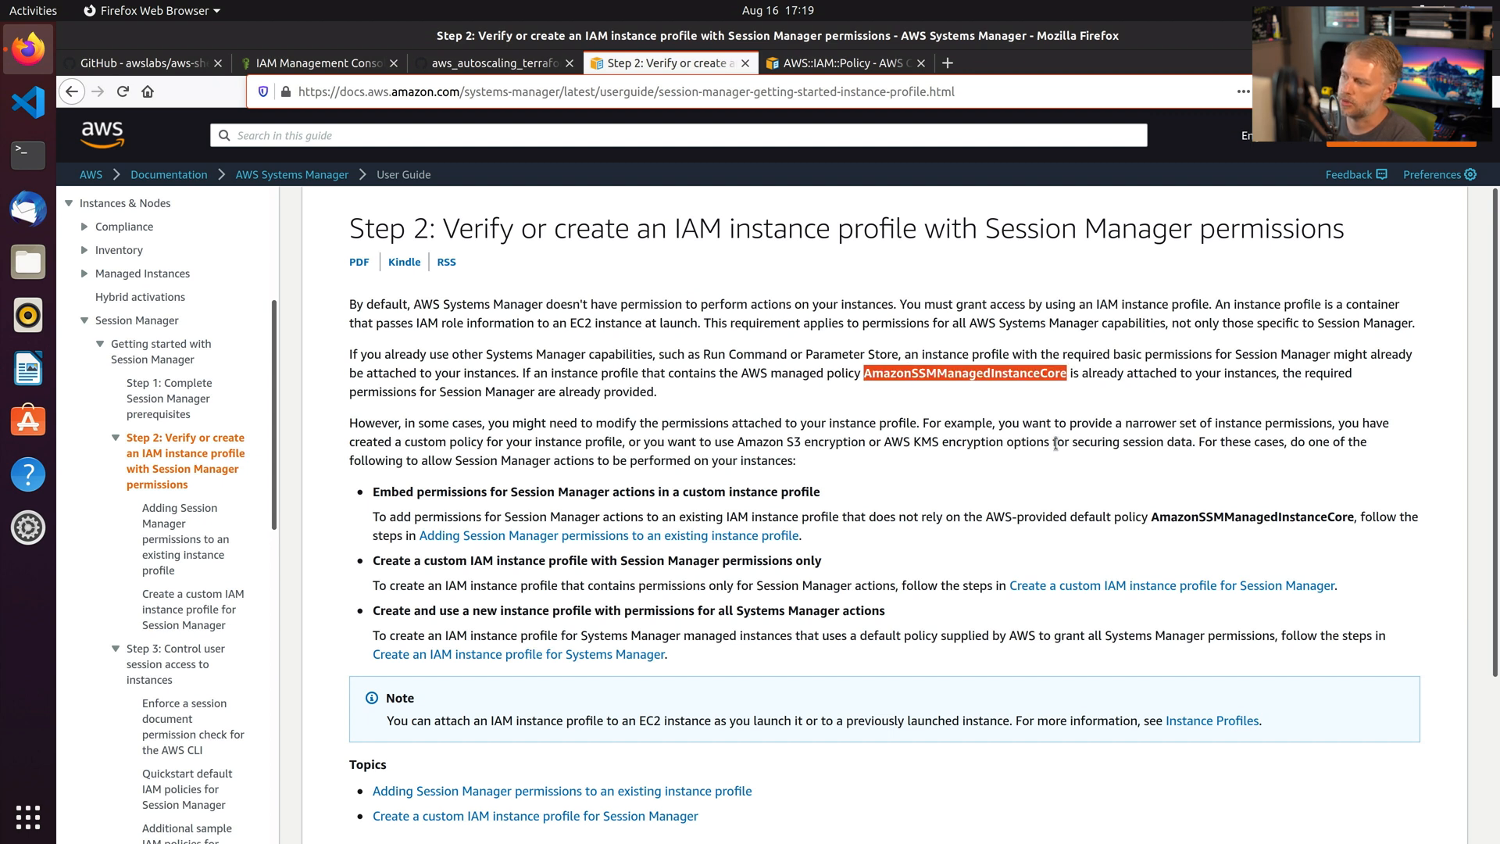
mouse_move(870, 388)
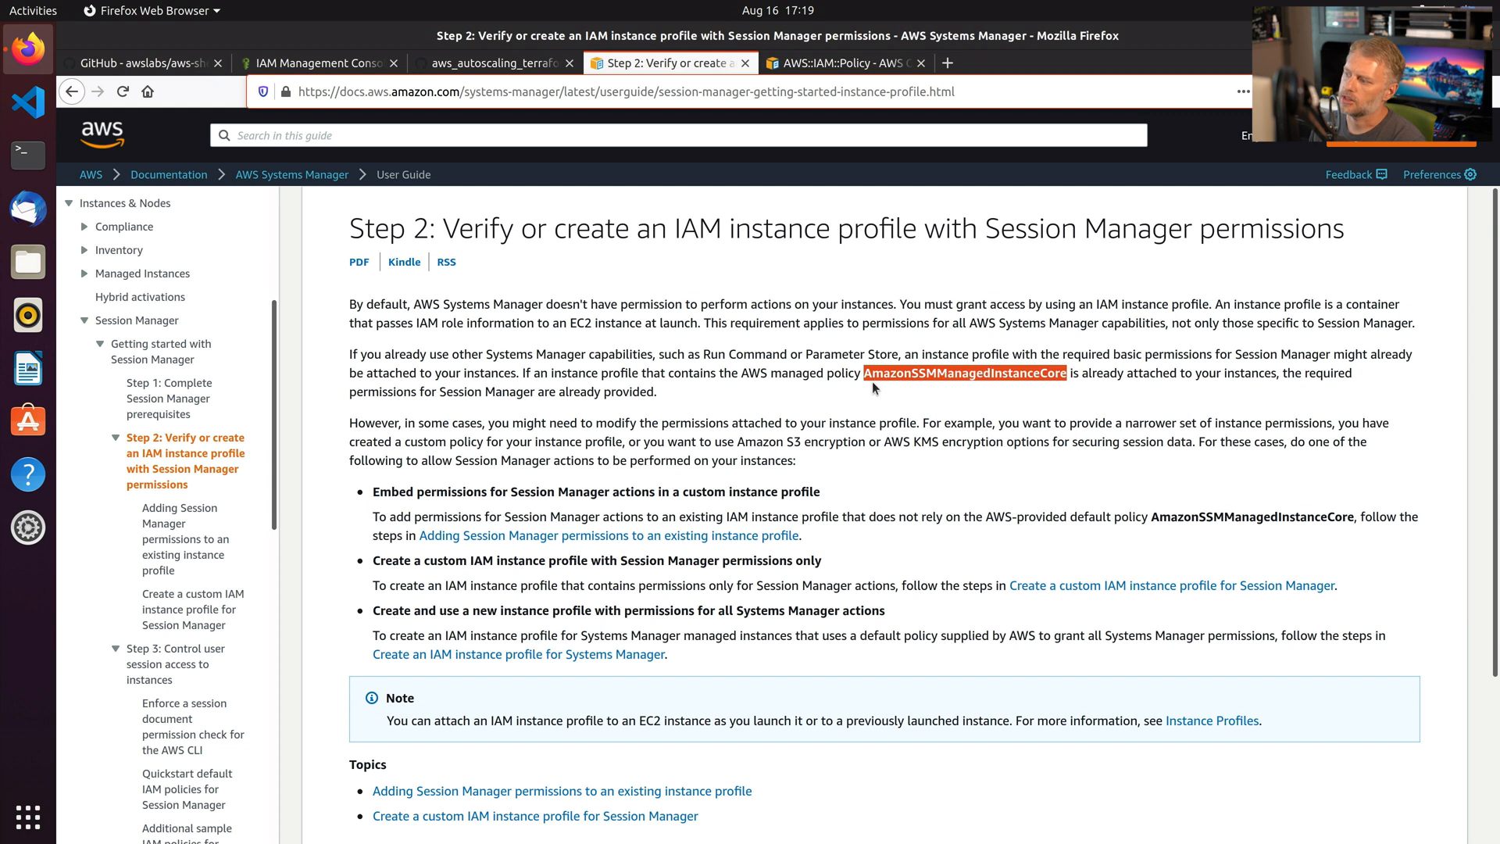
mouse_move(929, 372)
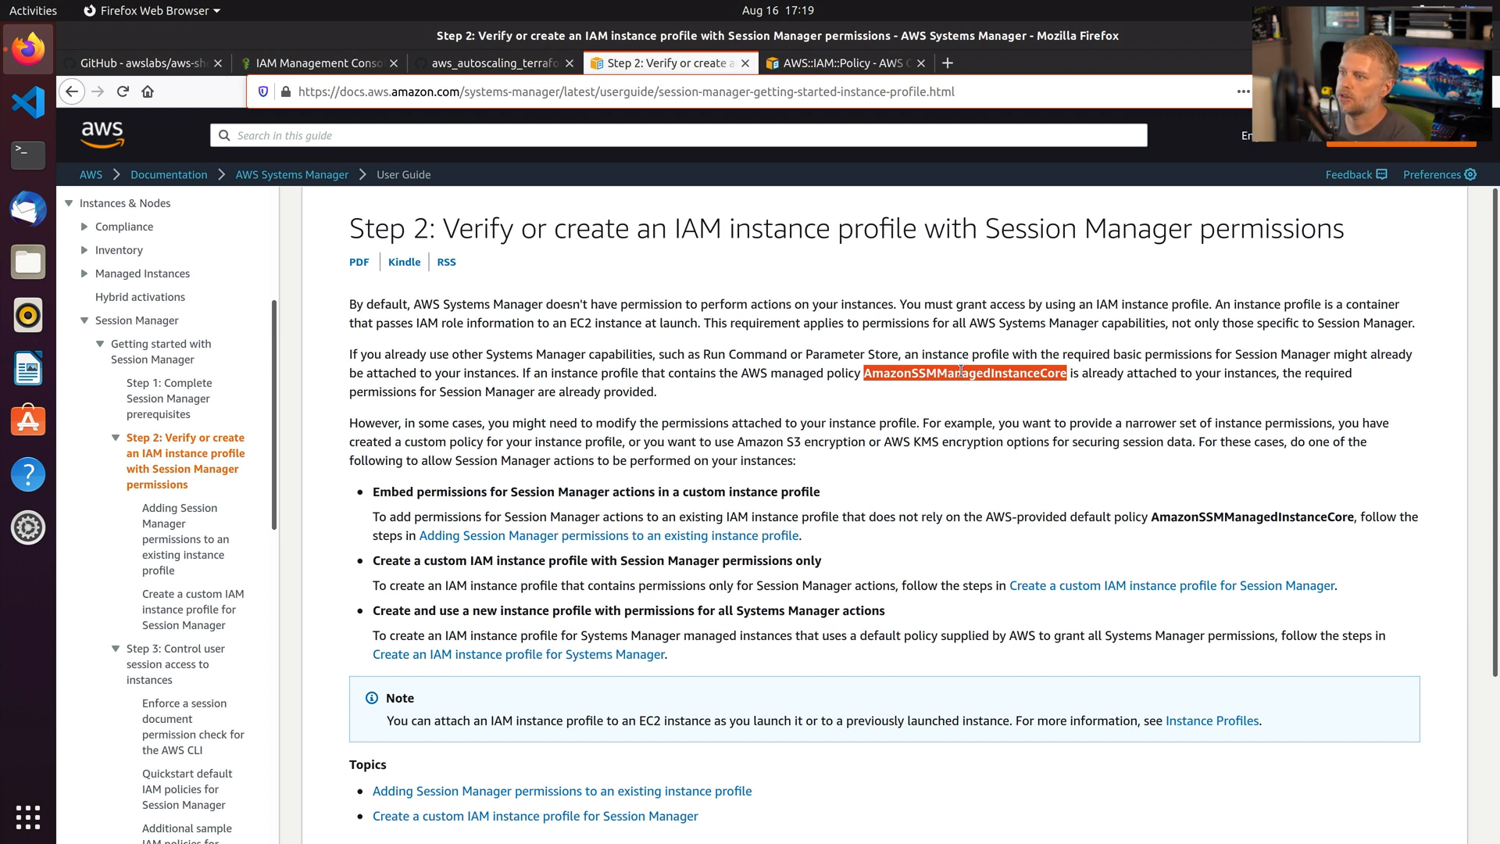
mouse_move(319, 63)
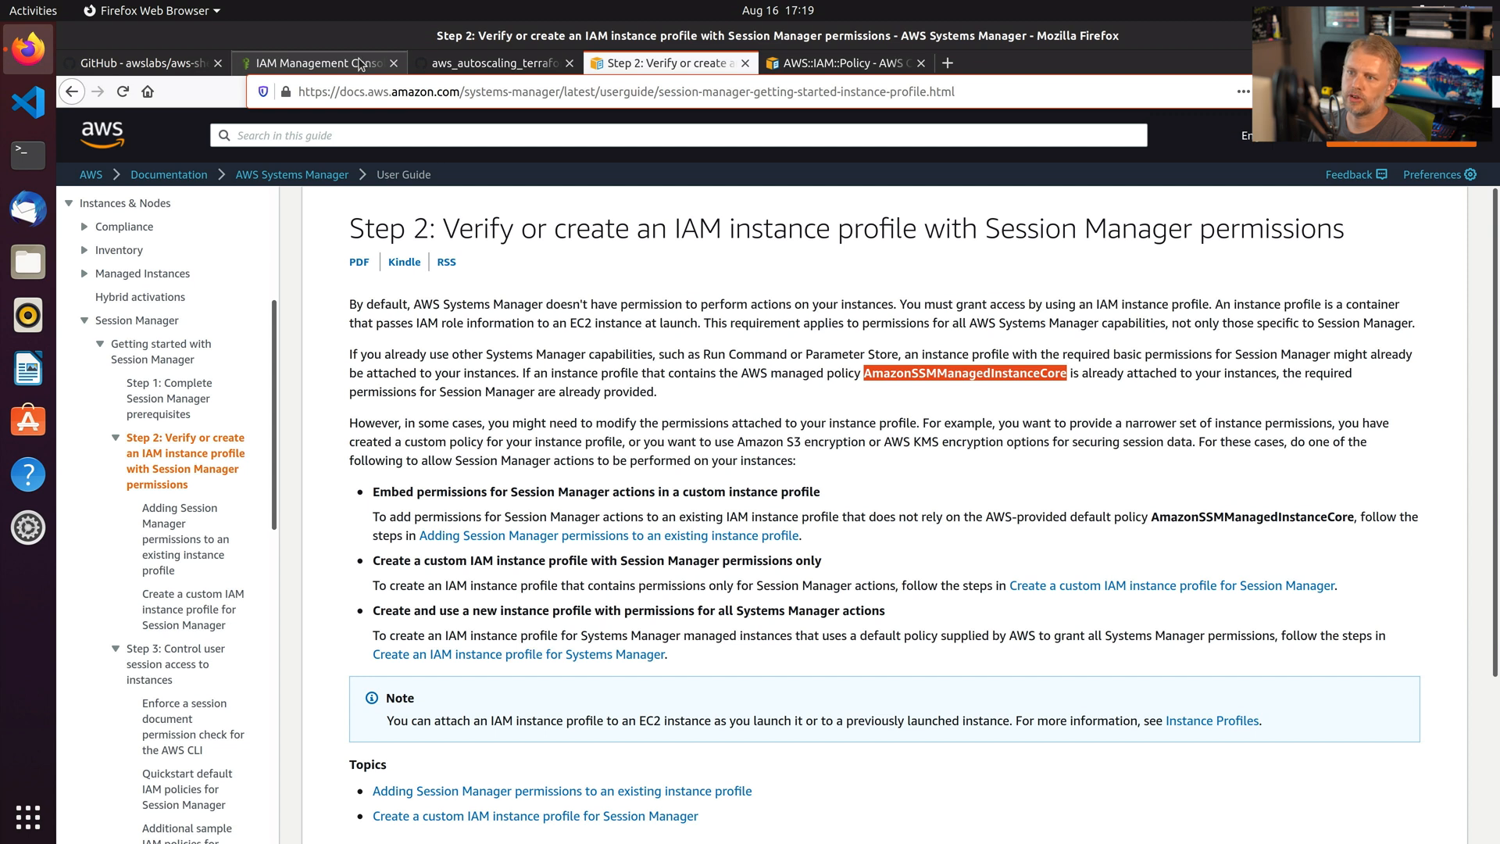
From IAM Roles, begin creating a role for an AWS service with the EC2 use case.
click(319, 62)
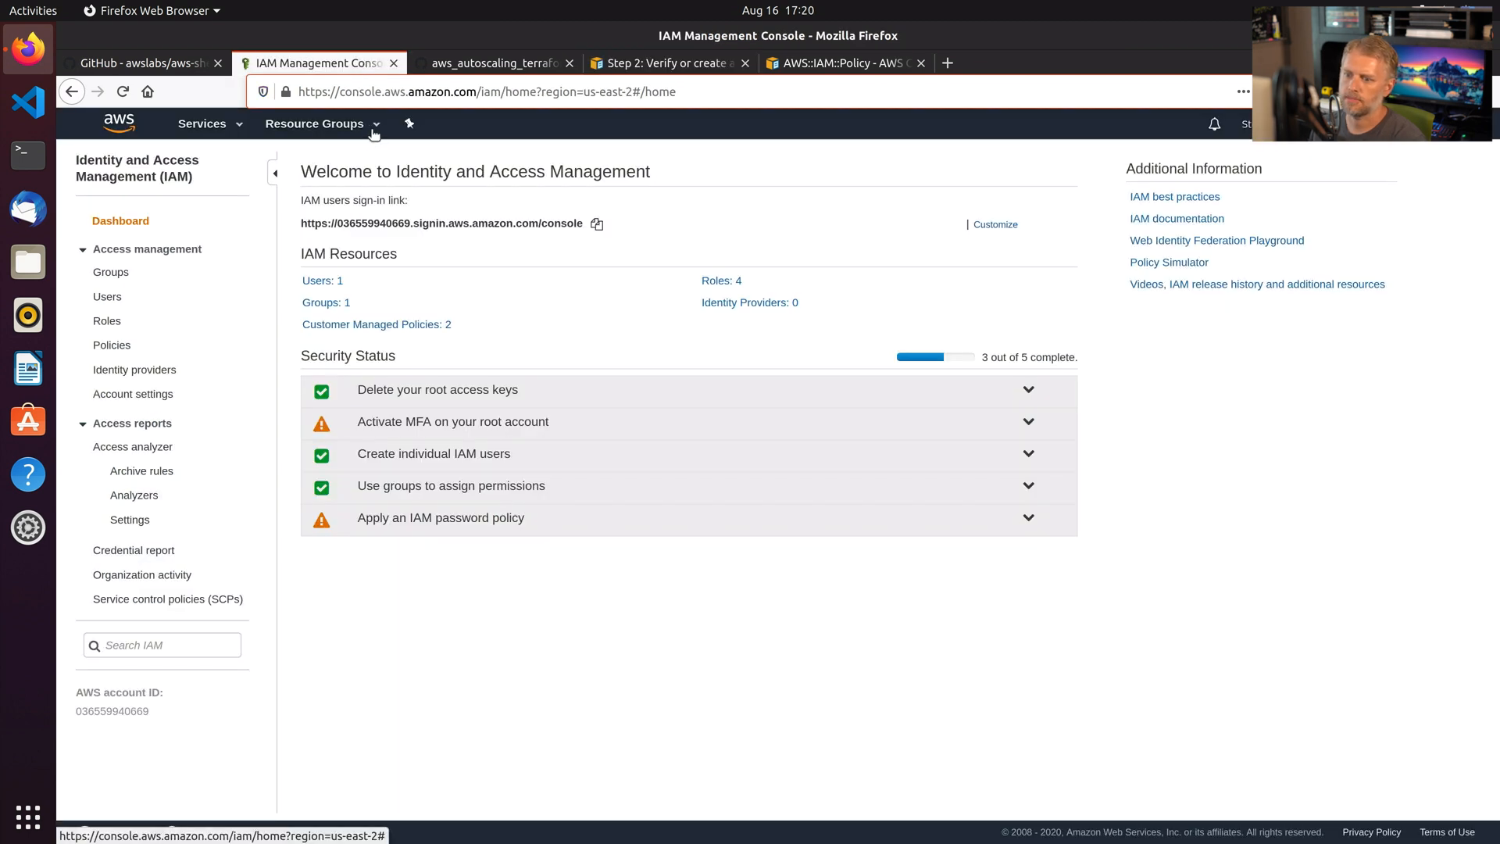
mouse_move(107, 320)
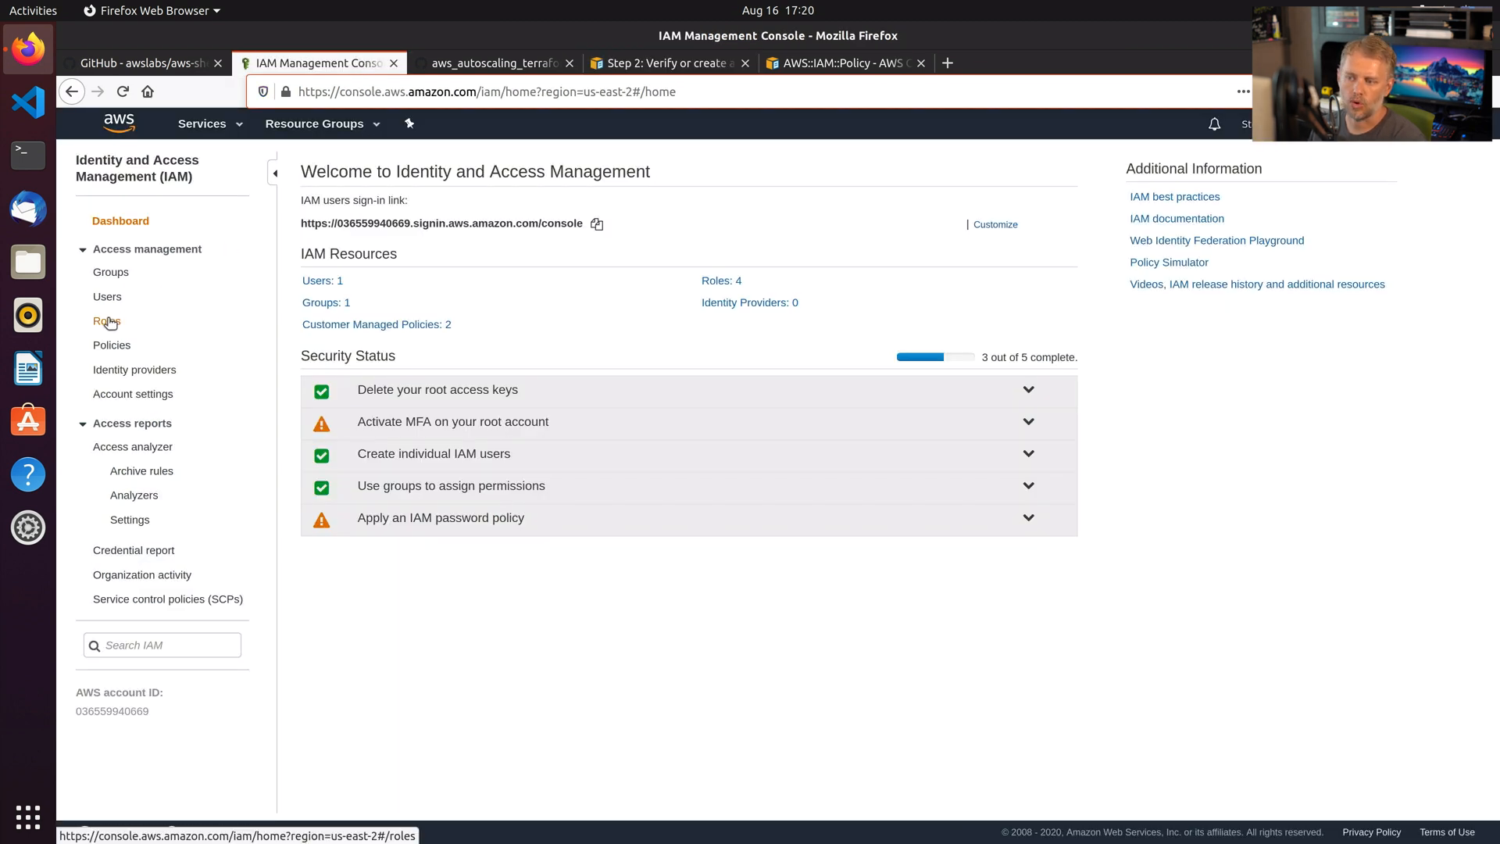
click(106, 320)
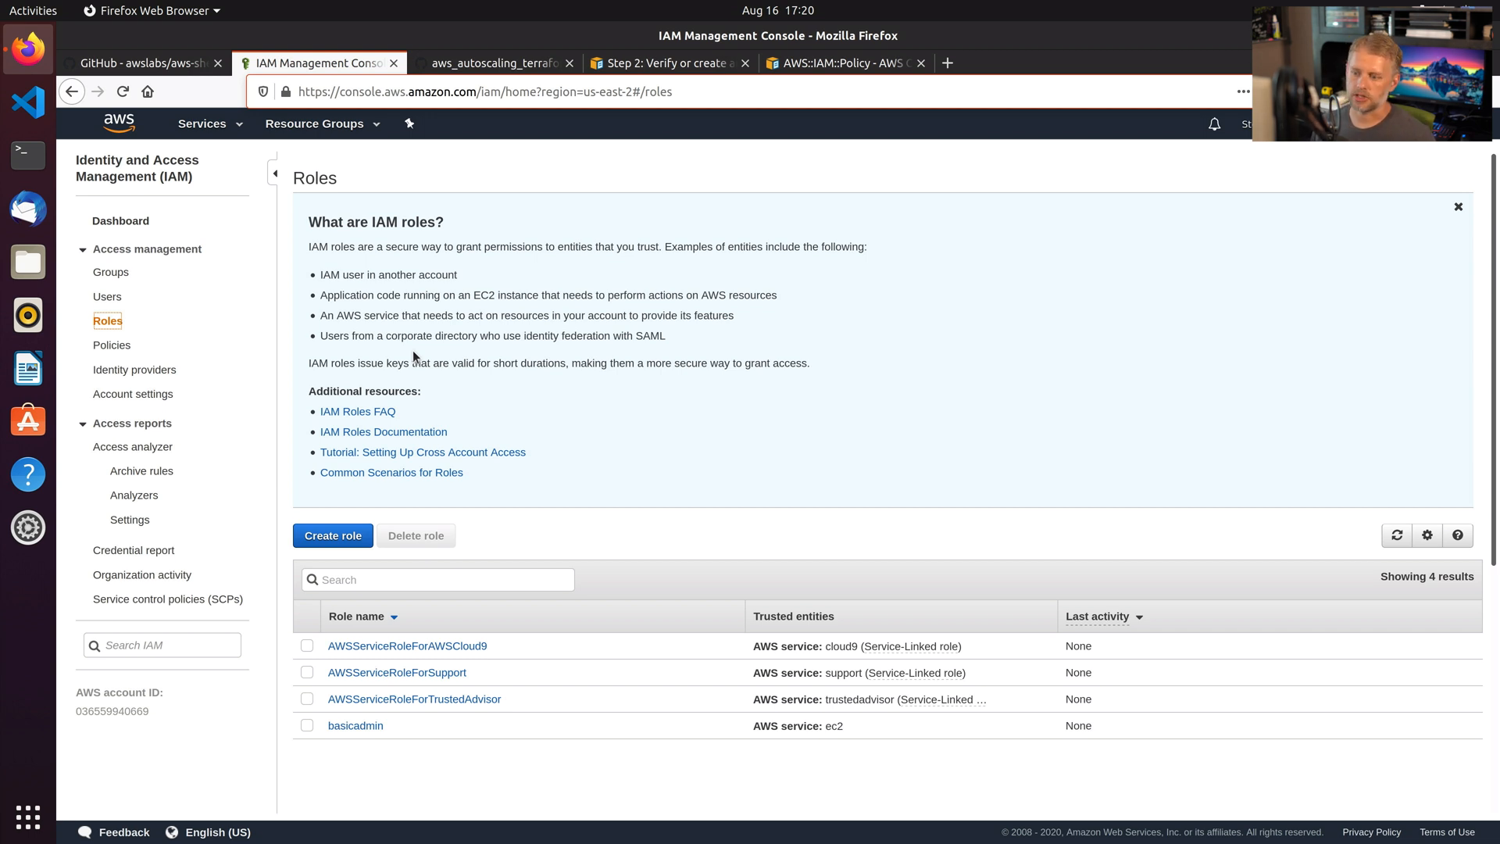
click(332, 535)
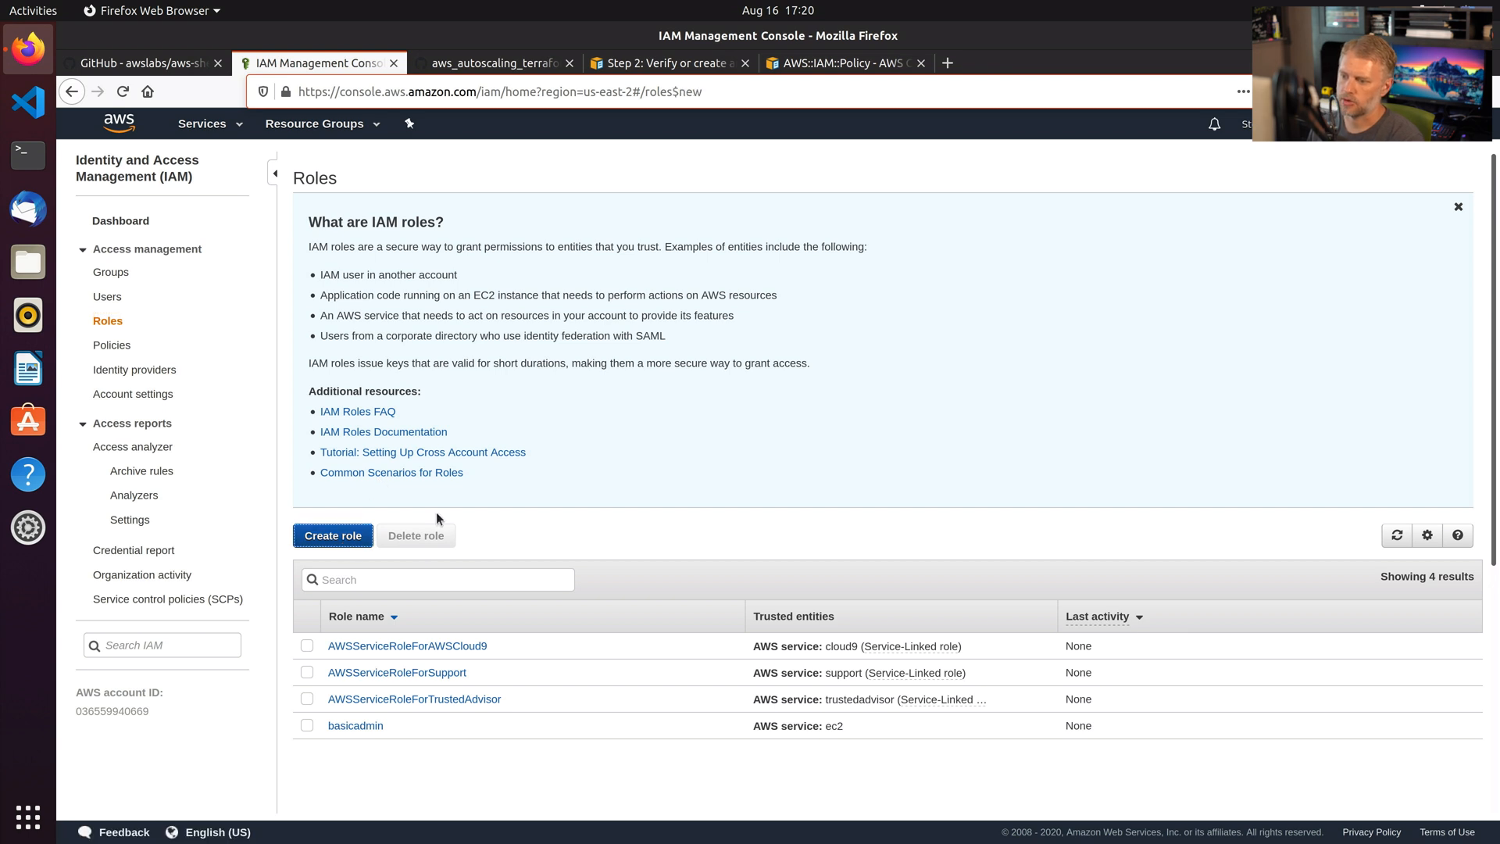
click(333, 534)
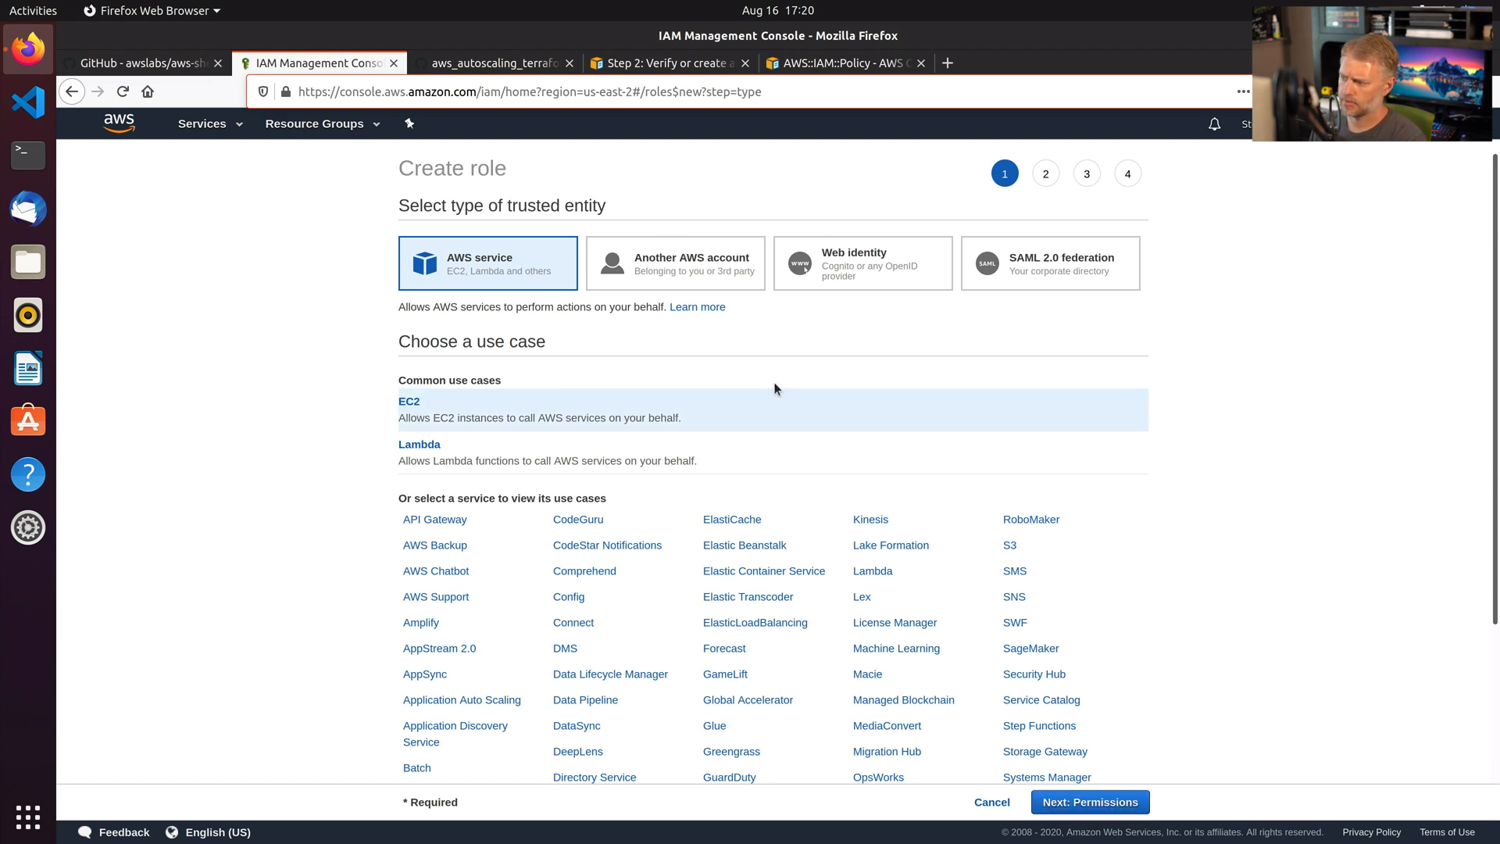
Attach the AmazonSSMManagedInstanceCore policy to the new role's permissions.
click(1087, 801)
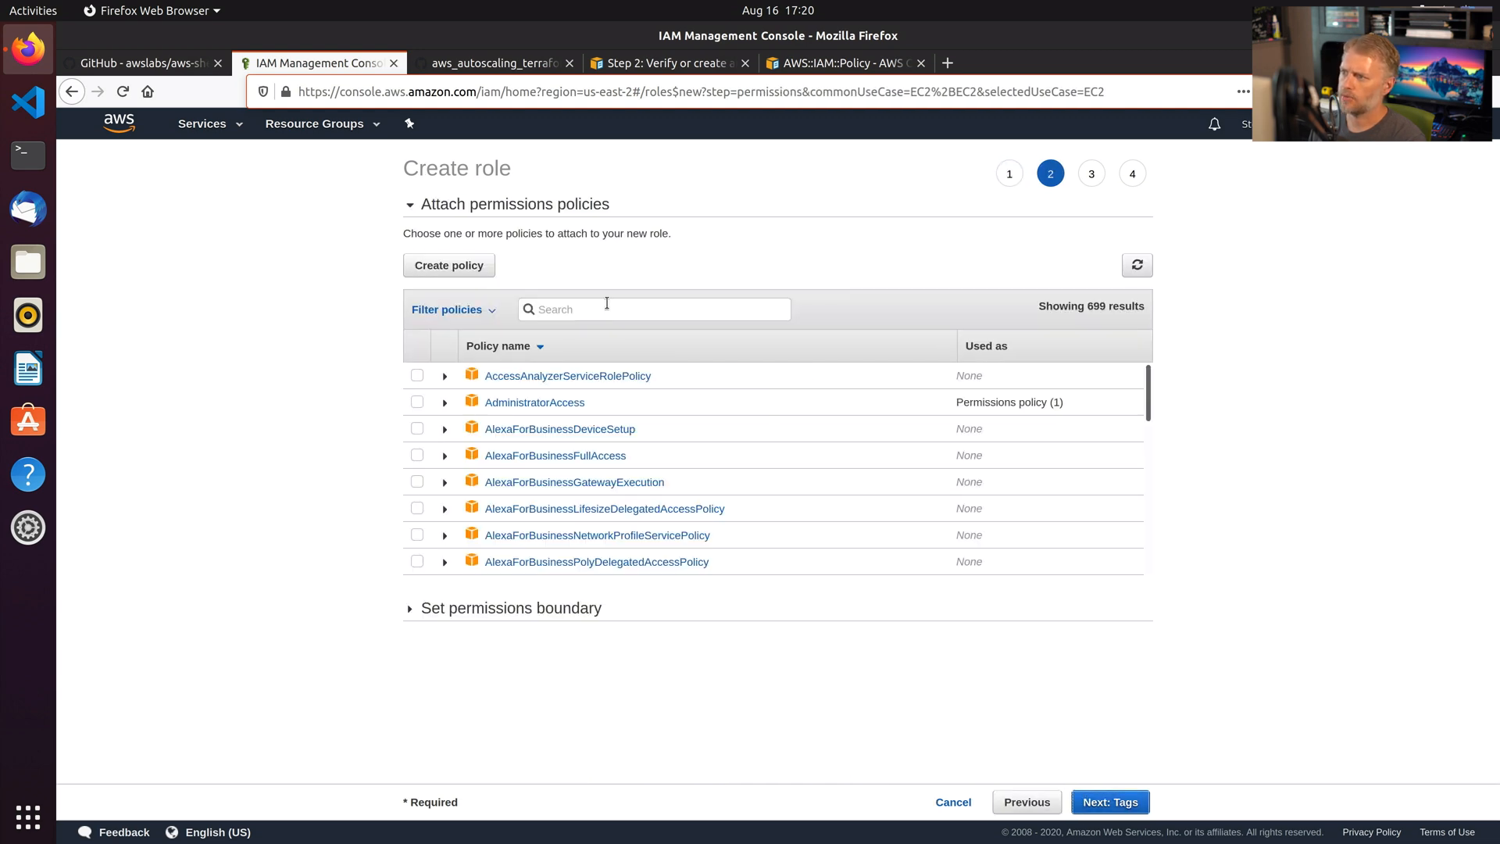
click(671, 63)
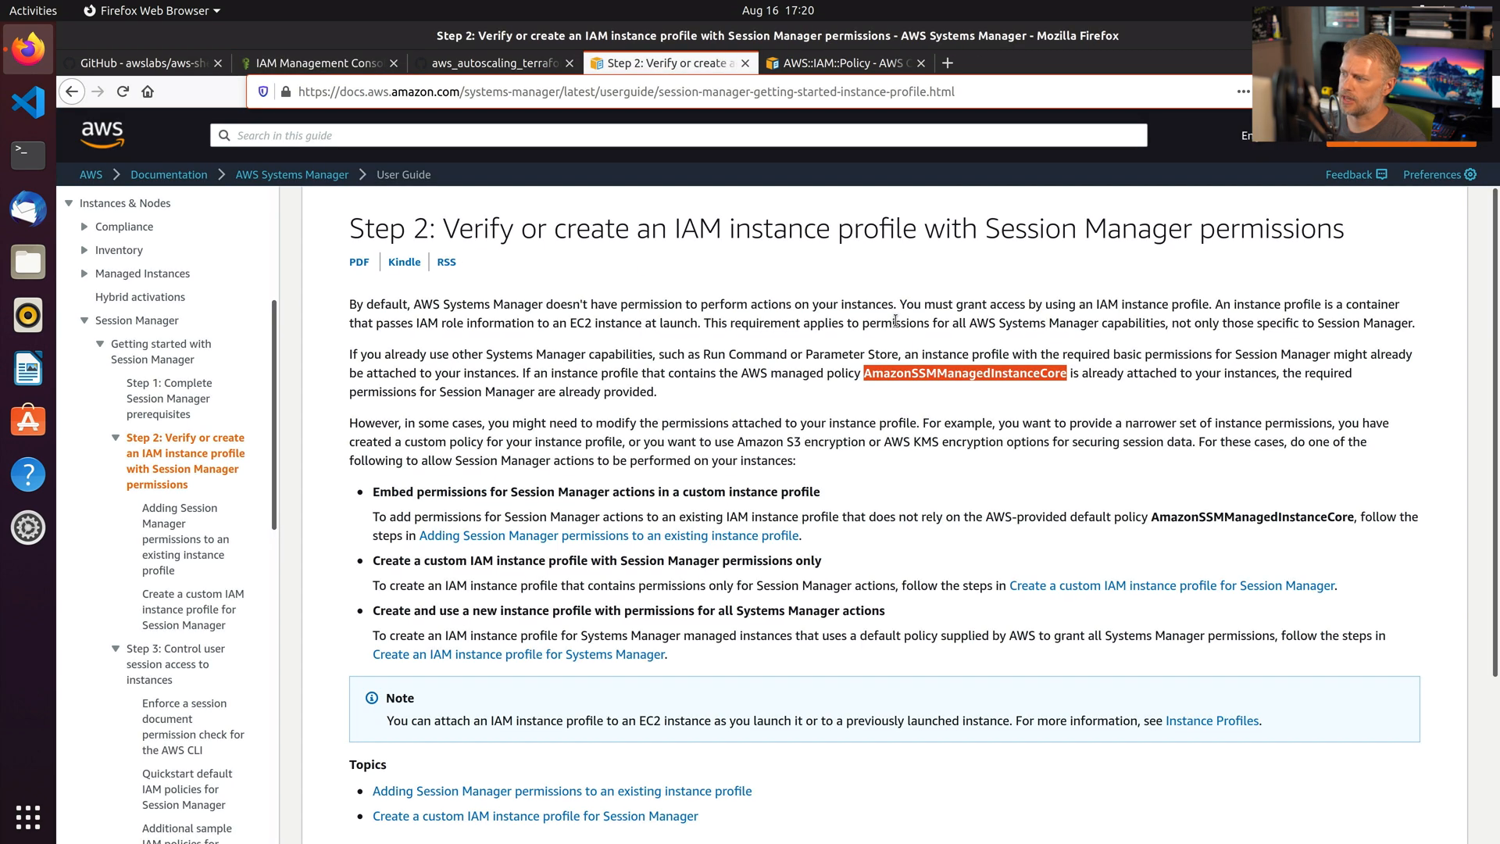
mouse_move(361, 69)
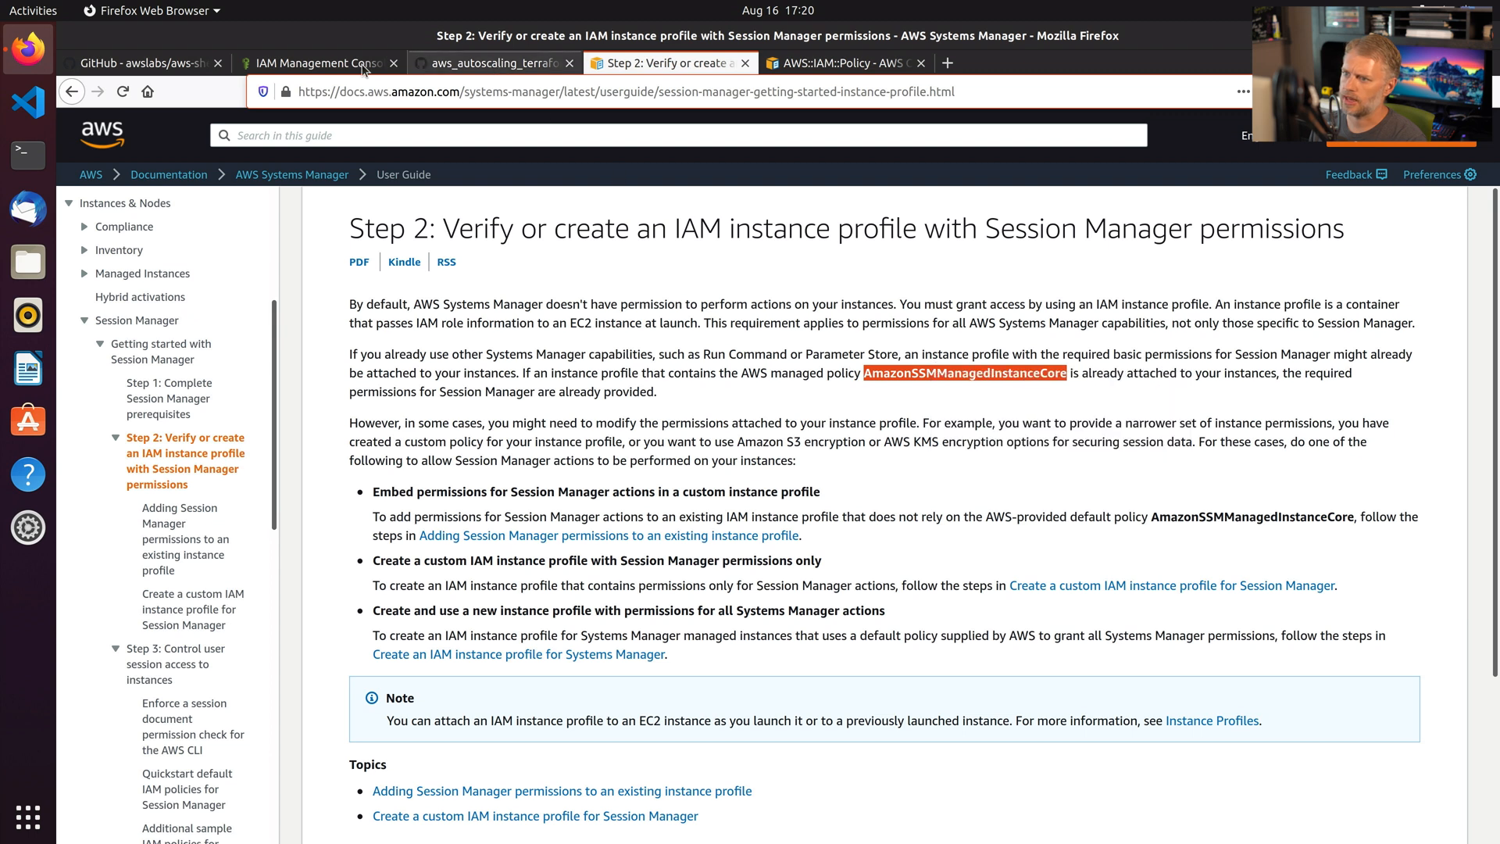
click(315, 63)
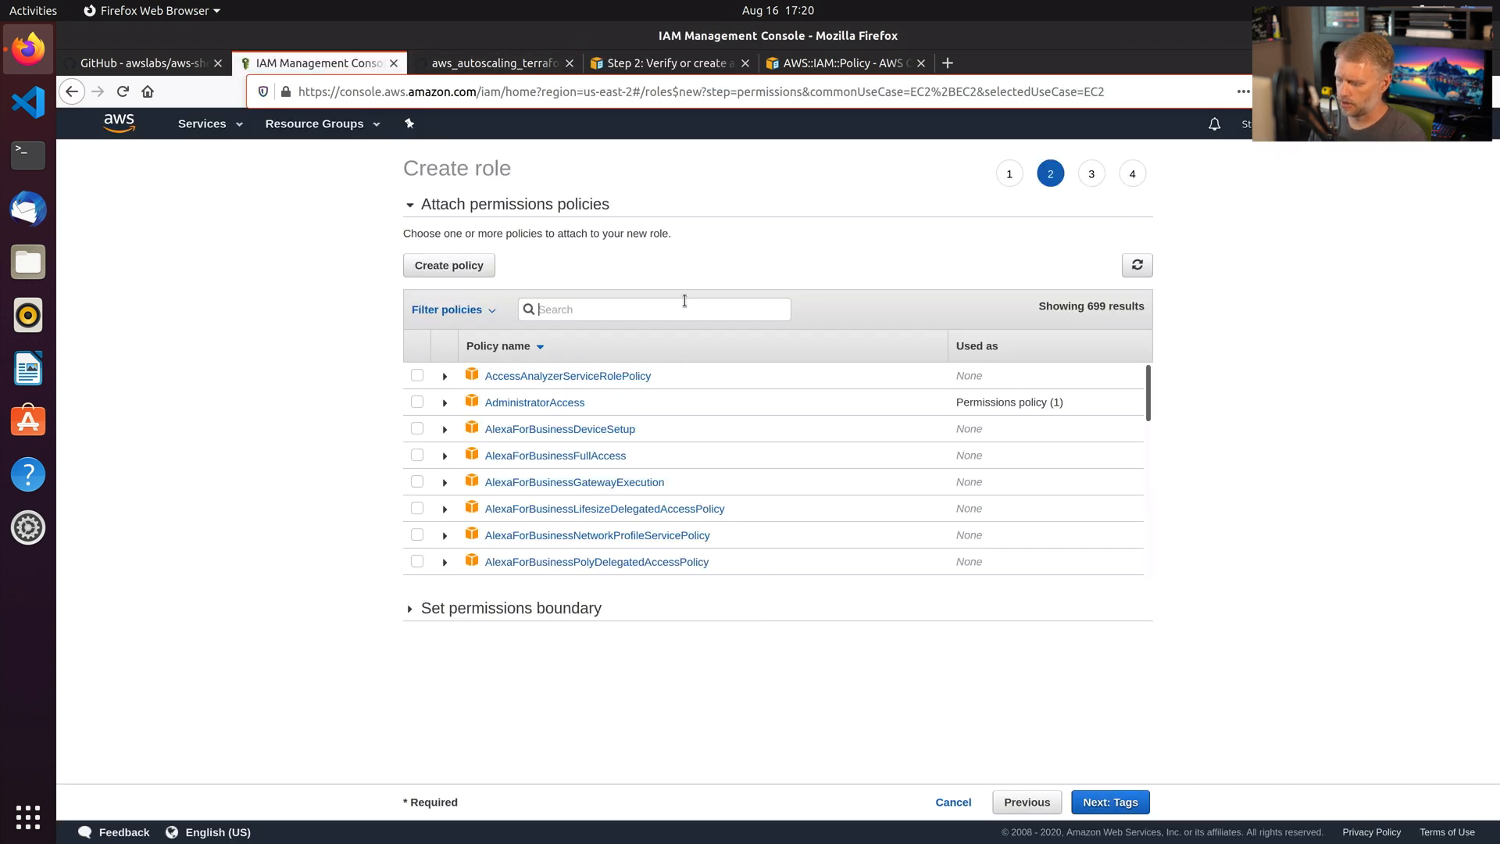
text(AmazonSSMManagedInstanceCore)
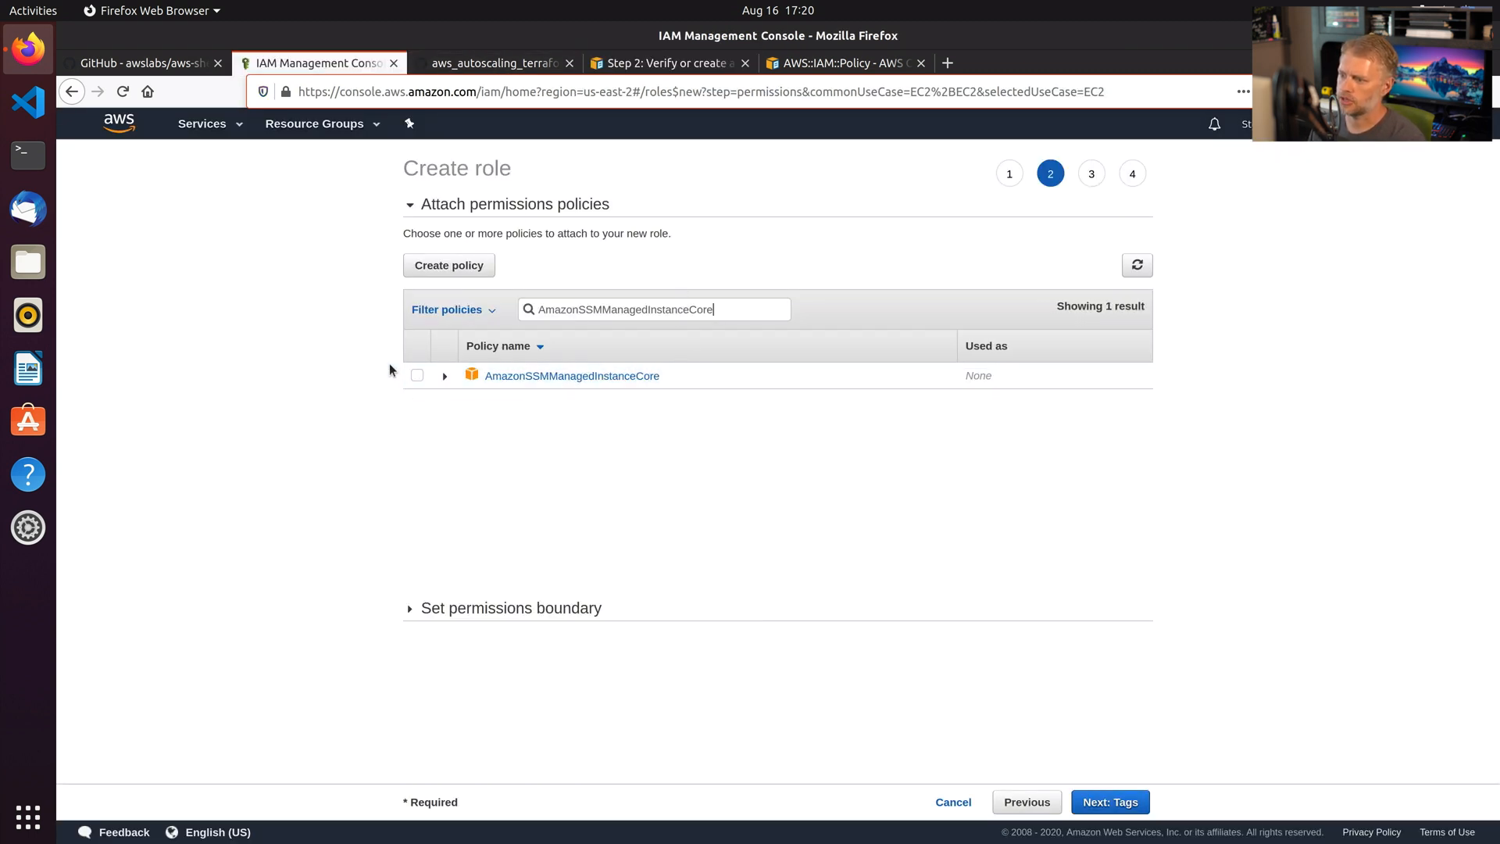
click(416, 375)
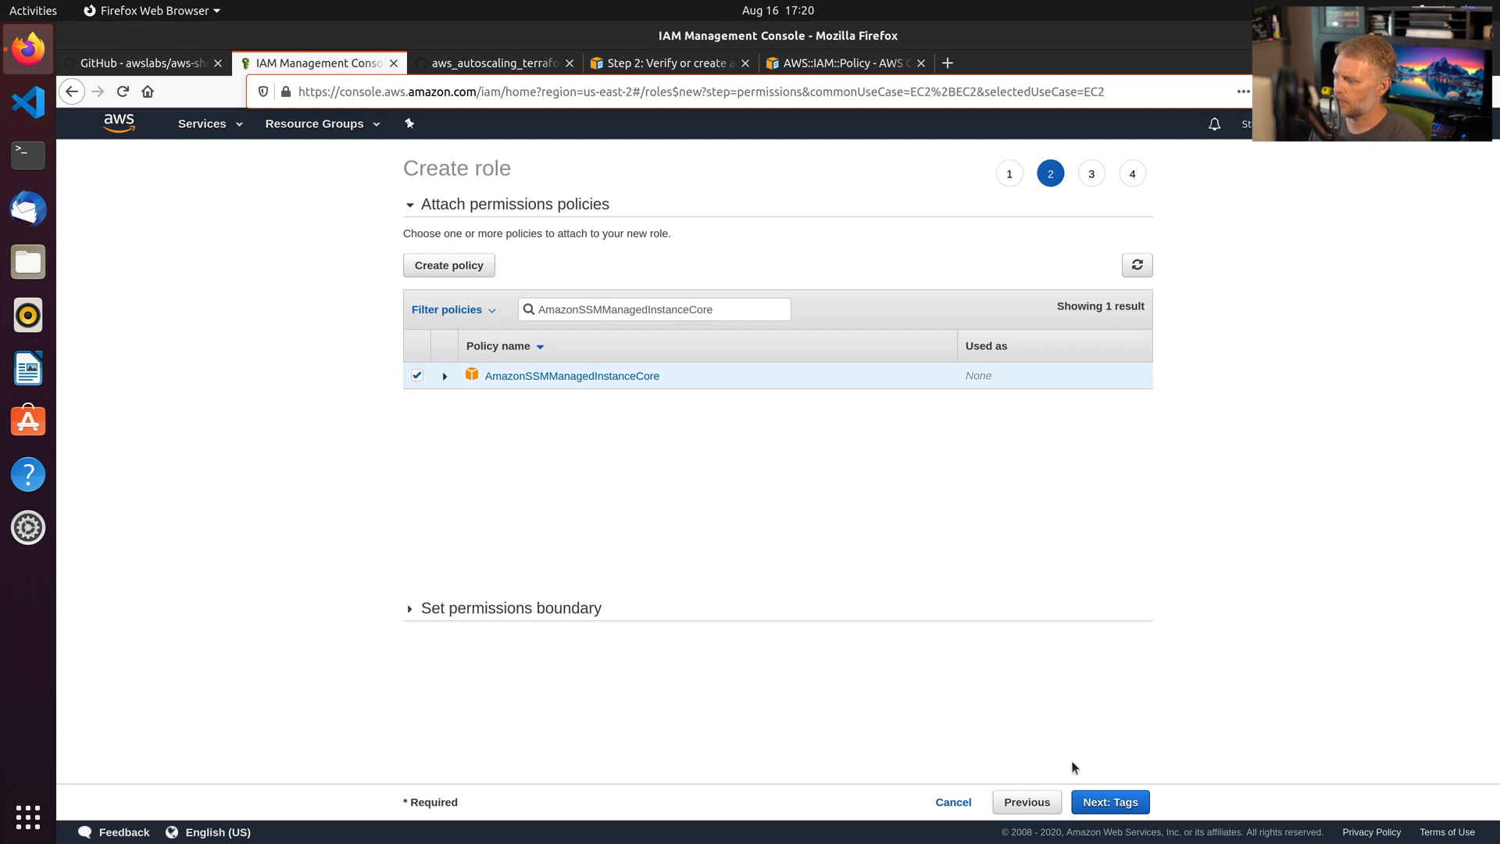
Skip tags, name the role ssm-demo on review and create it.
click(1109, 802)
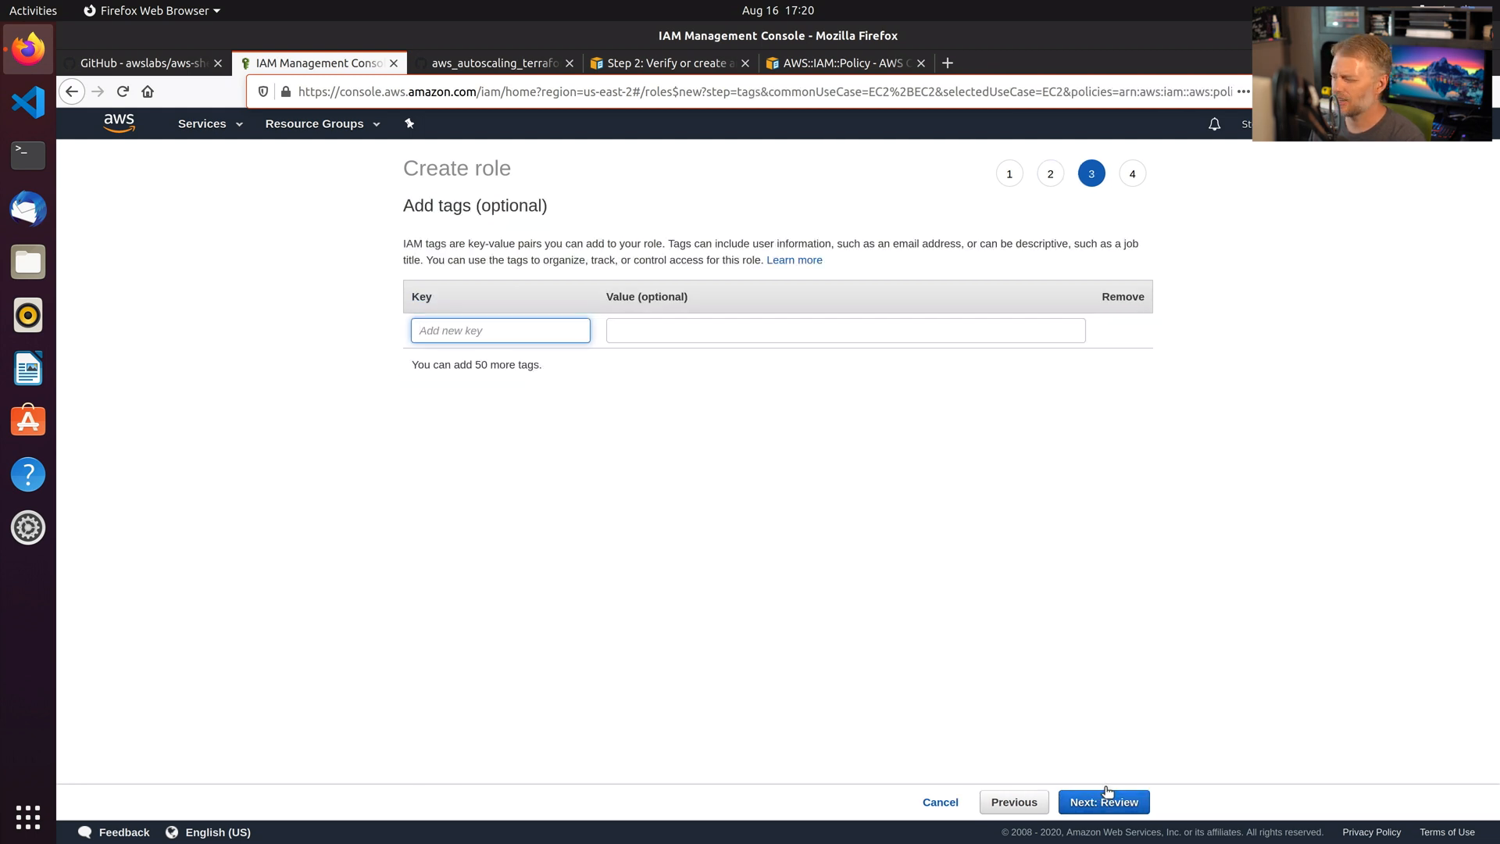
click(1101, 801)
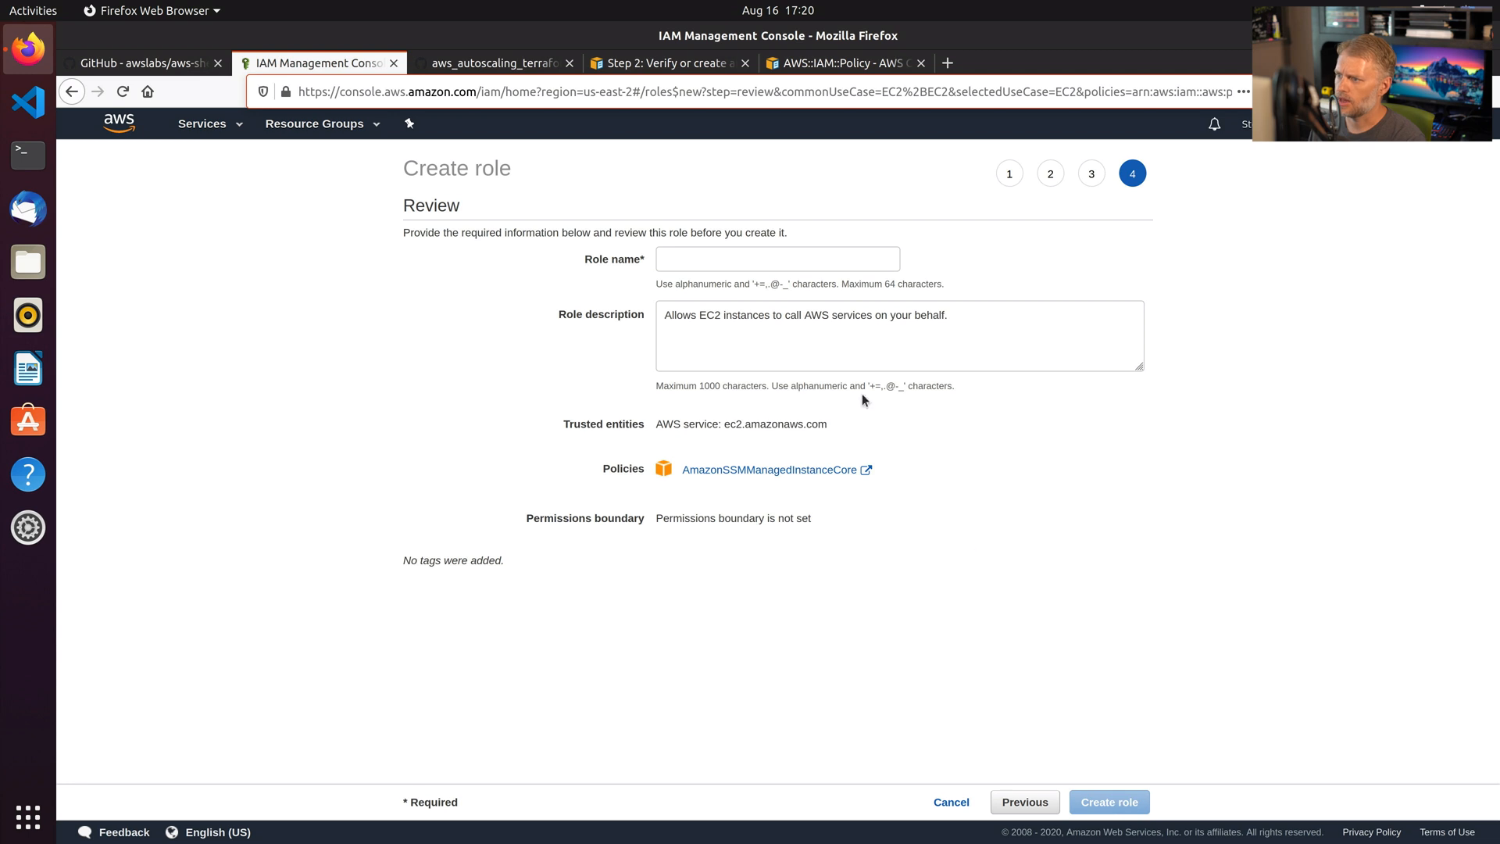
text(s)
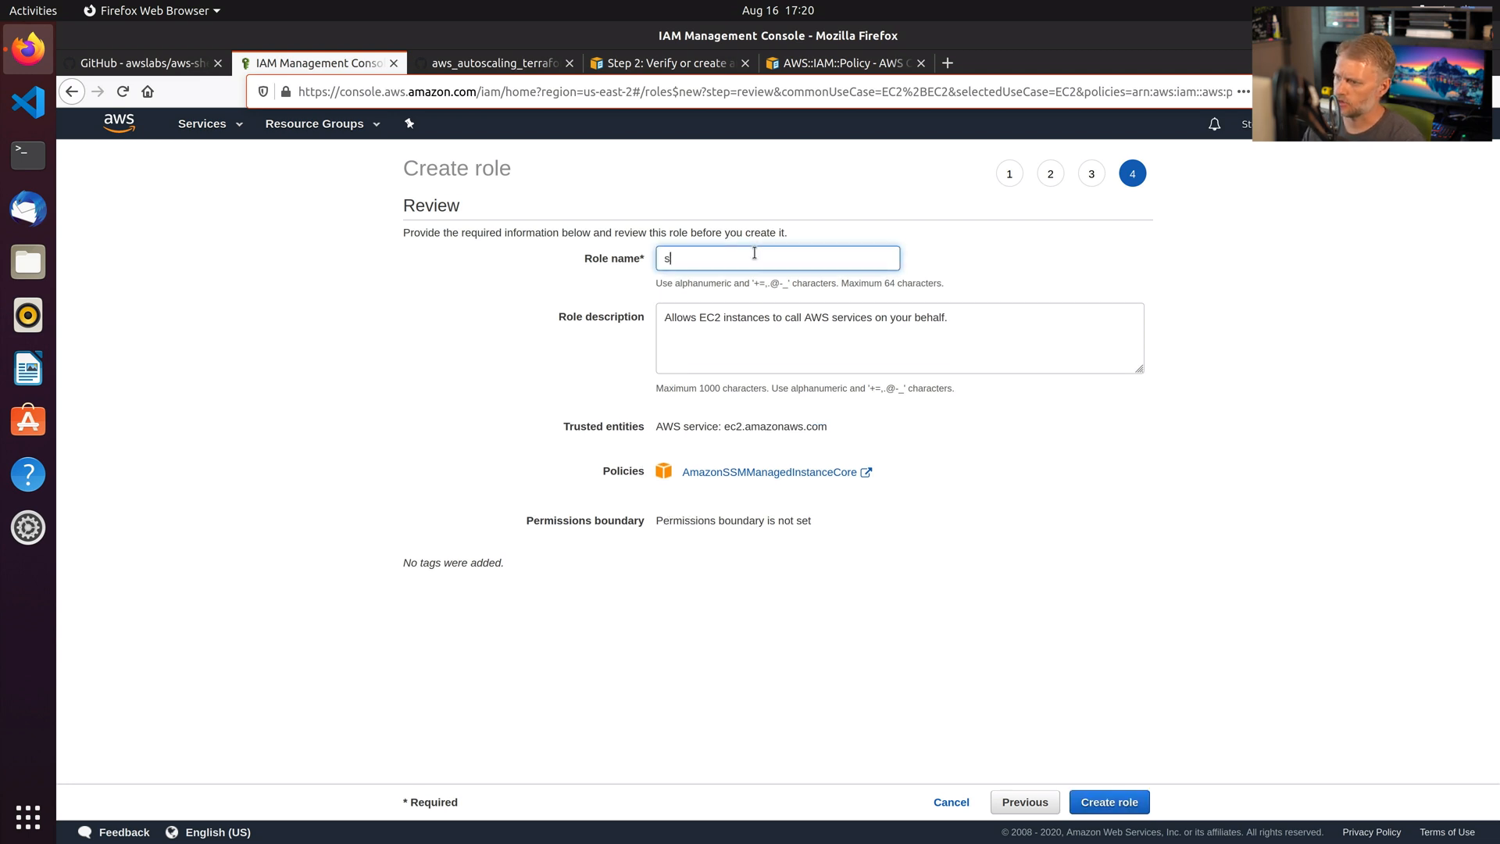
text(sm-demo)
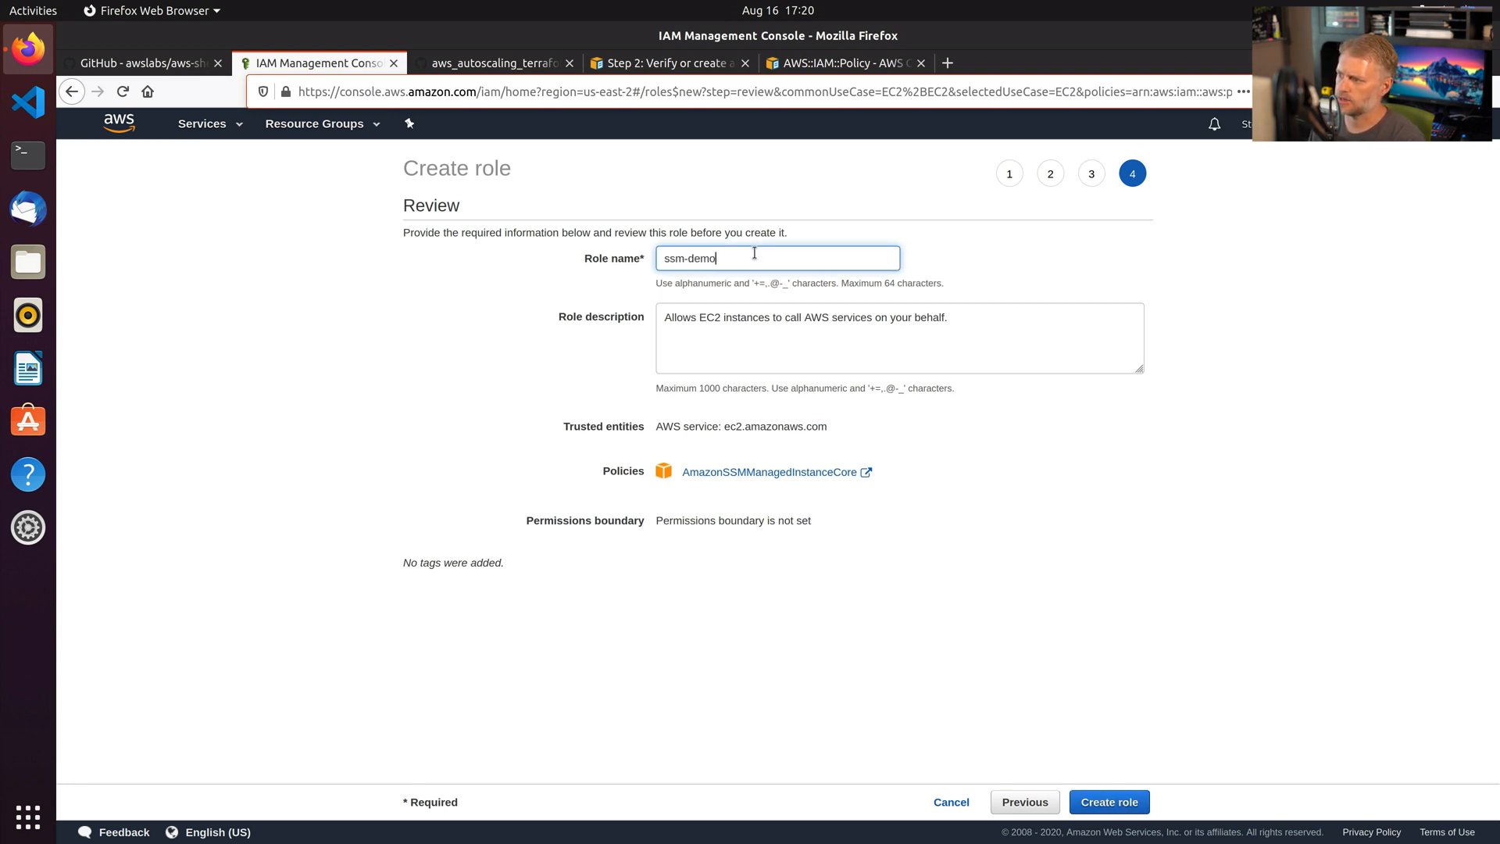
click(1108, 801)
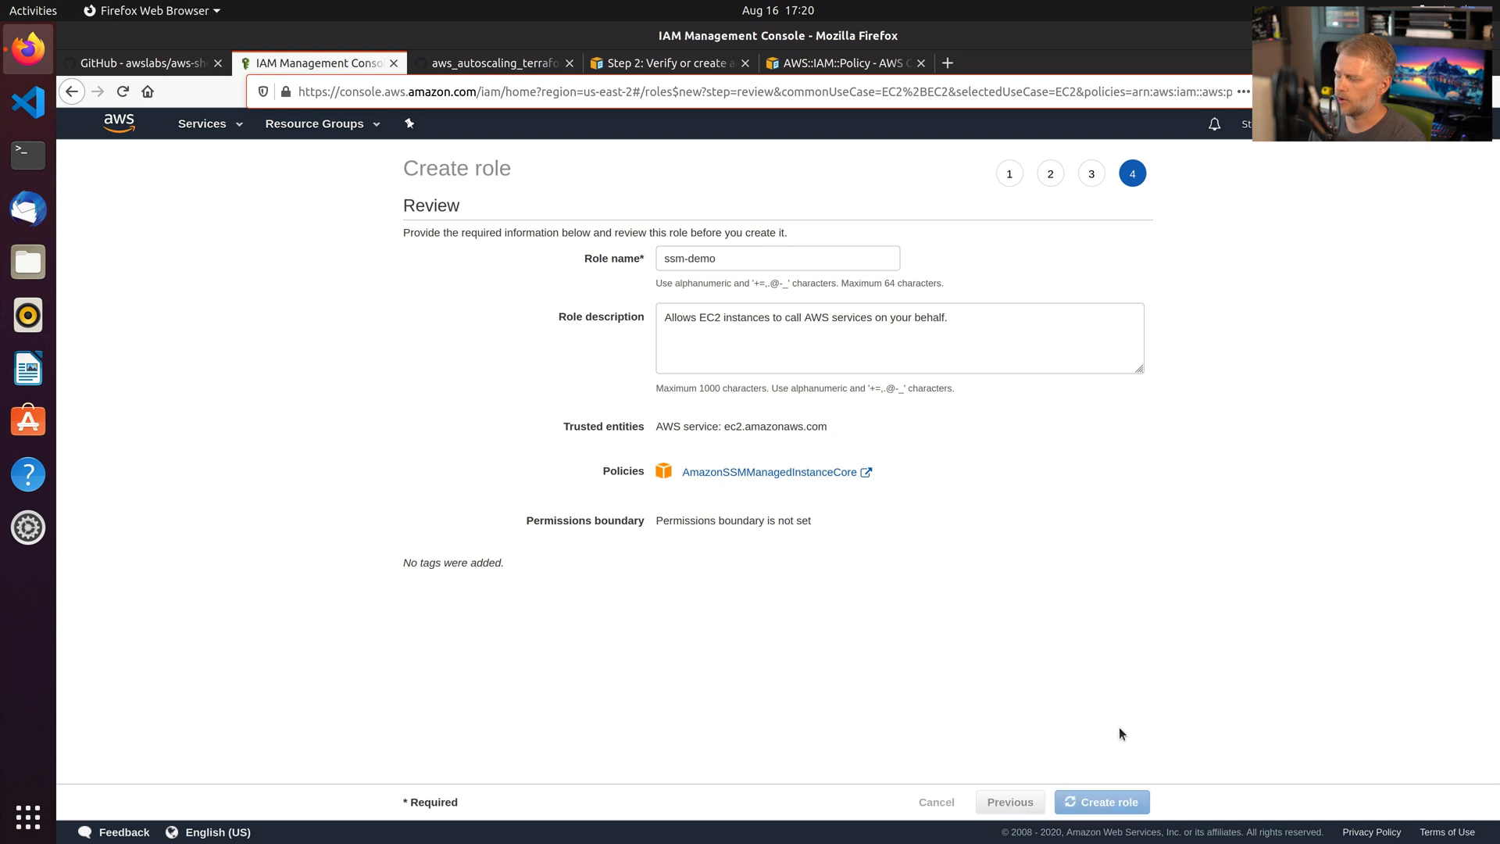
View the ssm-demo role summary with AmazonSSMManagedInstanceCore expanded into its service permissions.
click(1102, 801)
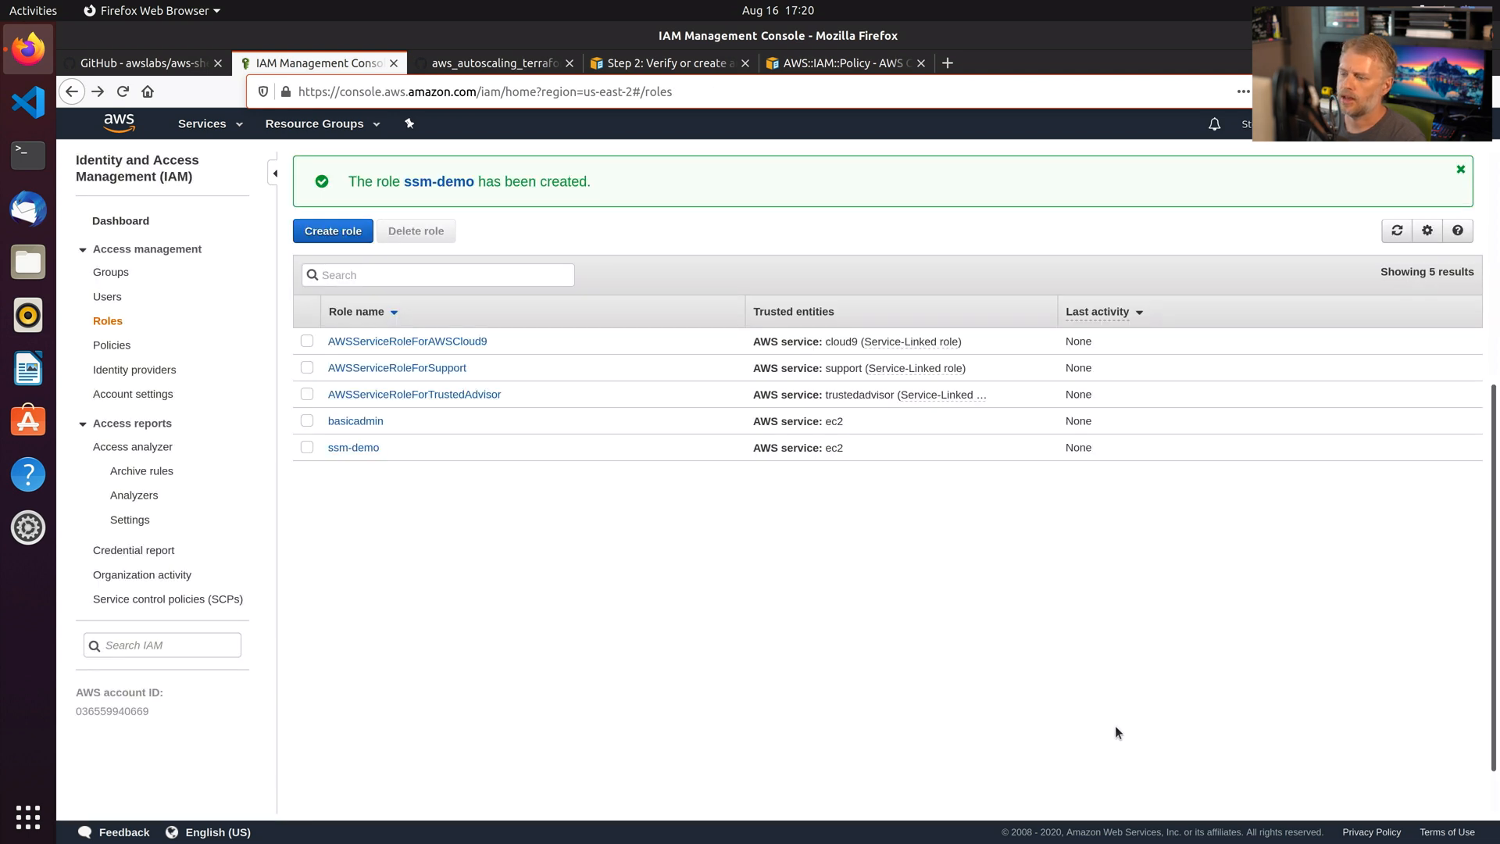
mouse_move(353, 446)
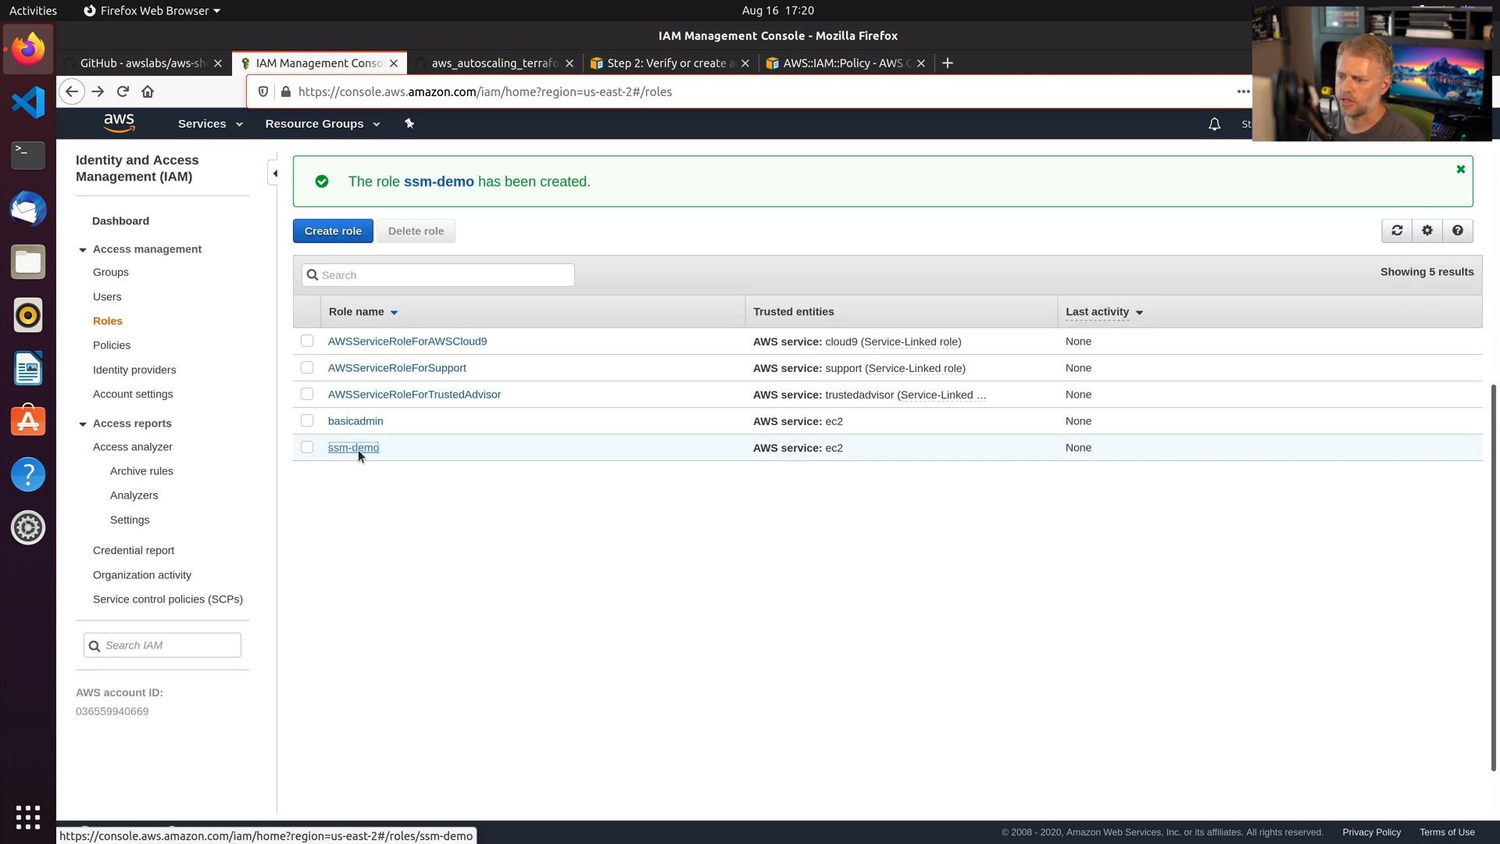
click(353, 447)
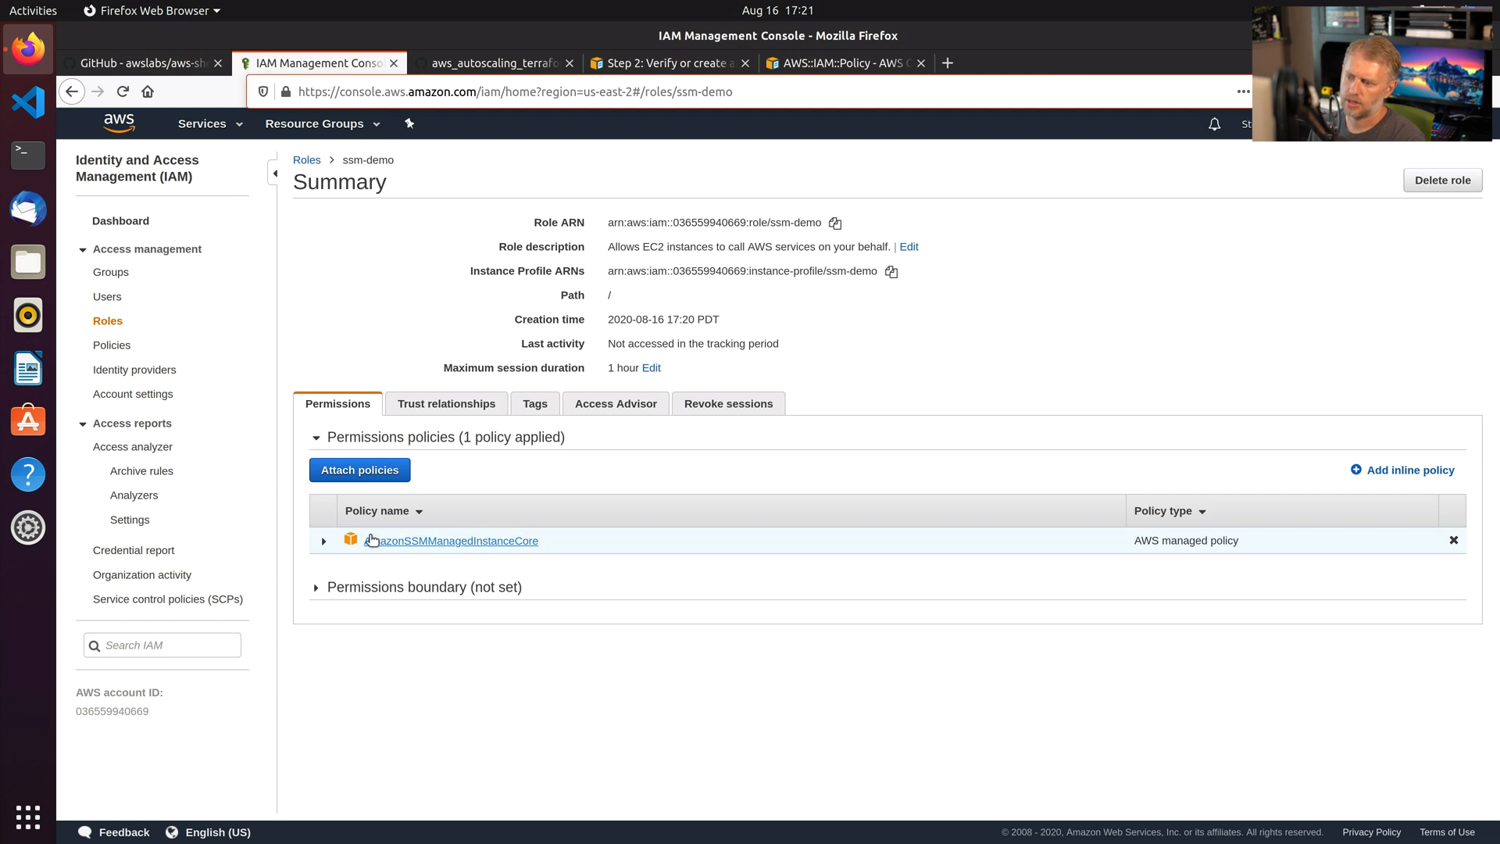
click(324, 539)
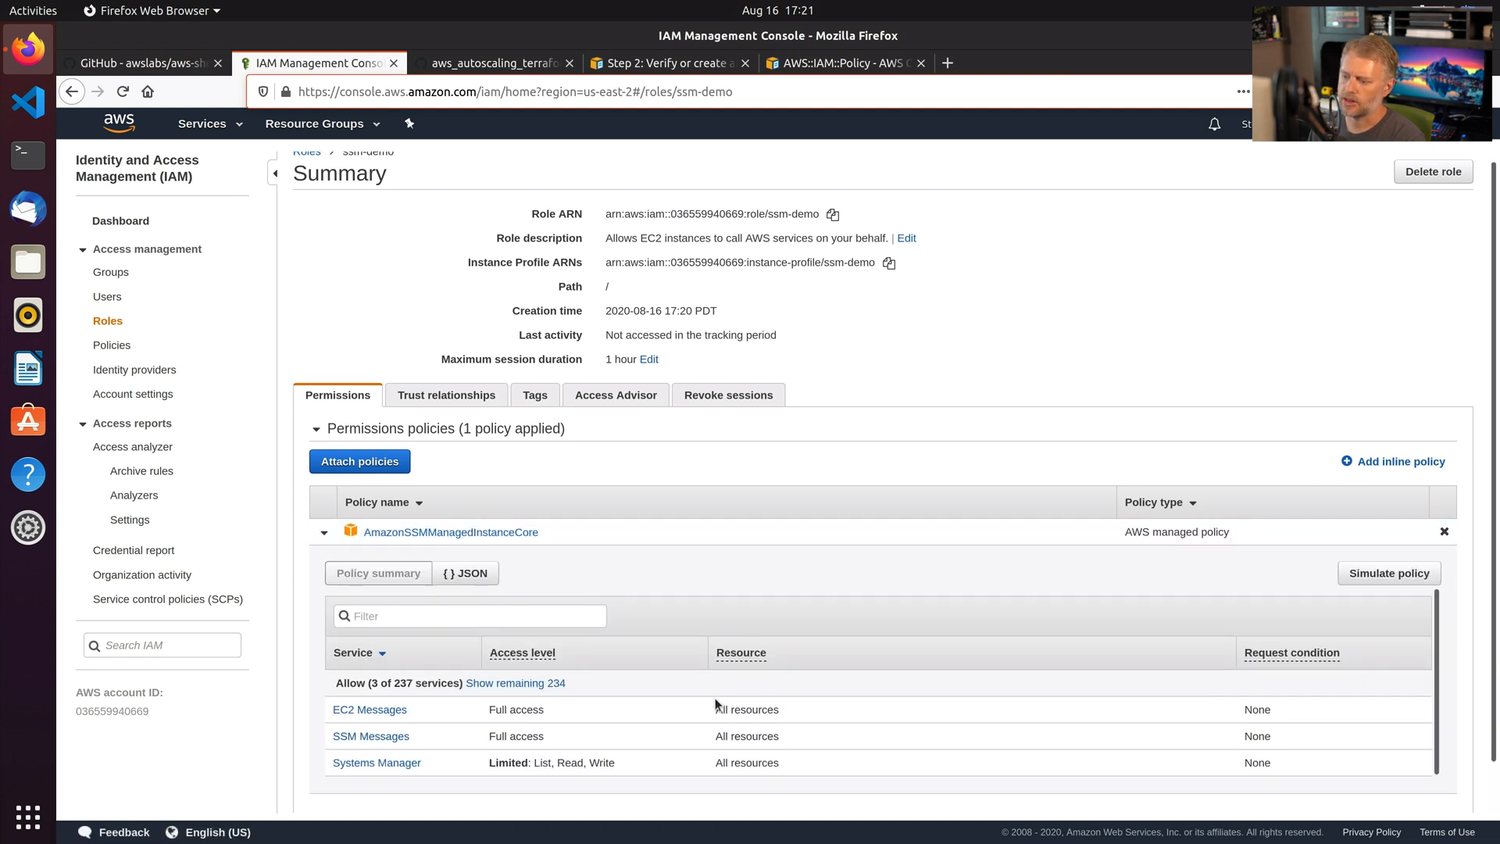
scroll(down, 3)
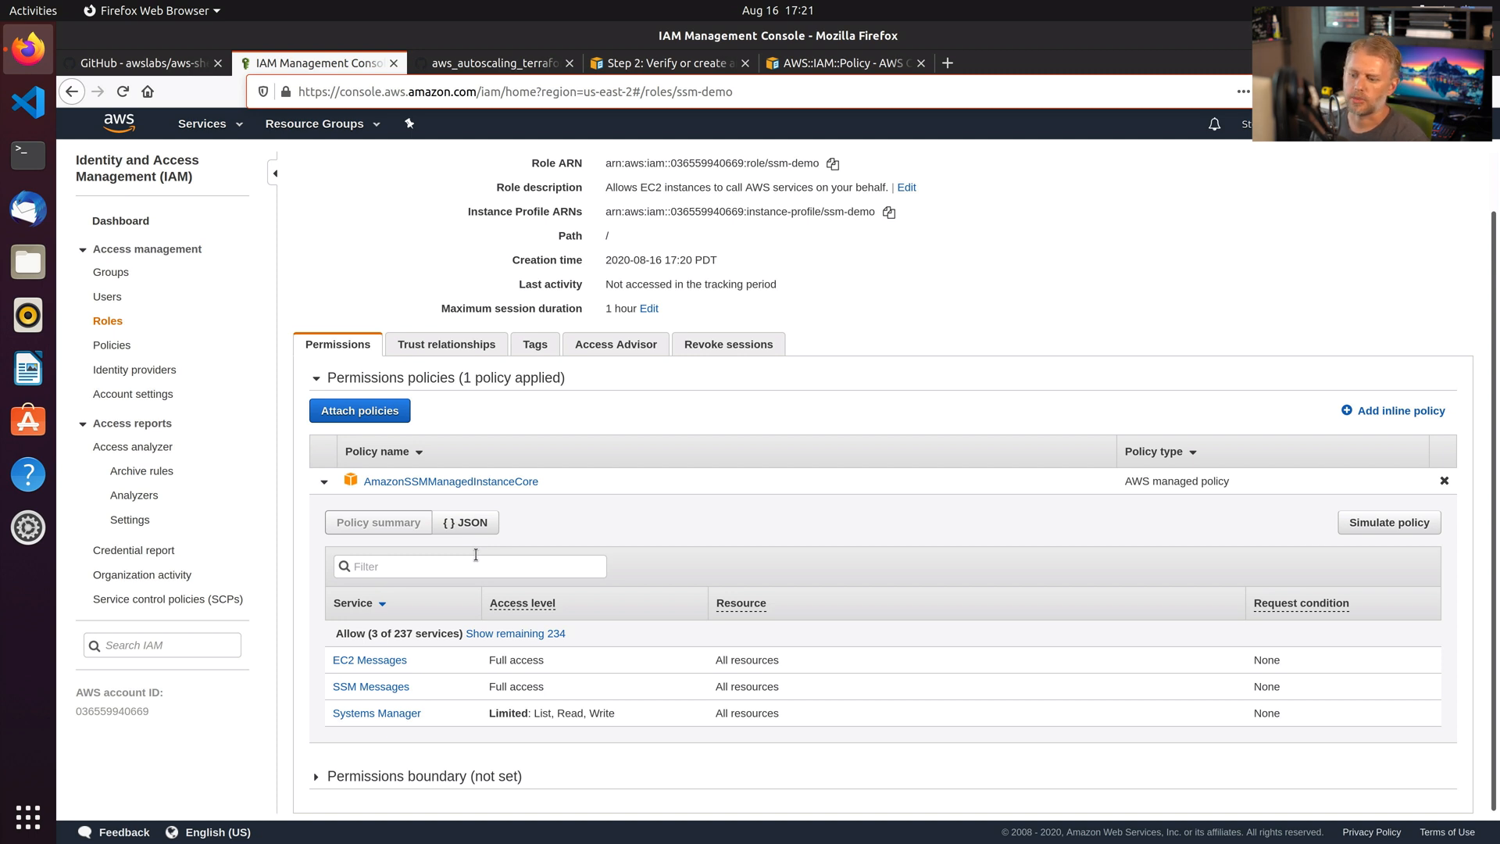
mouse_move(258, 150)
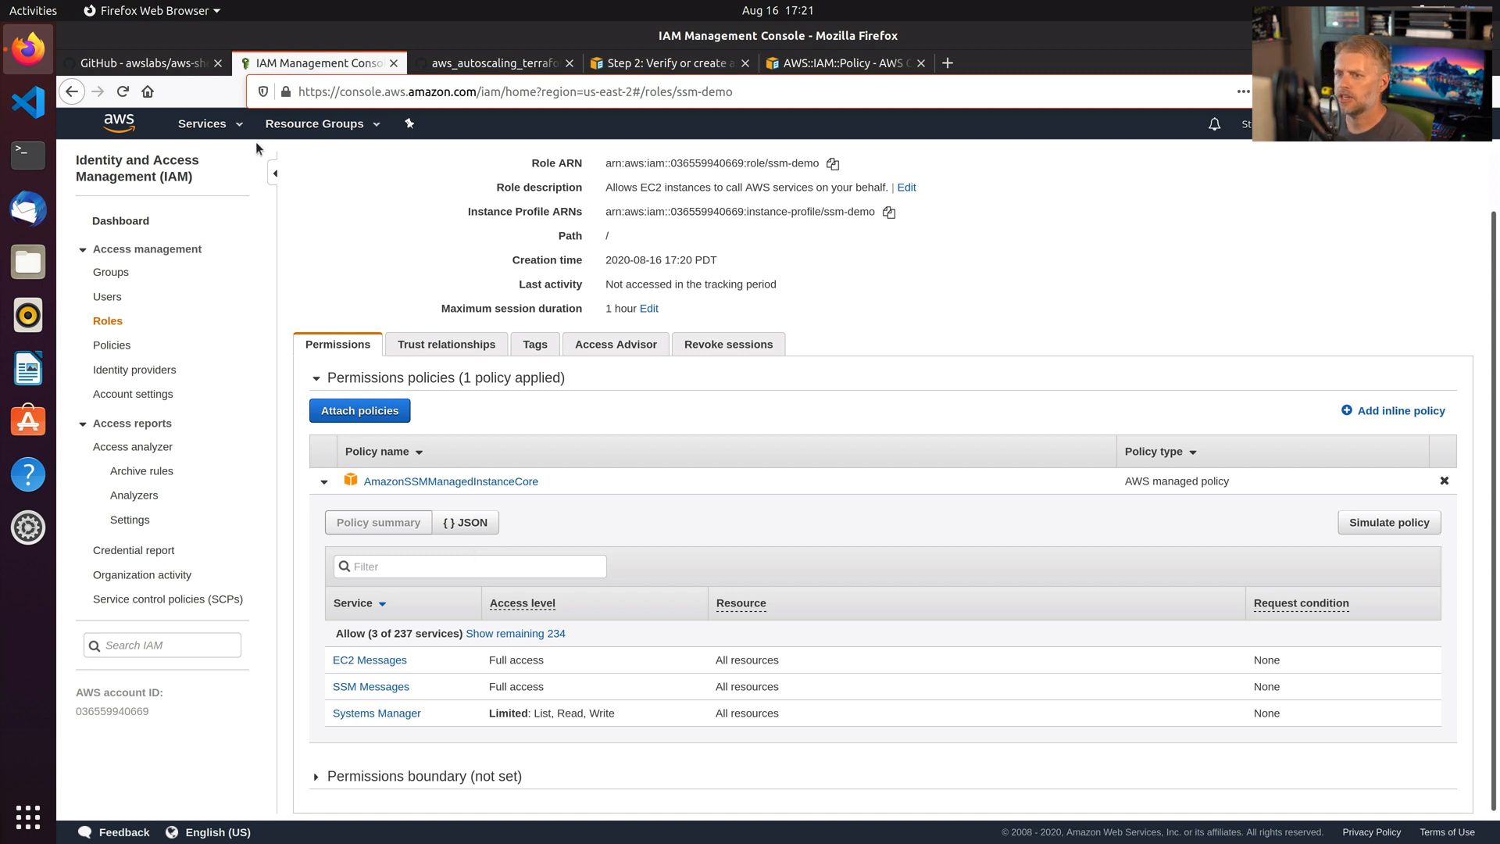
Go to EC2 Instances via Services and begin launching a new instance.
click(202, 123)
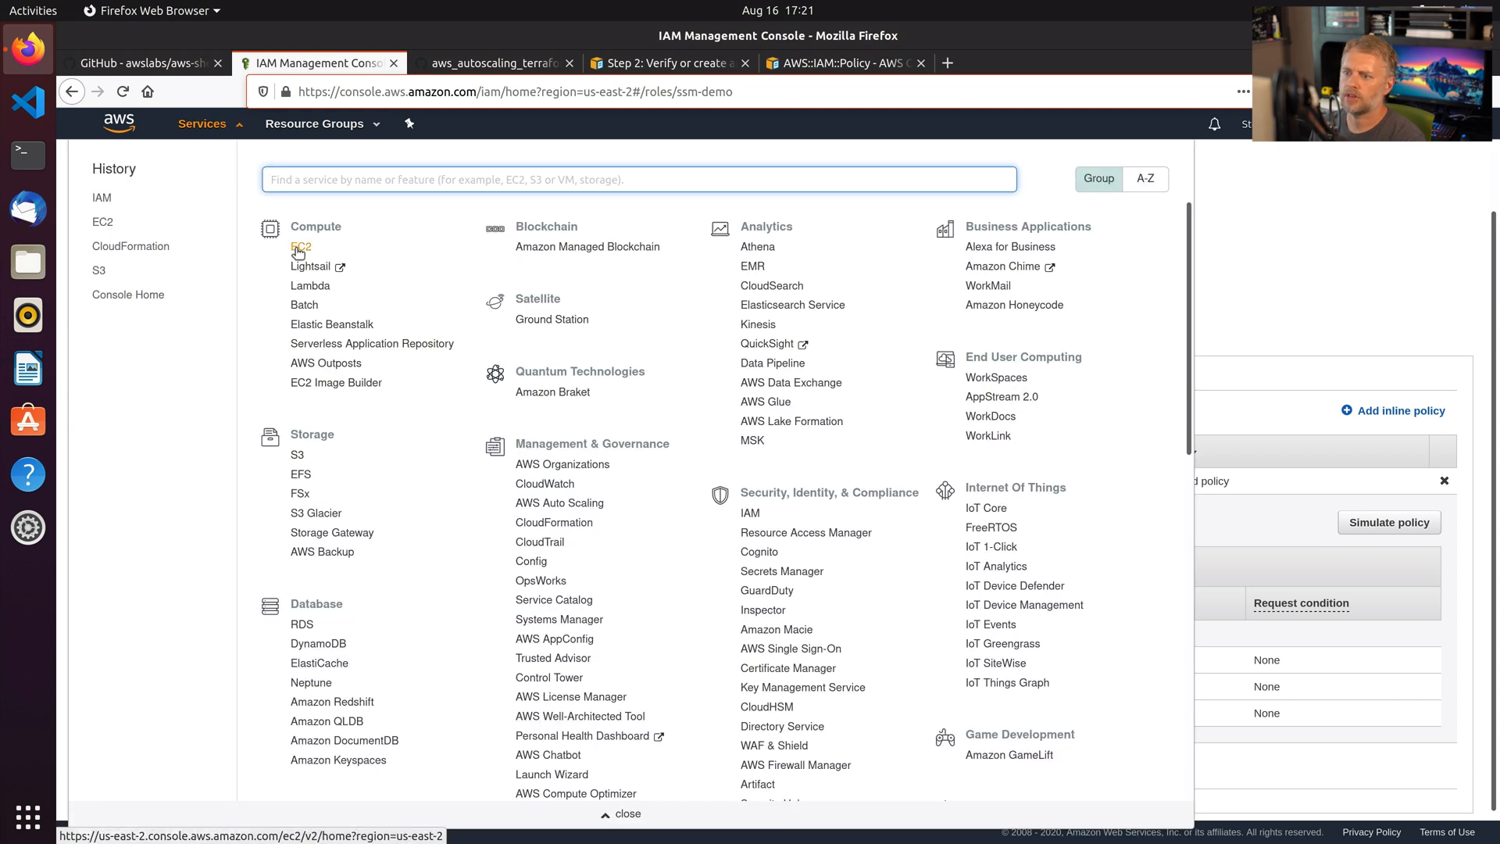
click(300, 246)
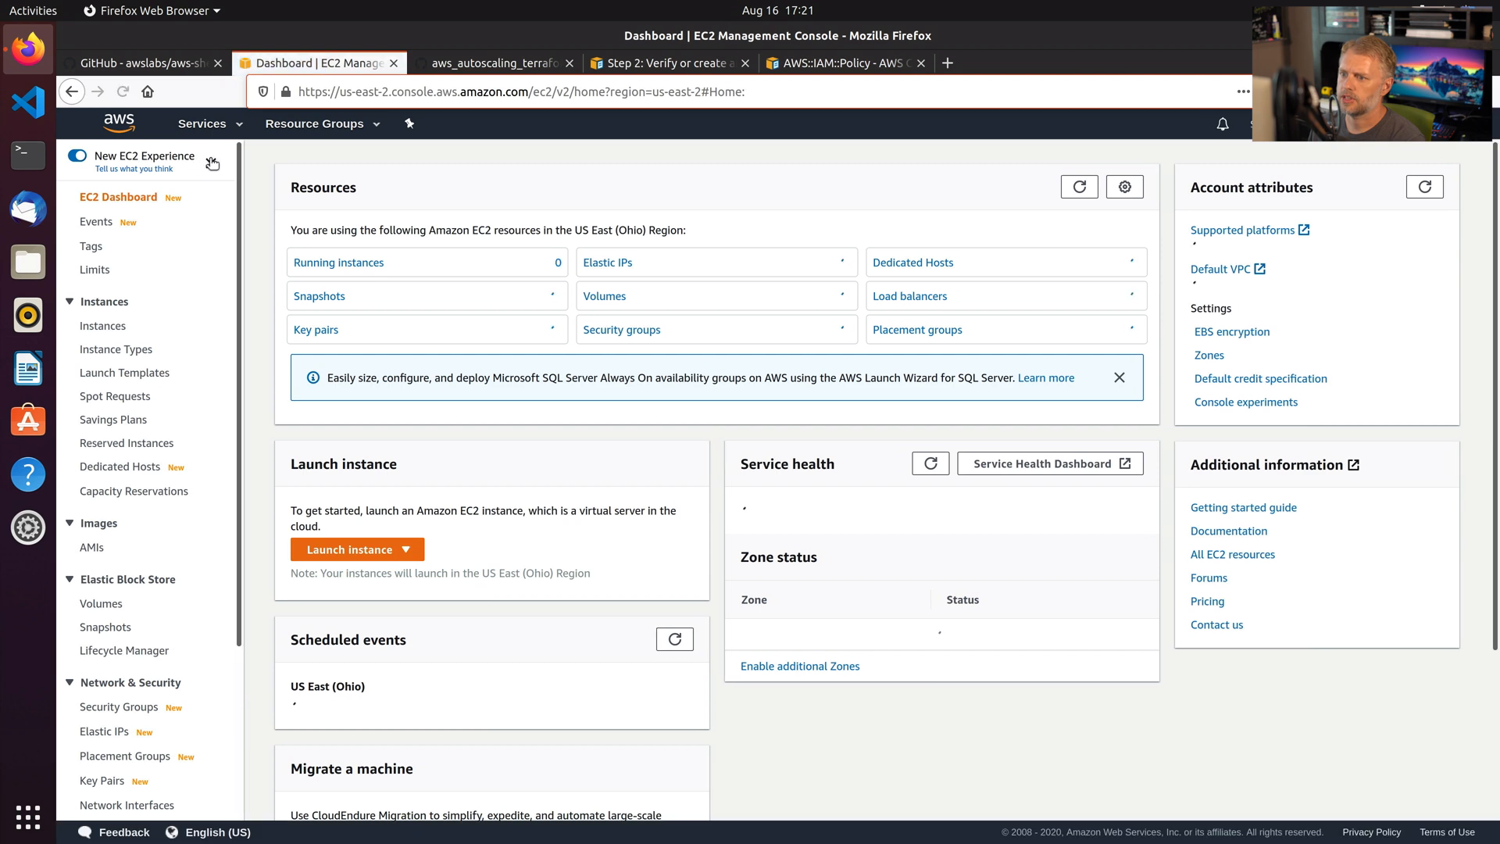
click(103, 325)
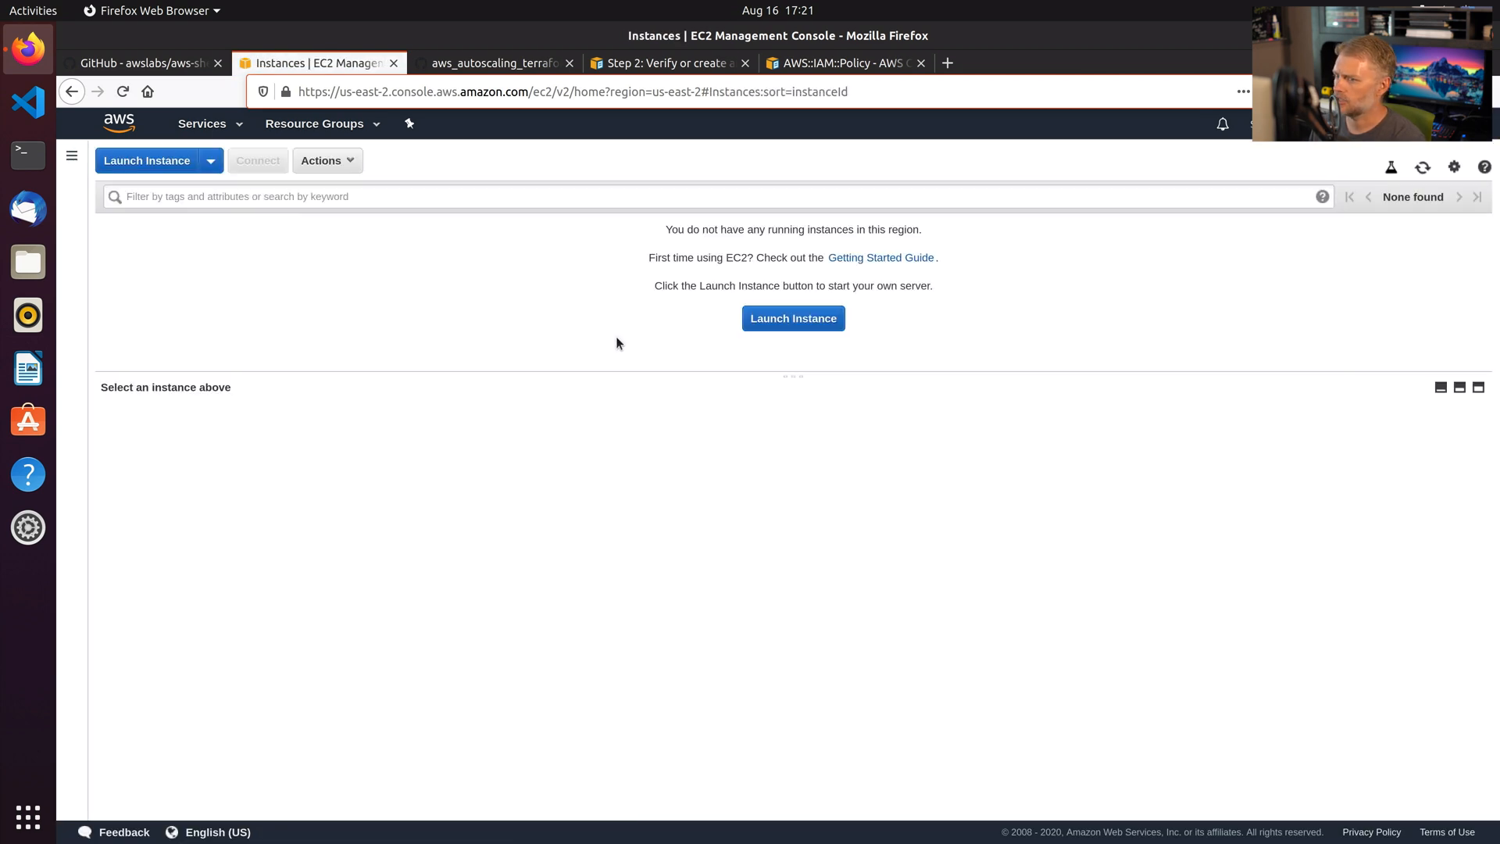
mouse_move(792, 317)
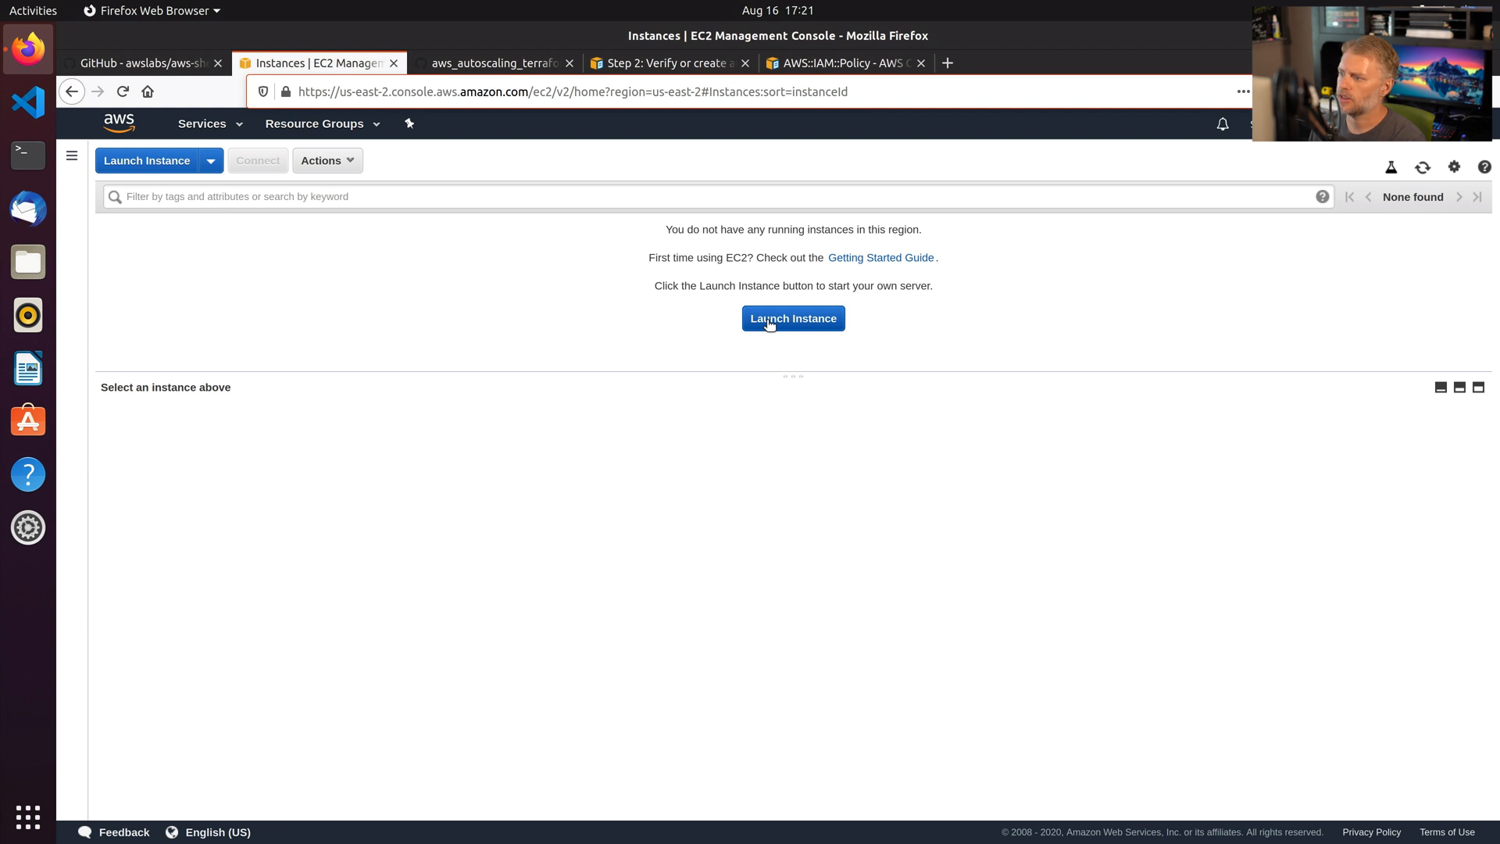
click(792, 317)
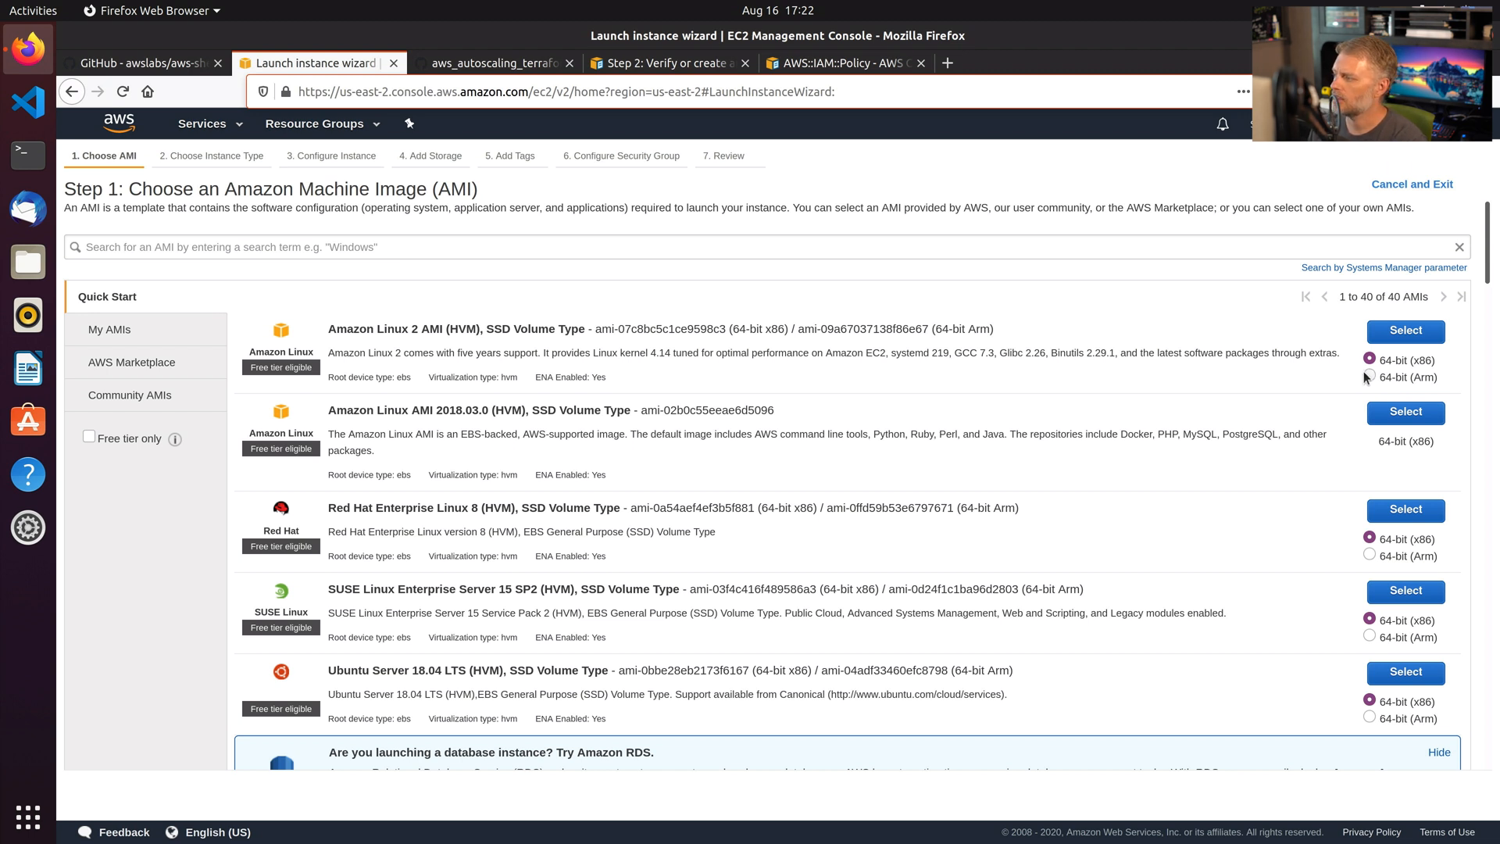
Choose 64-bit (Arm) Amazon Linux 2, keep a1.medium and continue to instance details.
click(1368, 377)
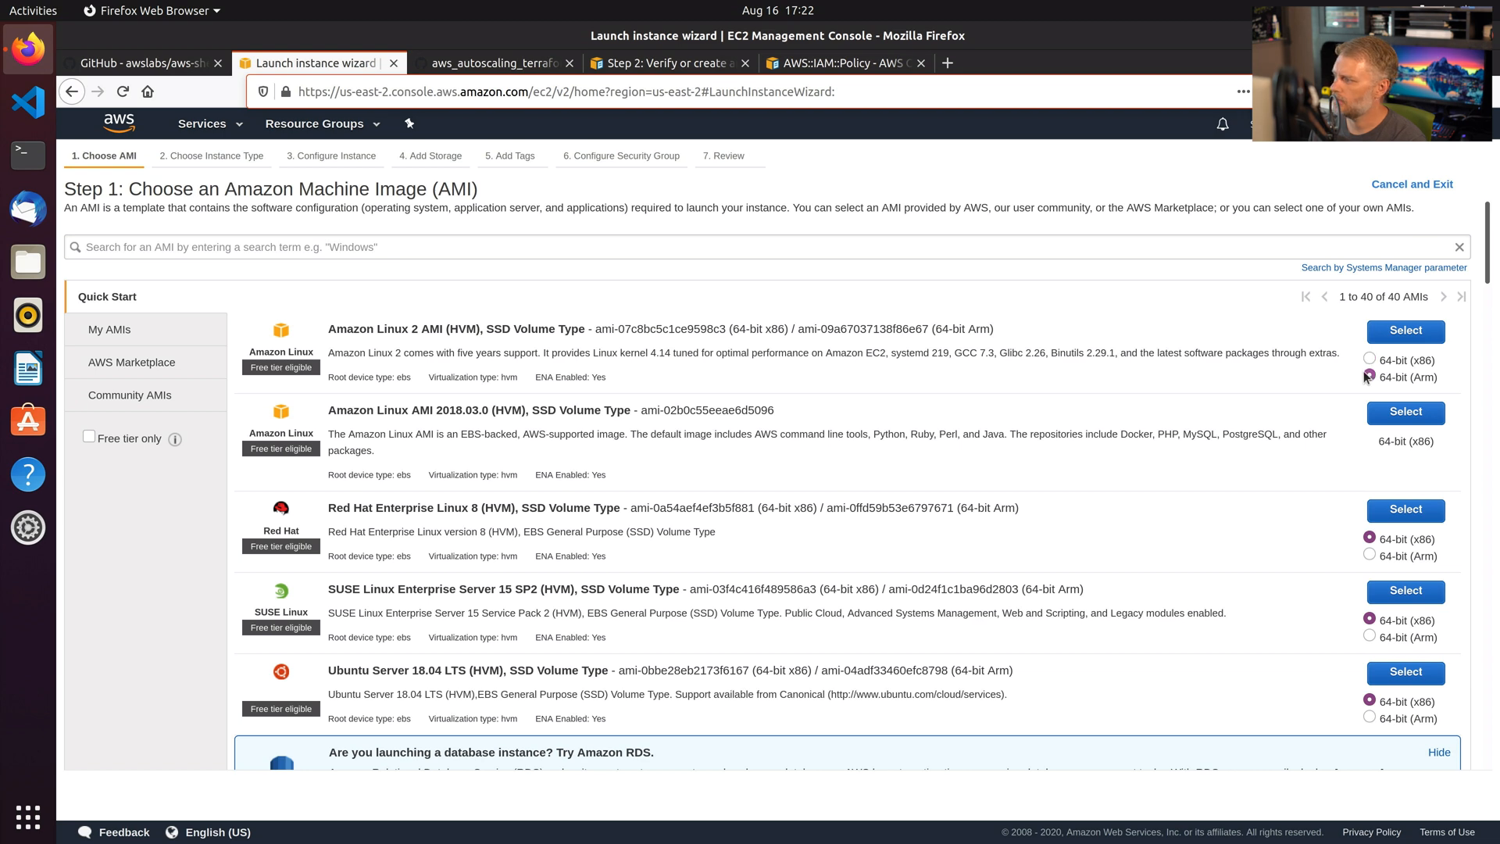
click(1405, 330)
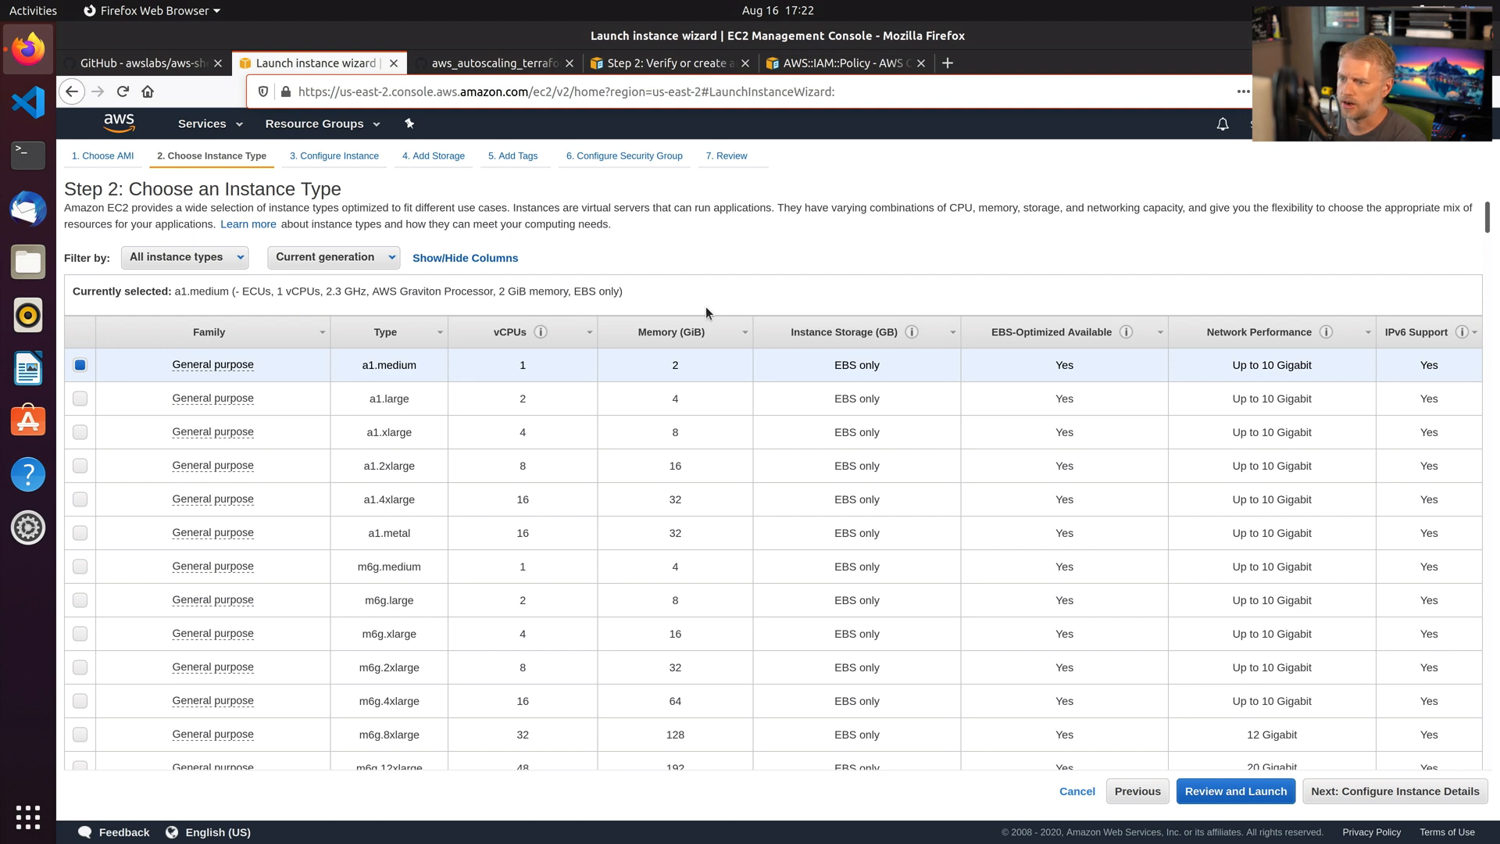
mouse_move(440, 532)
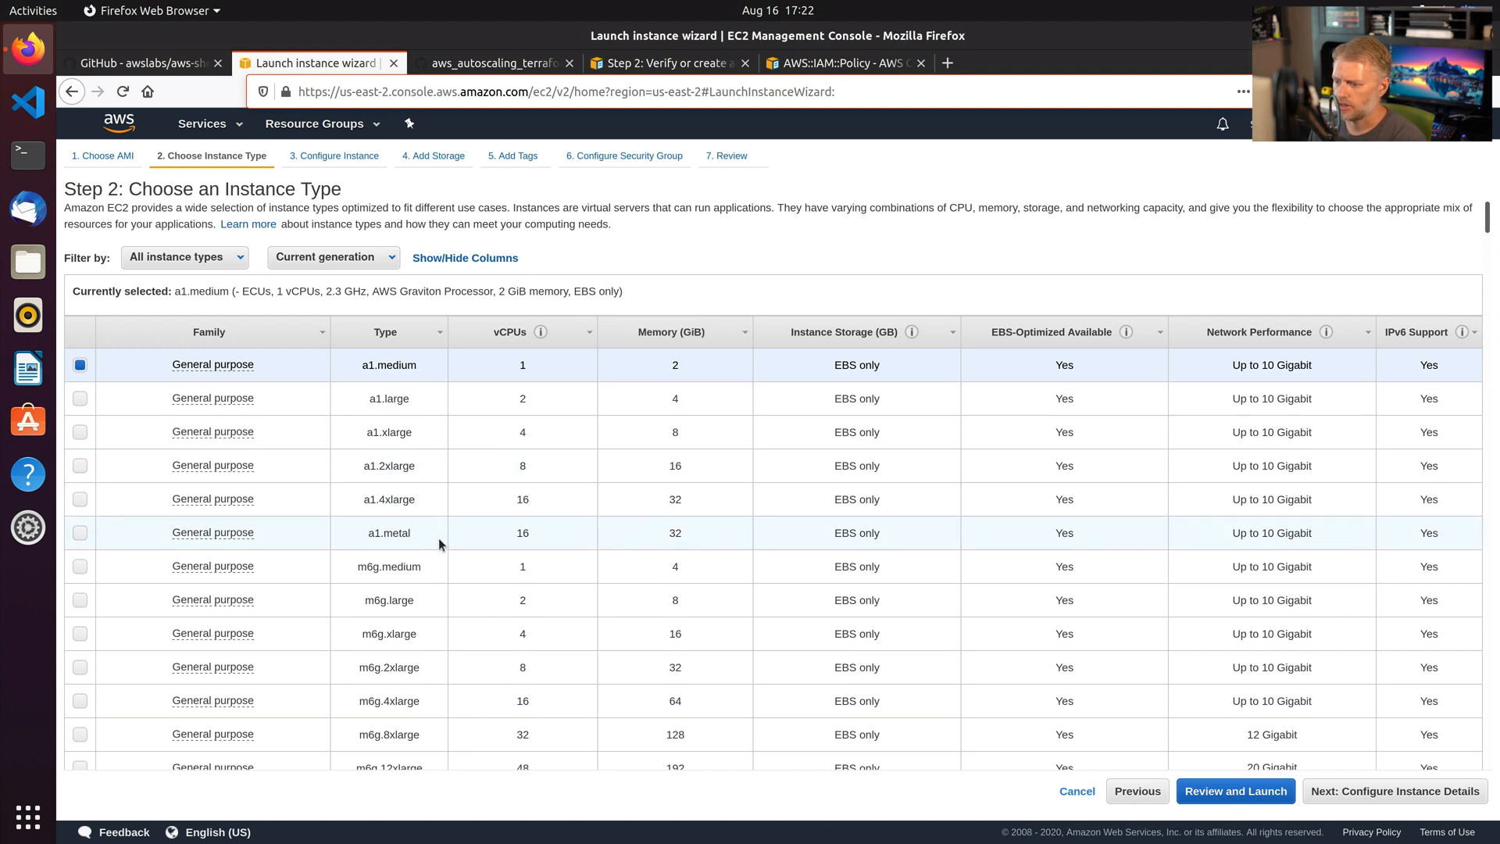
scroll(down, 3)
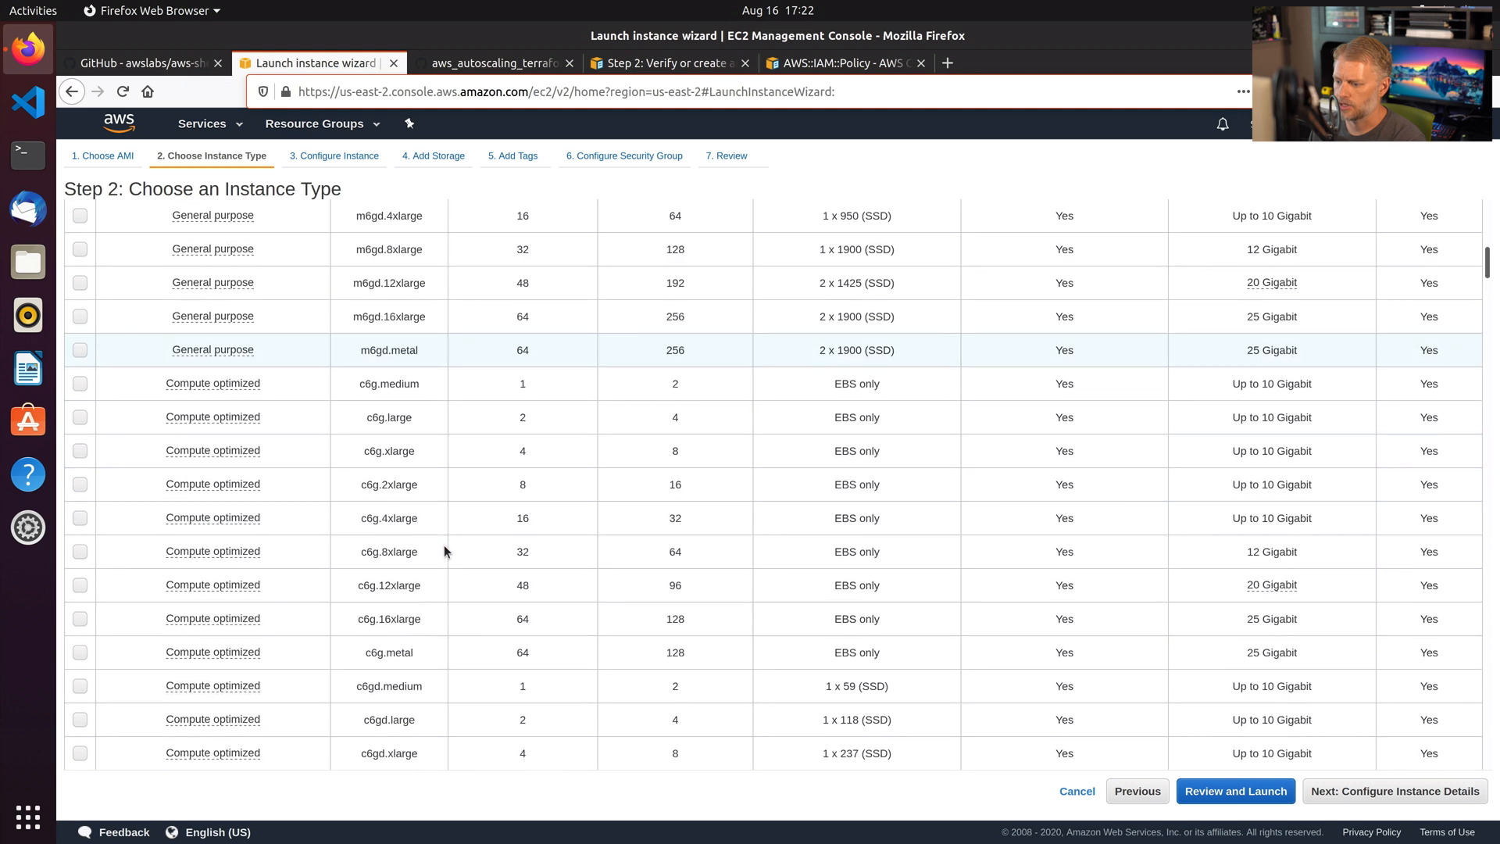
scroll(up, 3)
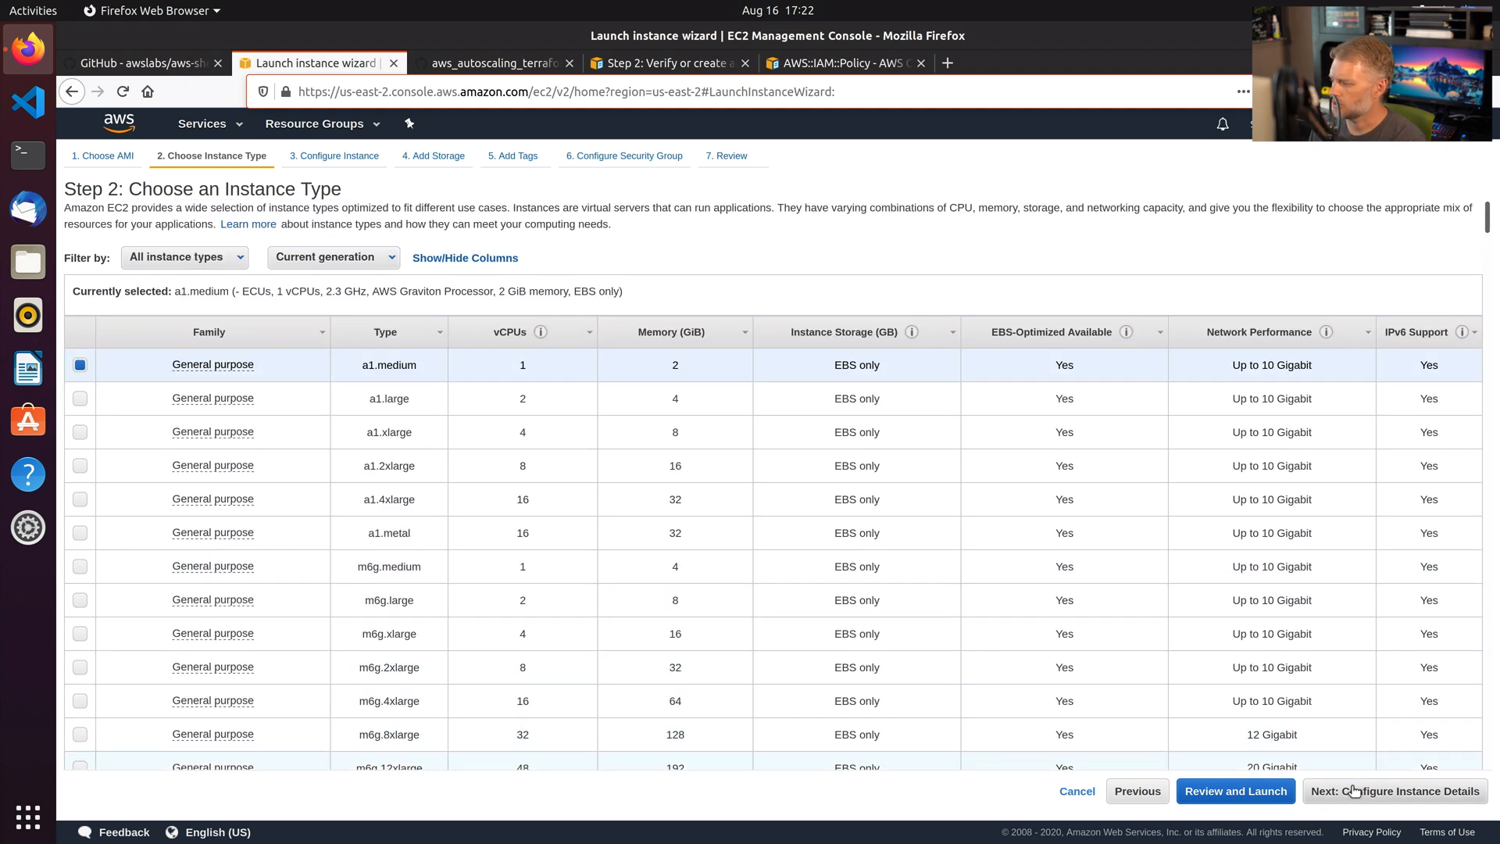
click(1392, 790)
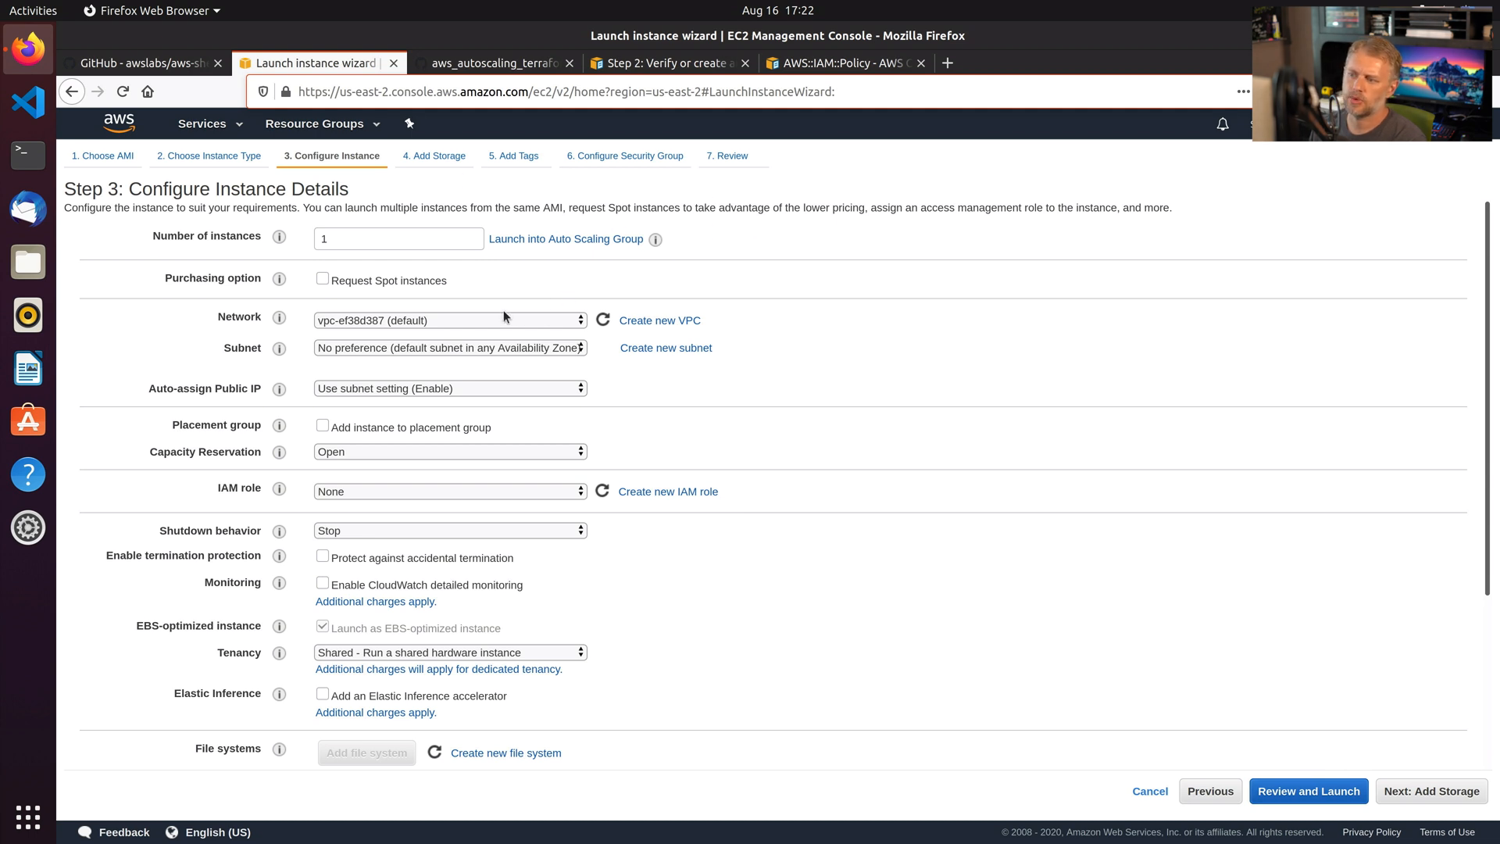
mouse_move(534, 366)
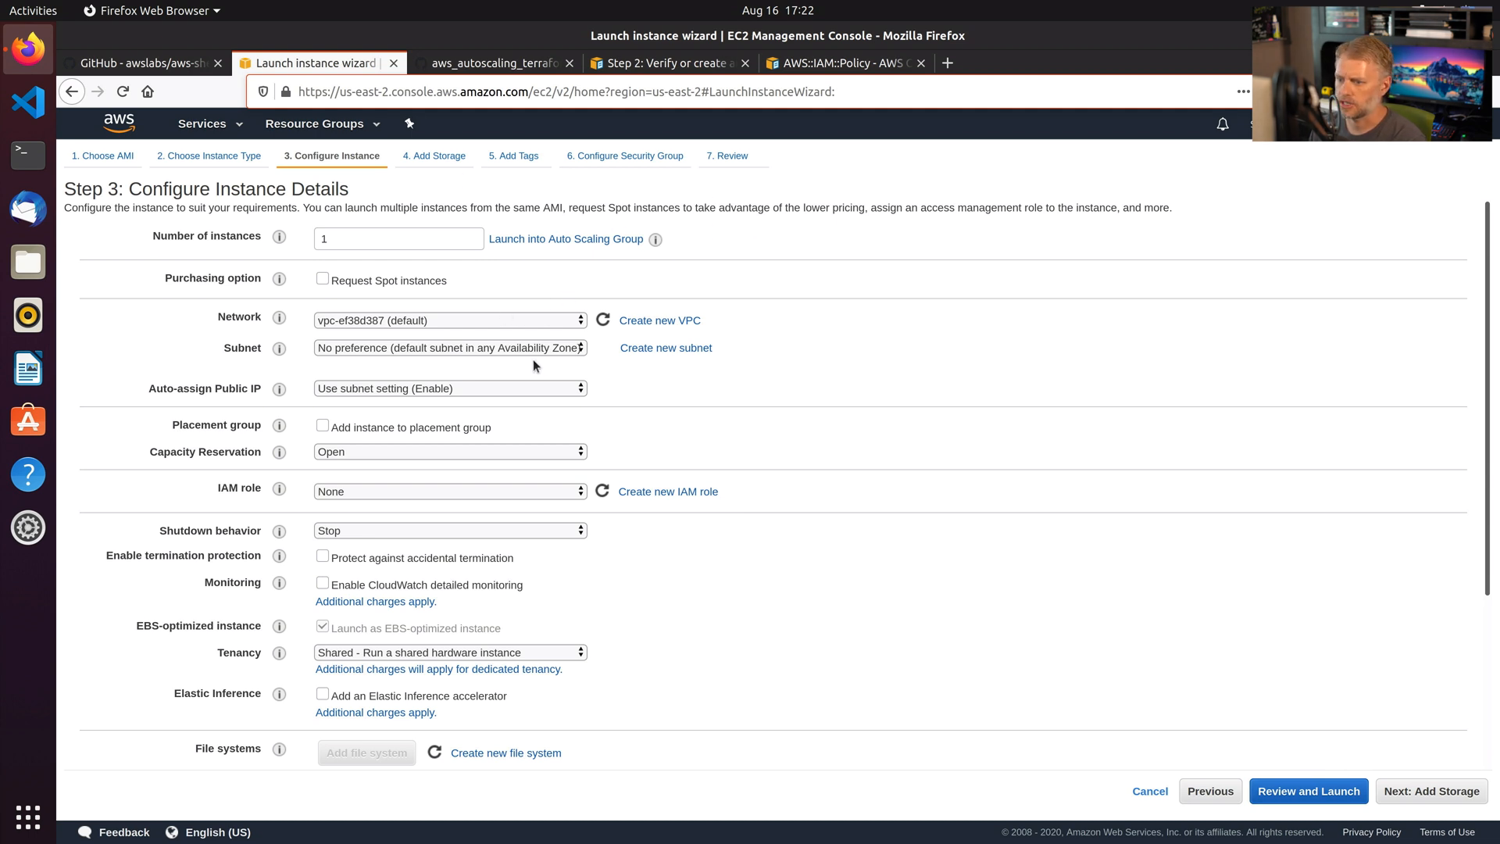
Assign the ssm-demo IAM role to the instance in Configure Instance Details.
scroll(down, 3)
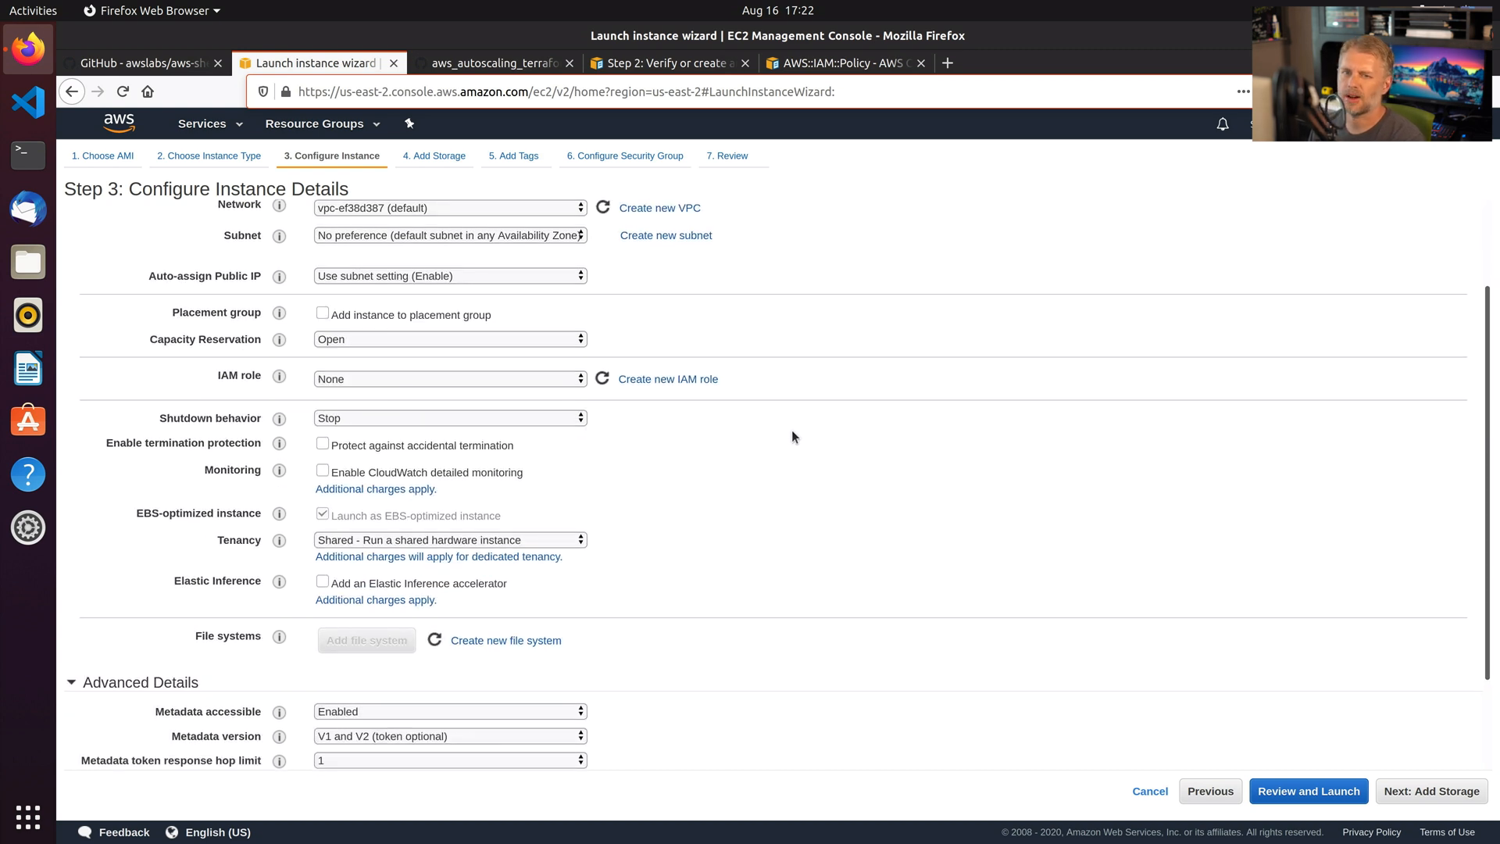
mouse_move(784, 425)
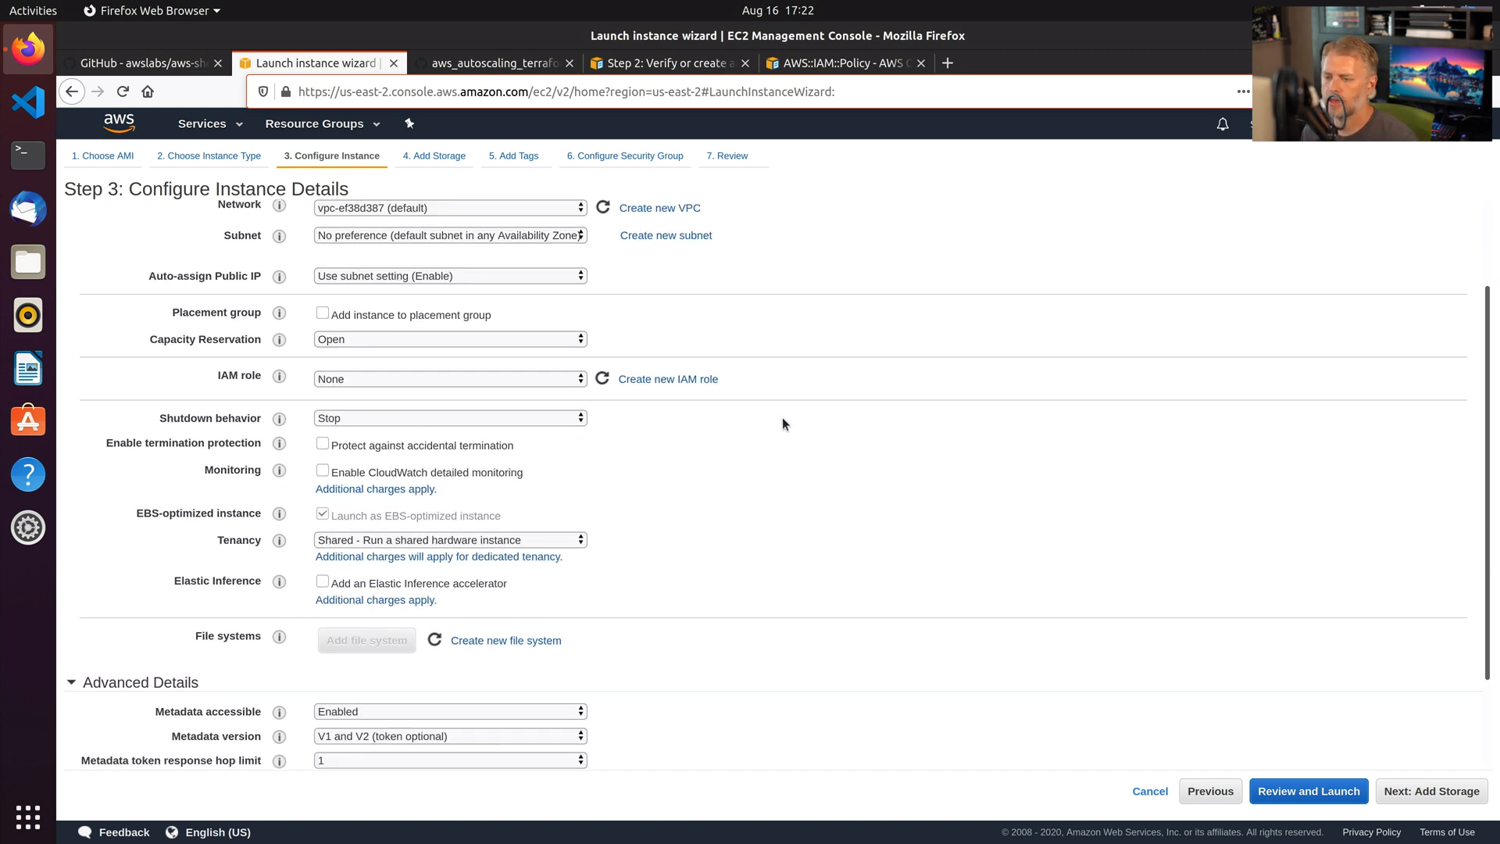
mouse_move(483, 360)
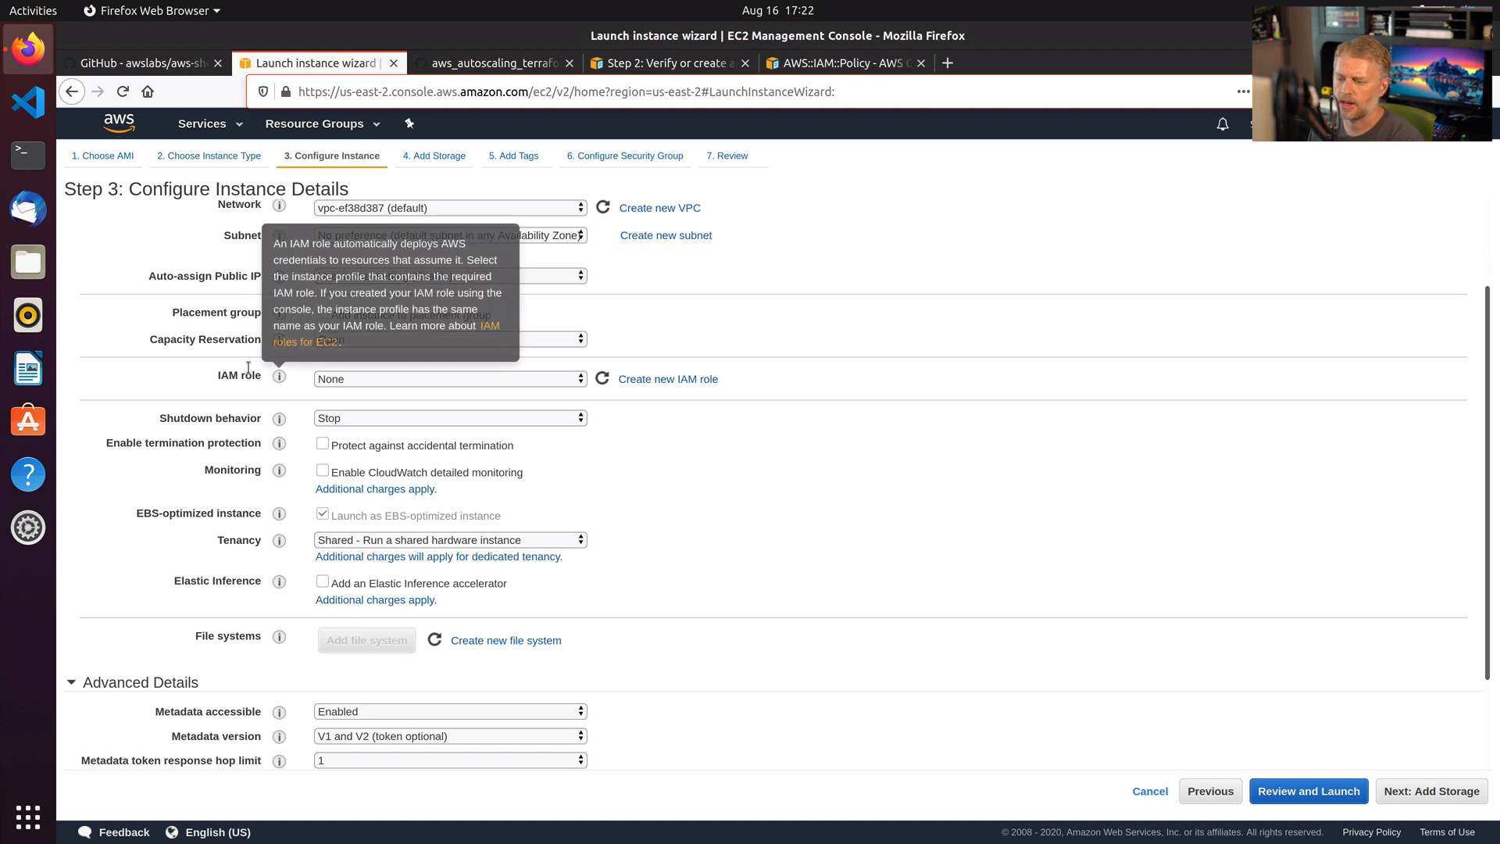
click(449, 378)
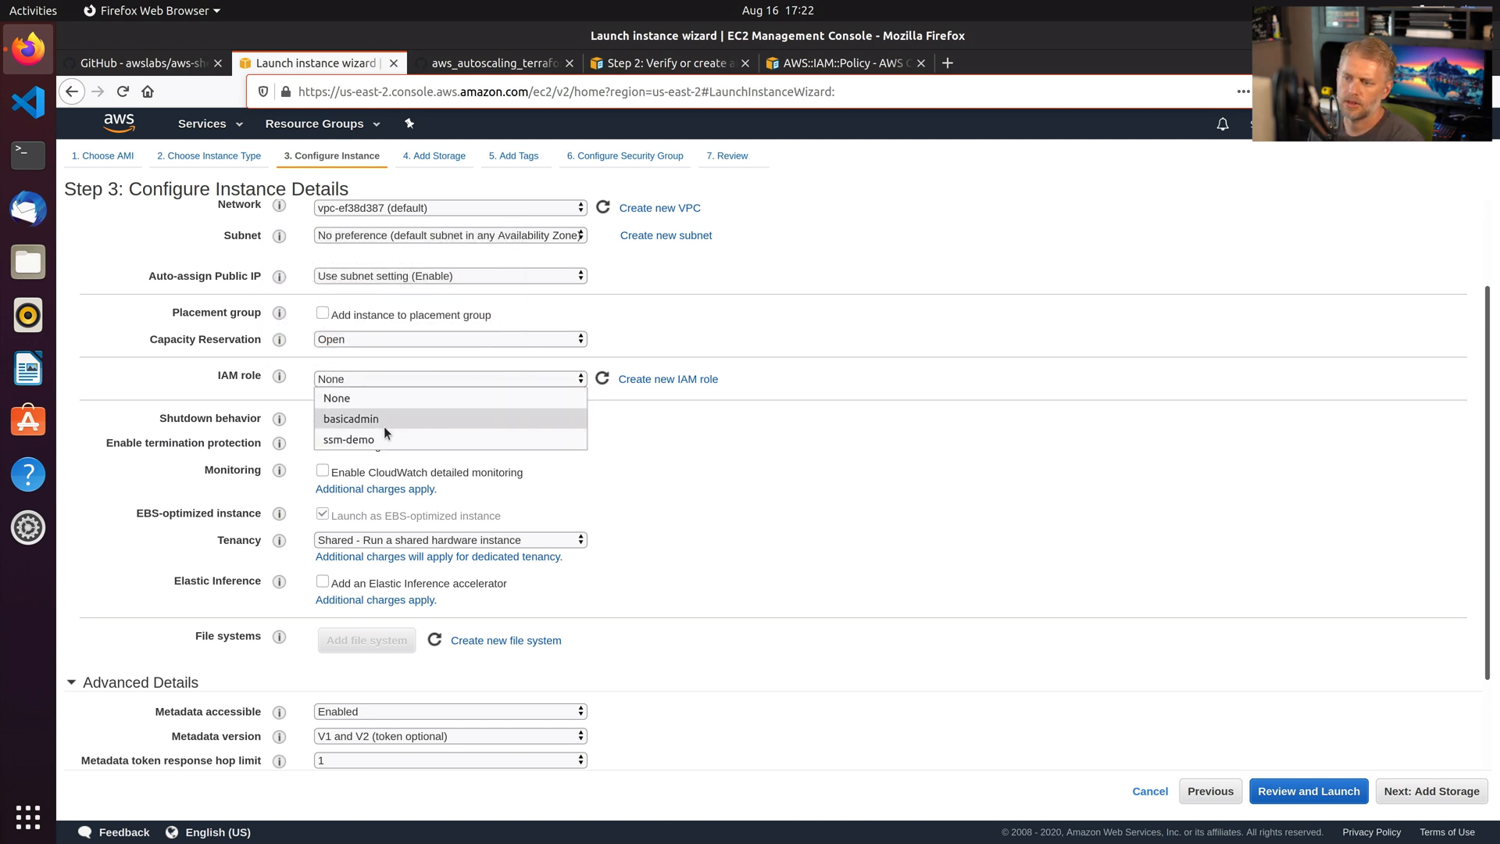
mouse_move(387, 439)
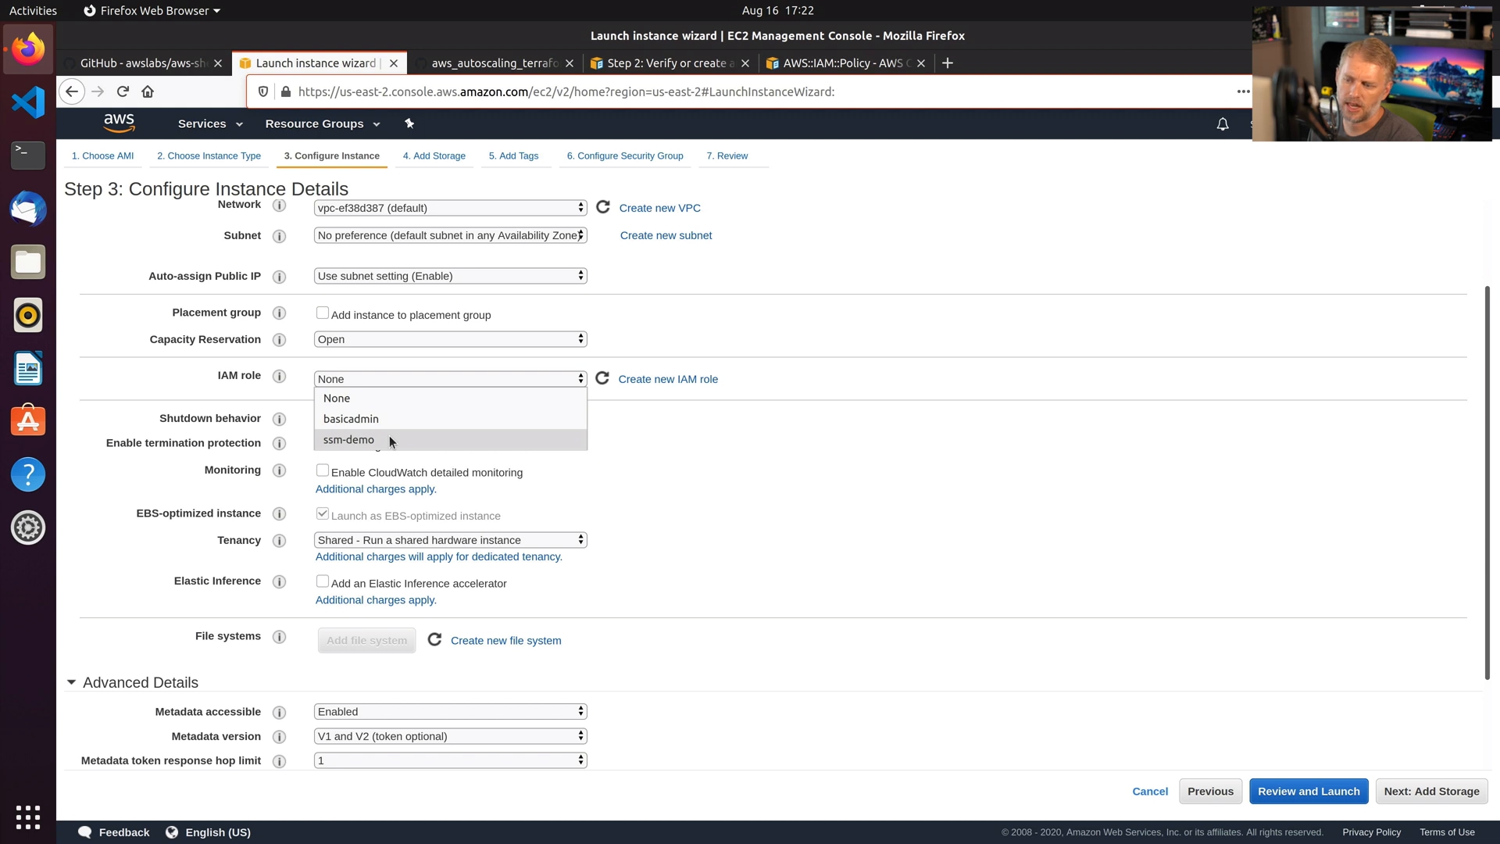
click(348, 439)
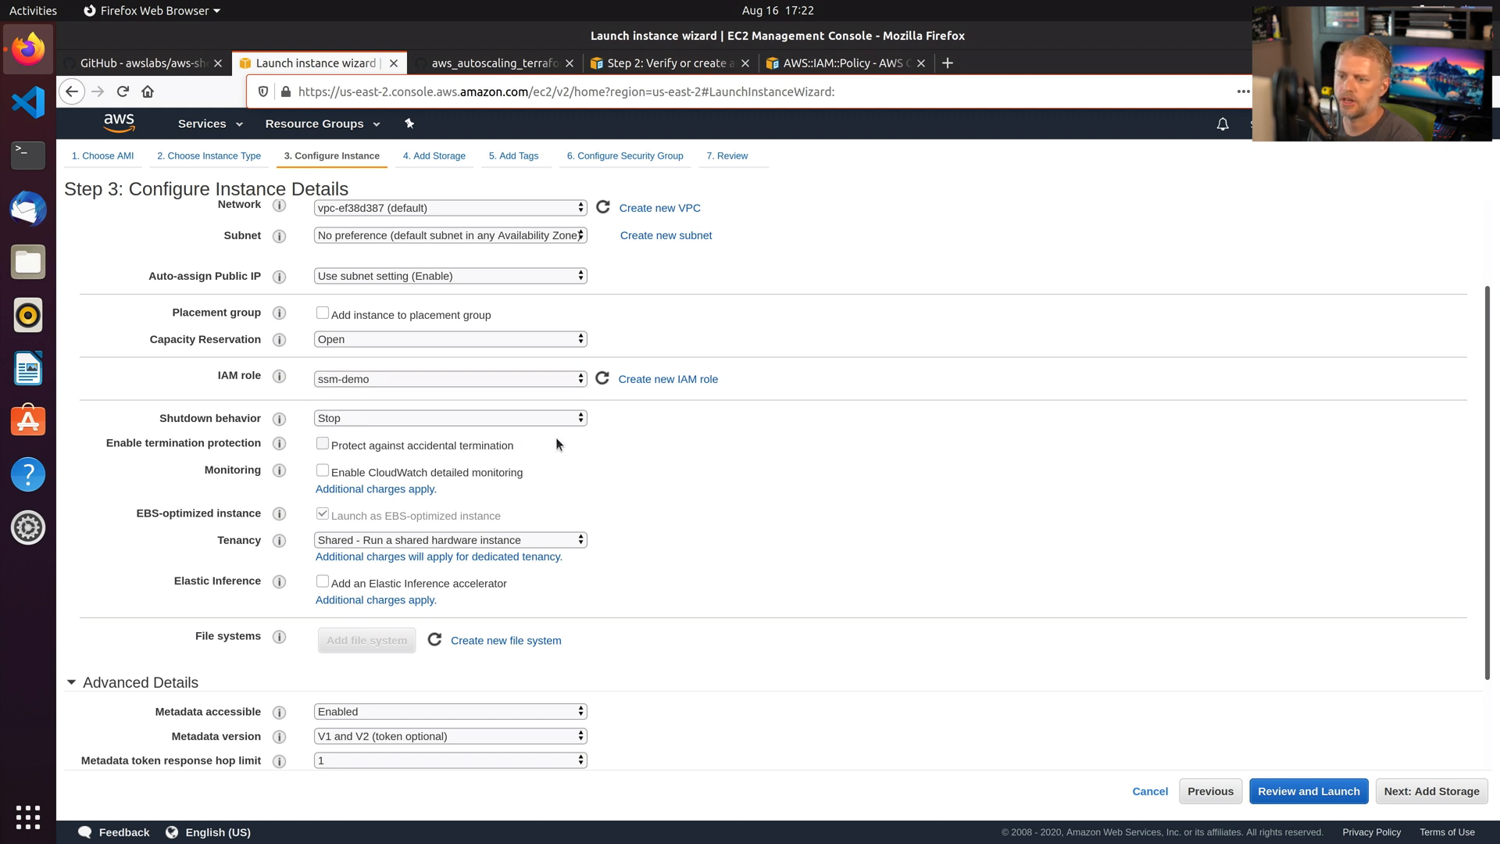
mouse_move(764, 502)
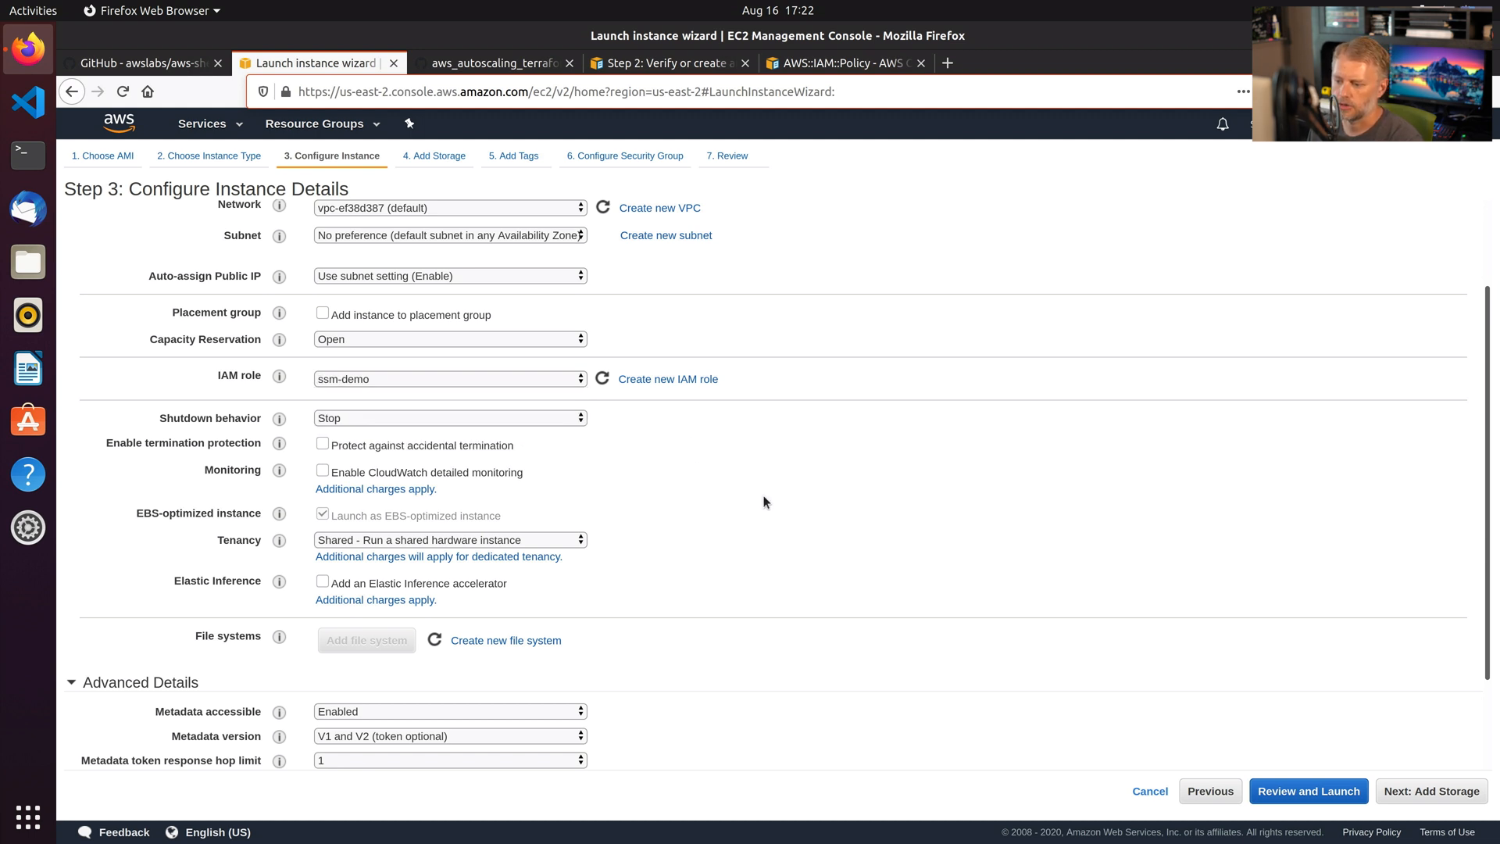
scroll(down, 3)
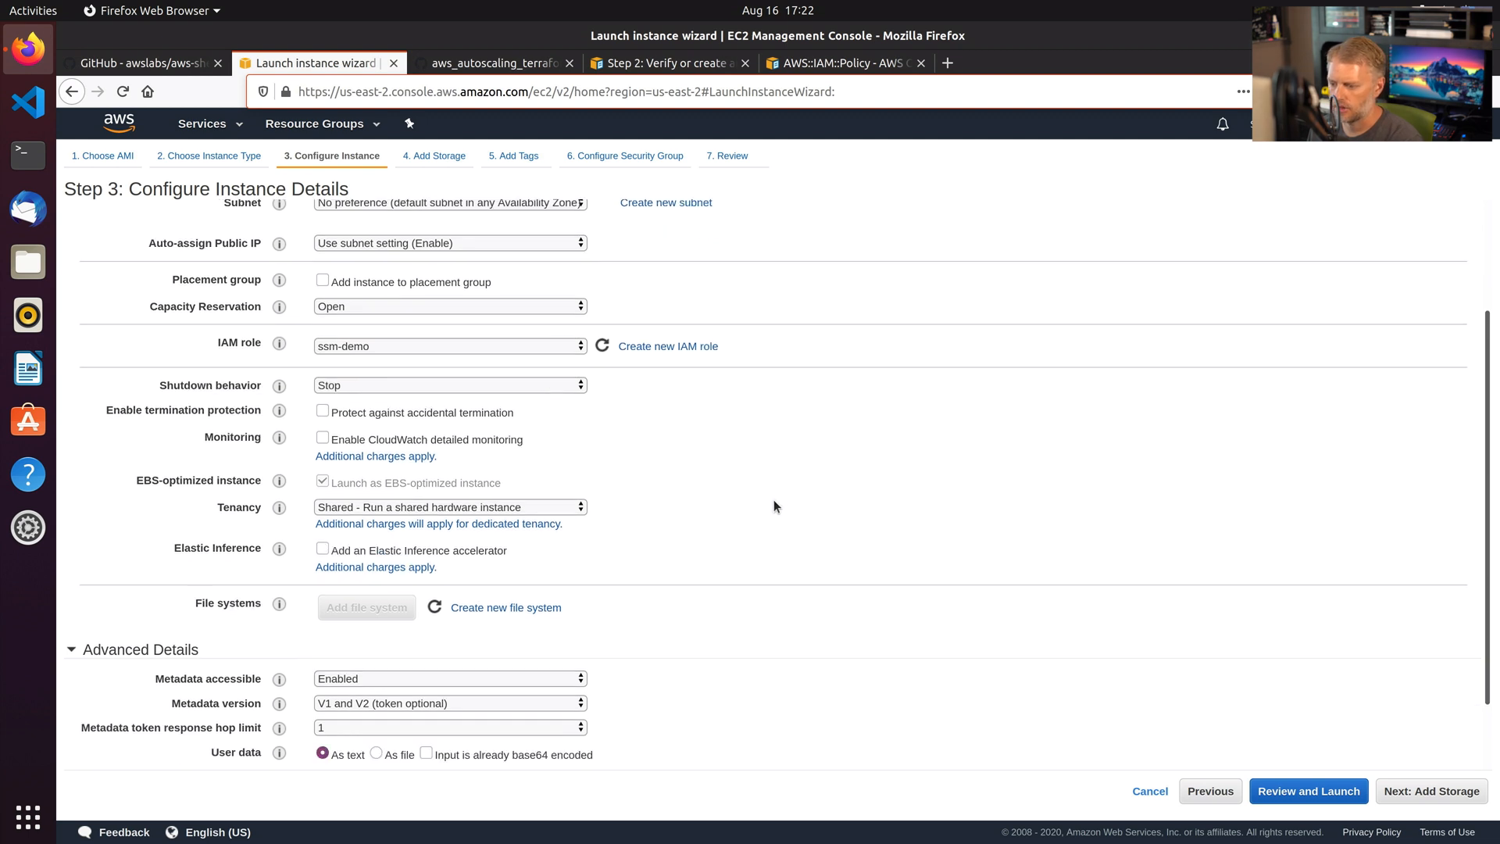
scroll(down, 3)
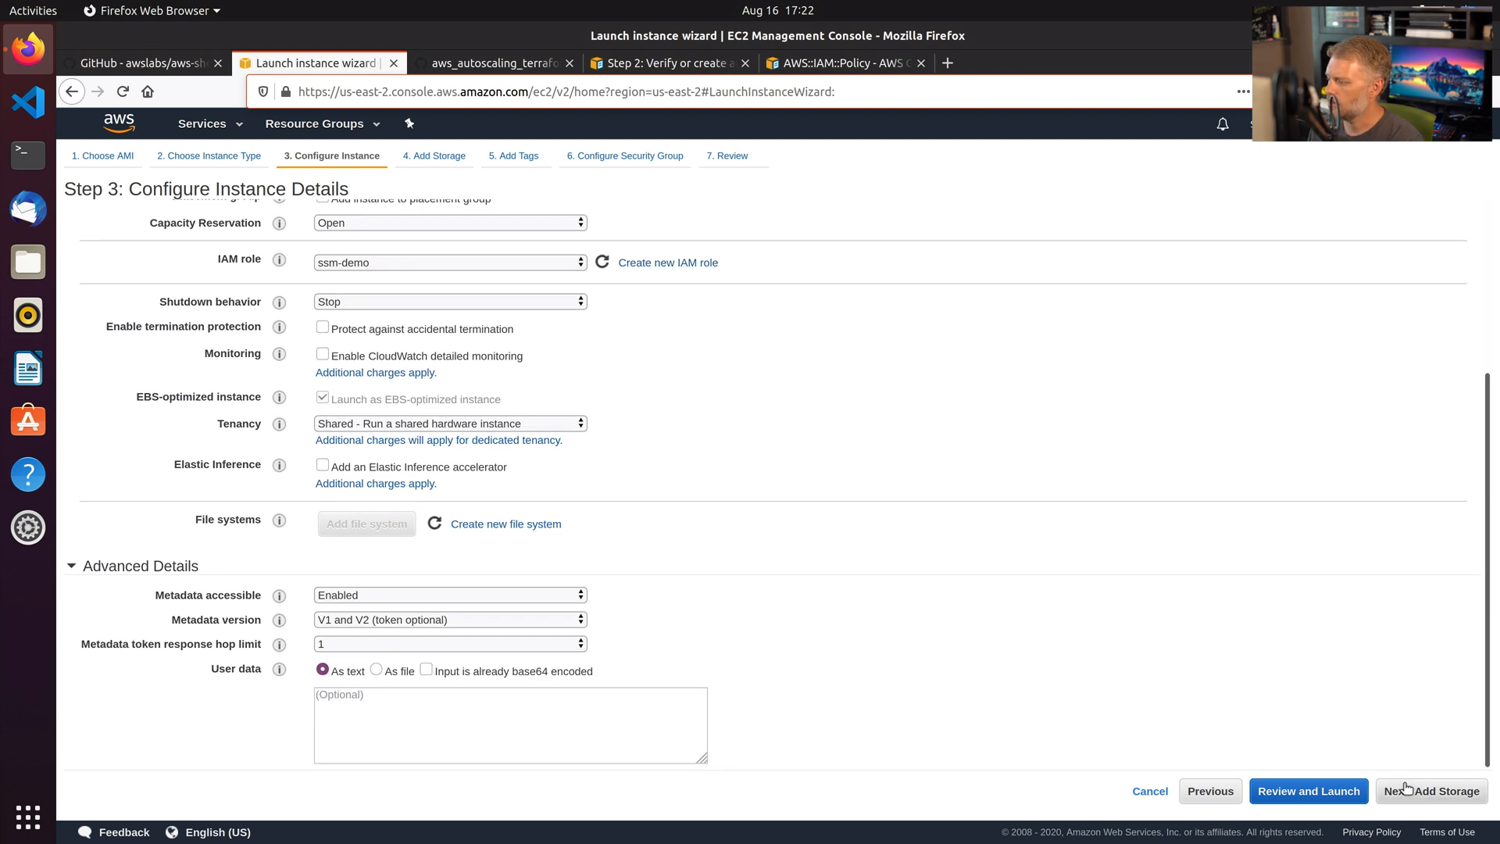
Continue past storage and tags, then delete the SSH rule leaving no inbound rules.
click(1433, 791)
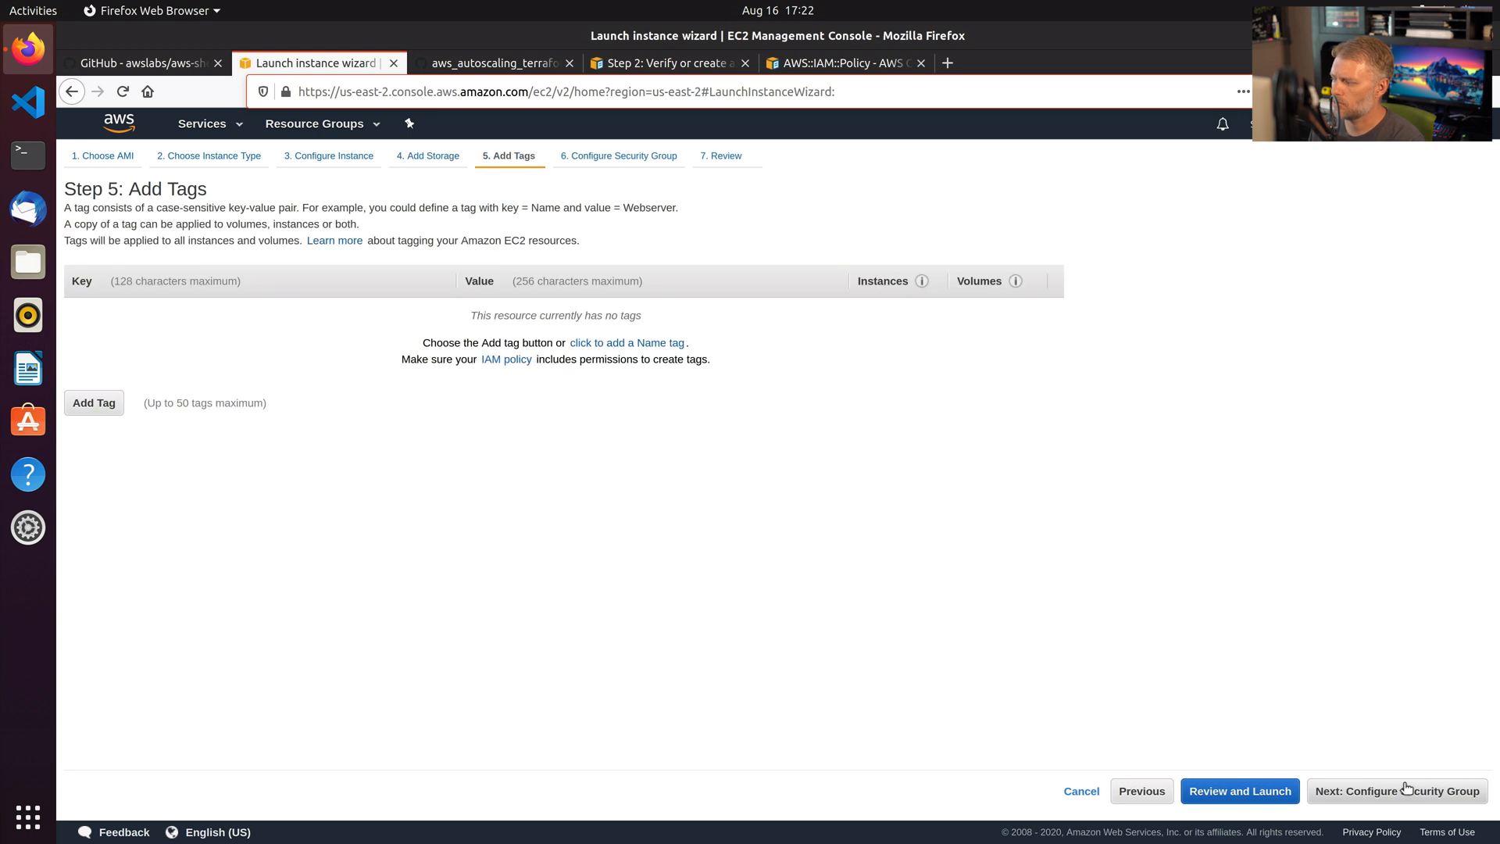
click(1397, 790)
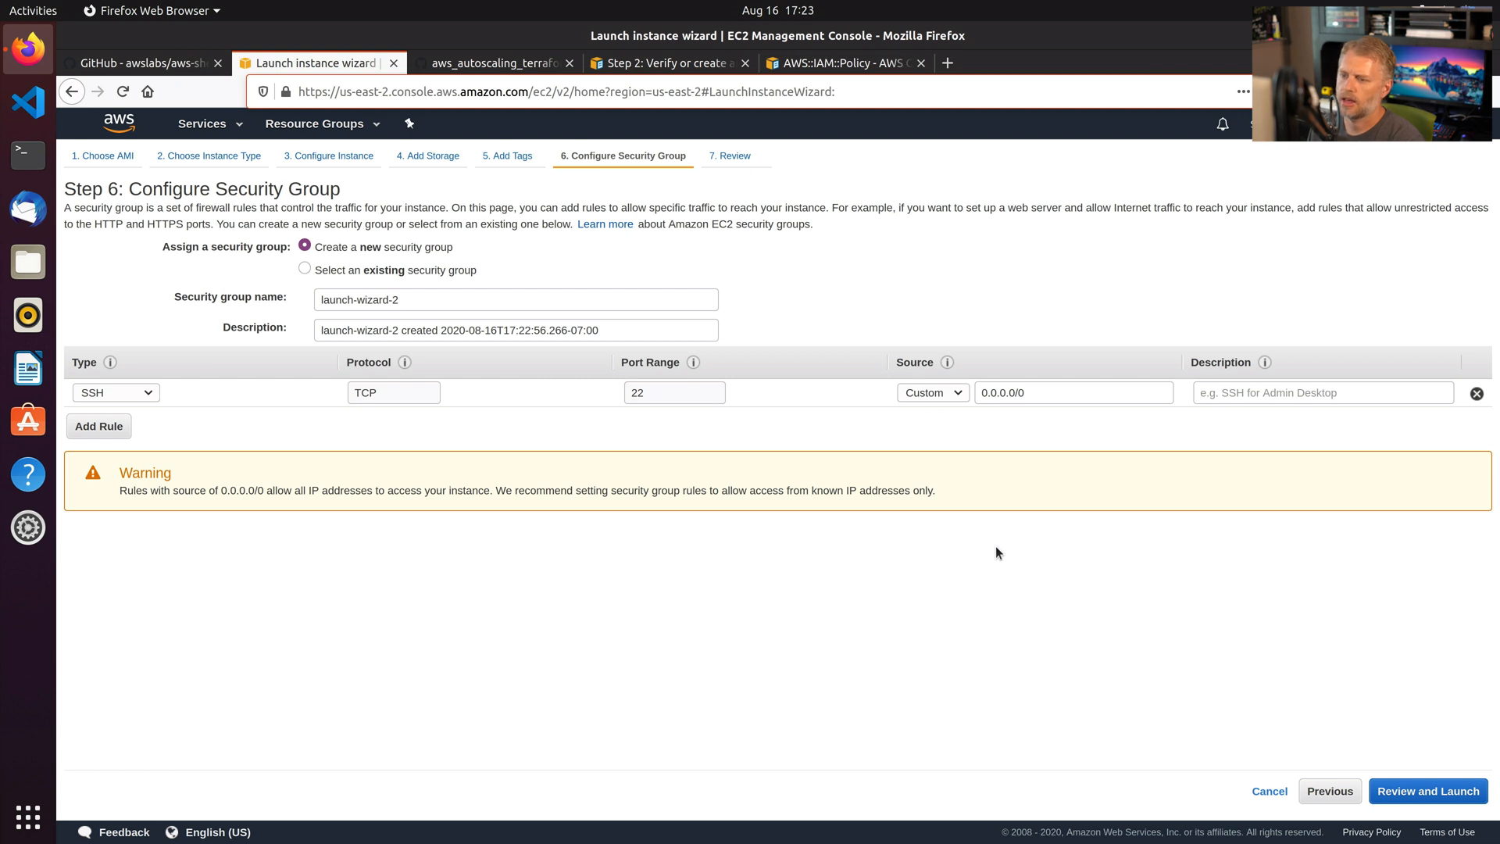
mouse_move(981, 543)
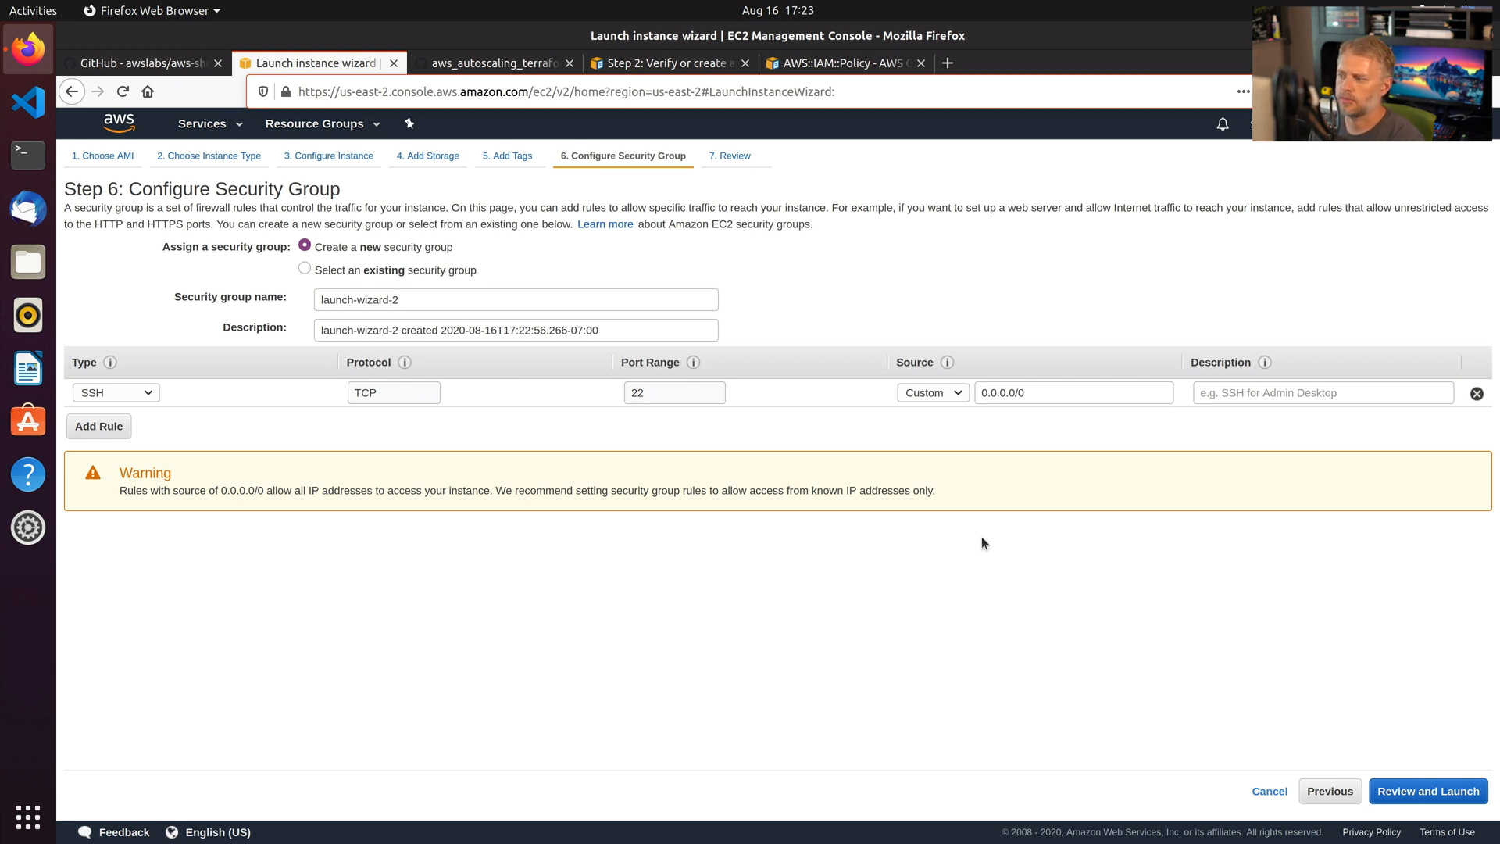
mouse_move(1415, 388)
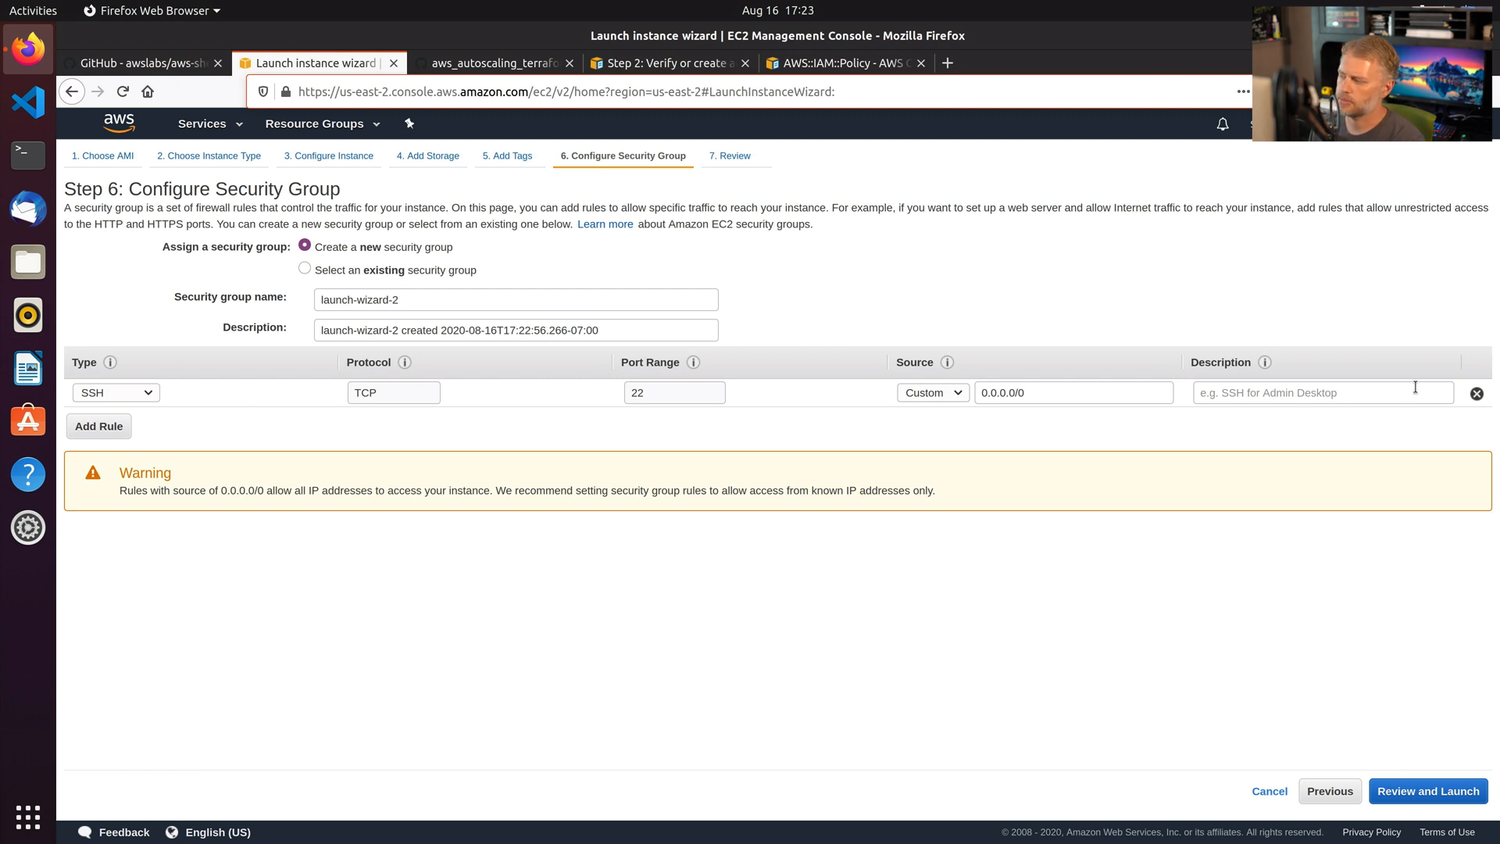
click(1477, 392)
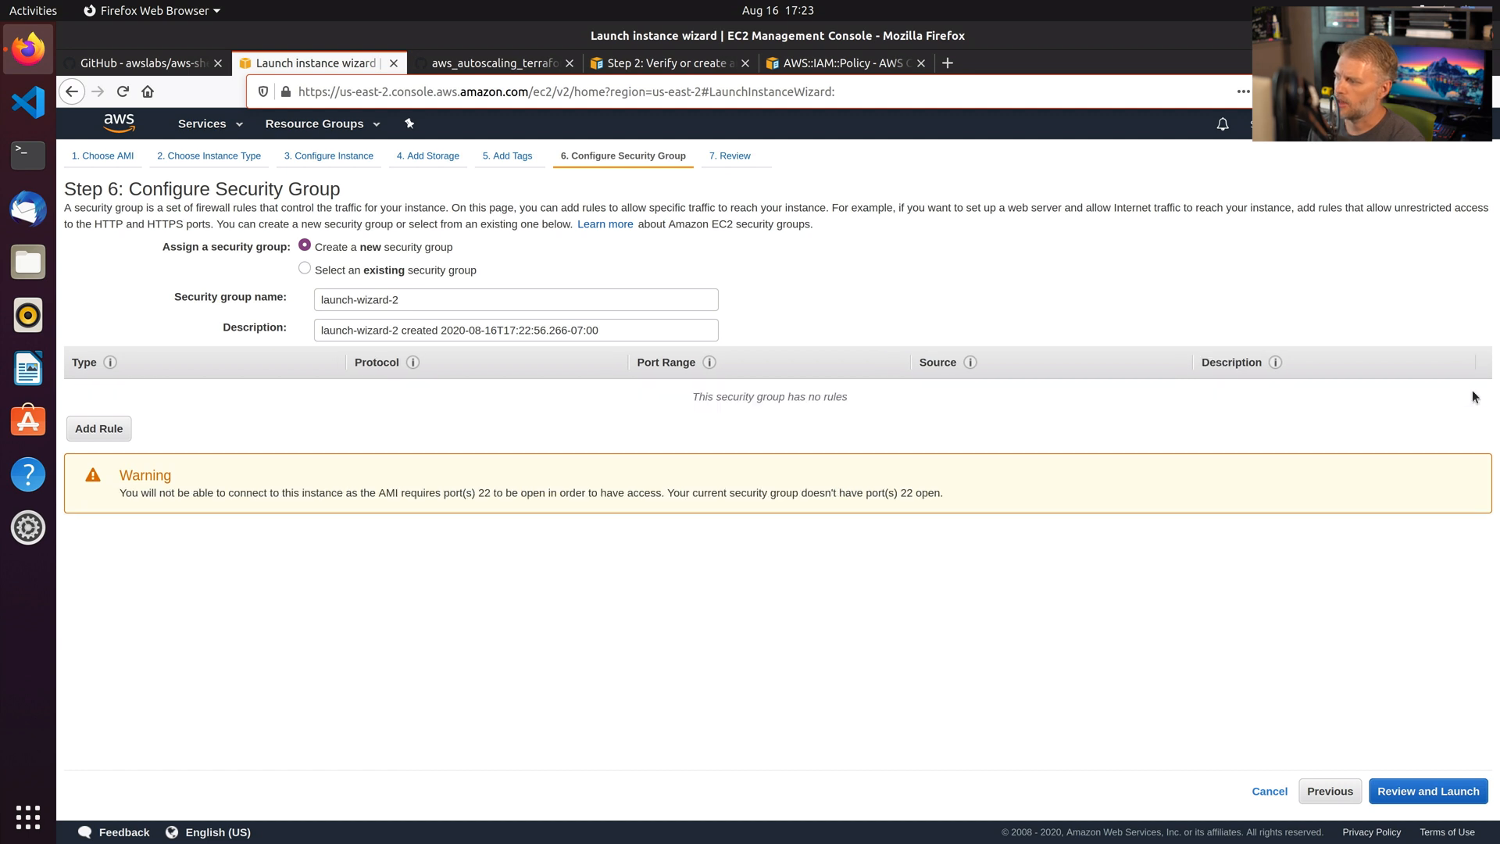
mouse_move(1322, 748)
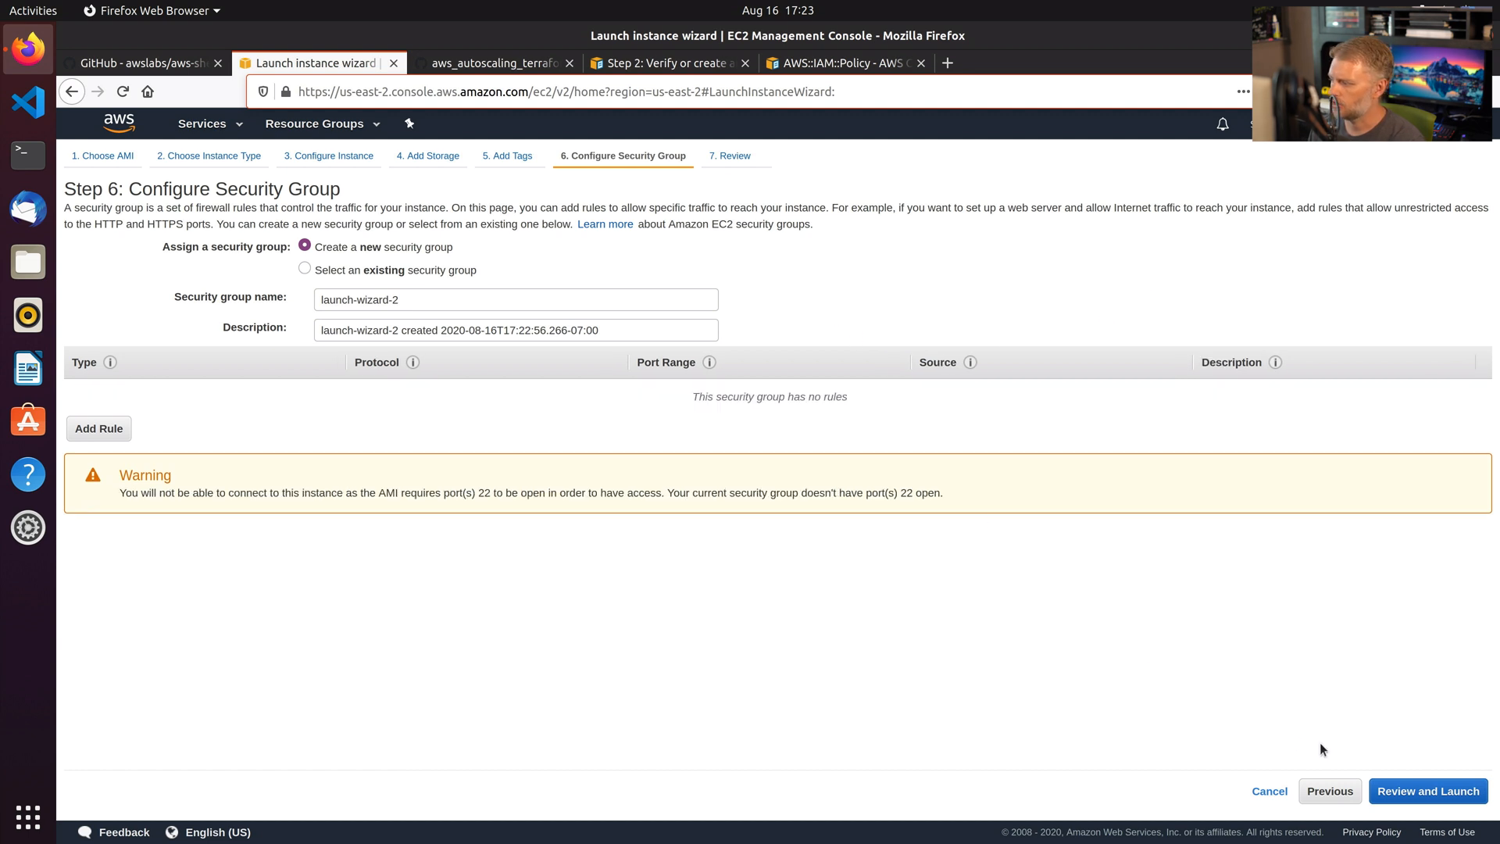
Review and Launch to reach Step 7: Review Instance Launch.
click(1427, 791)
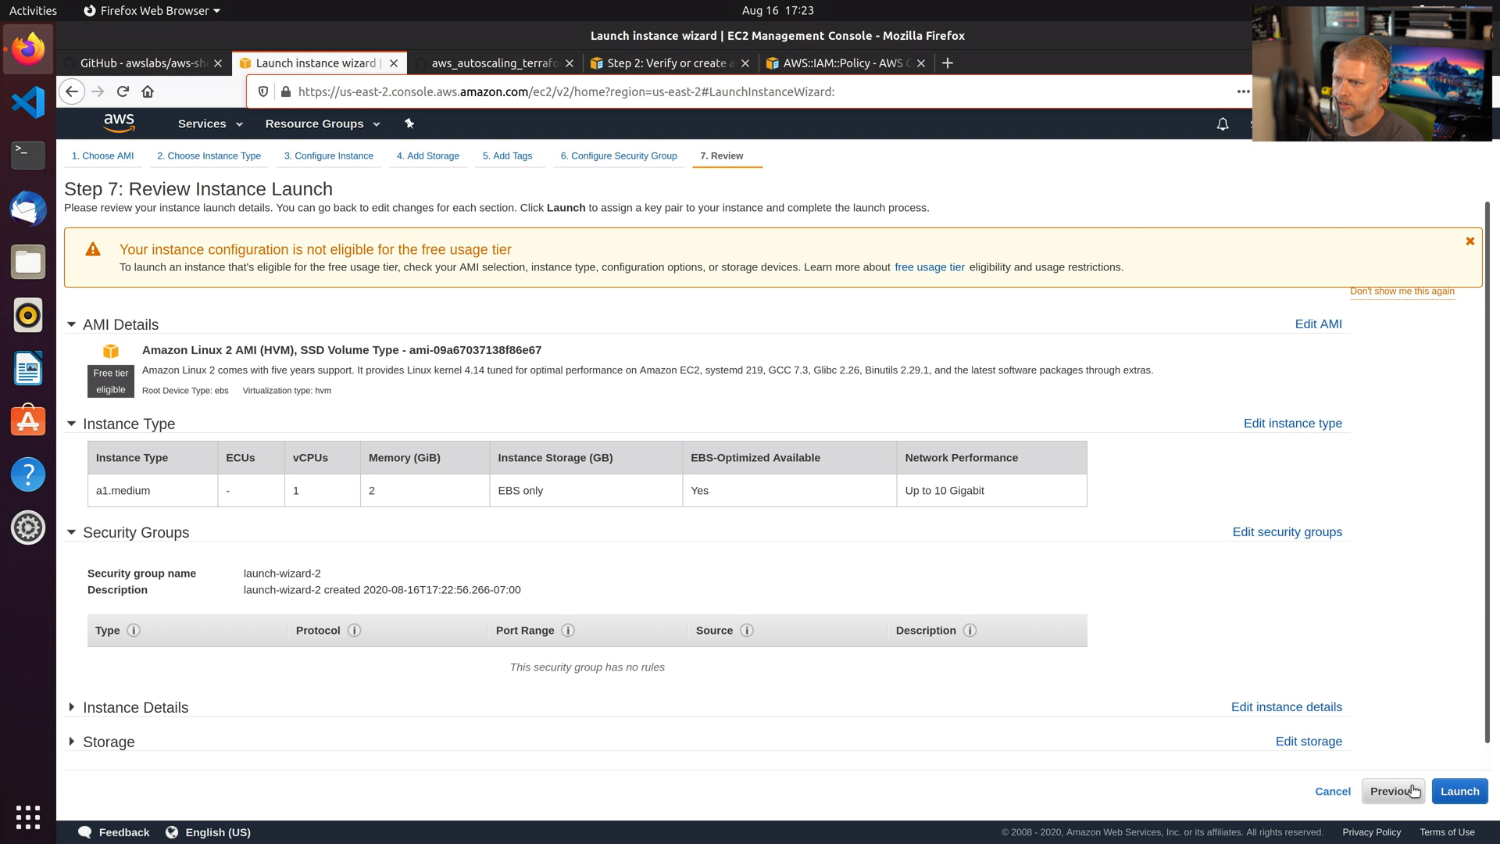
mouse_move(323, 150)
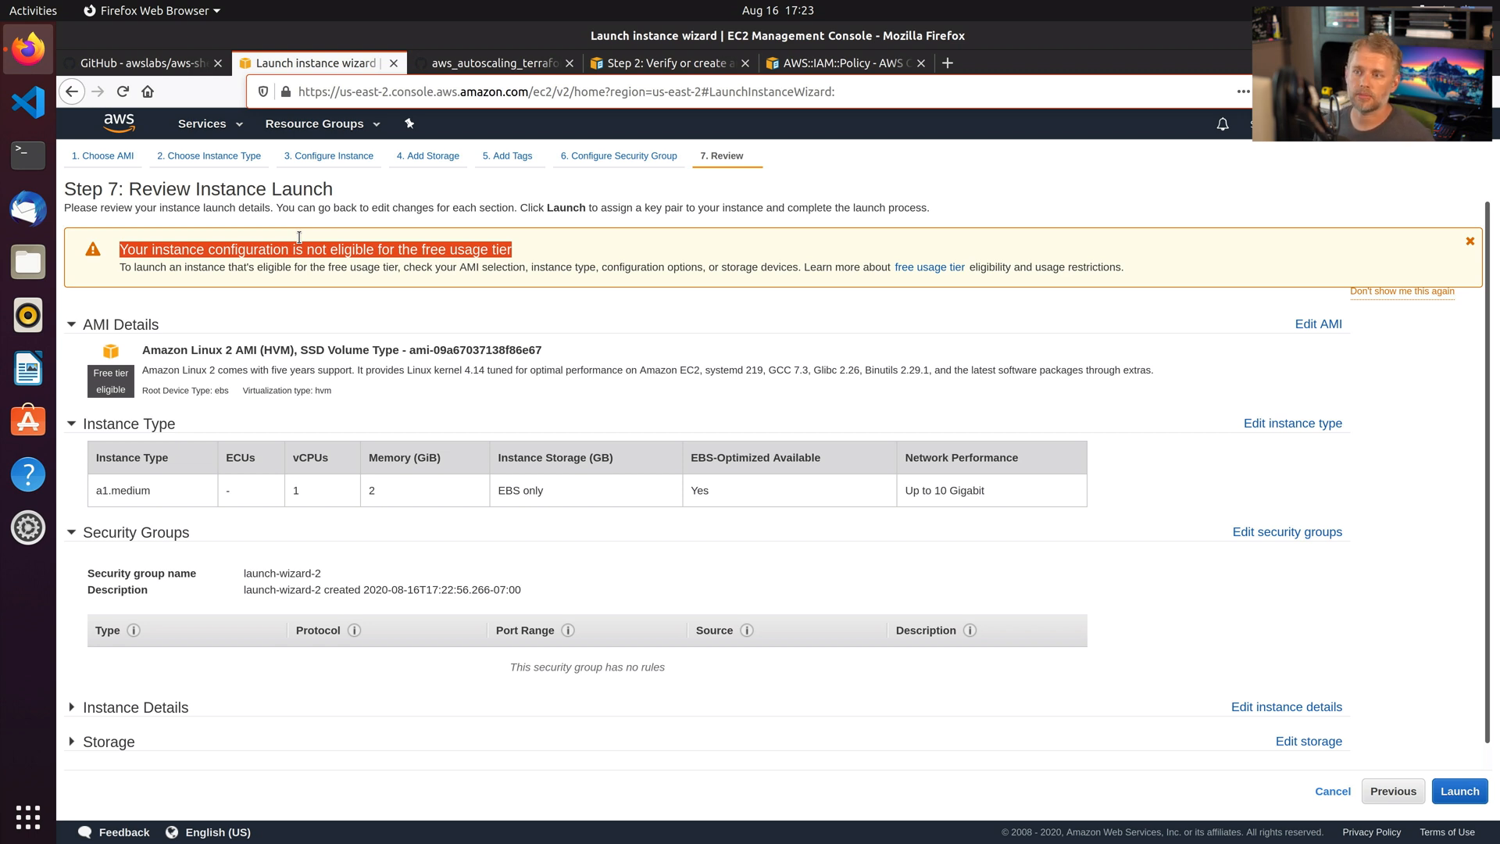
mouse_move(321, 279)
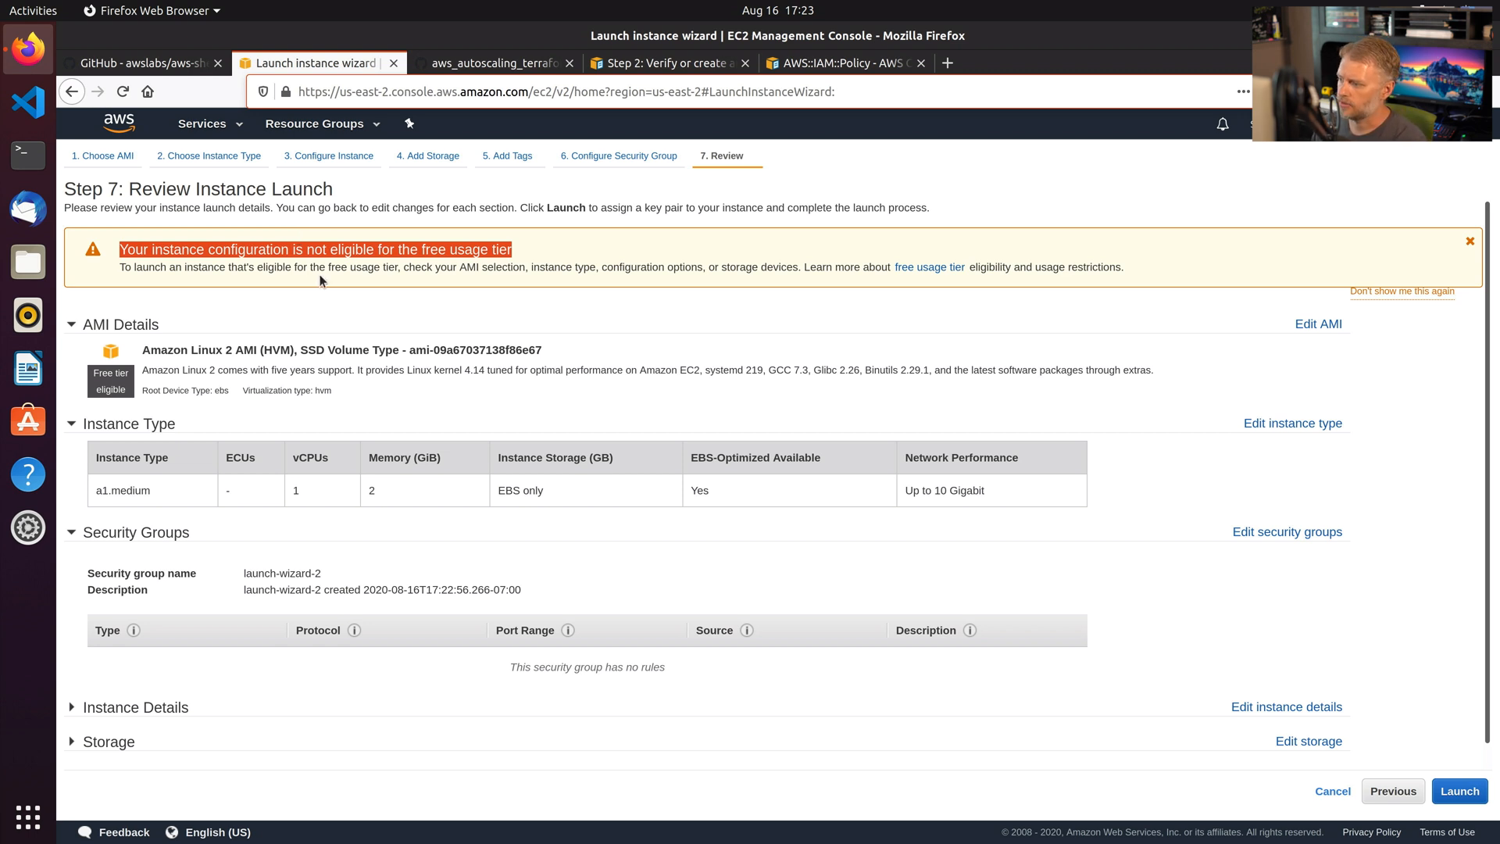
mouse_move(354, 547)
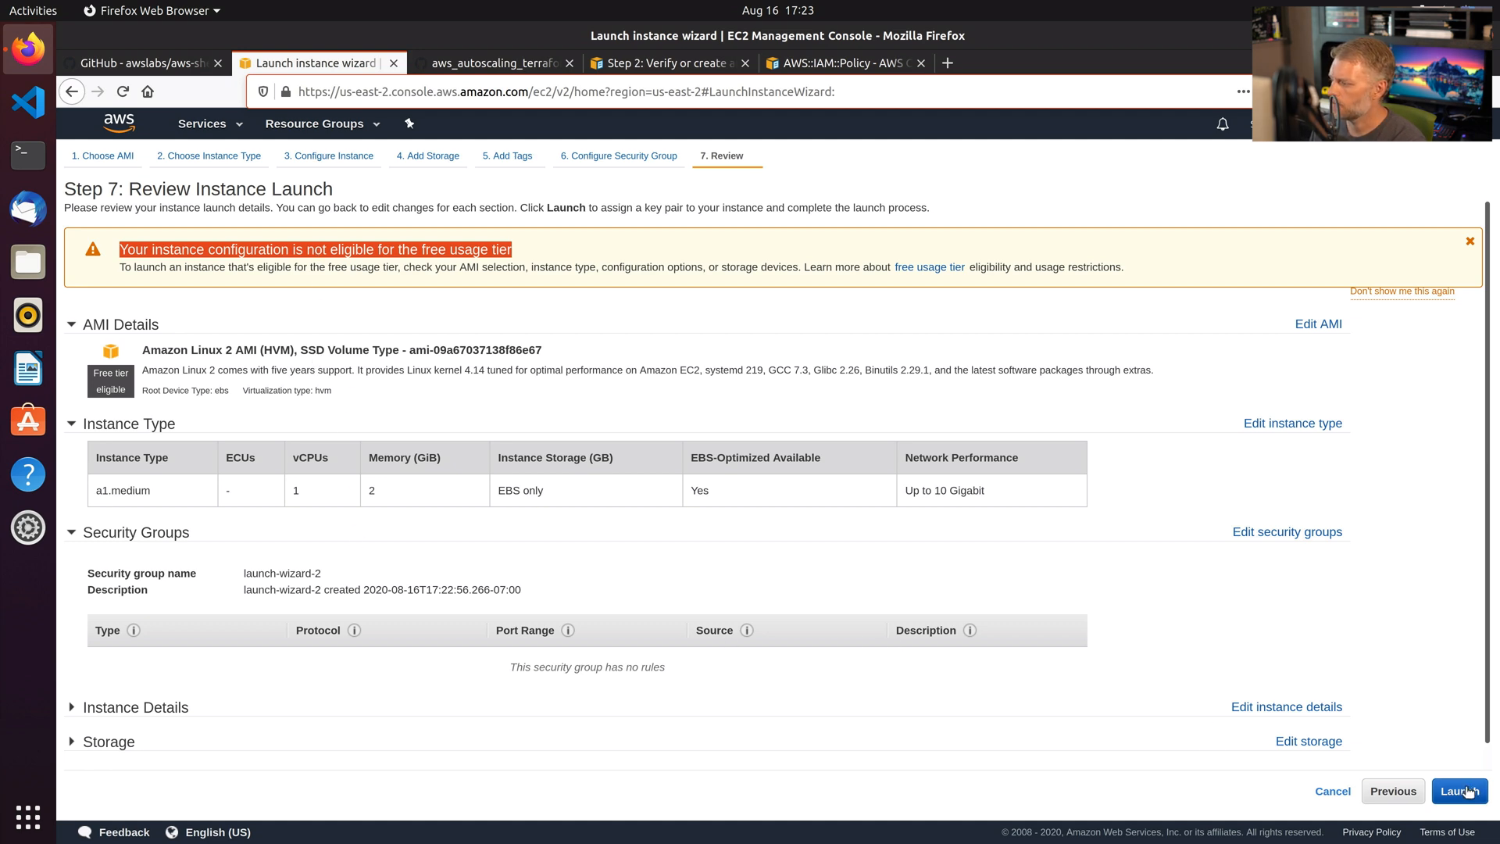
Choose 'Proceed without a key pair', acknowledge it, and launch the a1.medium instance.
click(1458, 790)
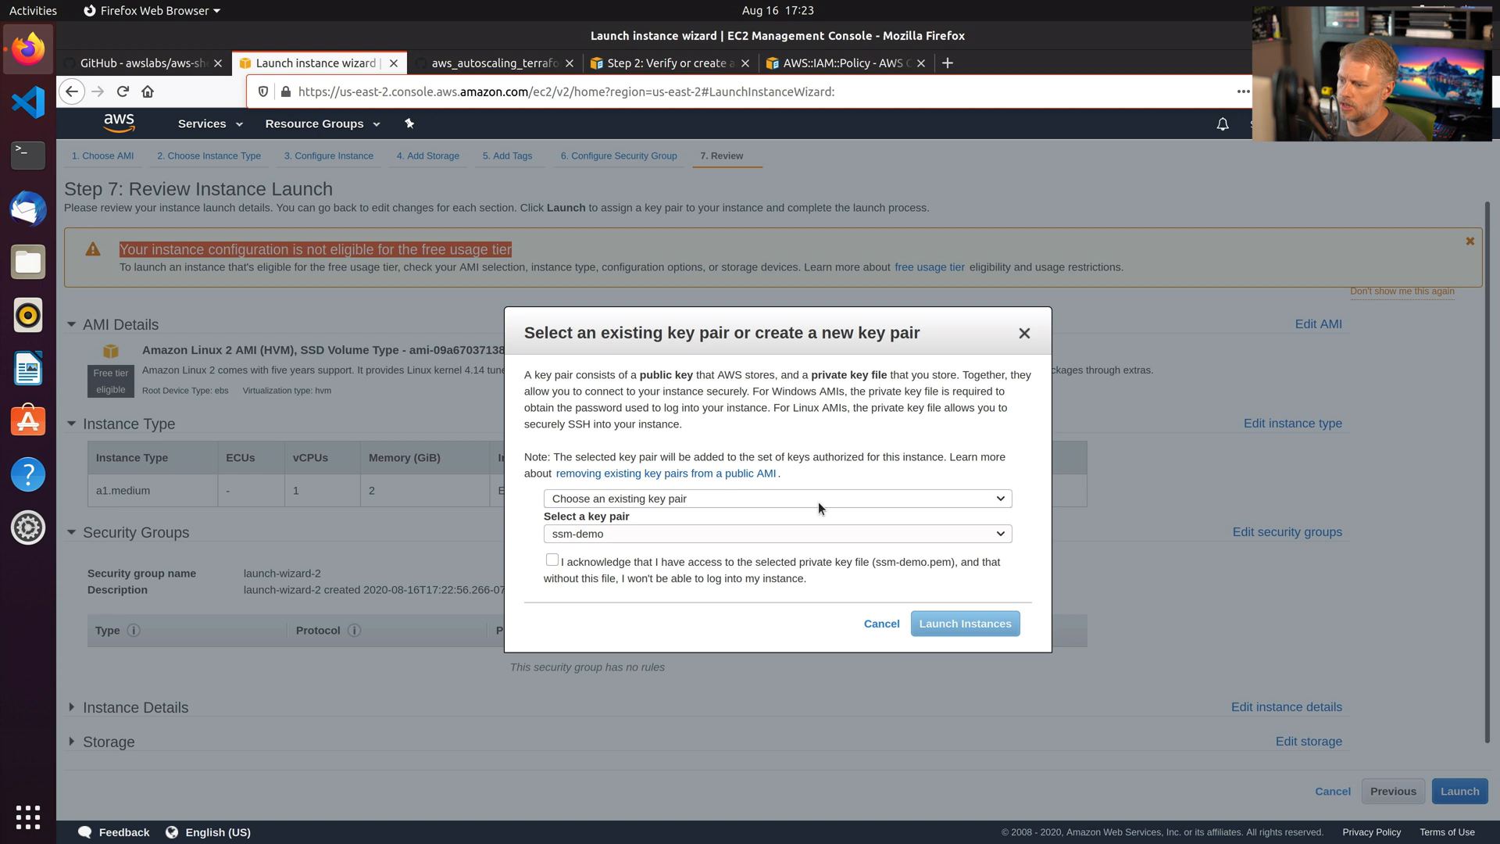
click(774, 496)
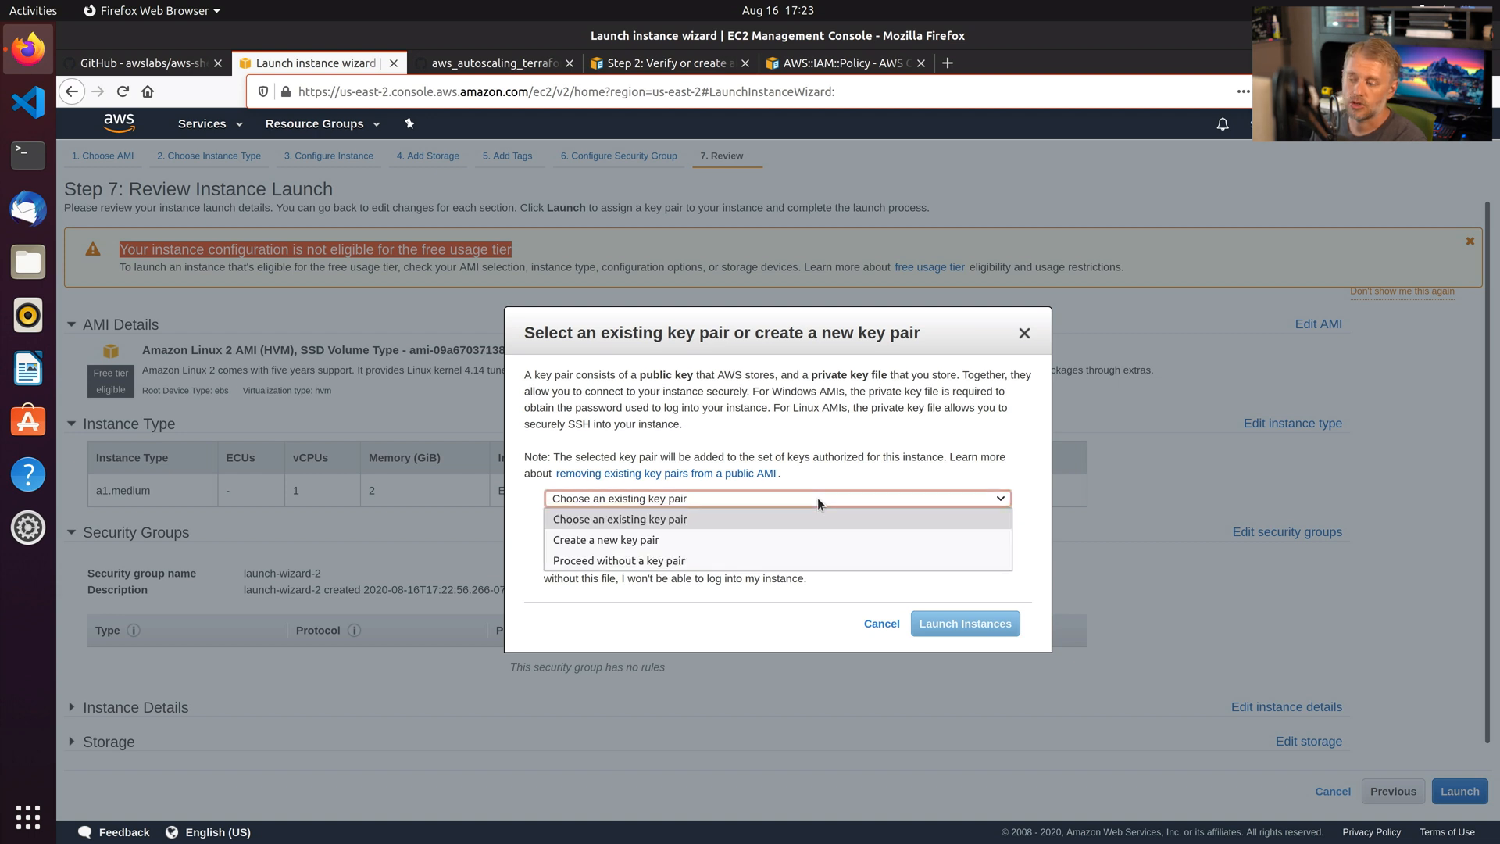
mouse_move(789, 539)
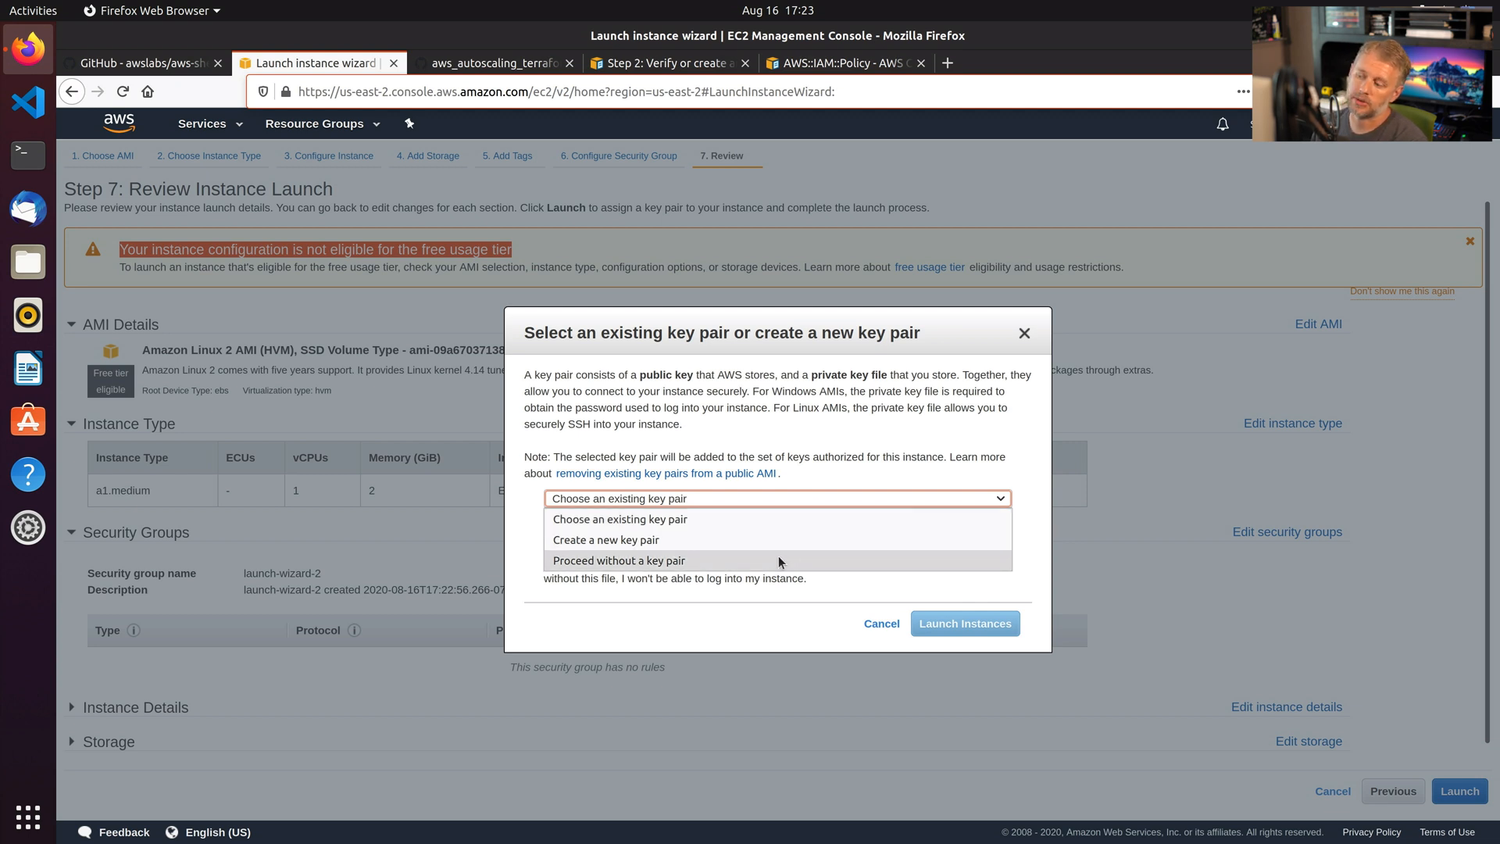
click(618, 560)
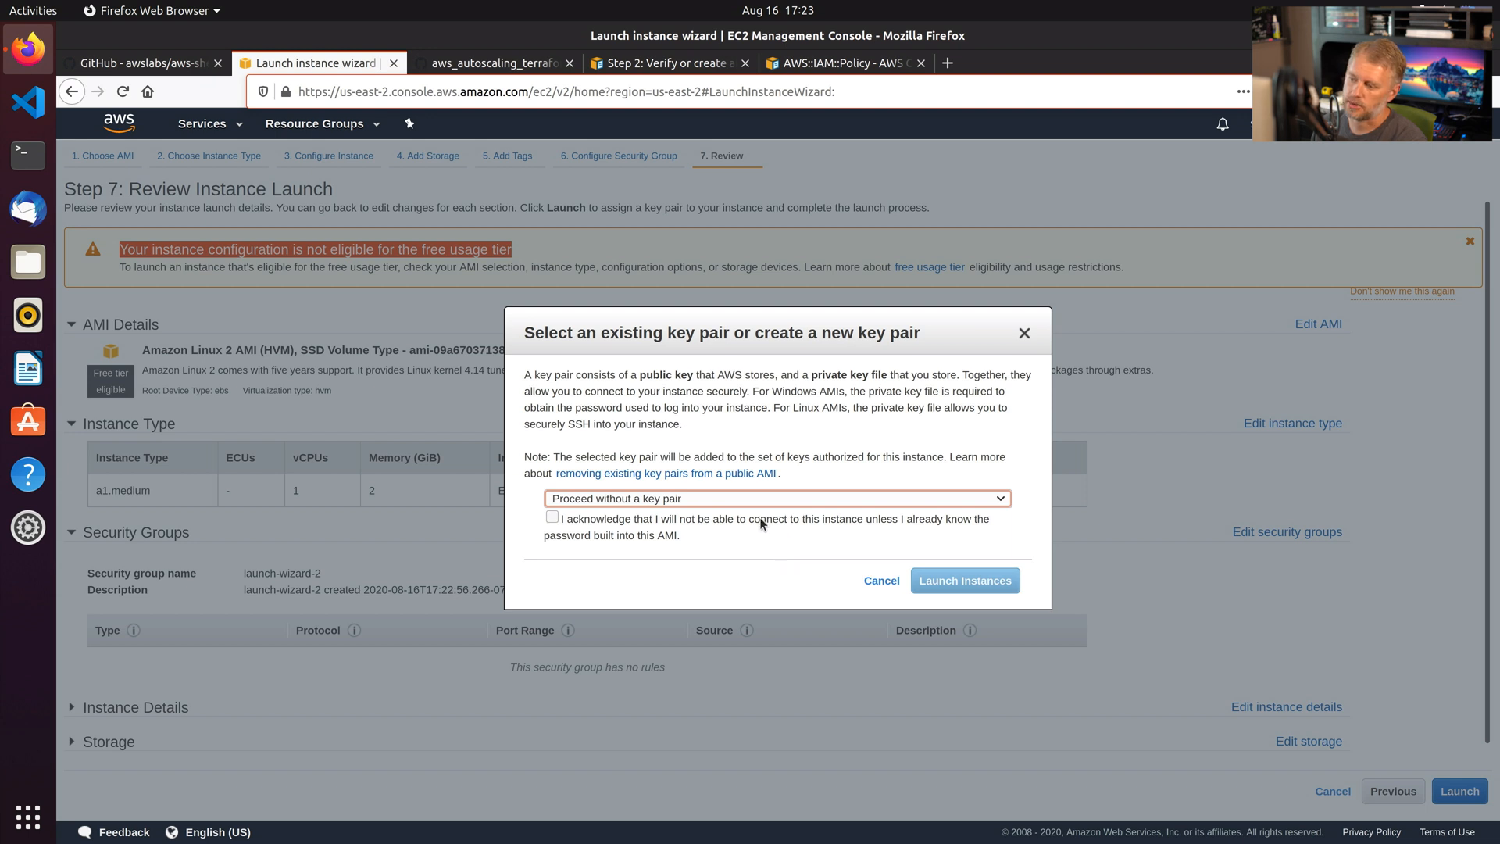
click(553, 517)
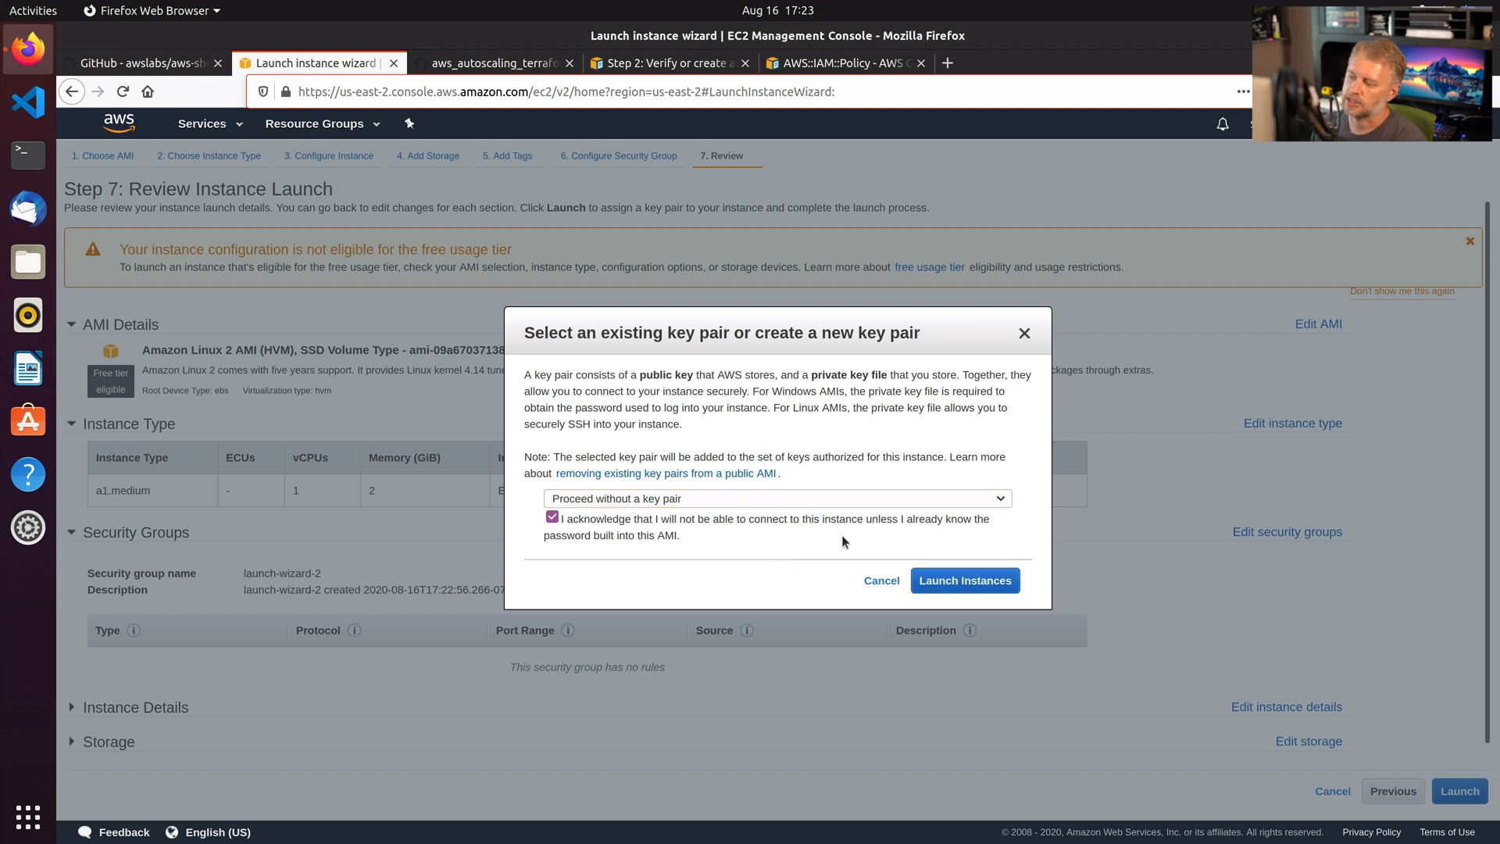
click(964, 580)
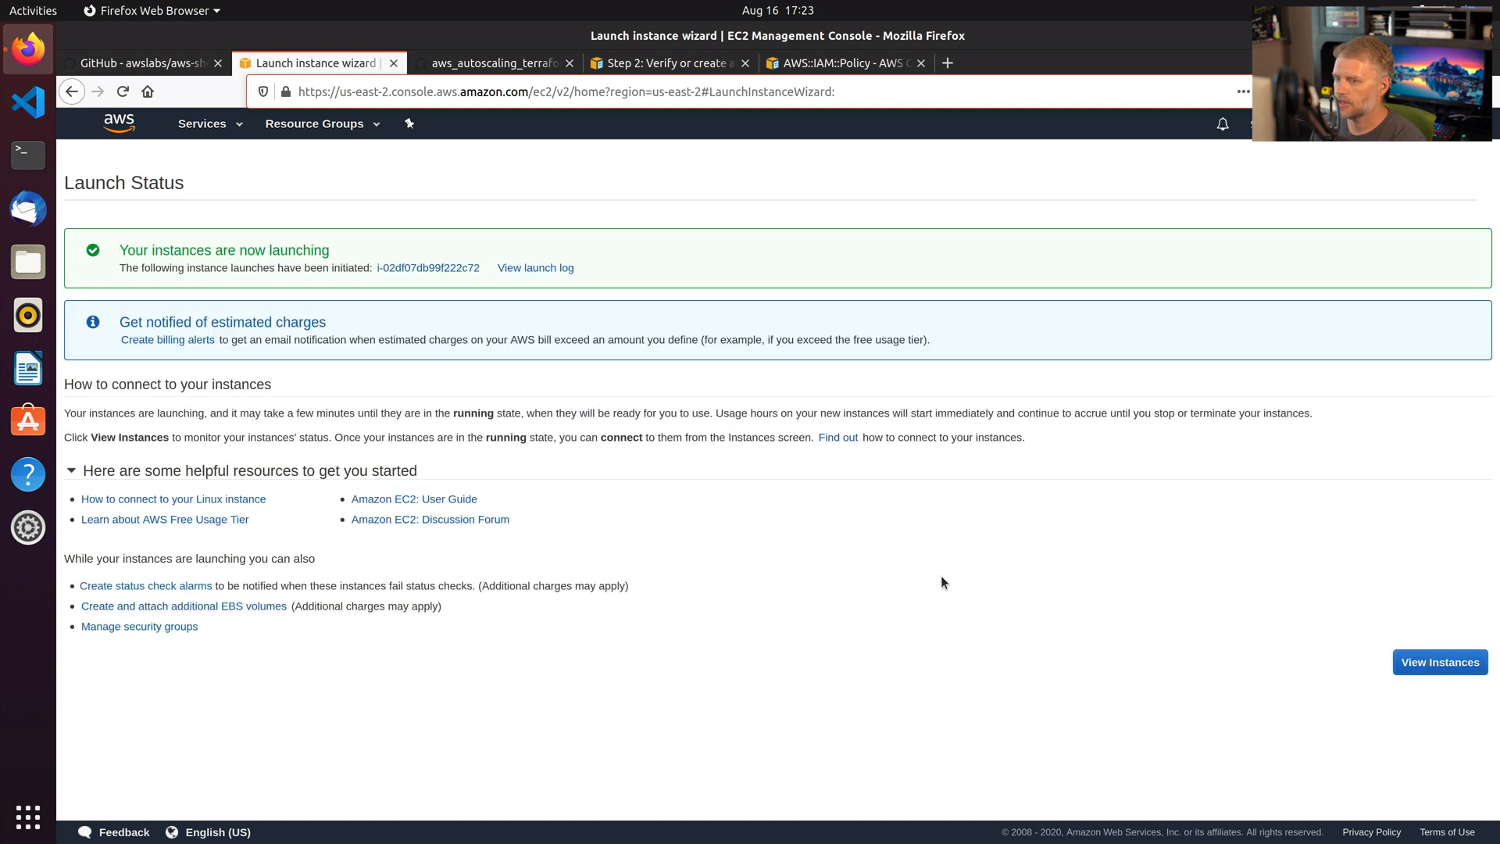
View the instances list showing the new a1.medium instance pending with the ssm-demo role.
click(1438, 661)
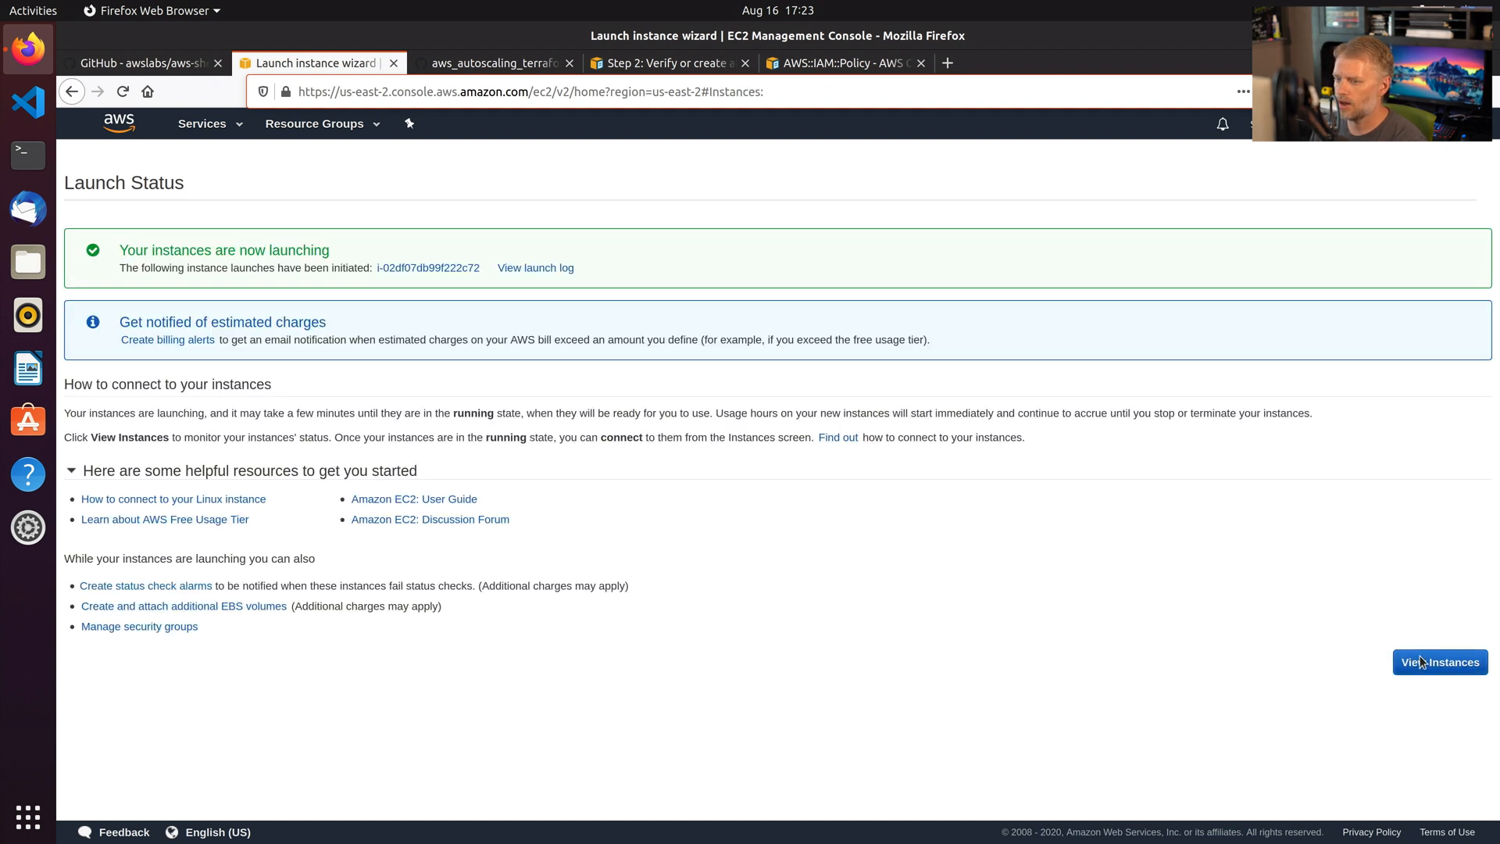
click(1439, 662)
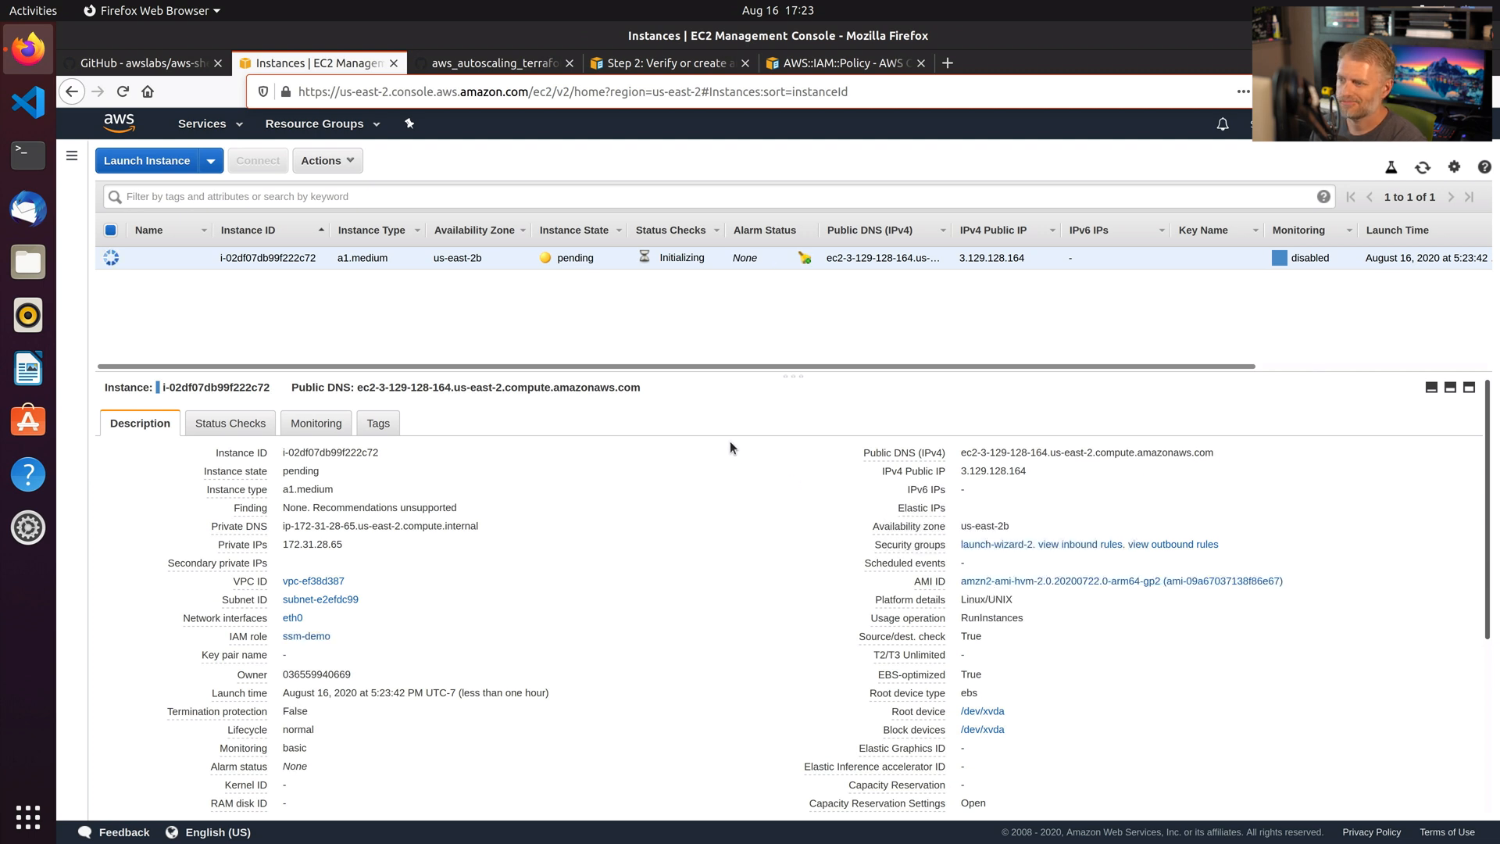
mouse_move(720, 440)
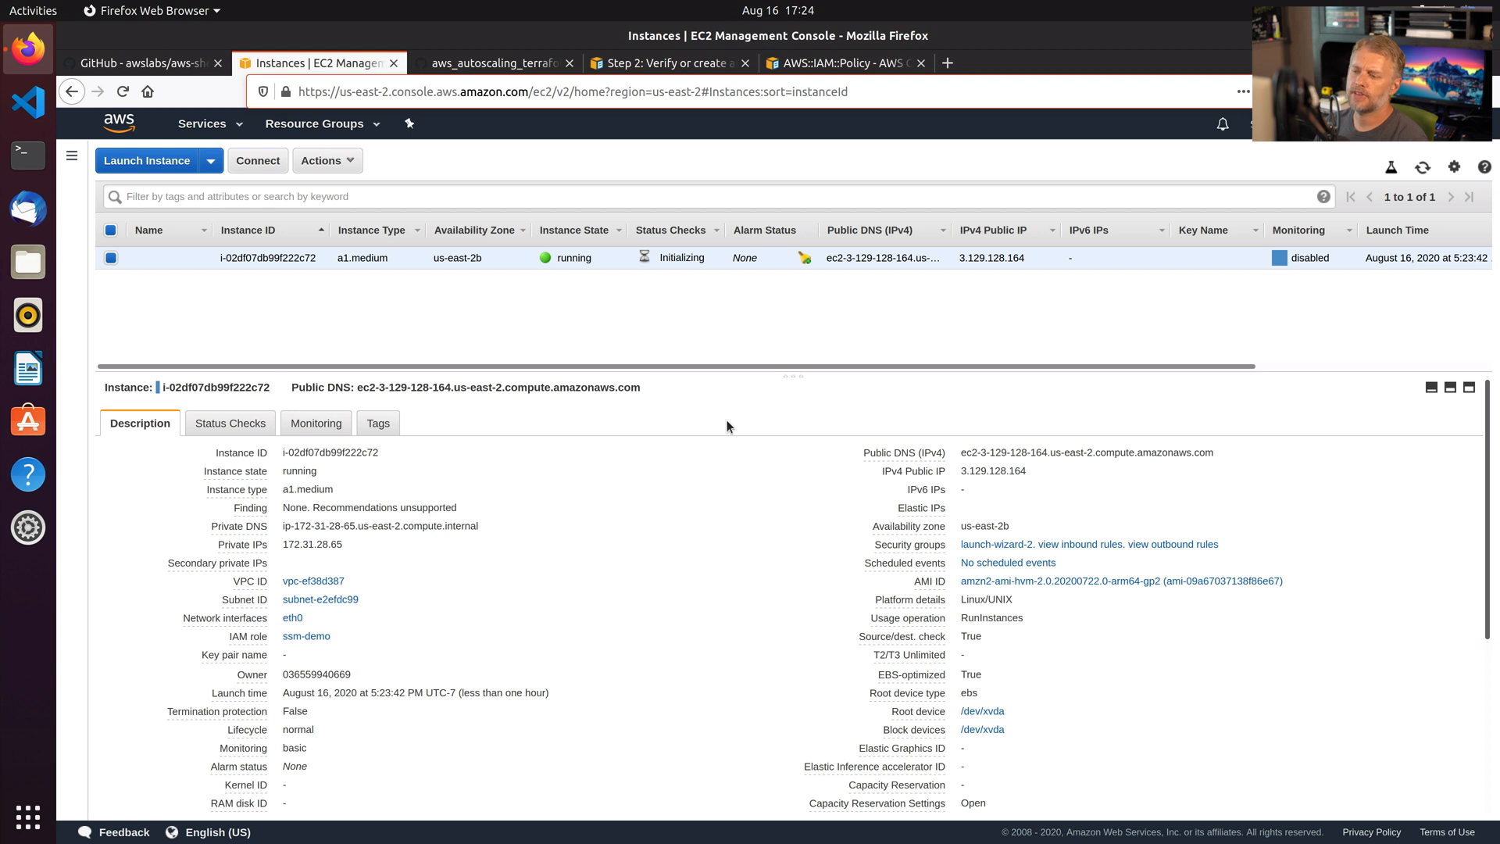
mouse_move(564, 256)
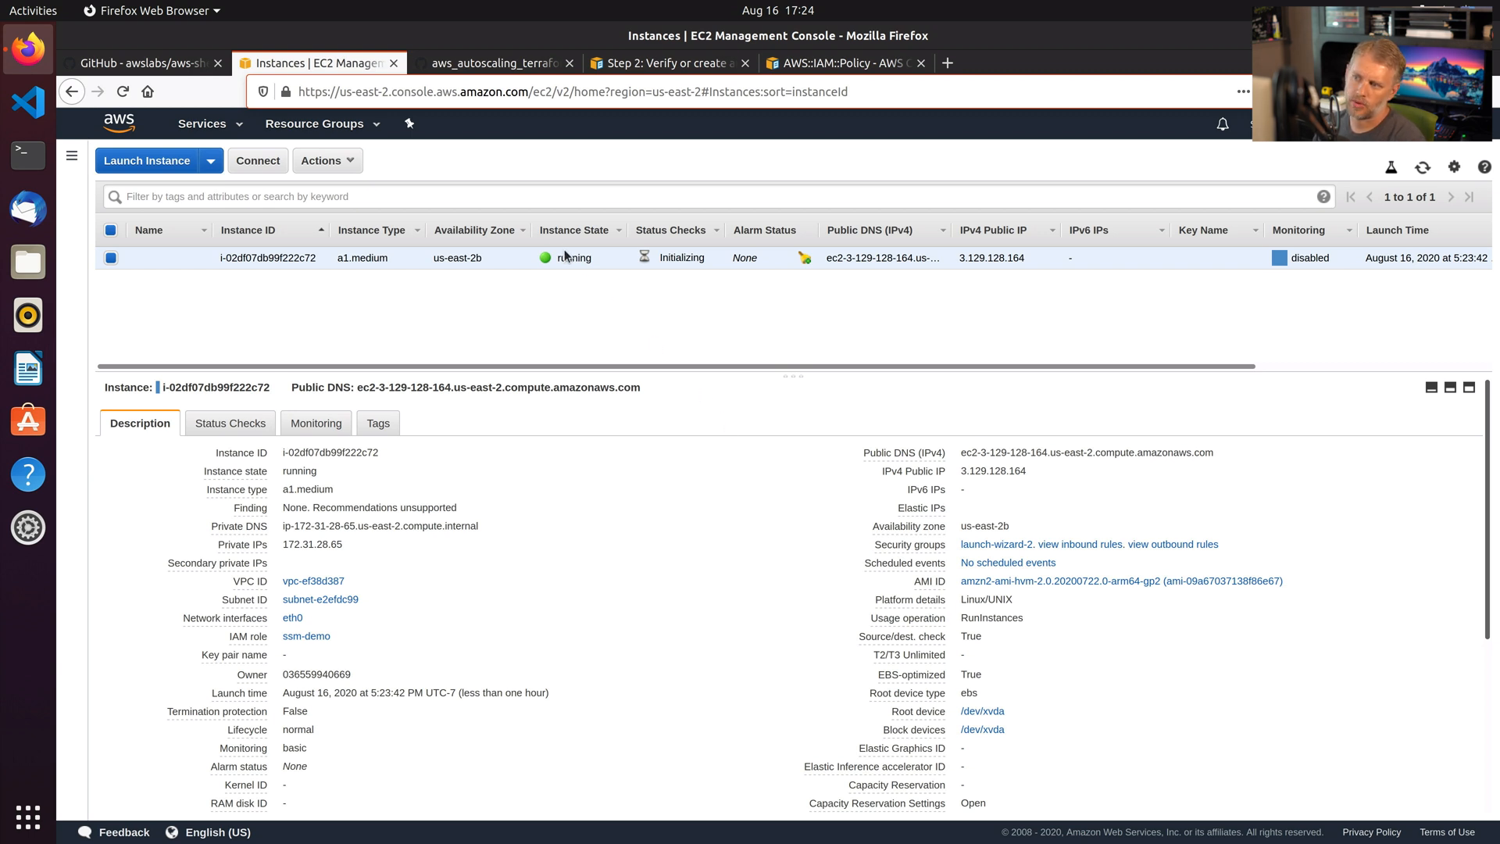
mouse_move(655, 250)
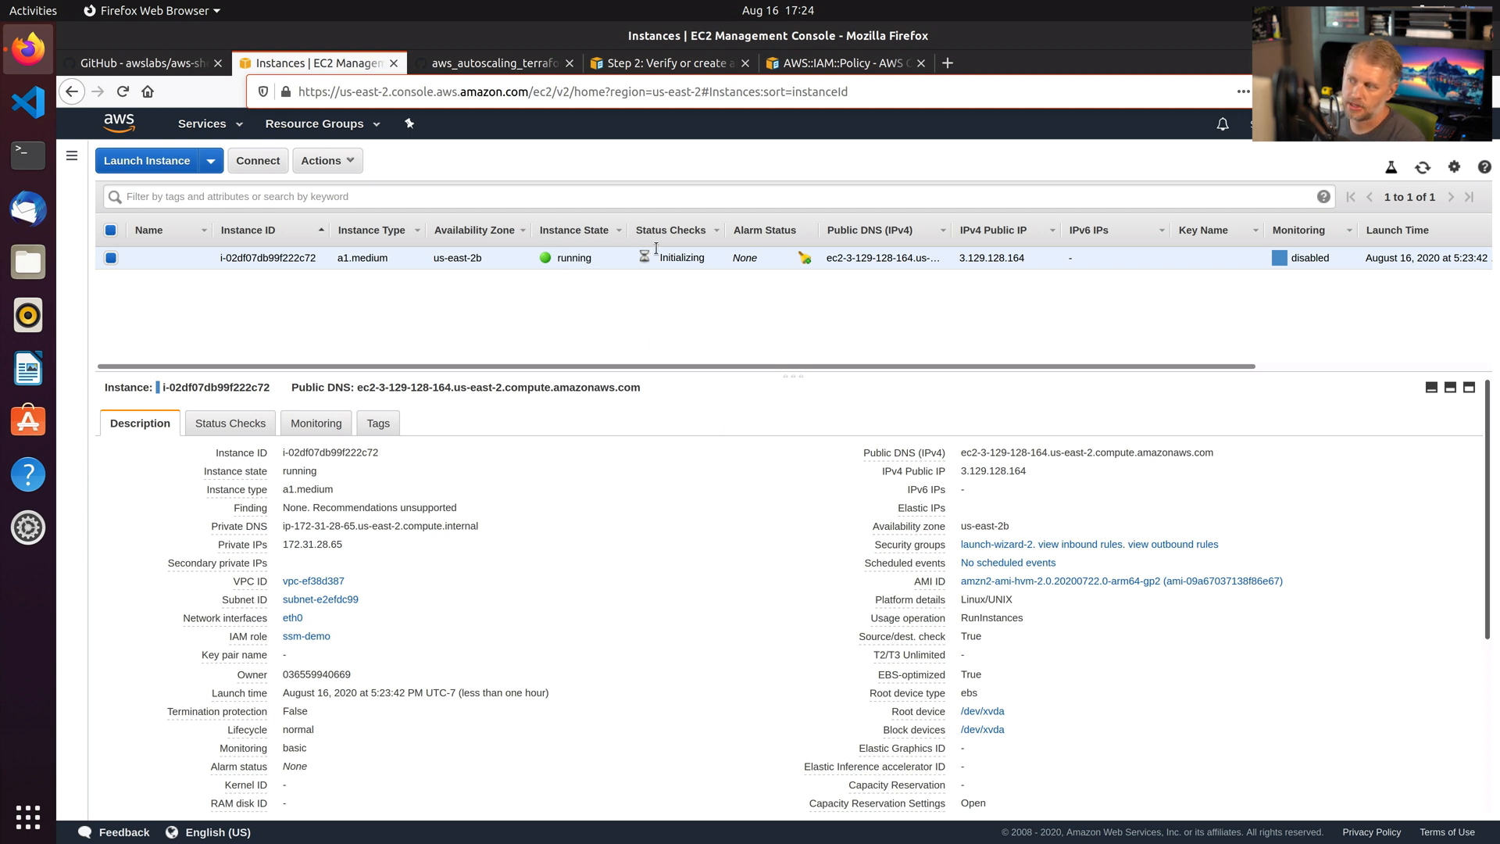
mouse_move(544, 275)
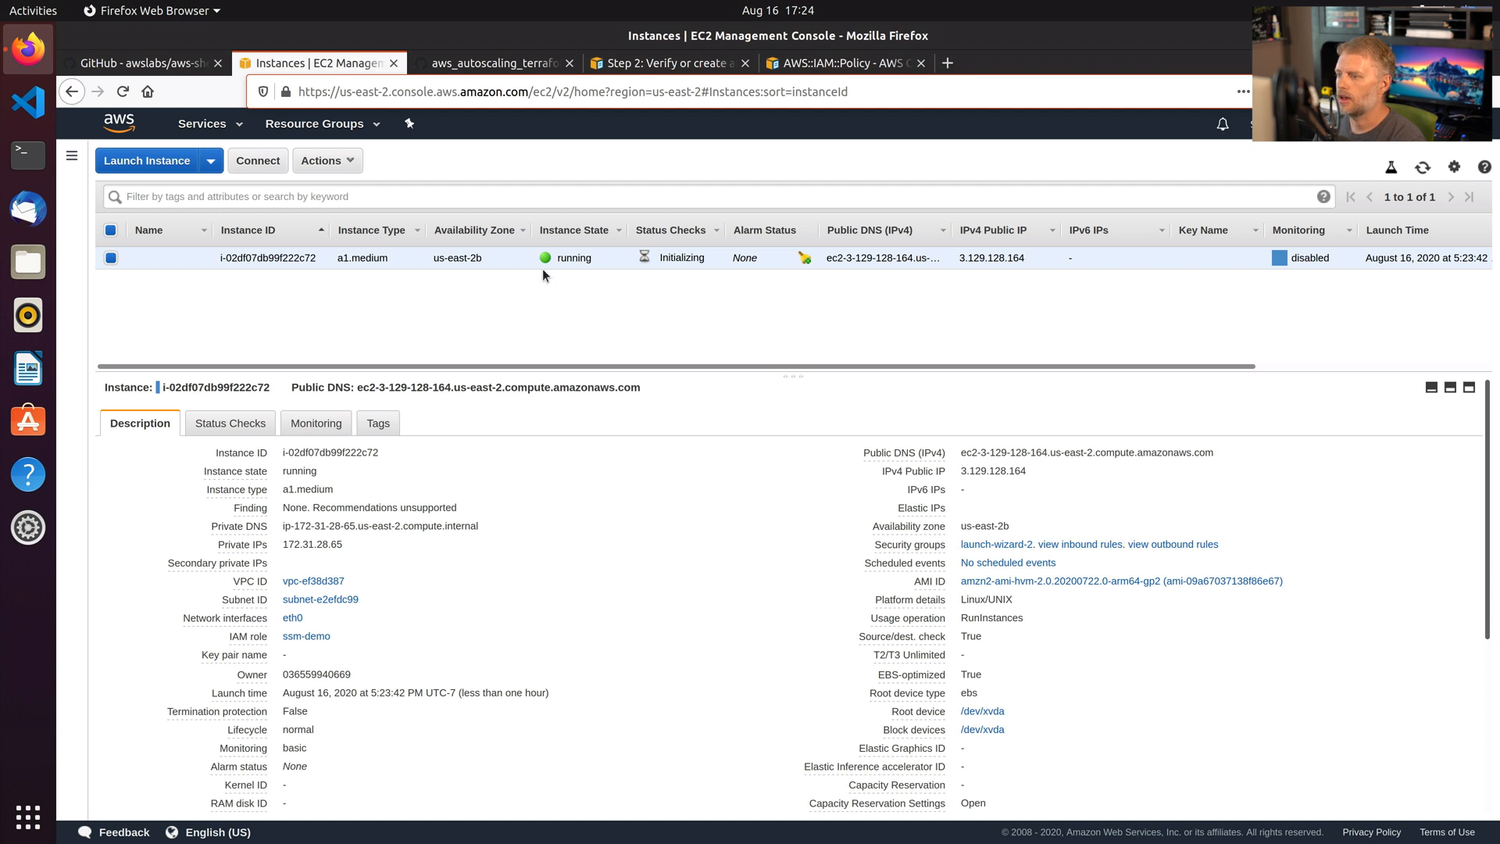
mouse_move(436, 559)
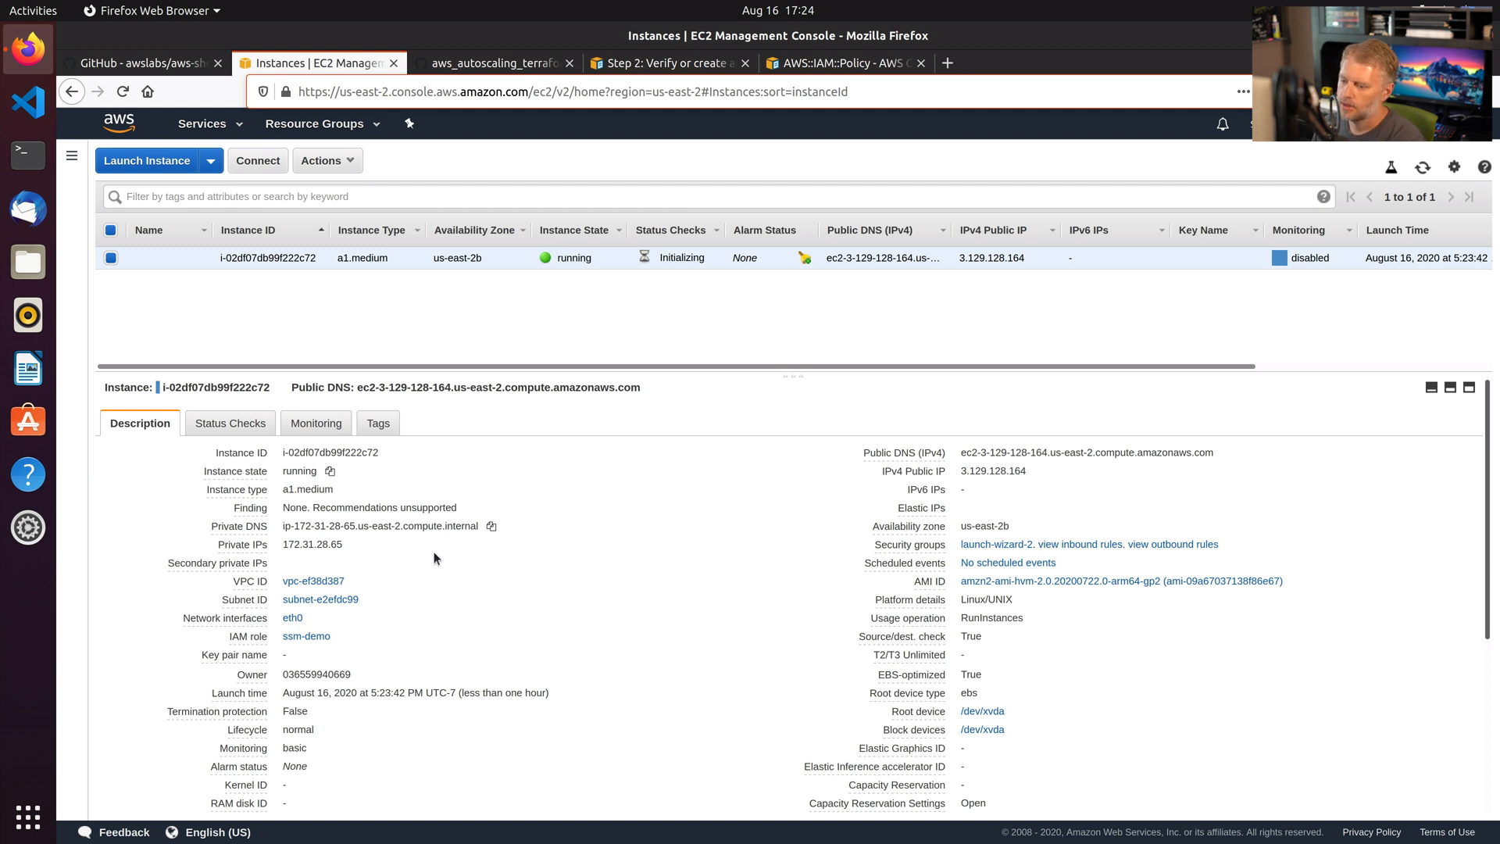
mouse_move(306, 636)
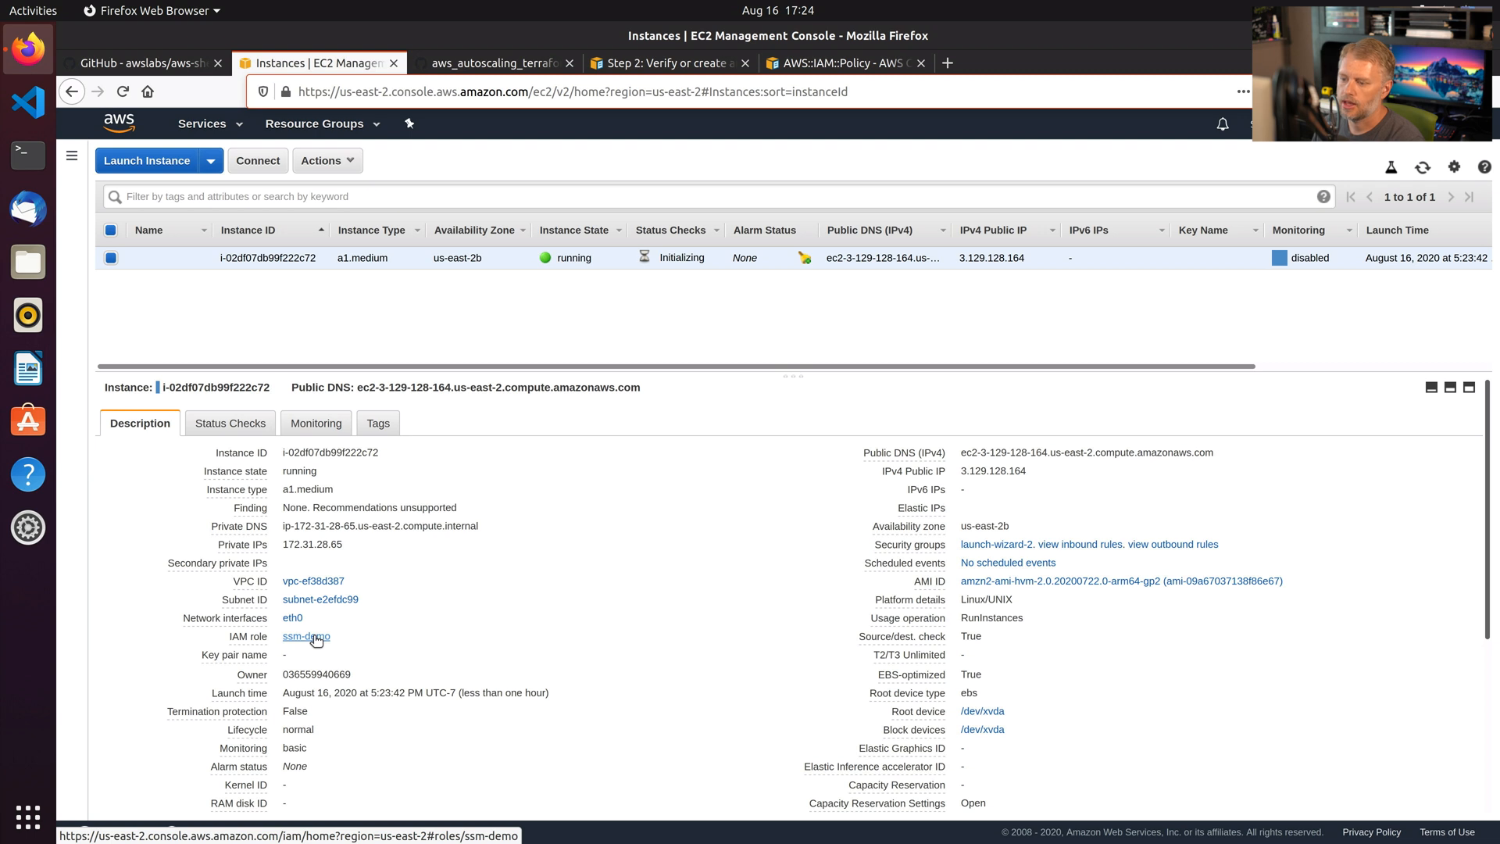
Check the ssm-demo role's attached policy, then search the services for 'ssm'.
click(305, 636)
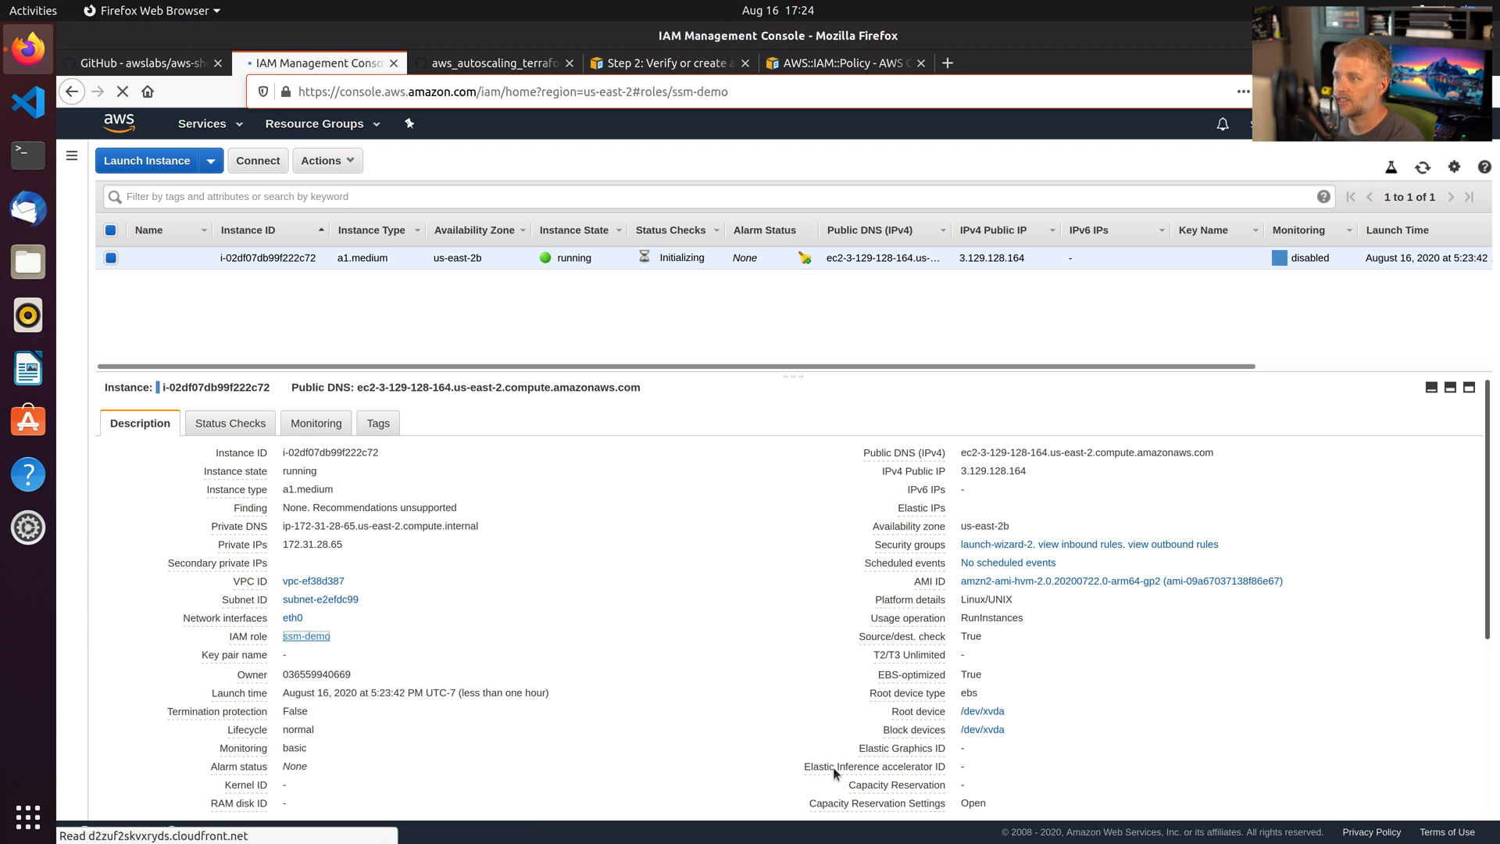
click(306, 636)
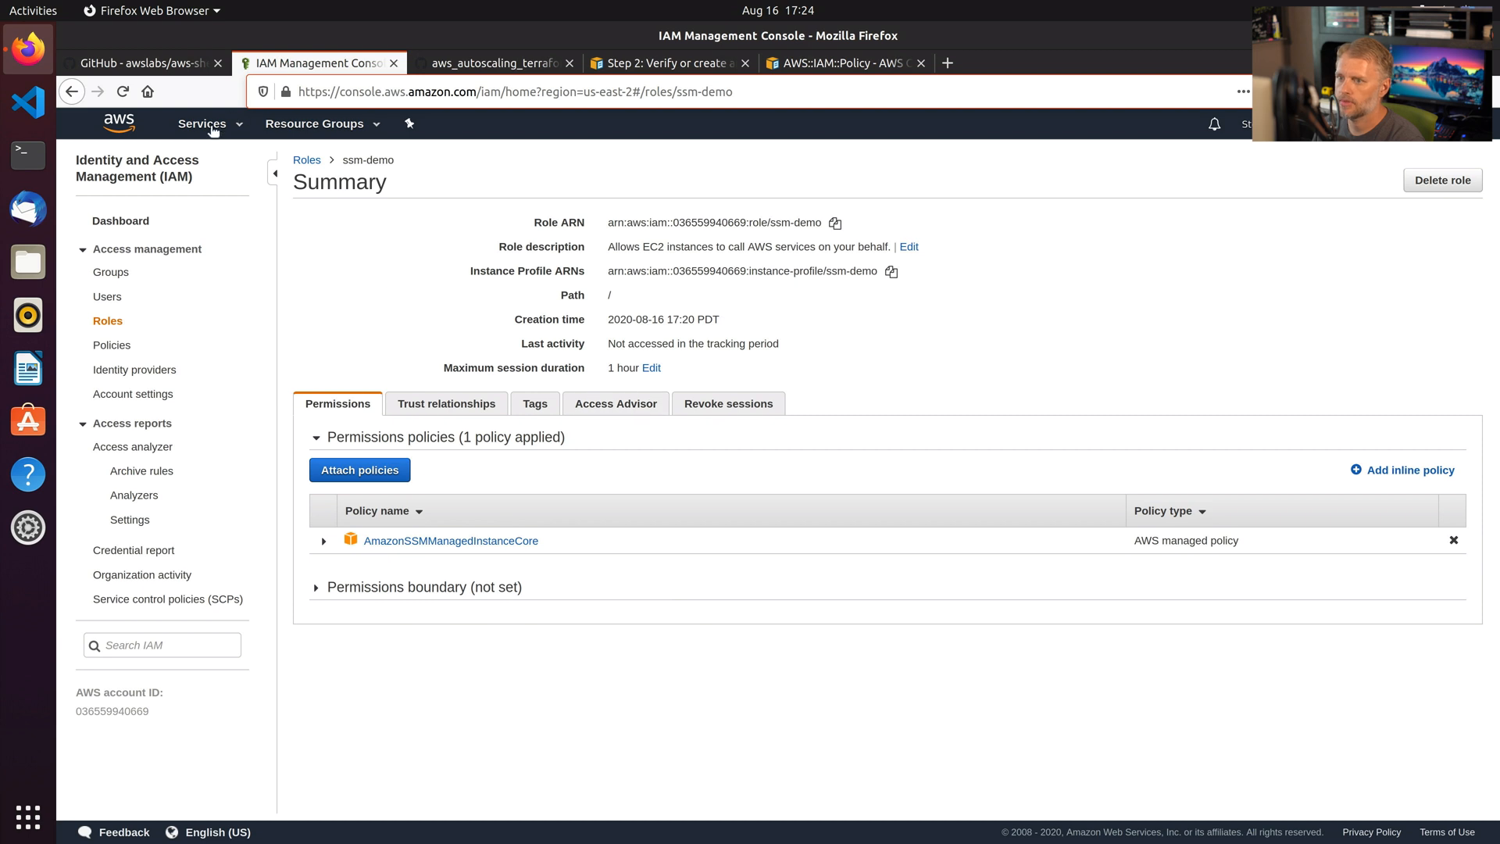
click(202, 124)
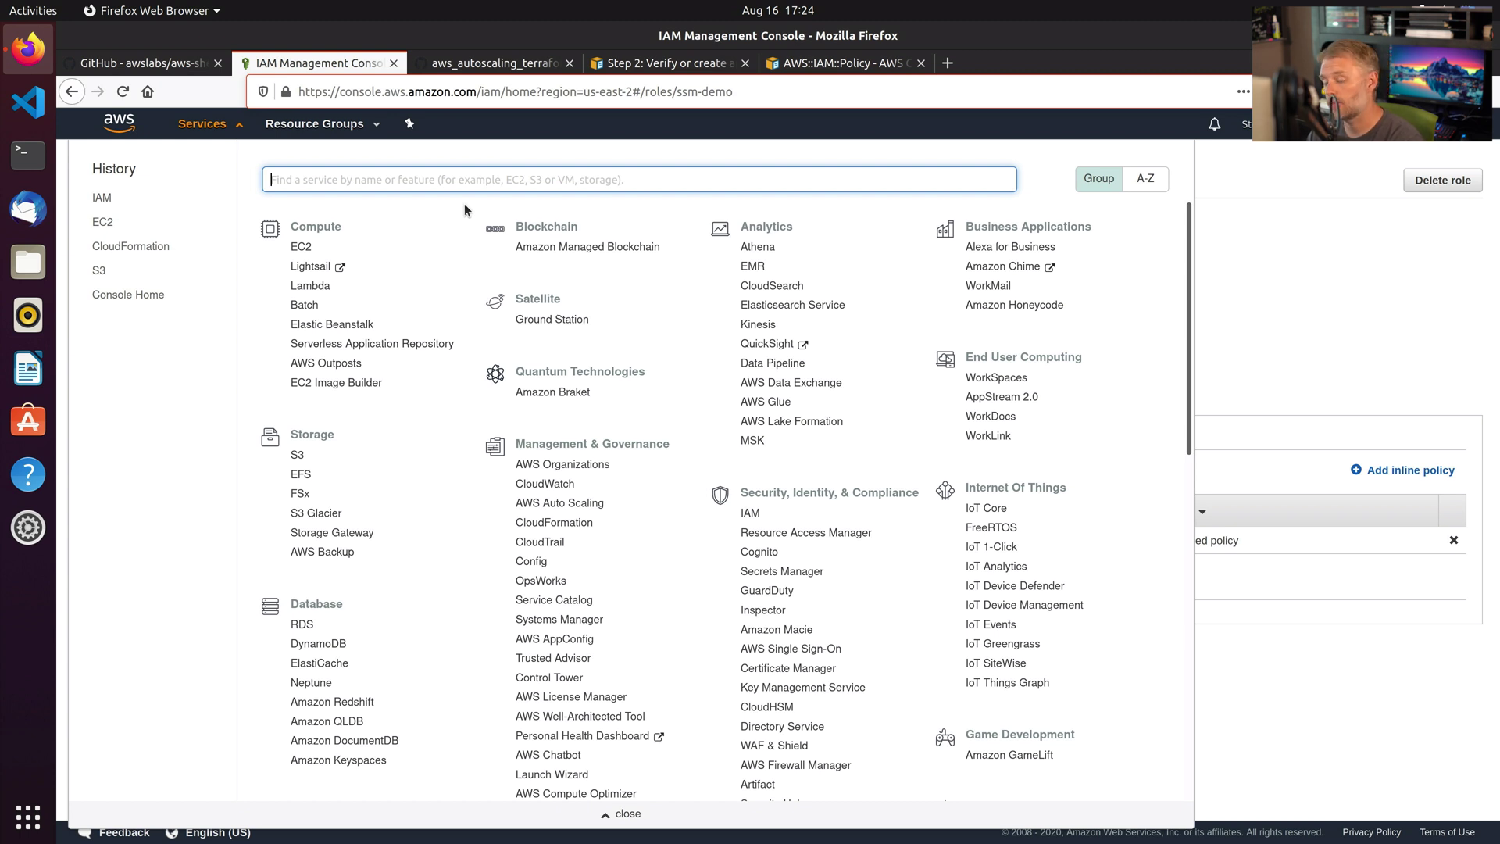
text(ssm)
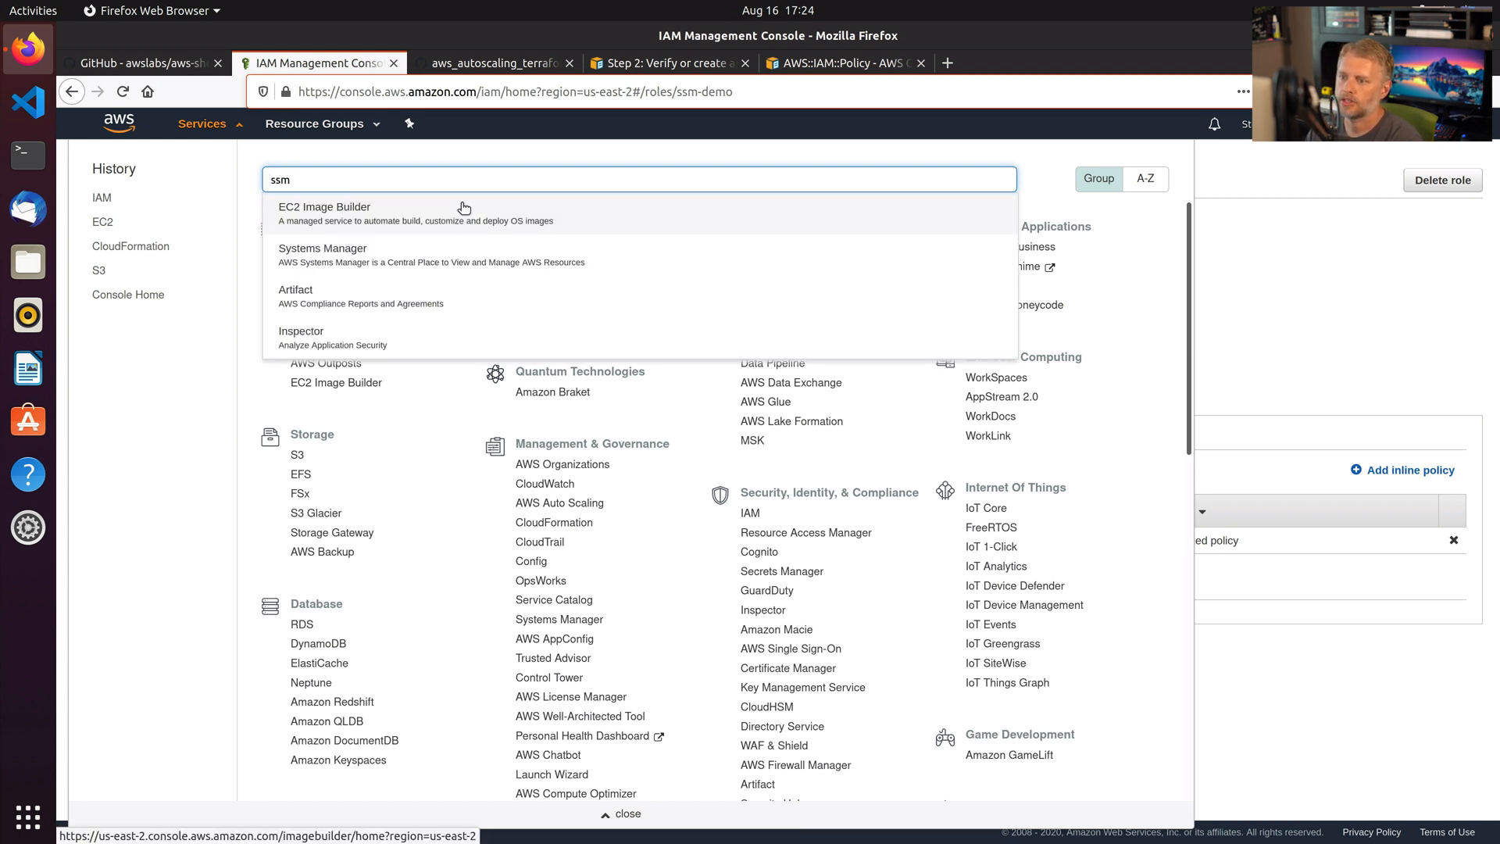
mouse_move(322, 255)
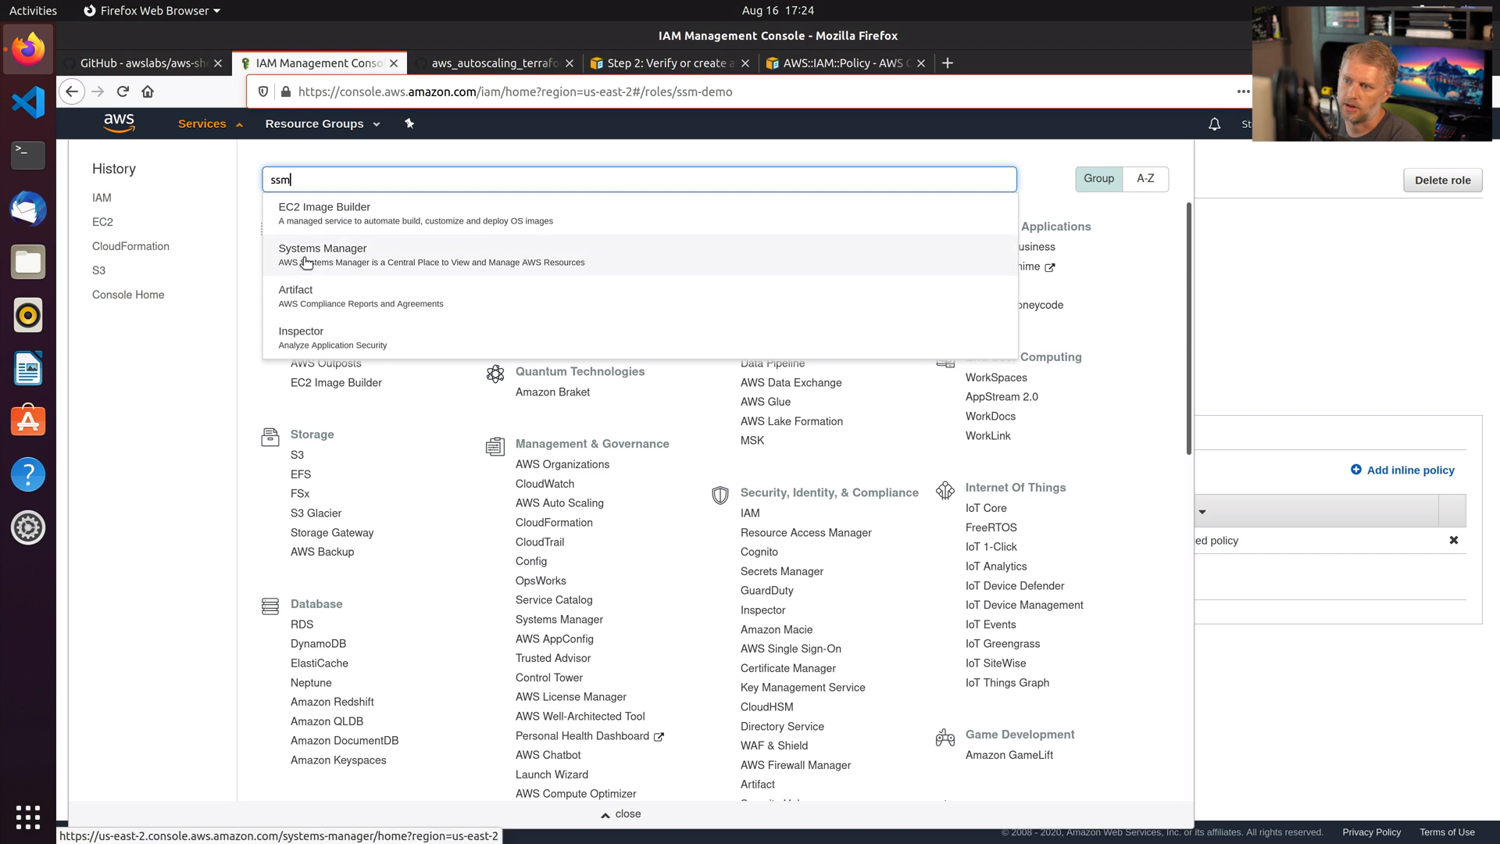
Go to Systems Manager and scroll its navigation down to Instances & Nodes.
click(322, 254)
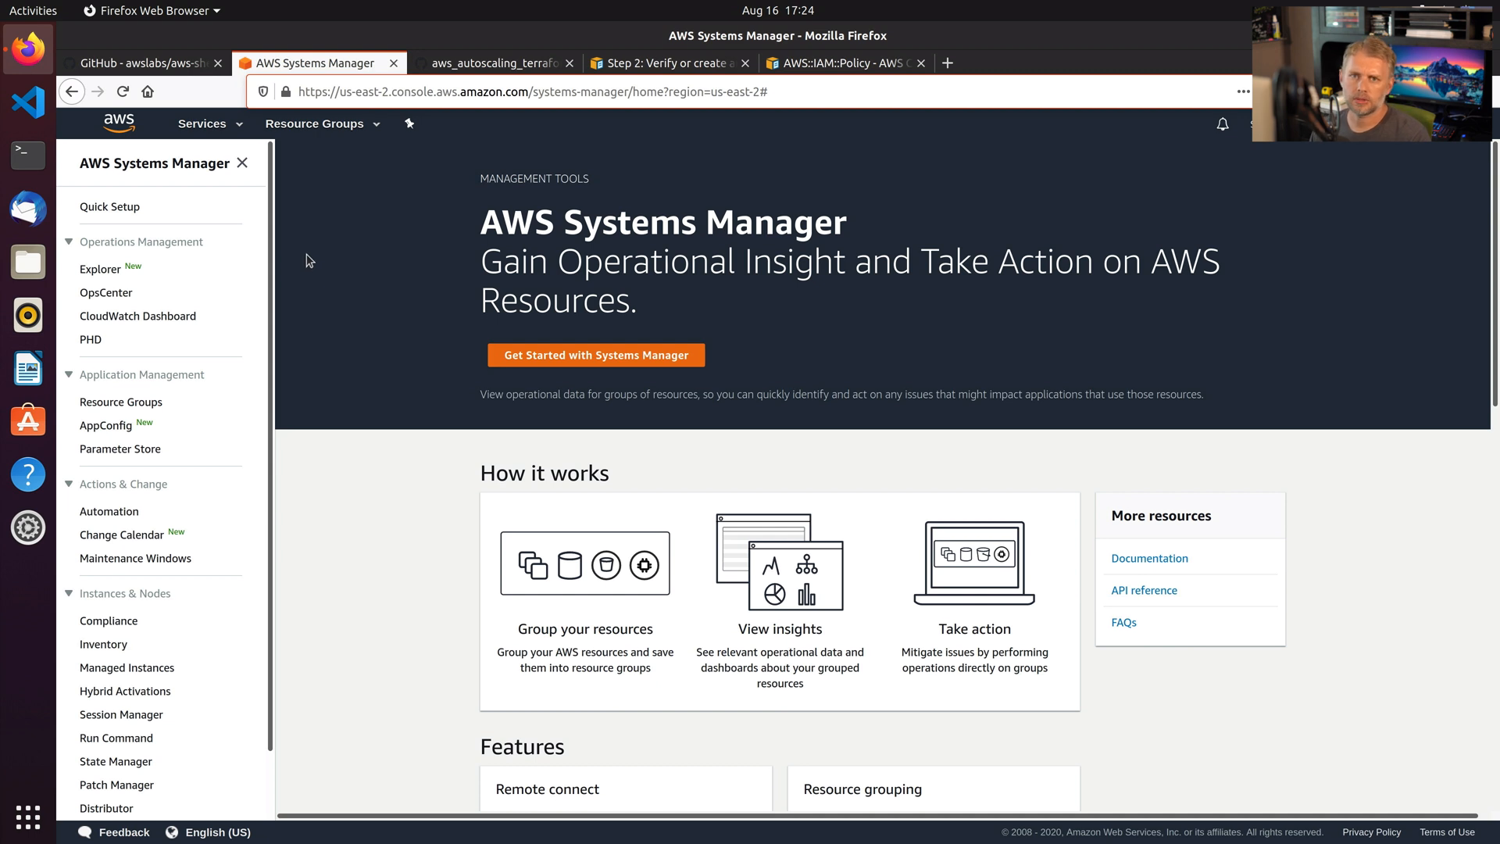
mouse_move(256, 275)
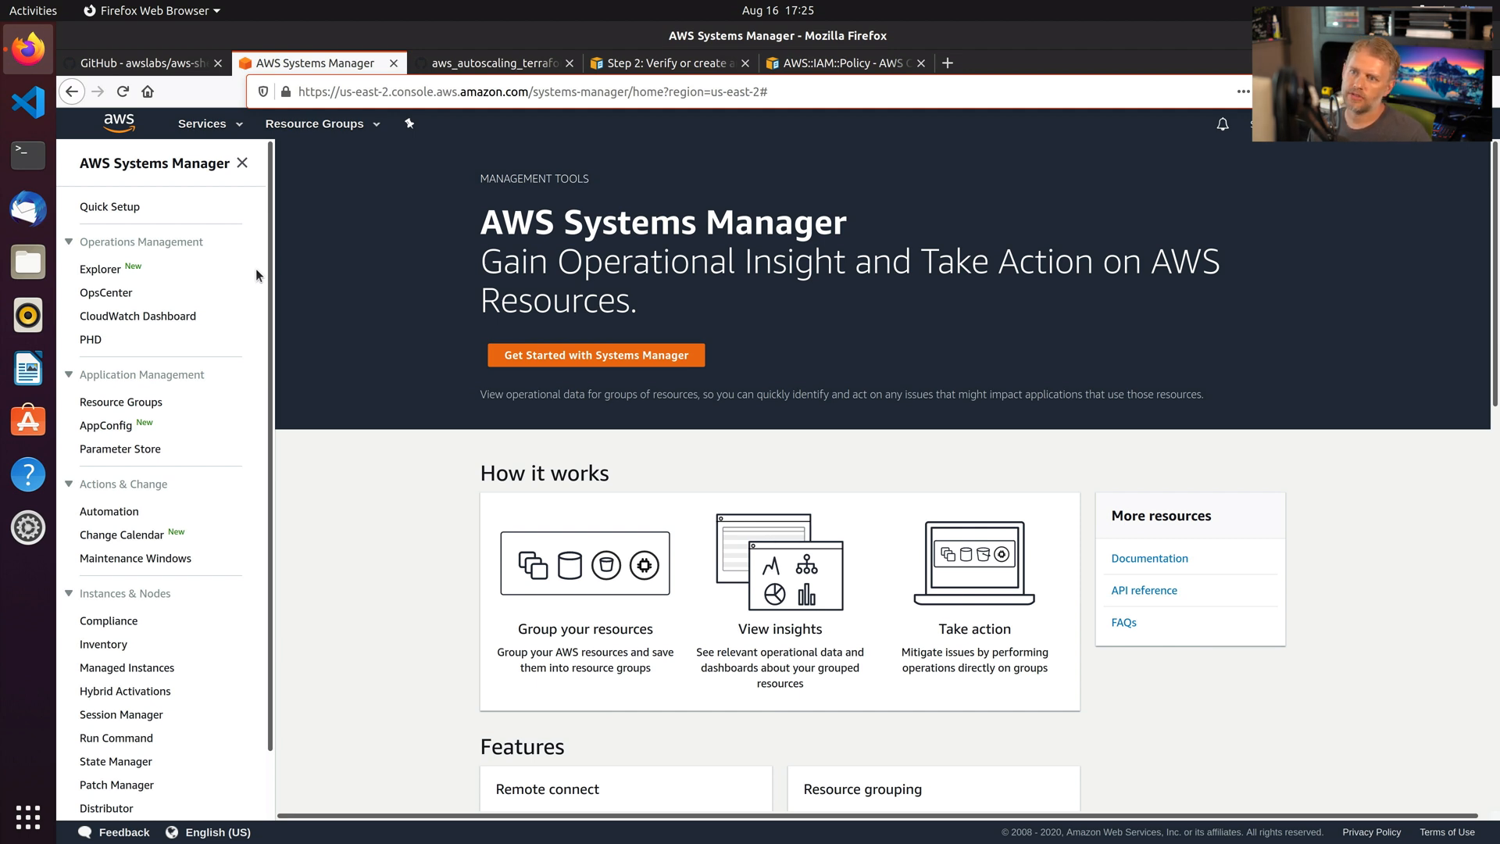
mouse_move(241, 310)
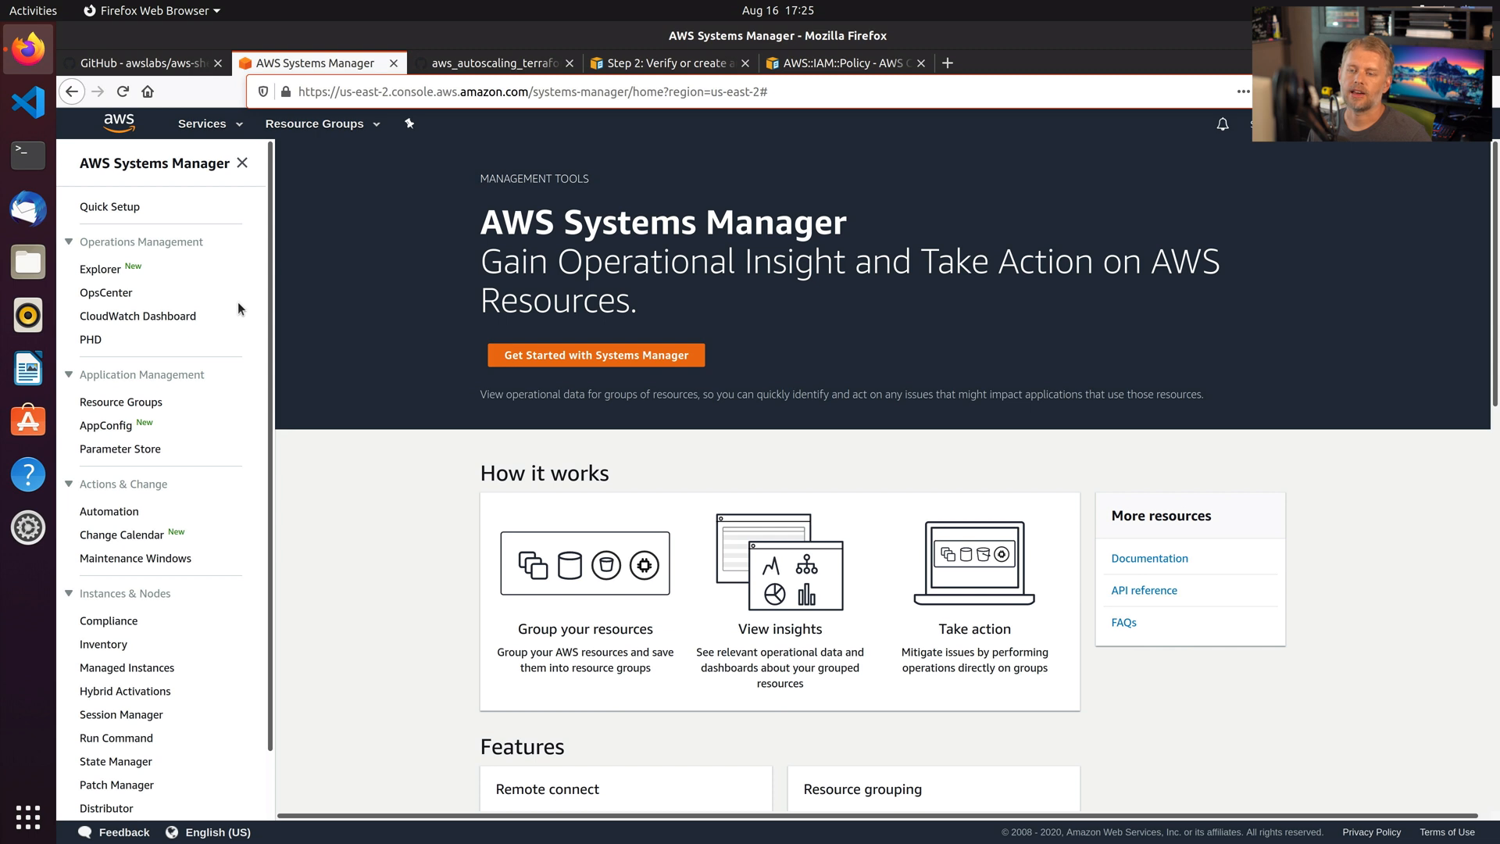
mouse_move(232, 322)
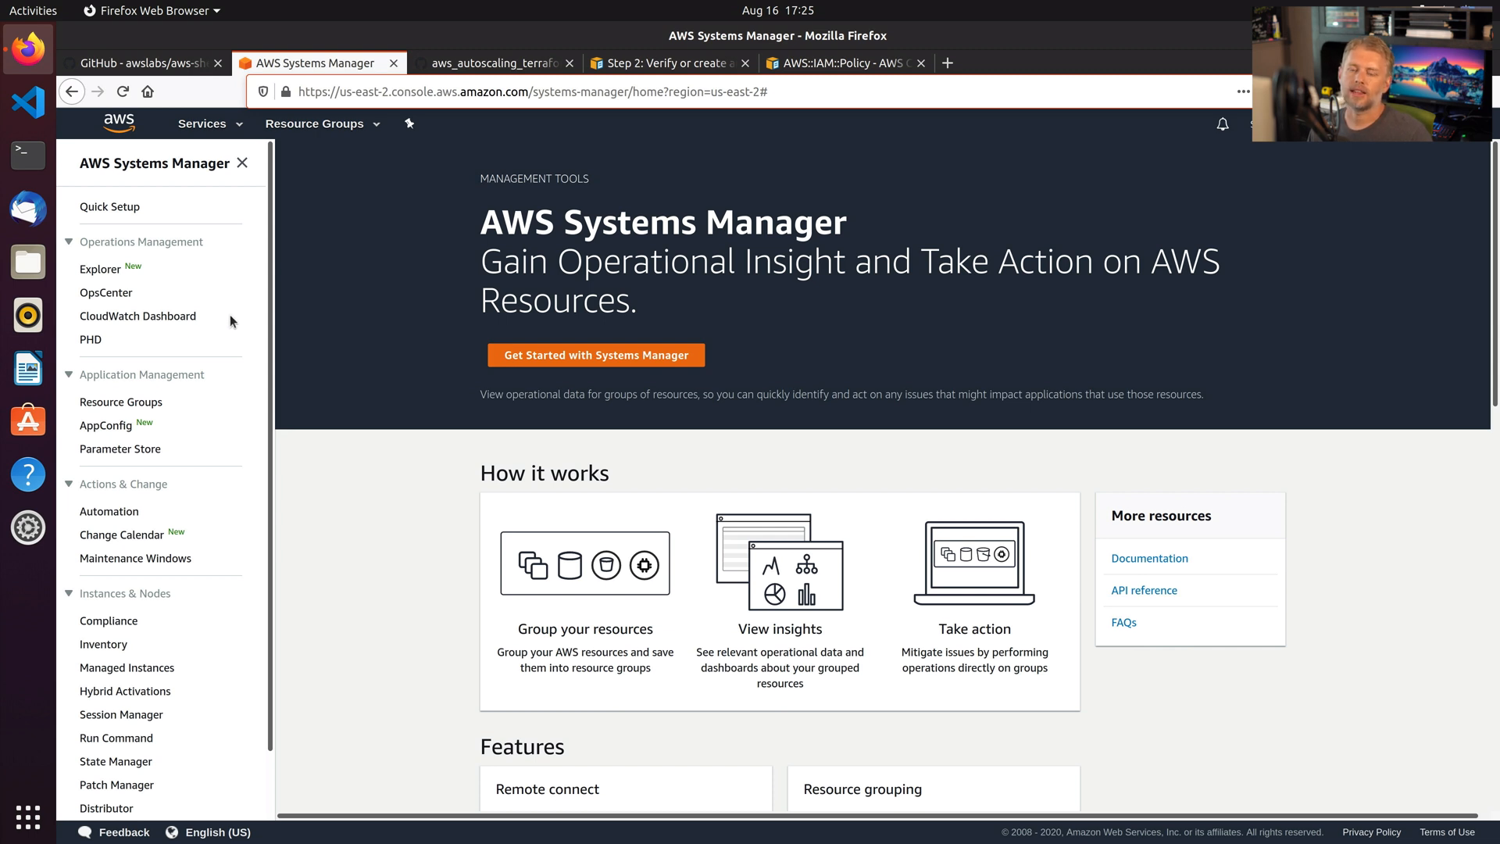
mouse_move(216, 343)
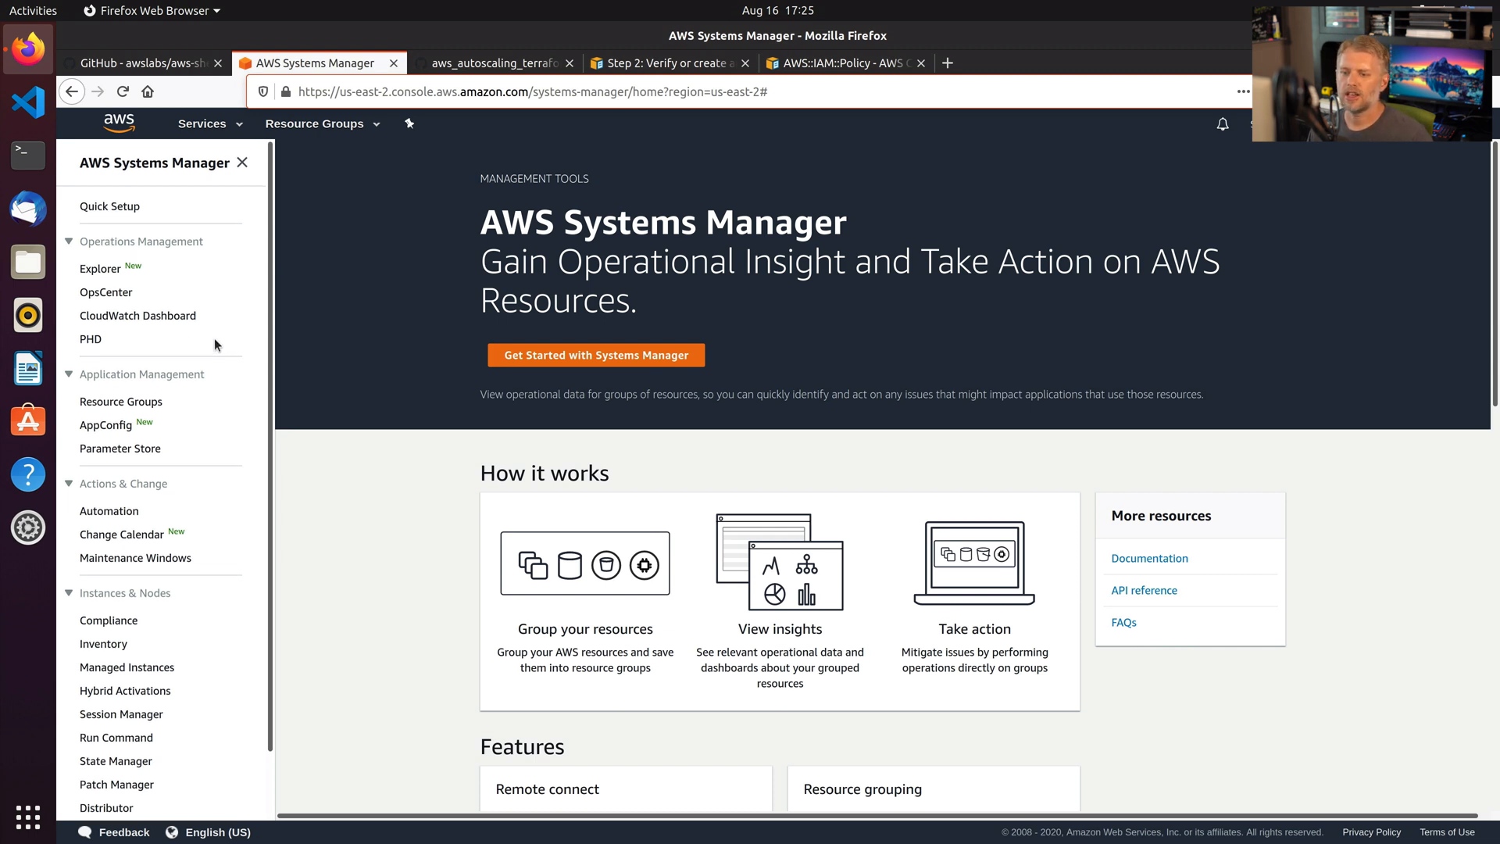
scroll(down, 3)
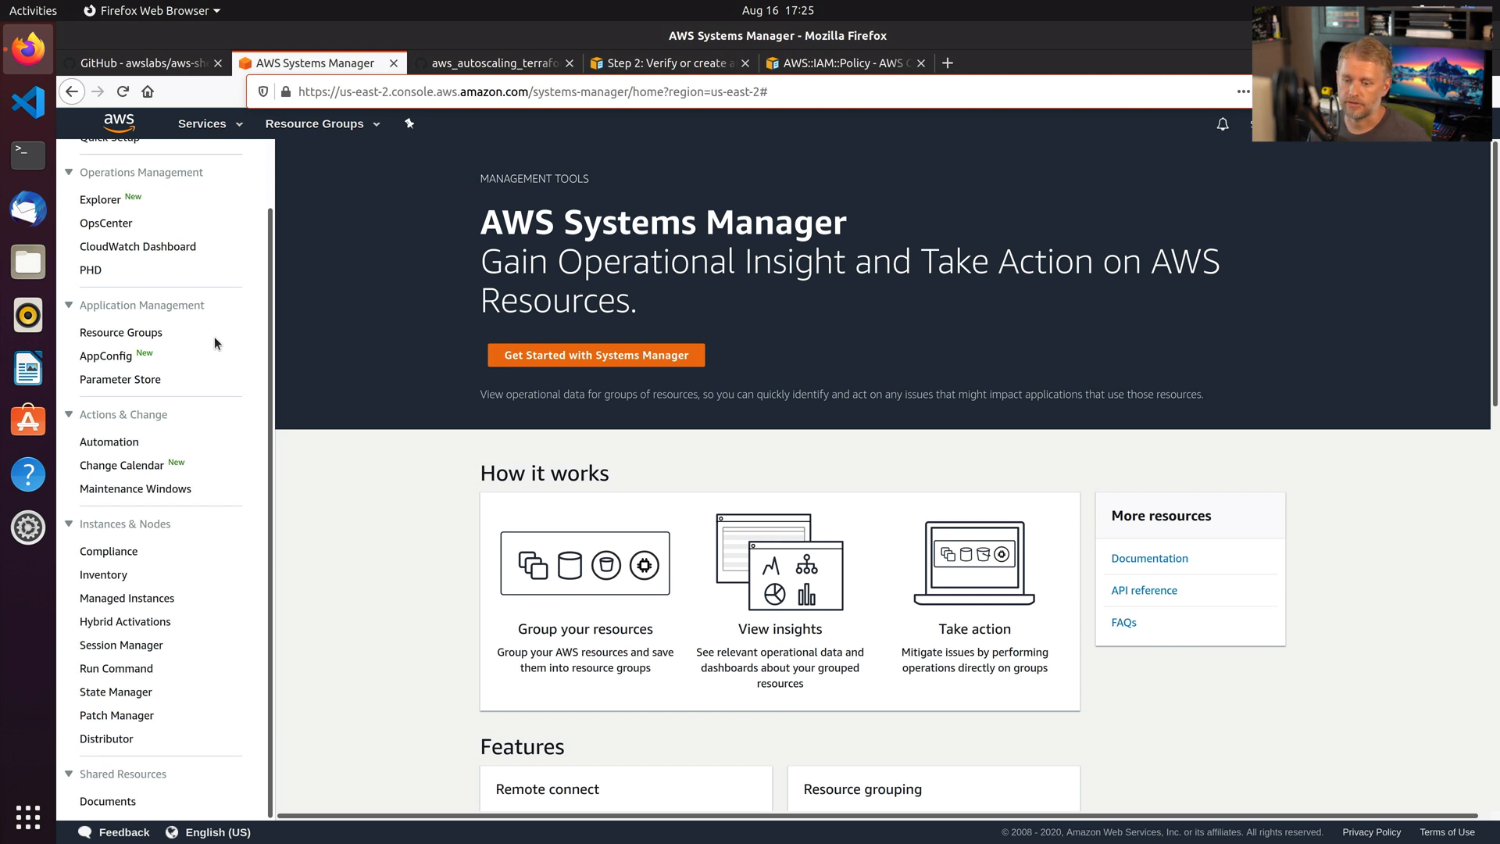
mouse_move(222, 371)
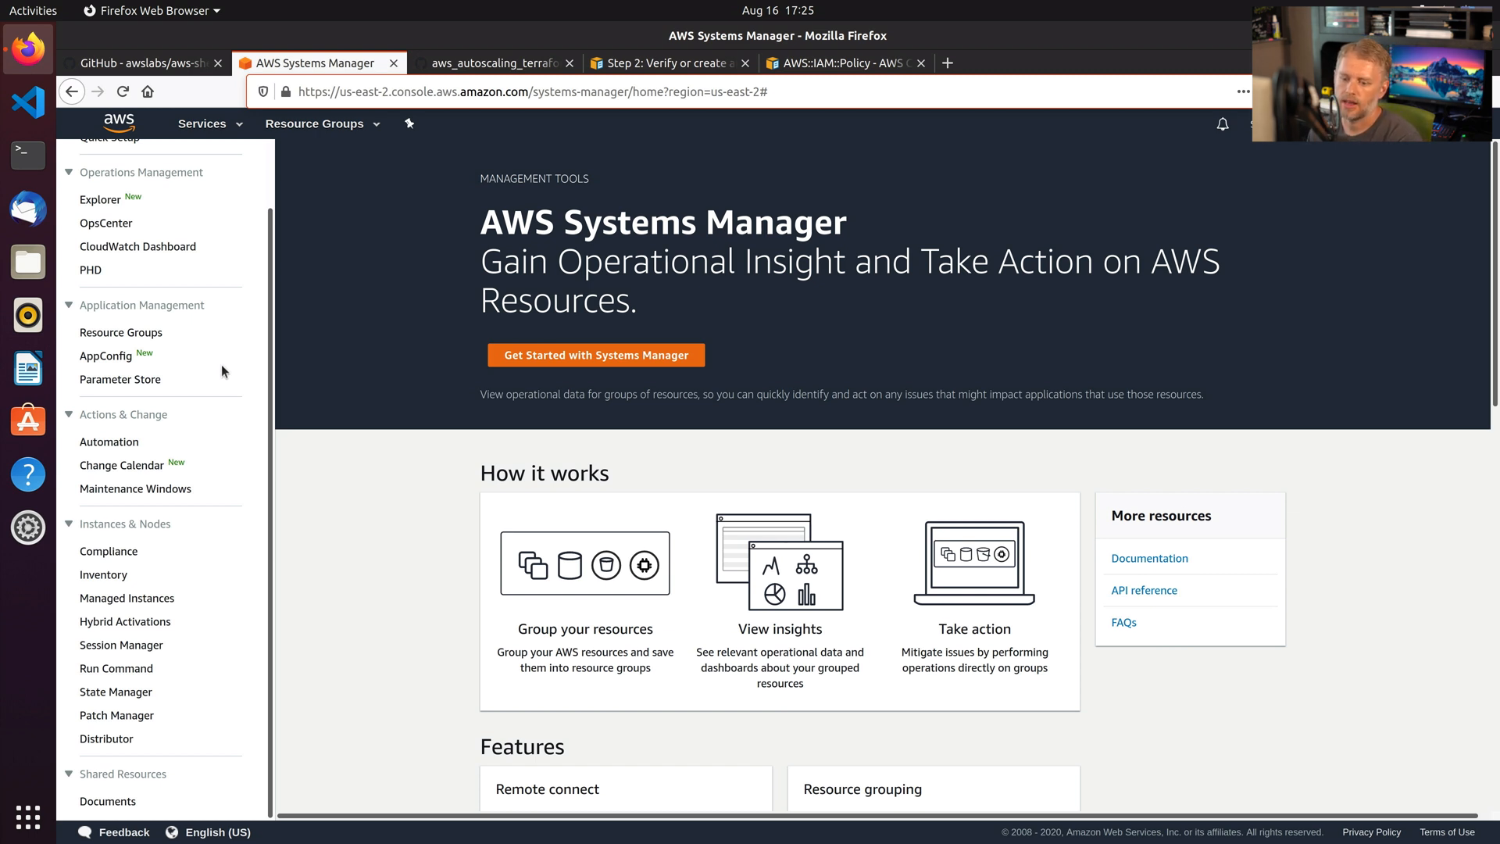
mouse_move(191, 490)
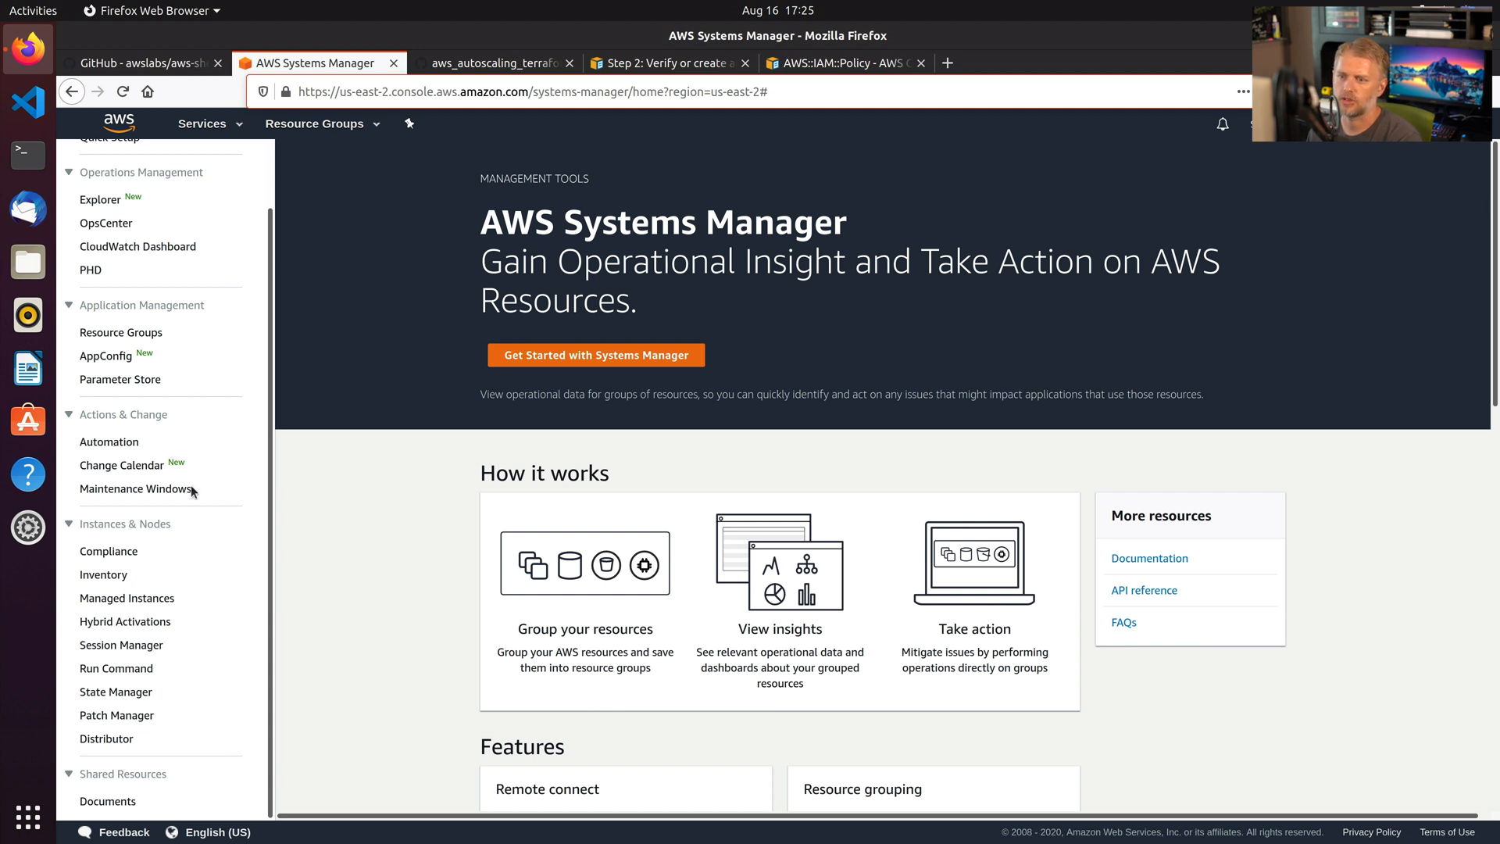
mouse_move(162, 628)
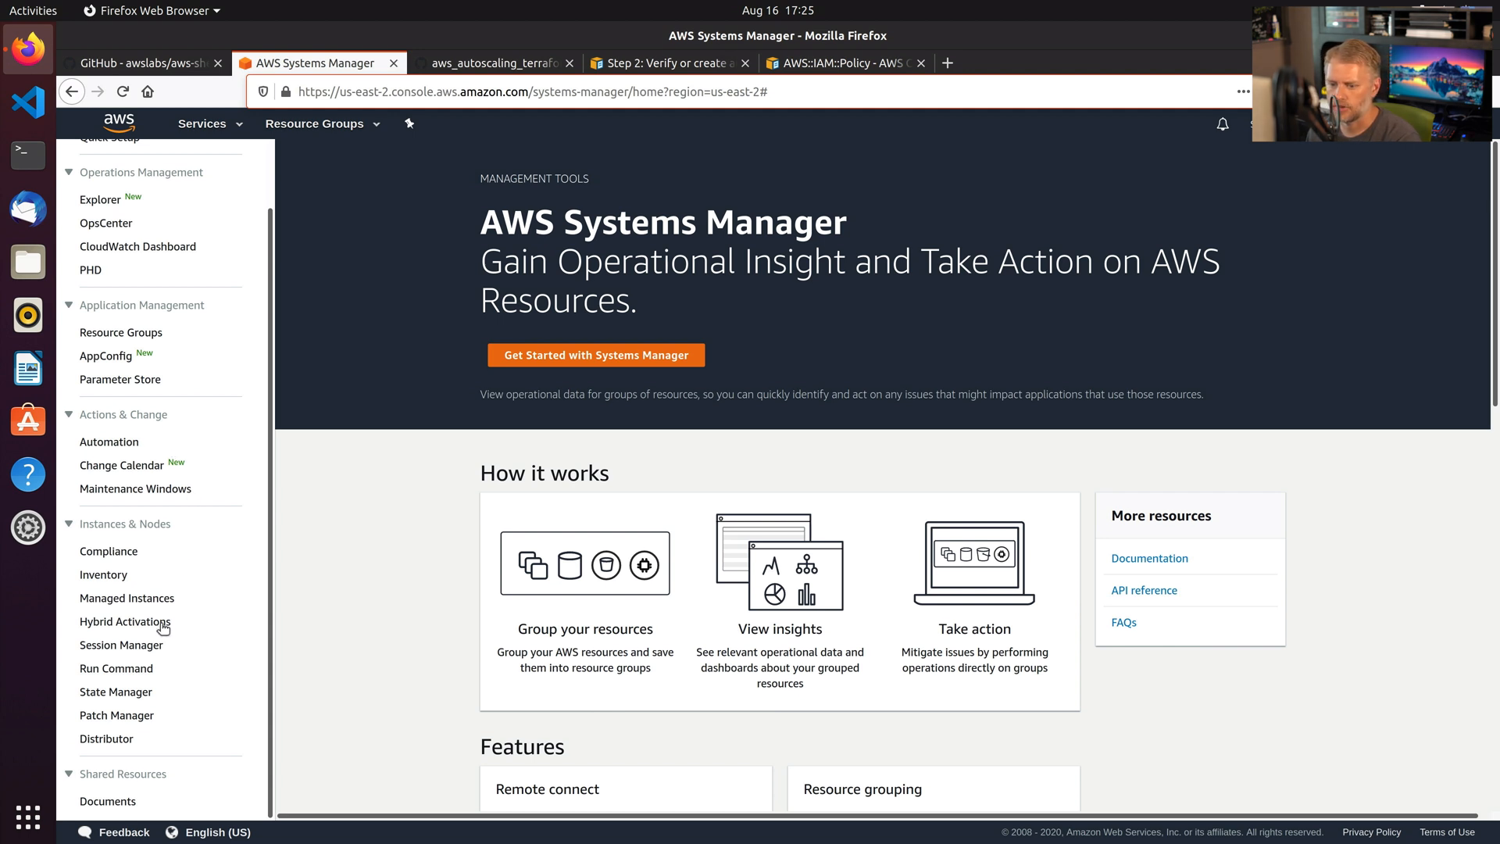
mouse_move(120, 644)
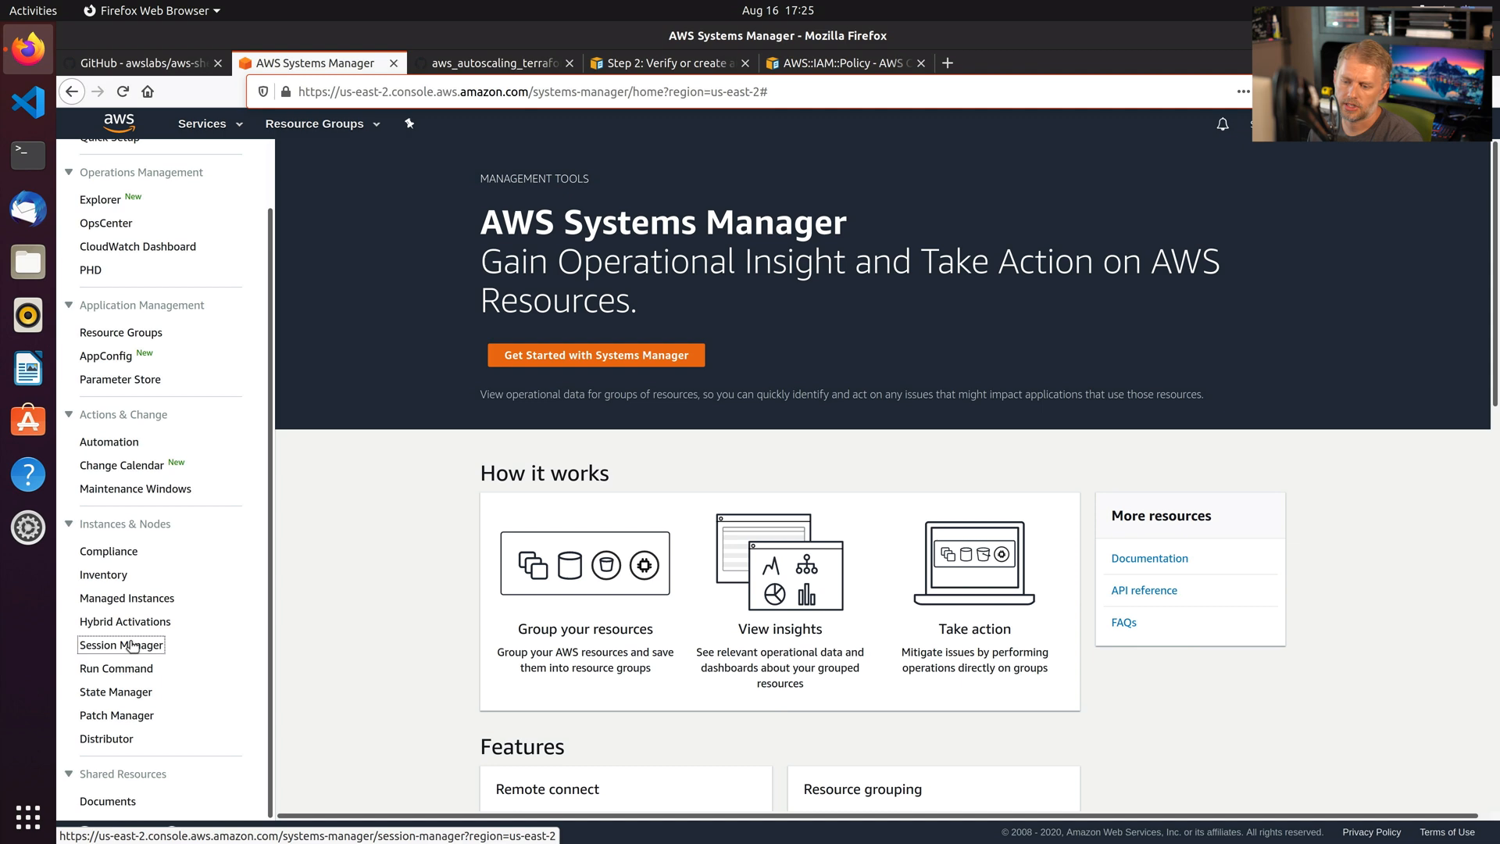
Start a Session Manager session on the running Amazon Linux instance i-02df07db99f222c72.
click(120, 644)
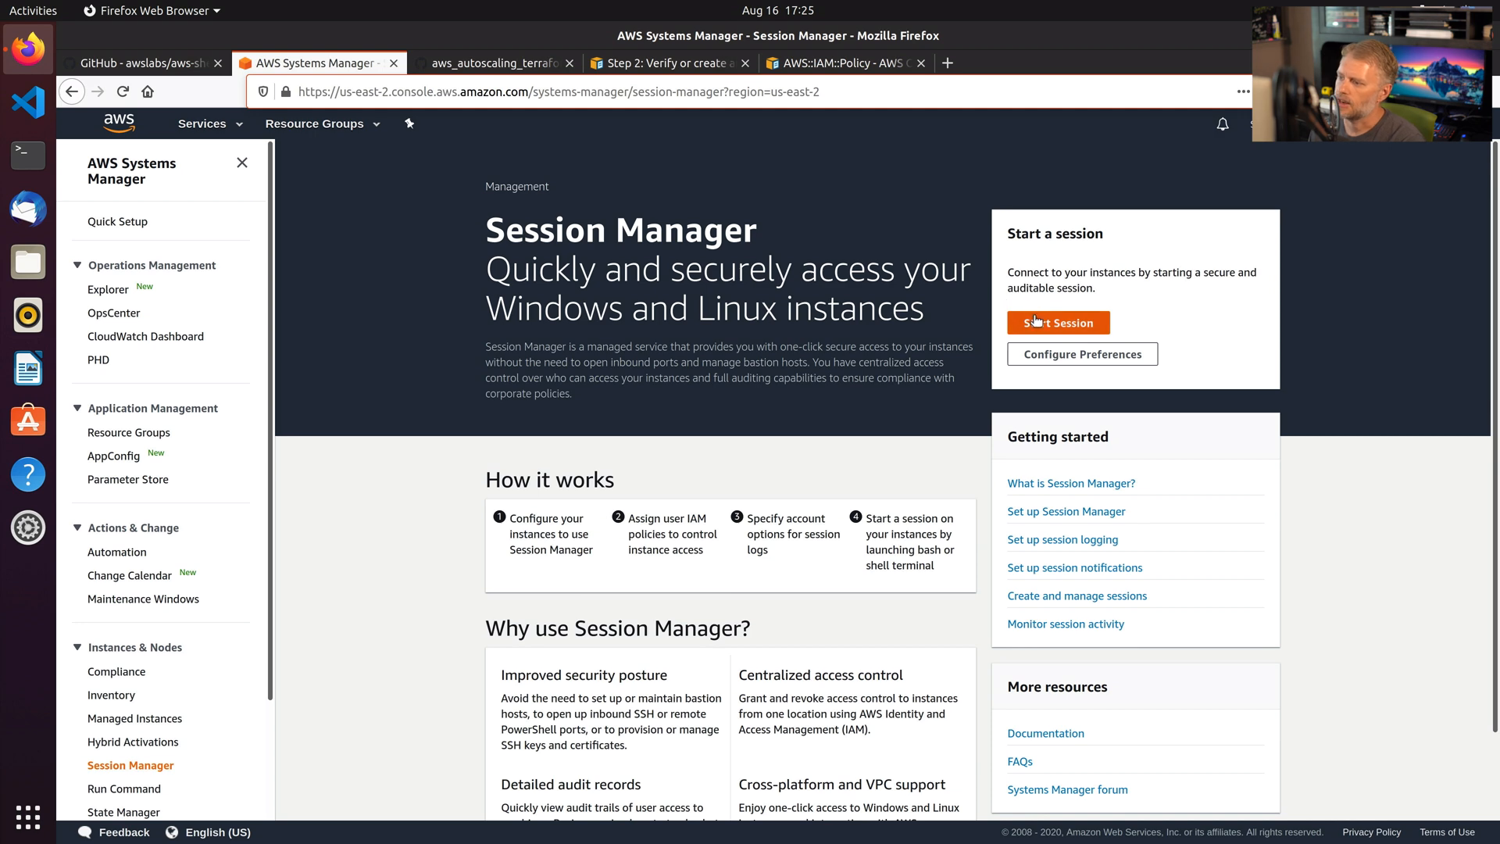
click(1058, 321)
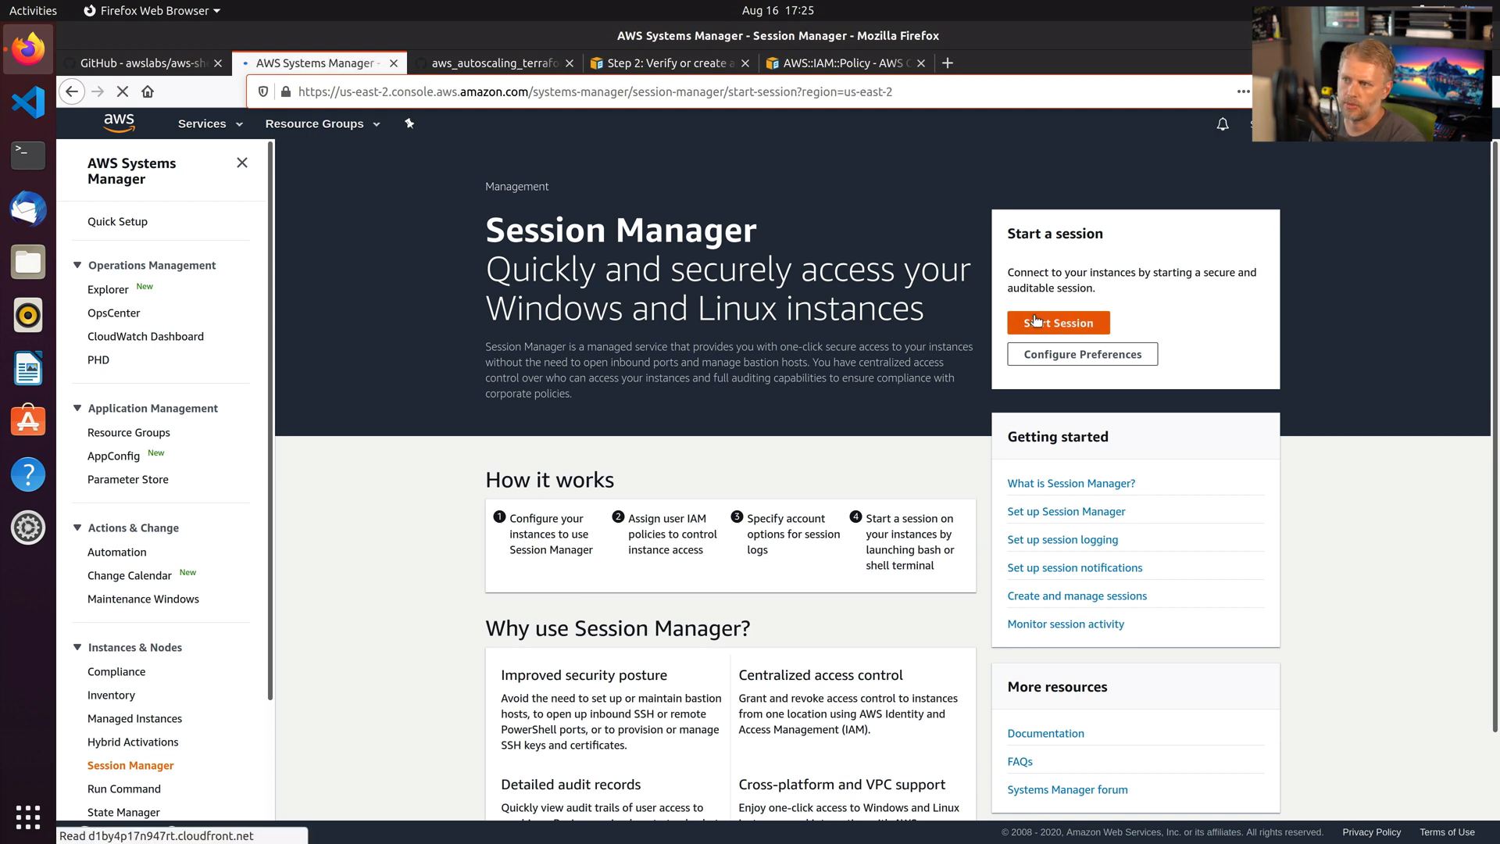
click(1058, 322)
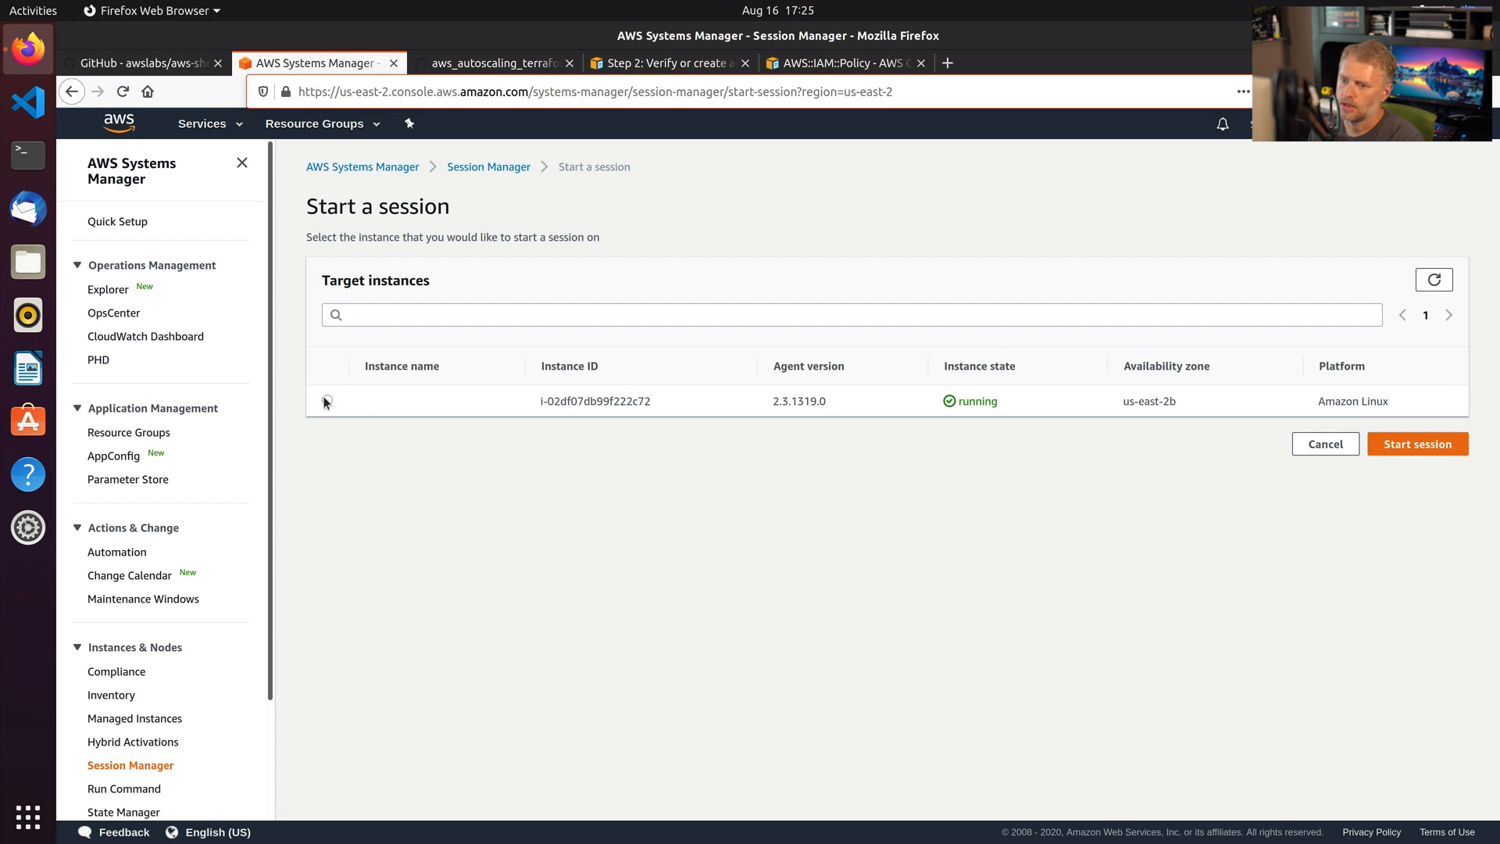
click(326, 400)
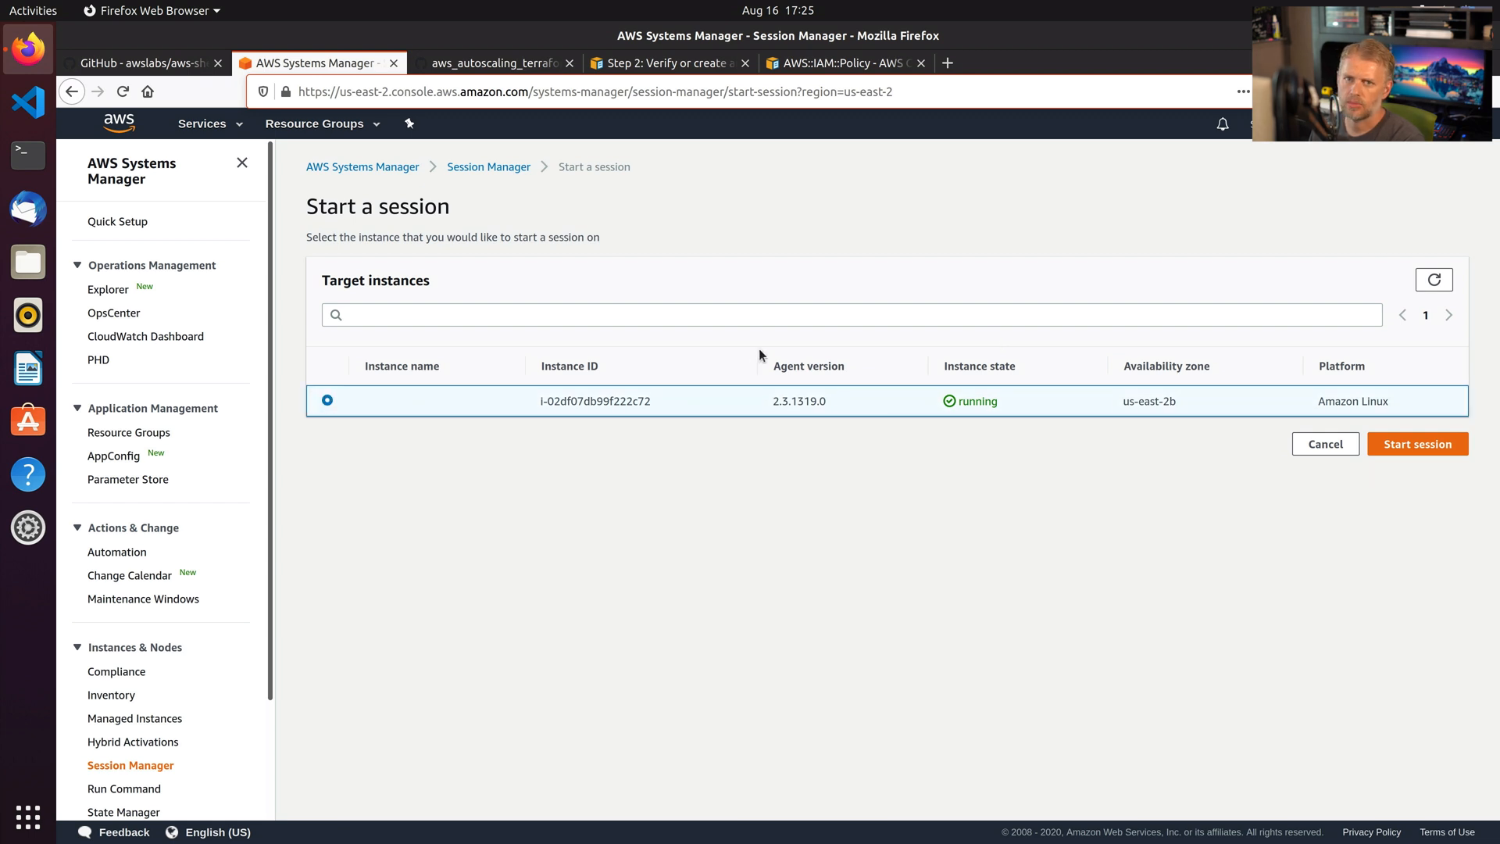
mouse_move(1417, 442)
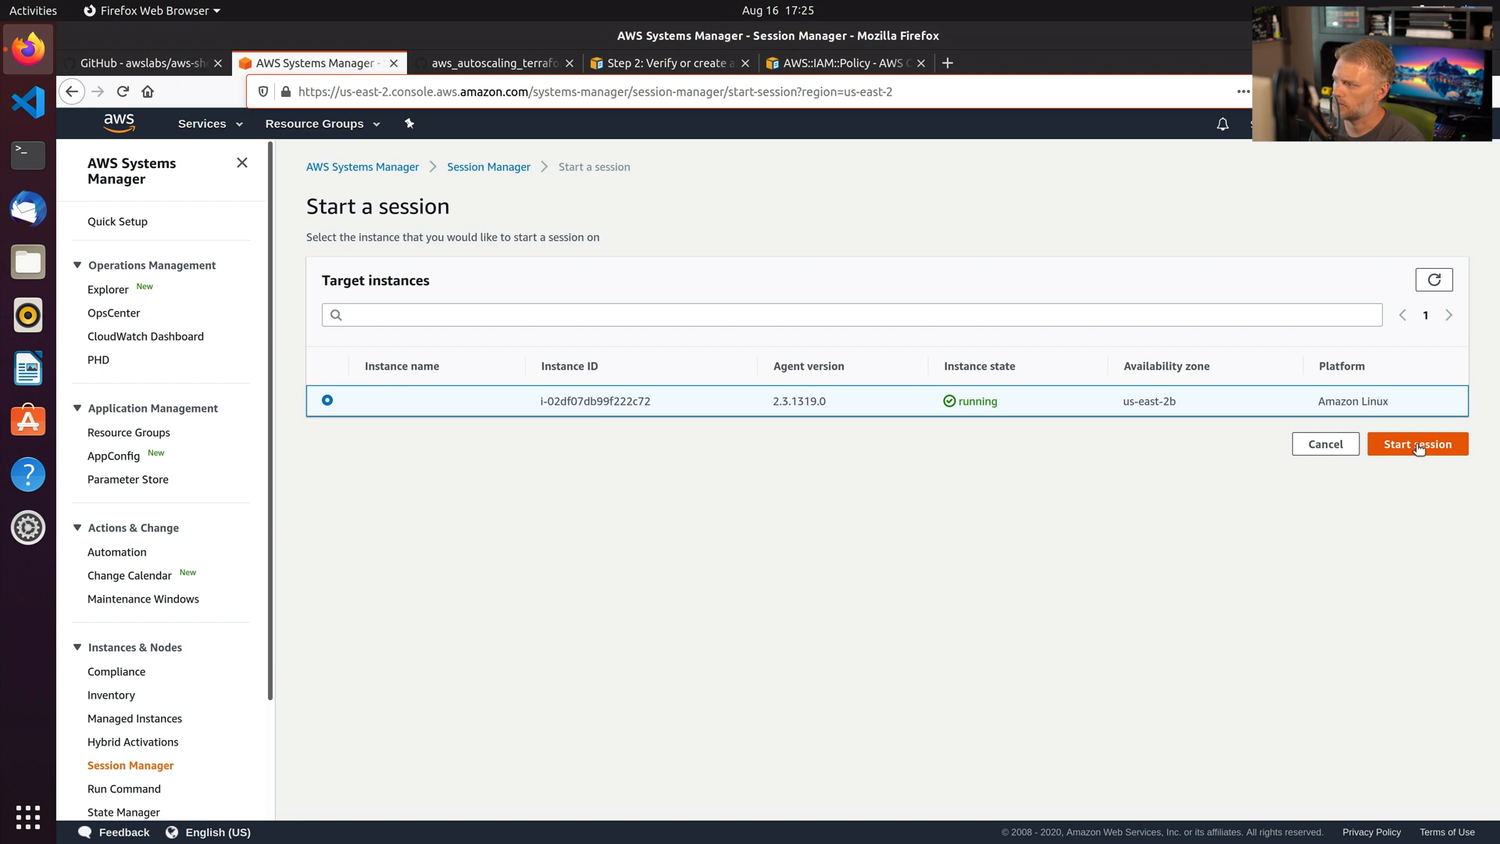
click(1417, 442)
text(uptime)
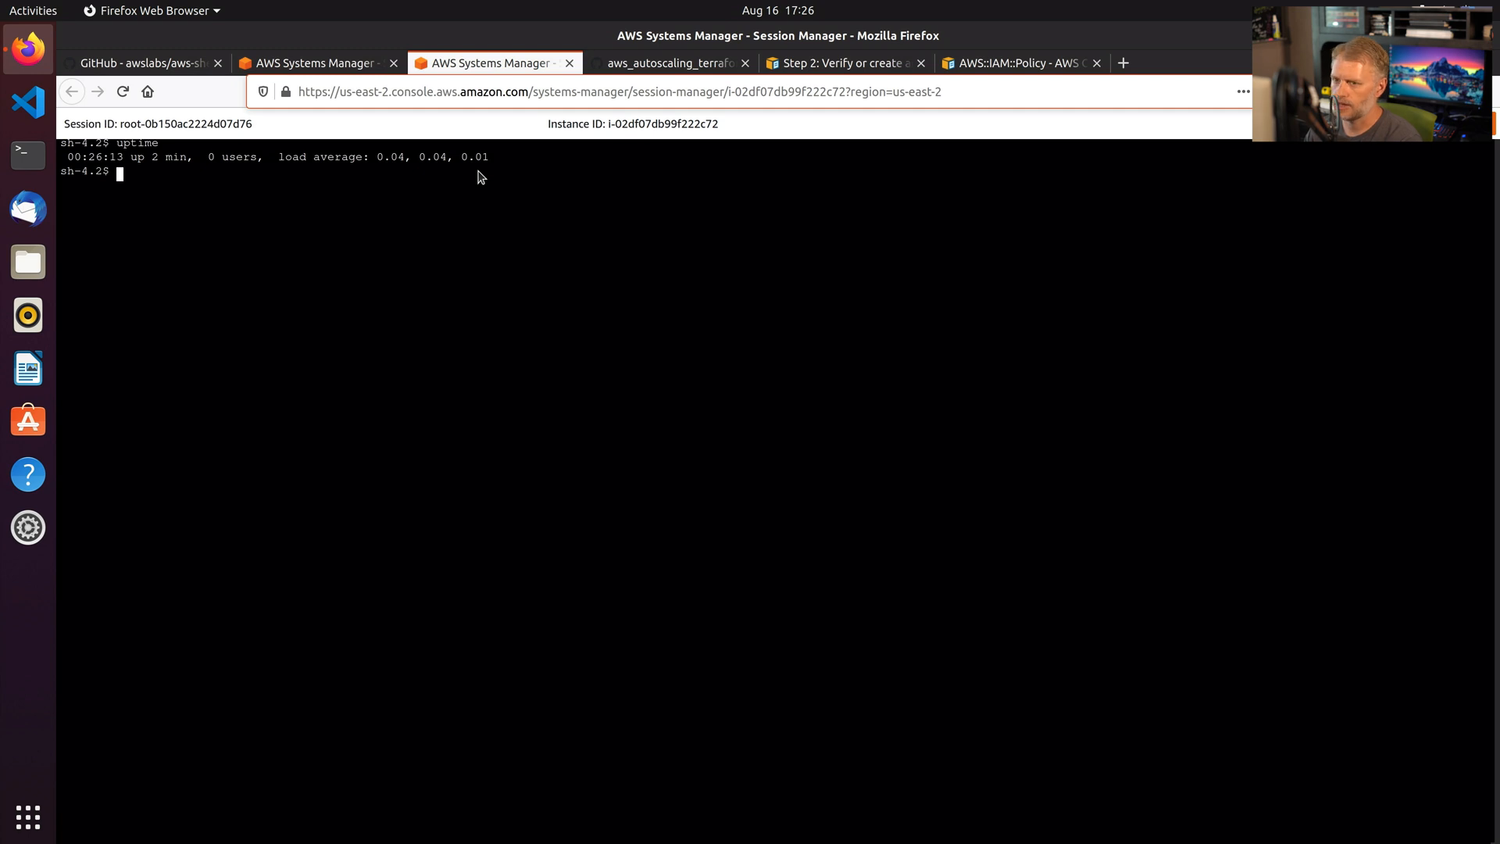
Run top and ps aux | grep -i ssh, try service sshd stop, then become root with sudo -i.
text(top)
text(uname -a)
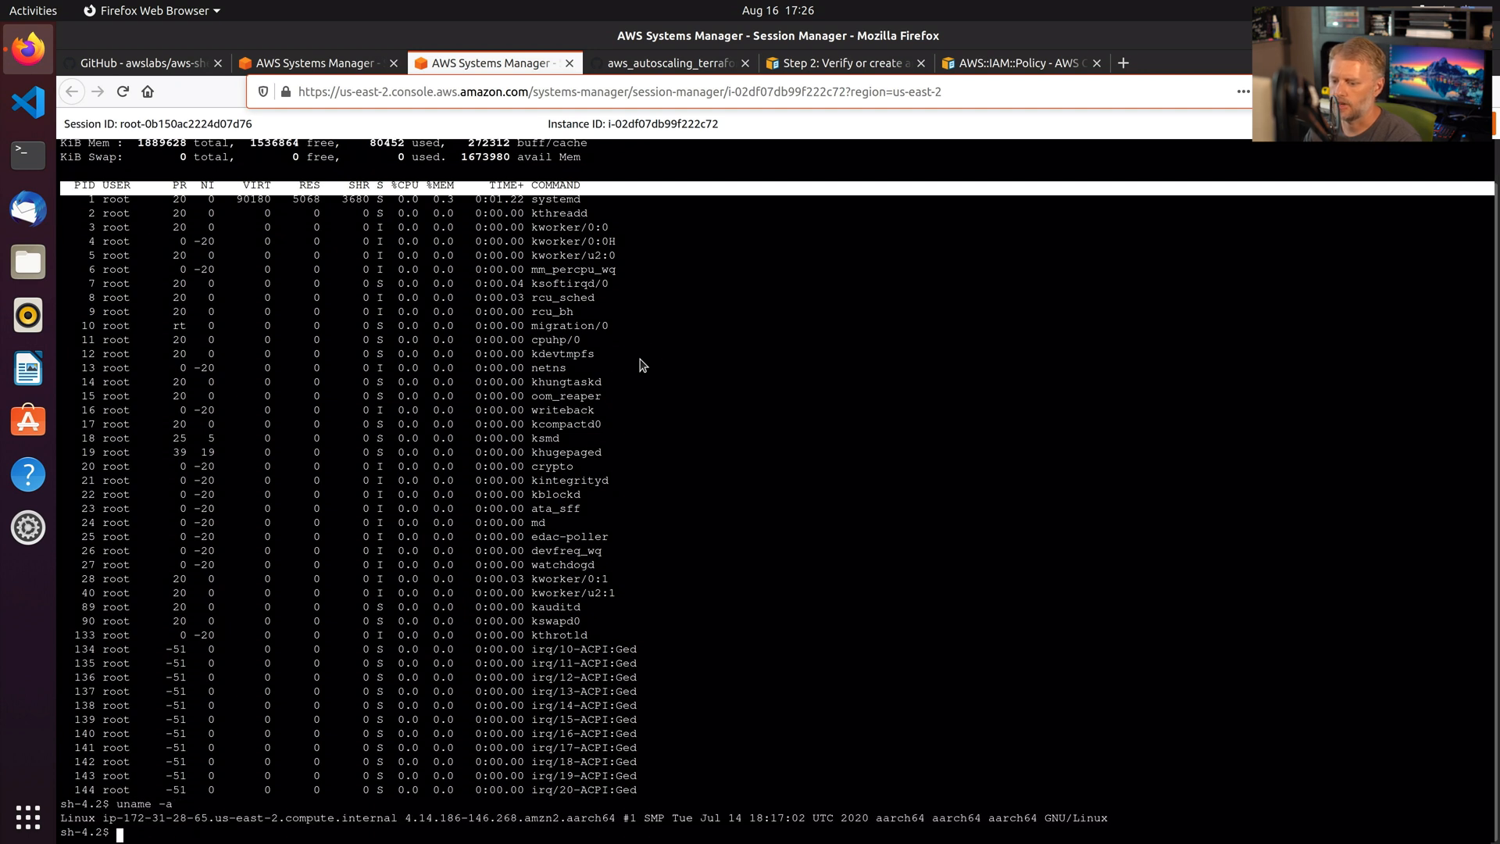
mouse_move(576, 820)
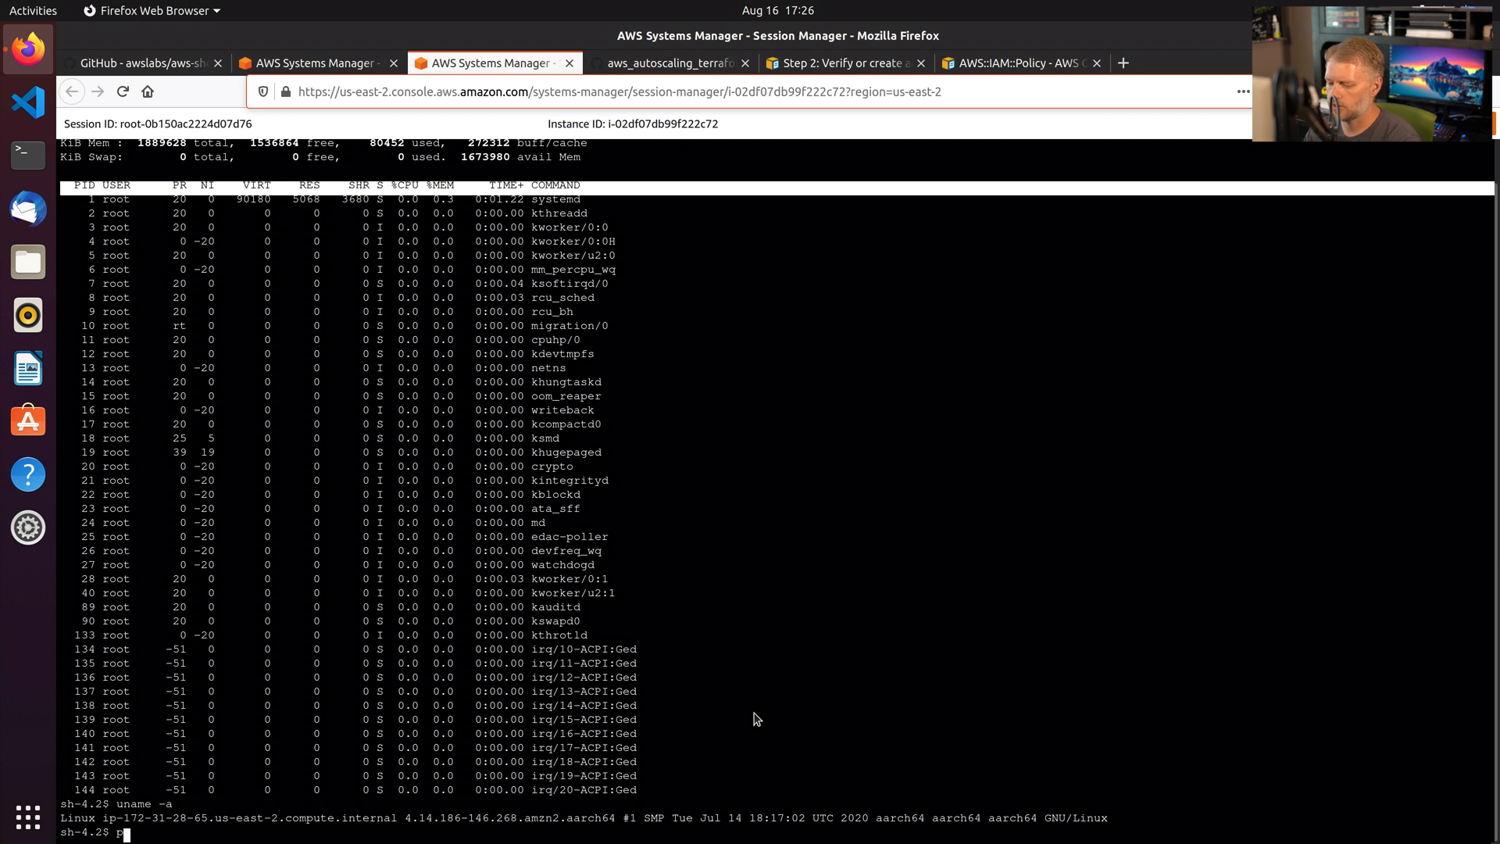
text(ps aux | grep -i ssh)
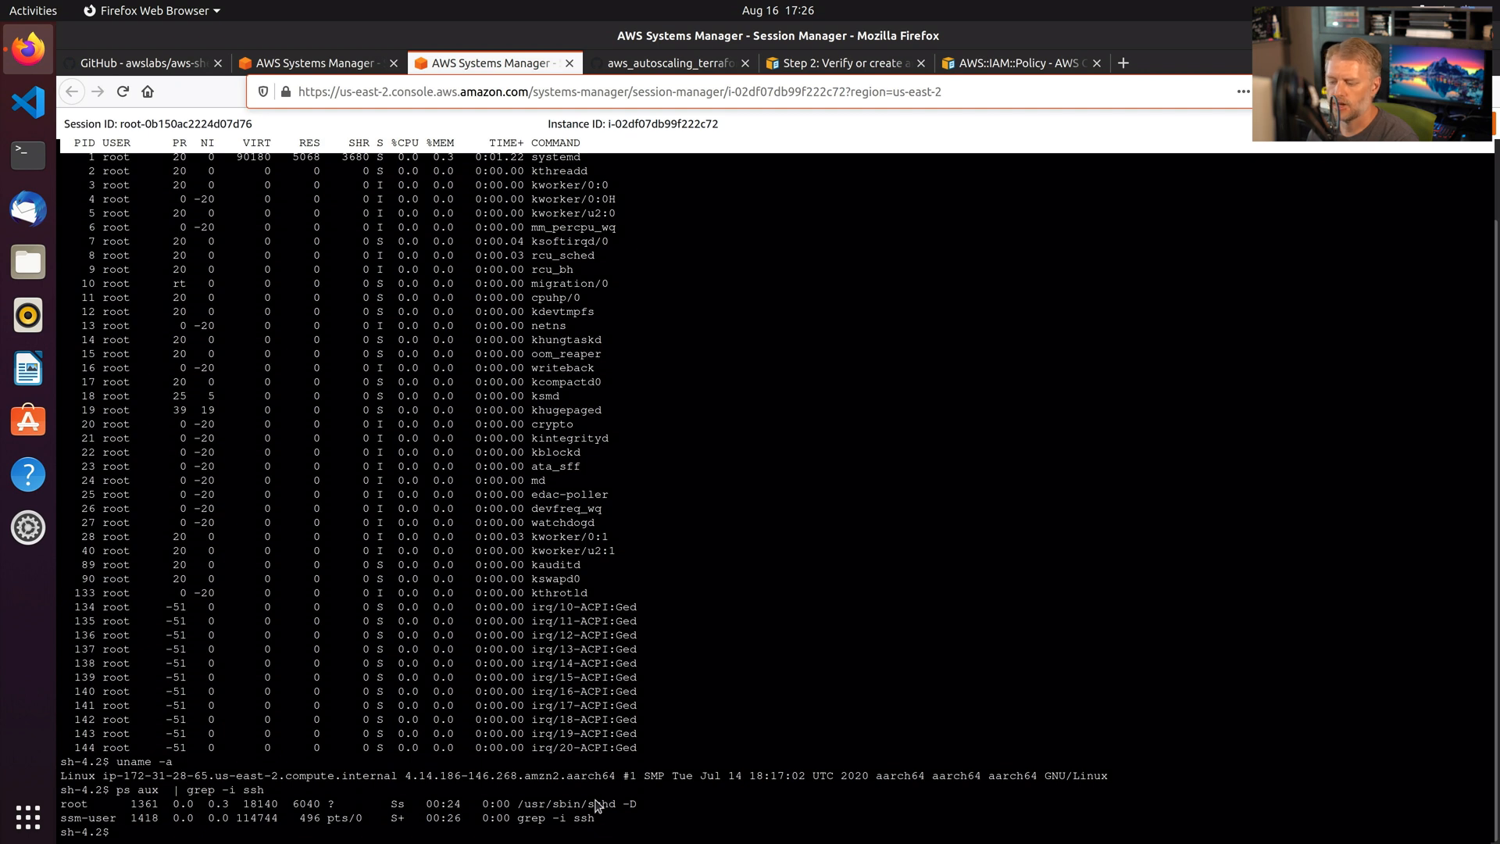
mouse_move(791, 820)
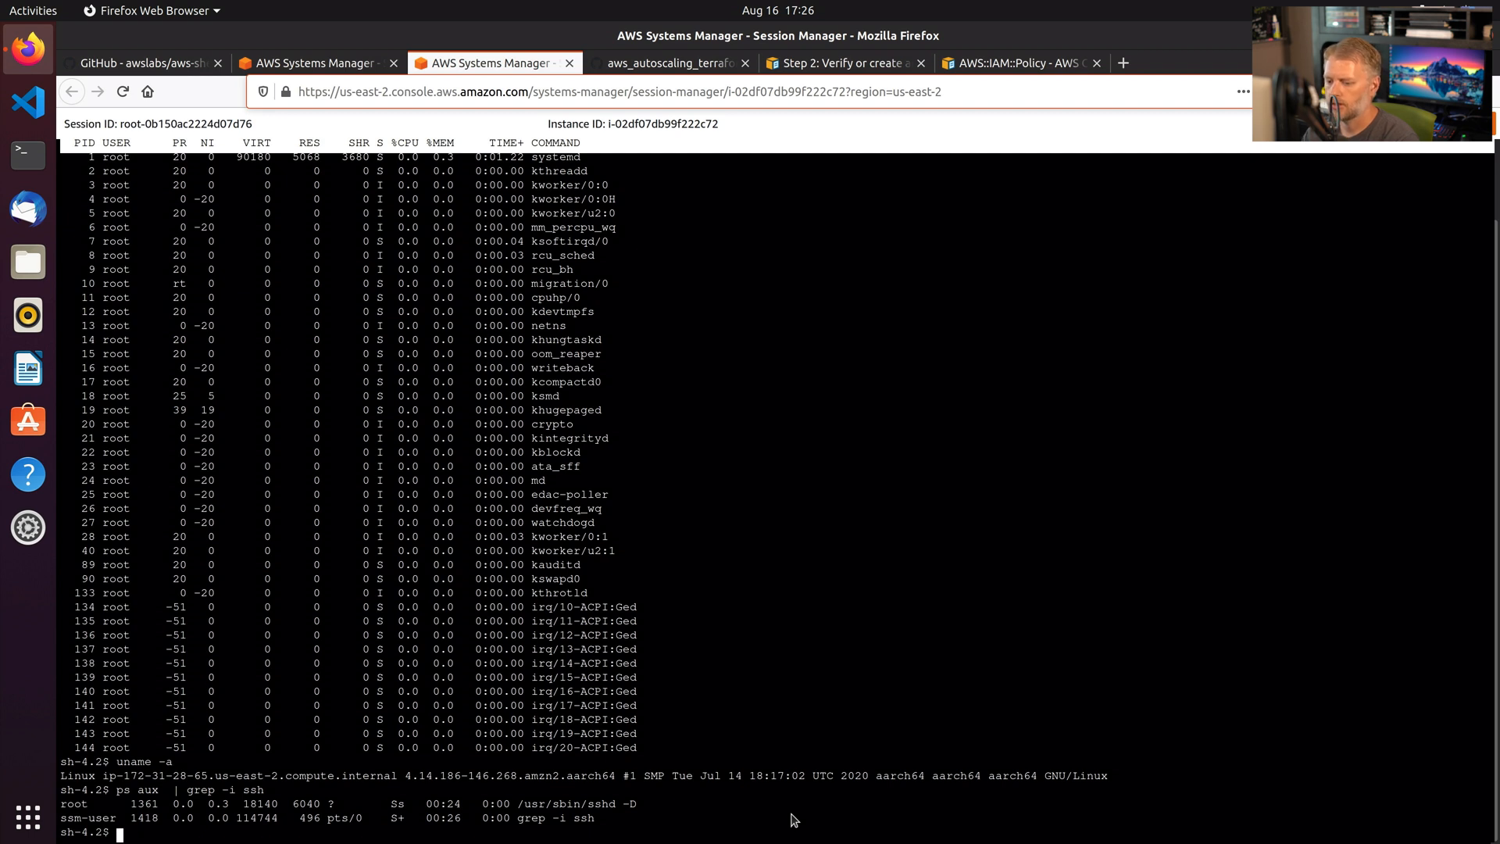
text(service)
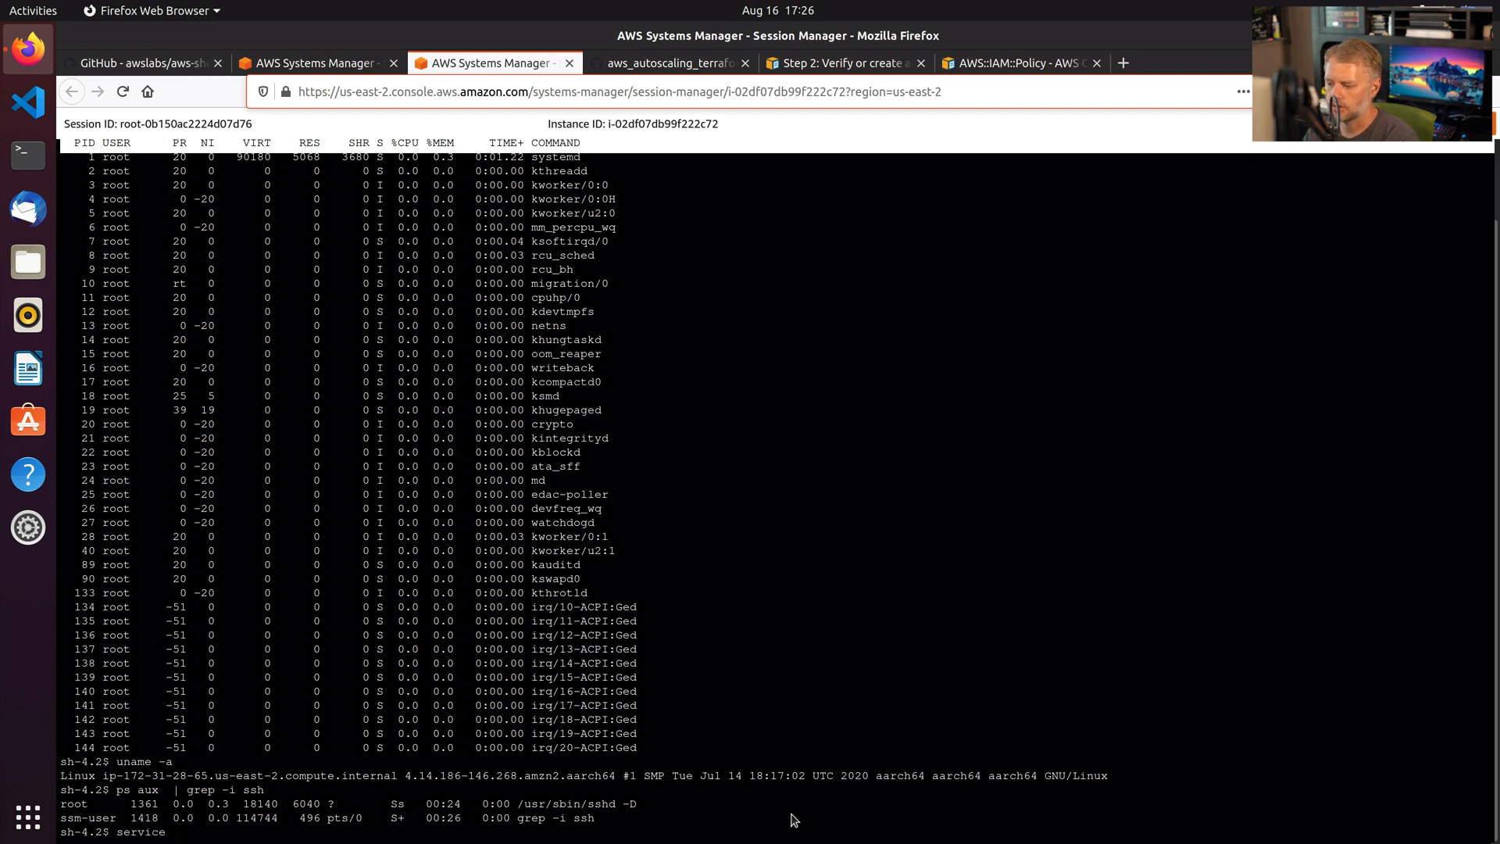
text(sshd stop)
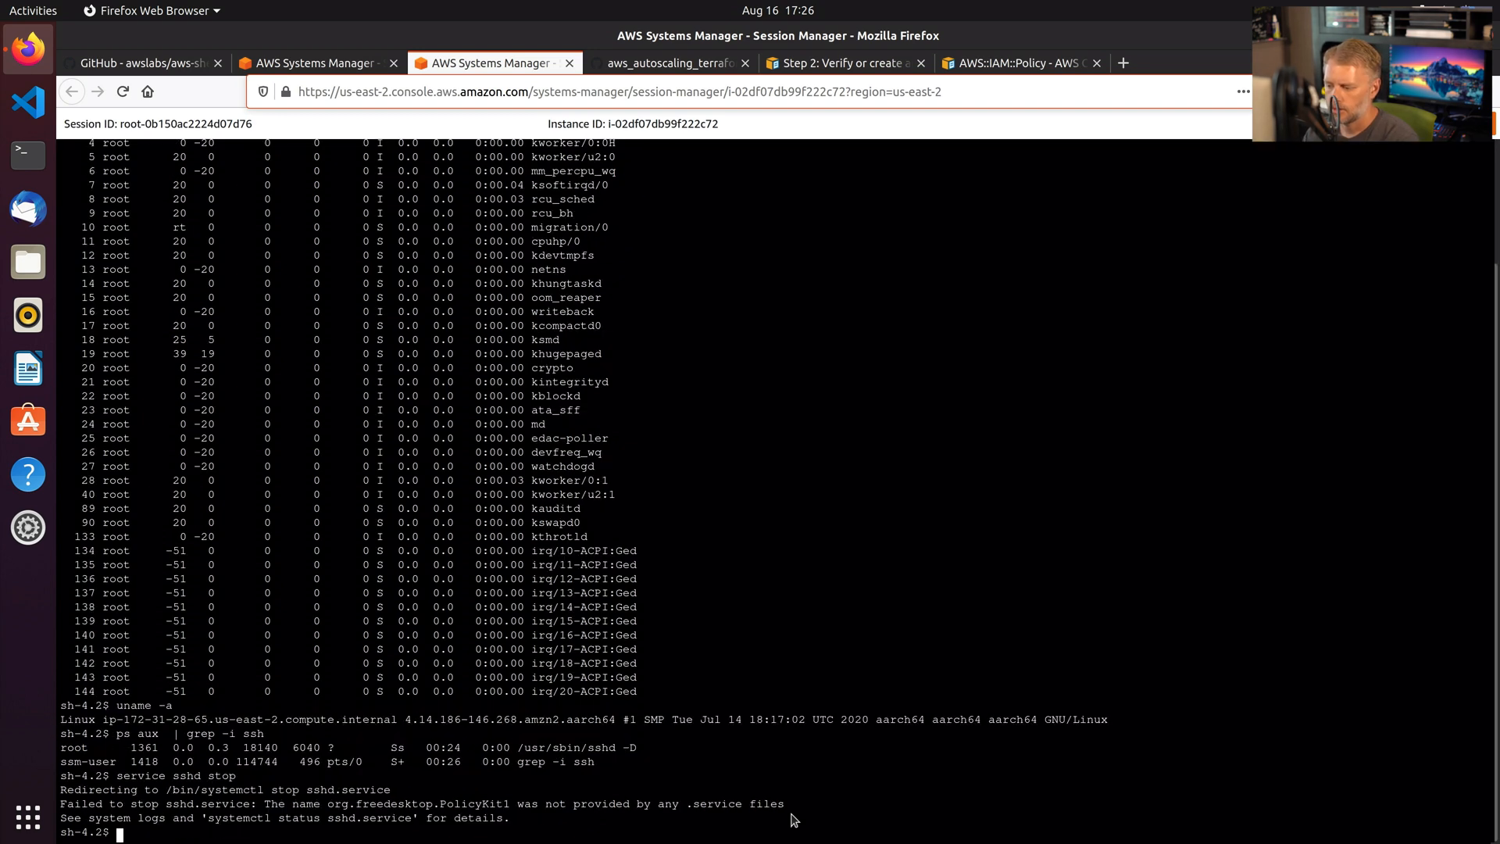
text(sudo -i)
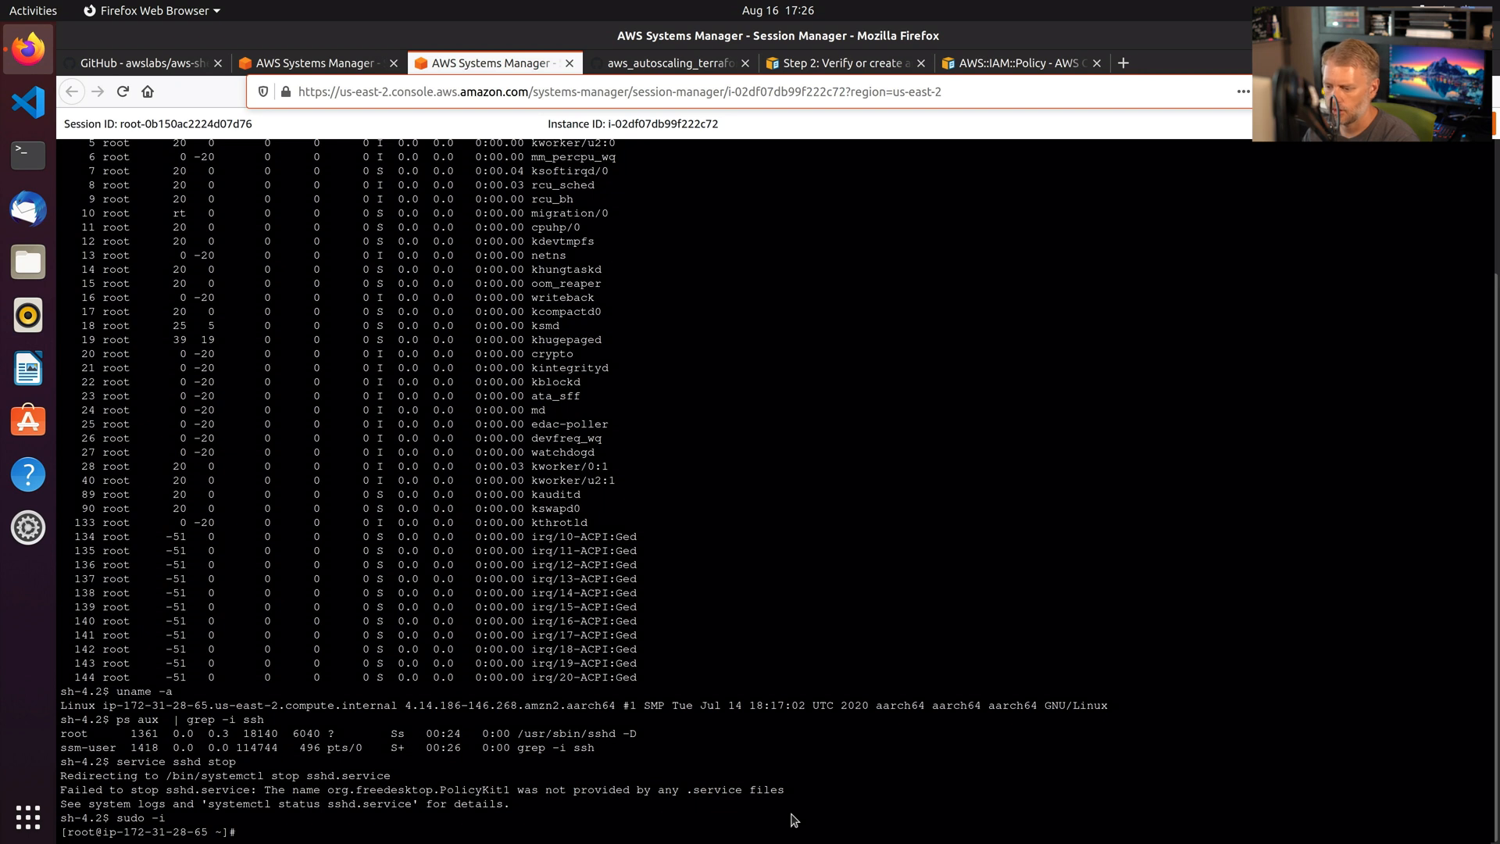
As root retry the service stop, run pkill -9 1361, and recheck with ps ax | grep -i ssh.
text(service openssh stop)
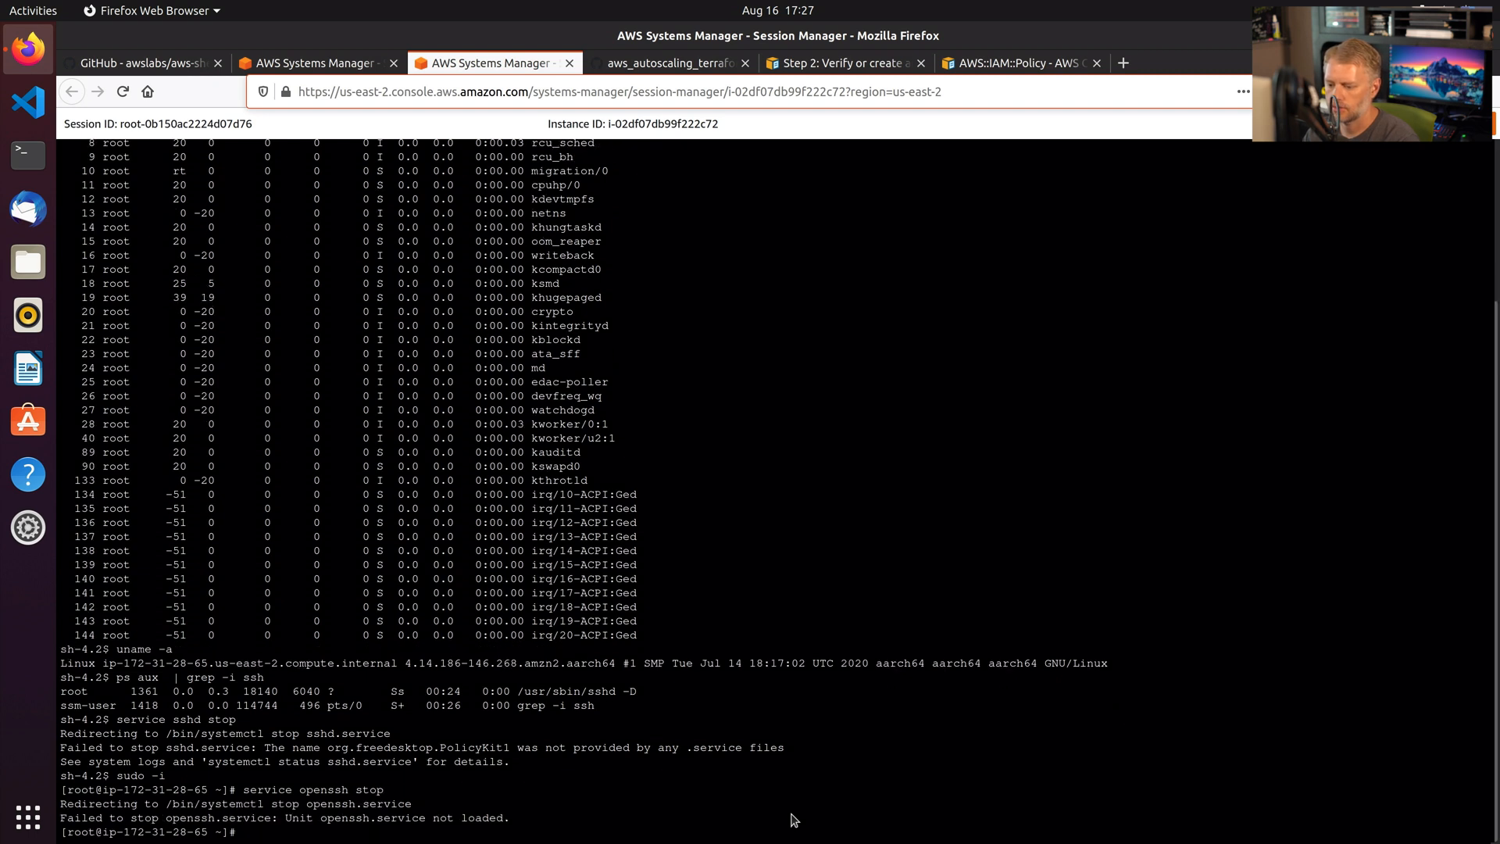
text(service ssh sto)
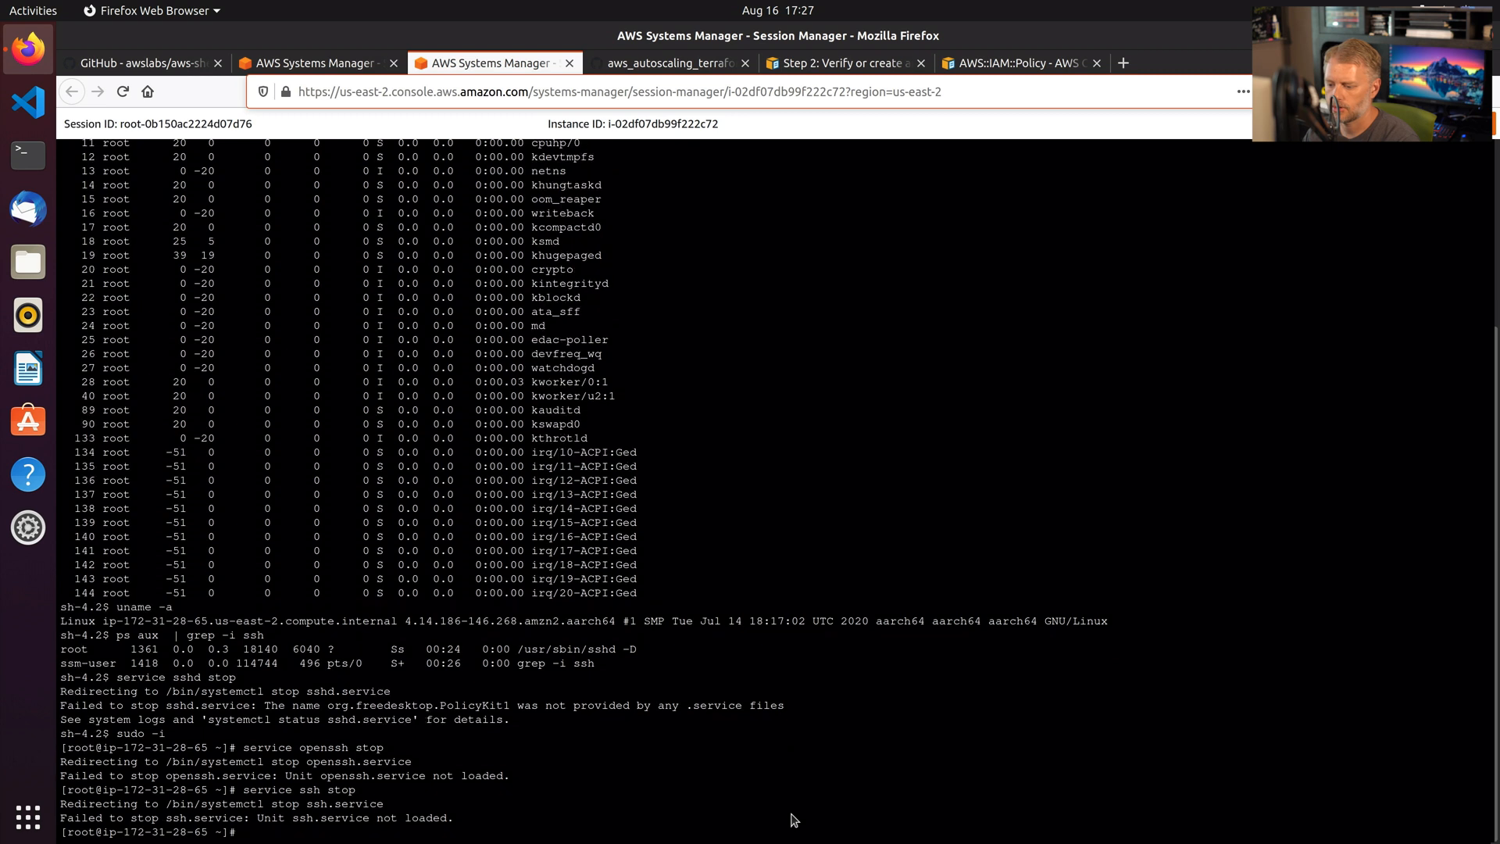
text(p)
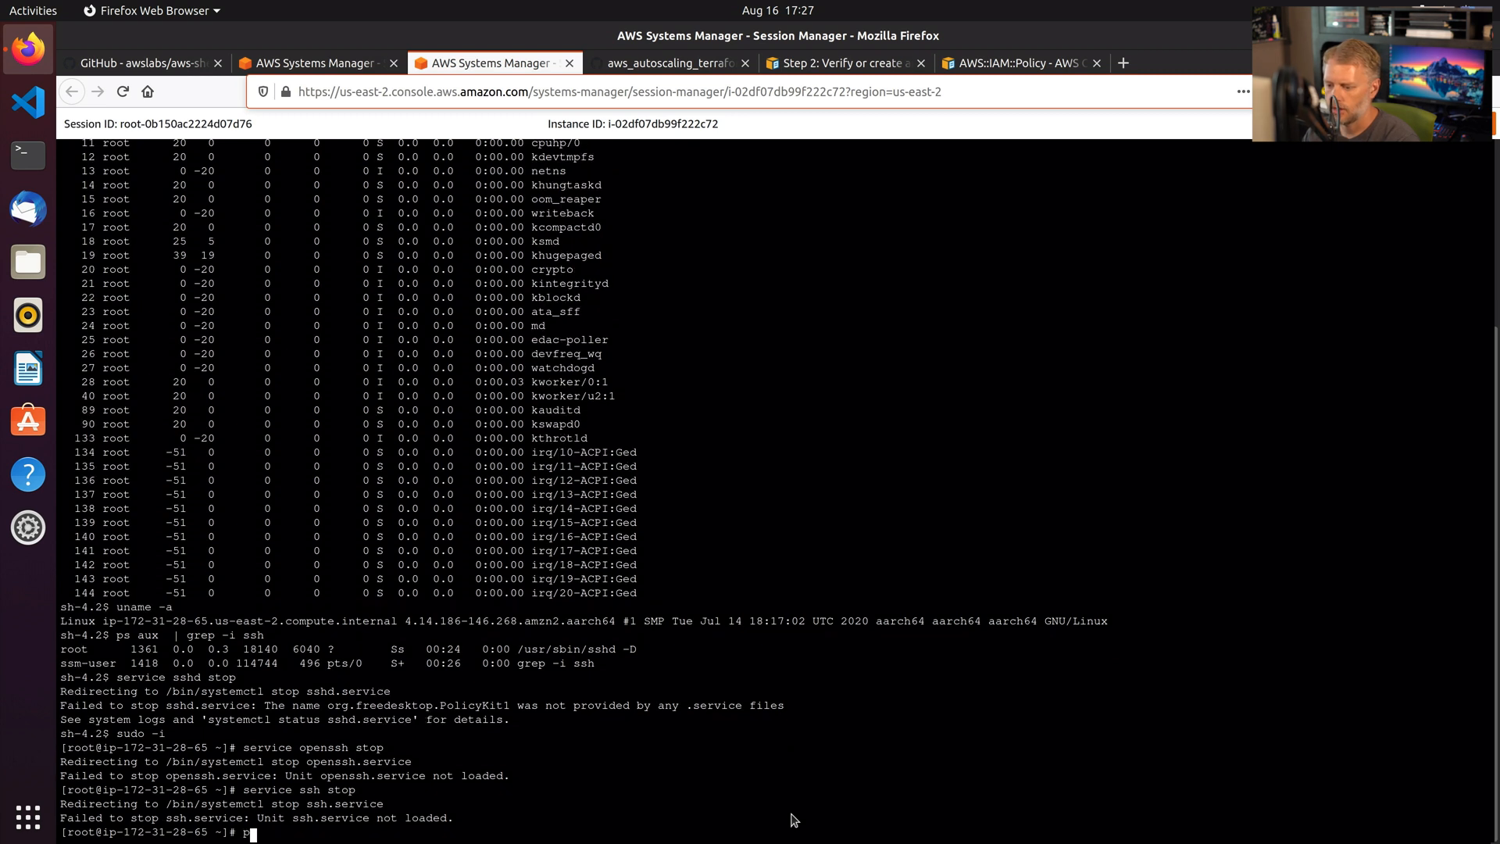
text(pkill -9 1361)
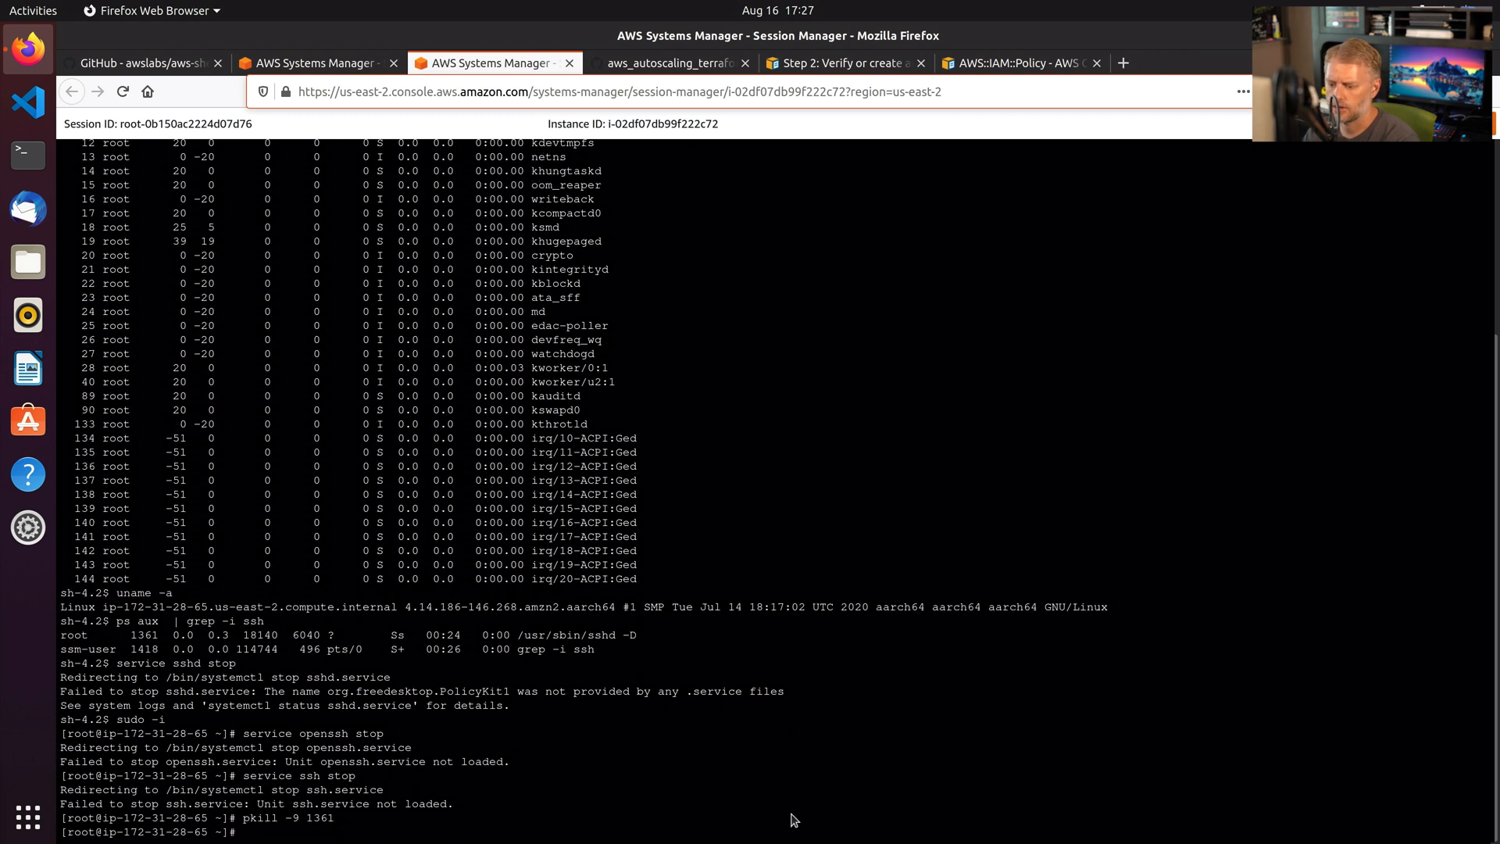
text(psa x)
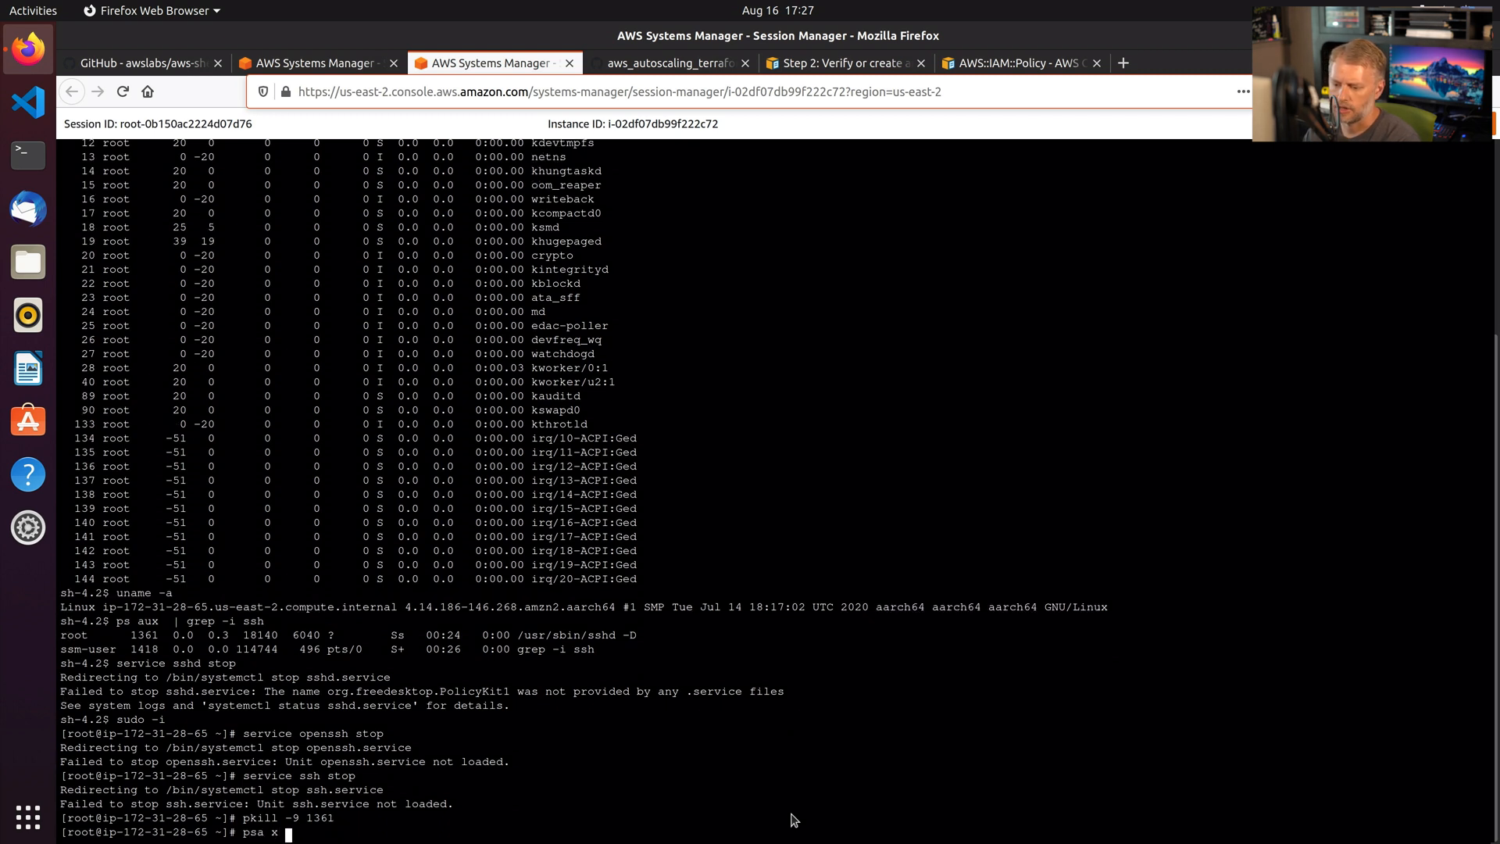
text(ax)
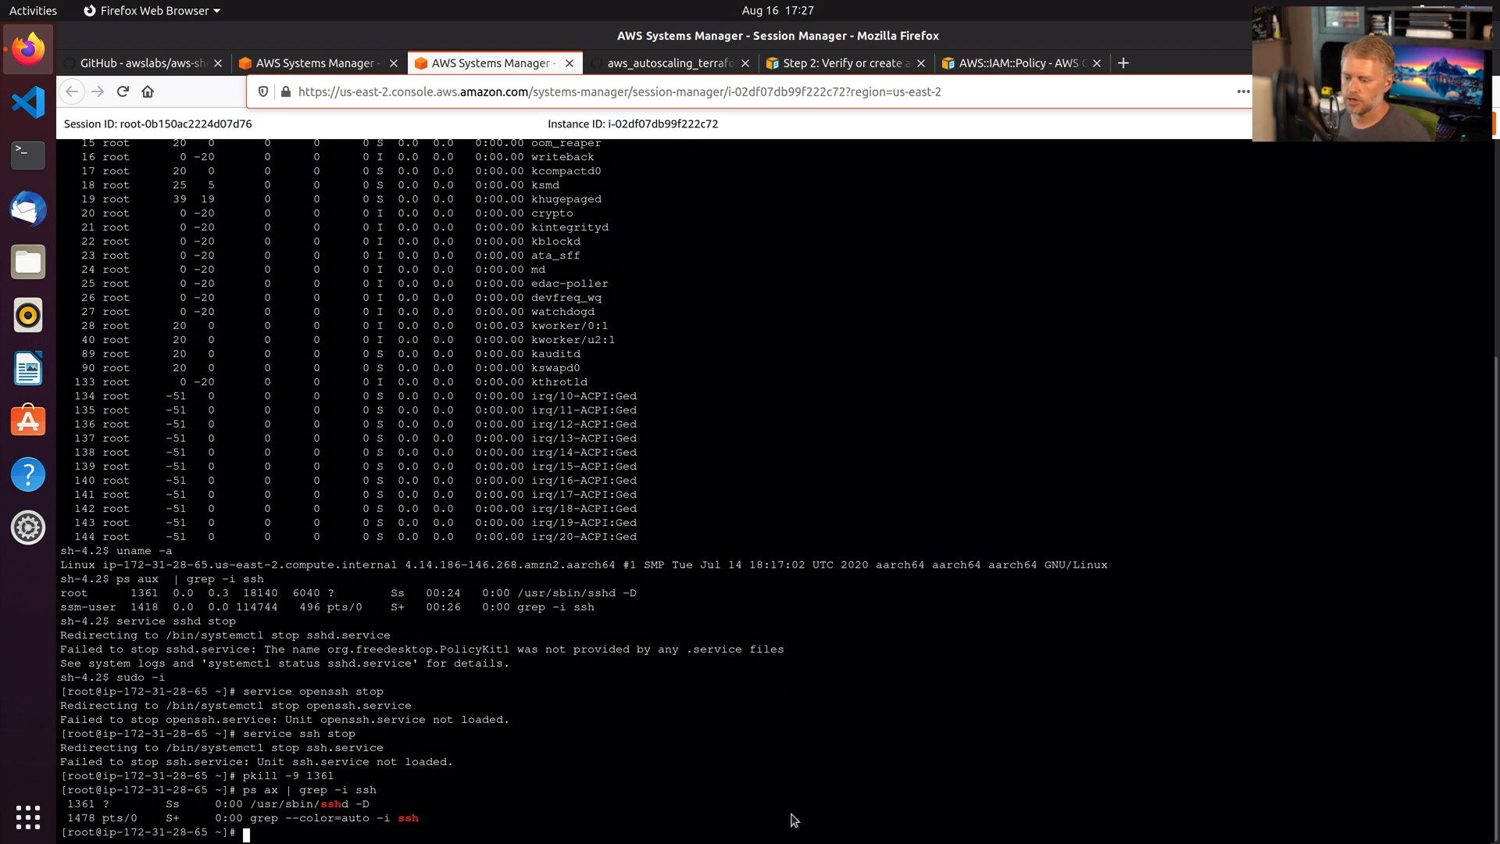
List system units with systemctl and filter them for ssh to confirm sshd.service is running.
text(syste)
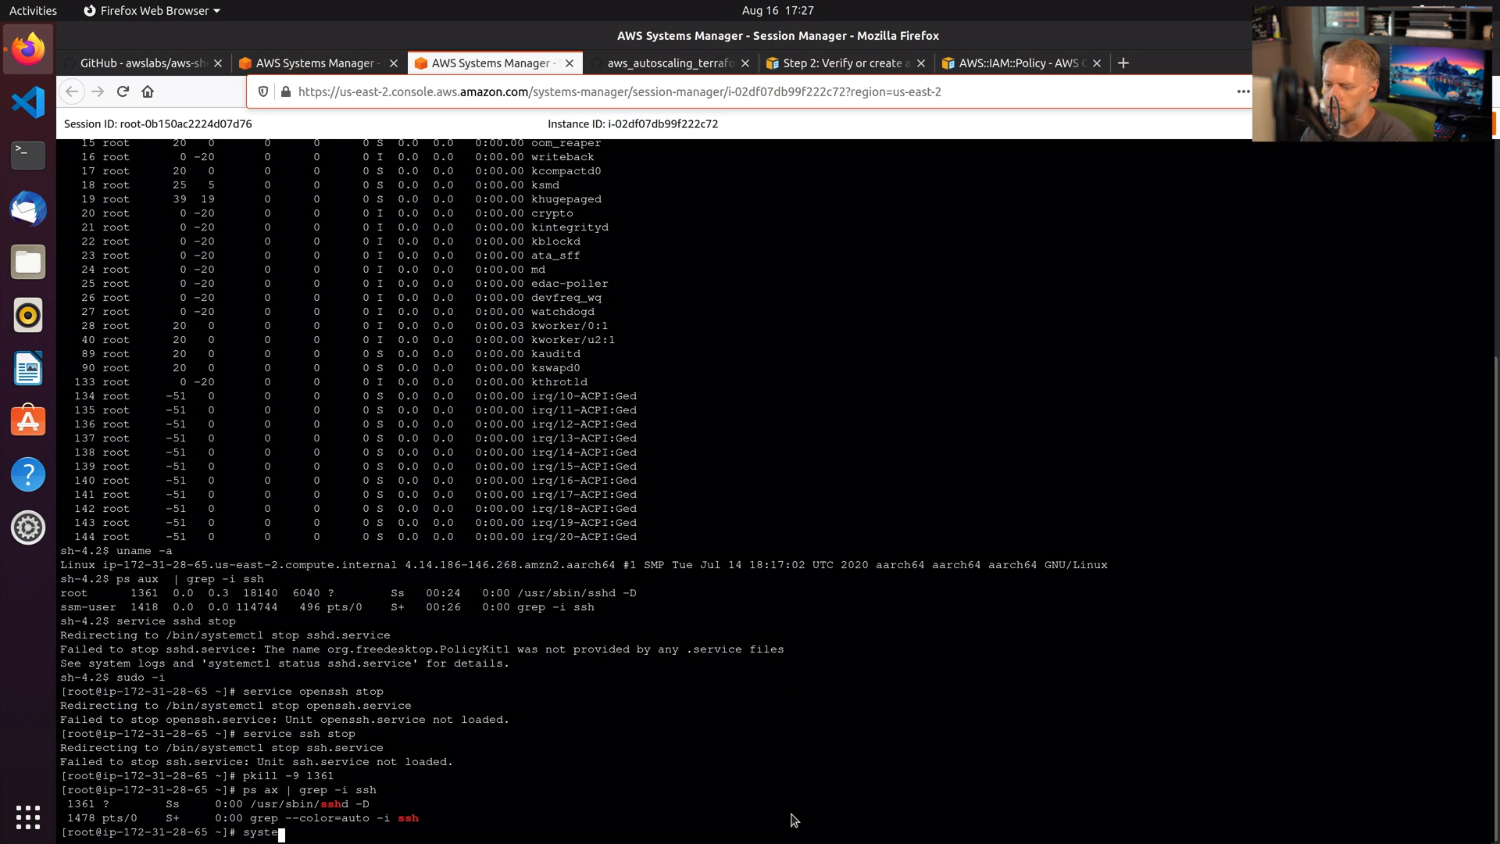
key(Return)
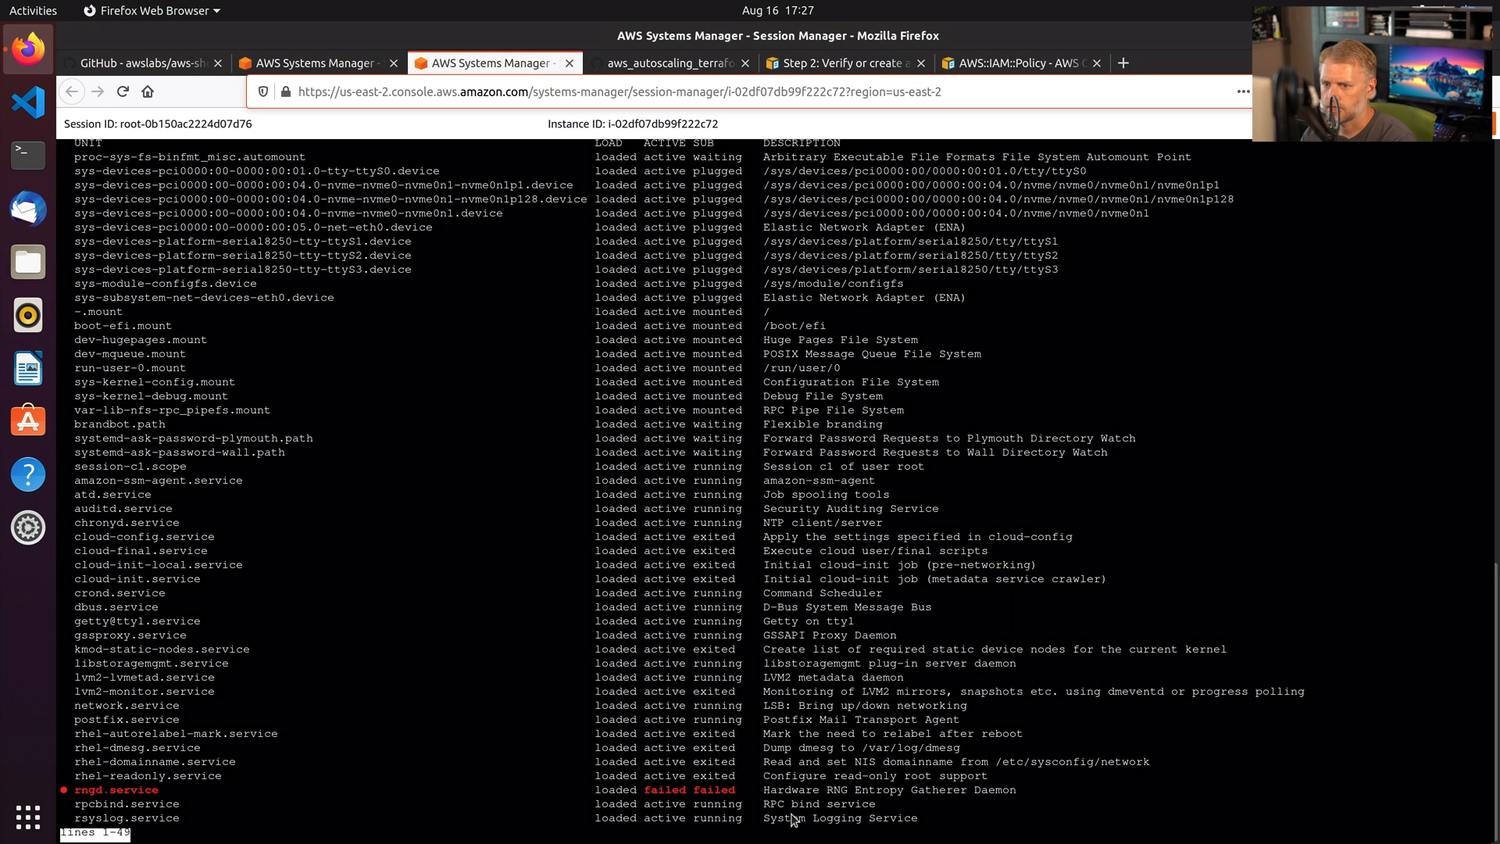
scroll(down, 3)
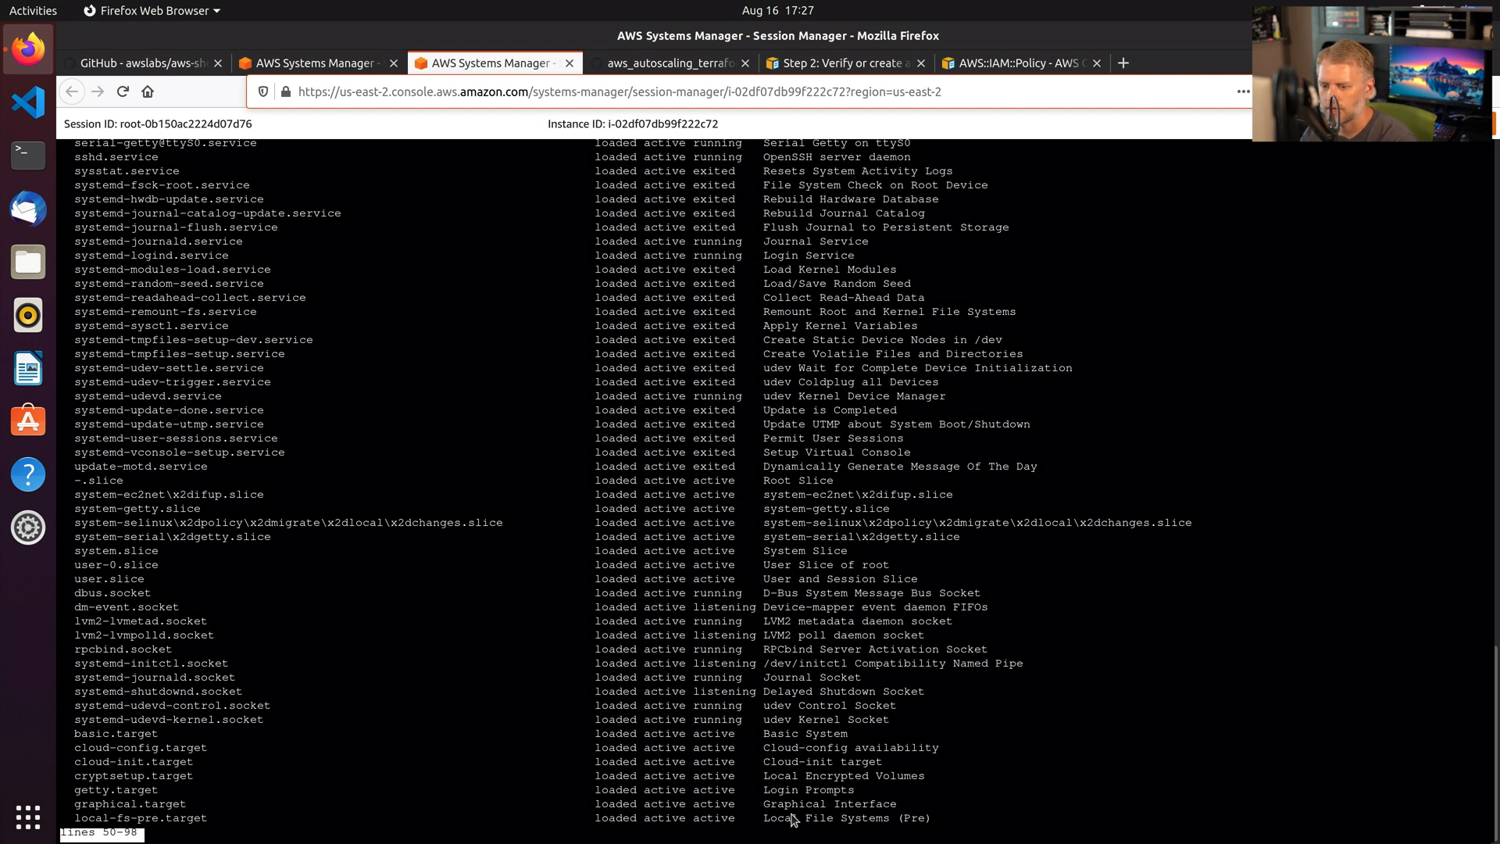
scroll(down, 3)
text(systemctl | g)
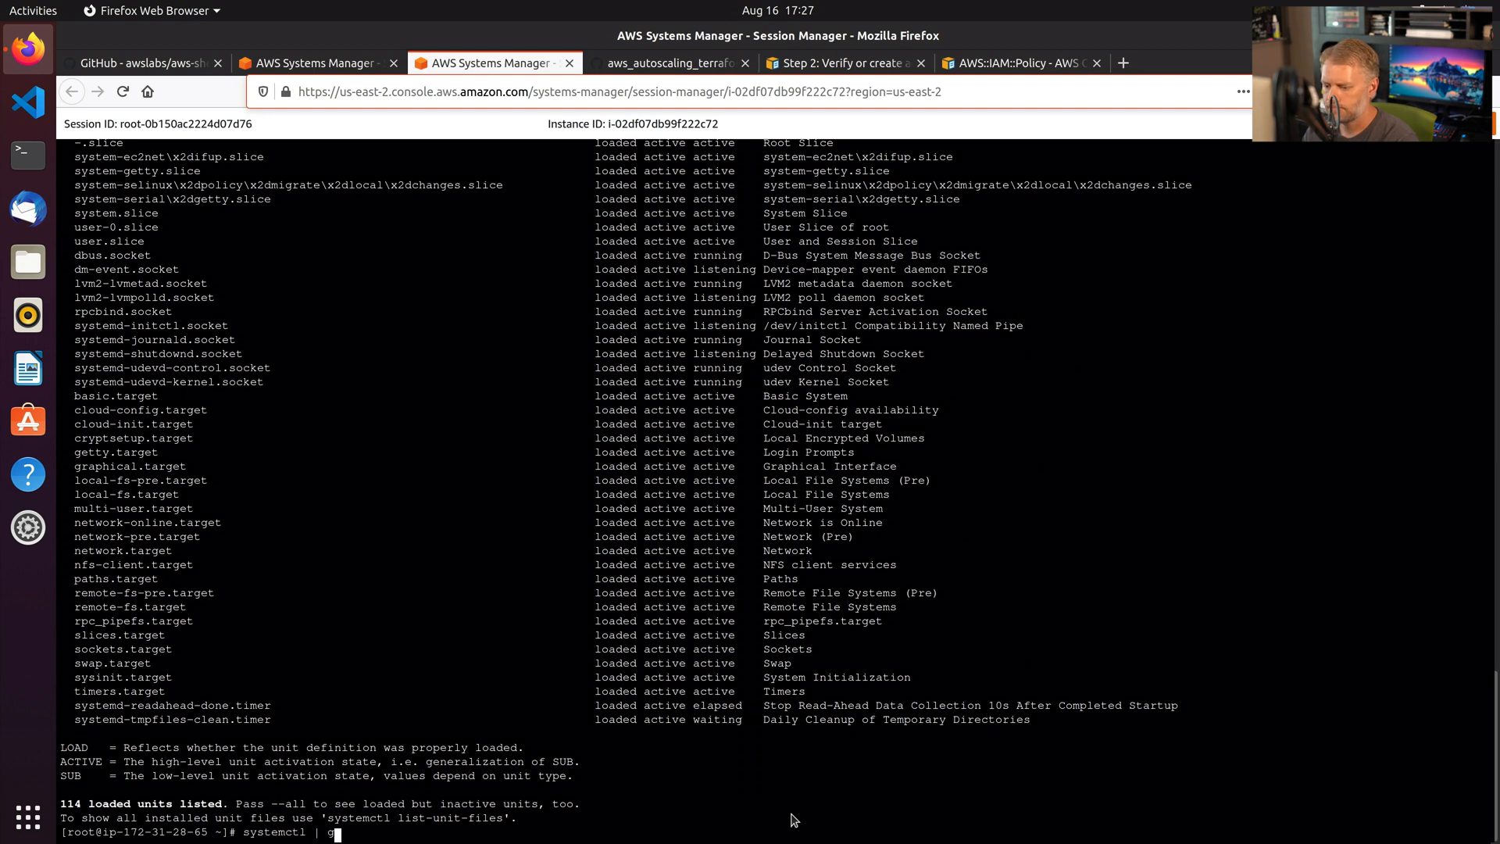
text(rep -i ssh)
key(Return)
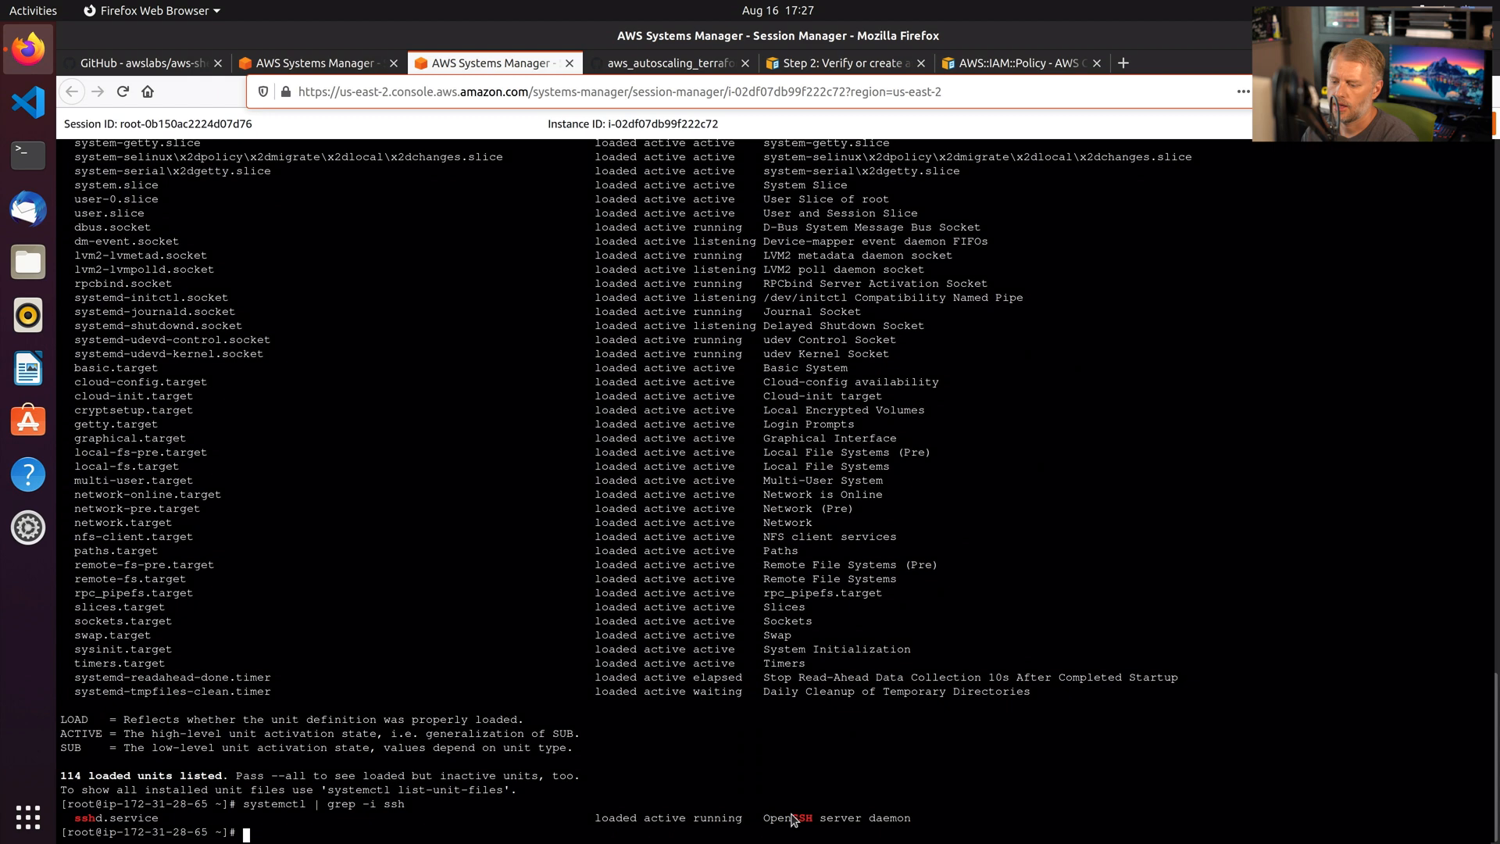
Run service sshd stop and ps ax | grep -i ssh to check whether the daemon remains.
text(service sshd sto)
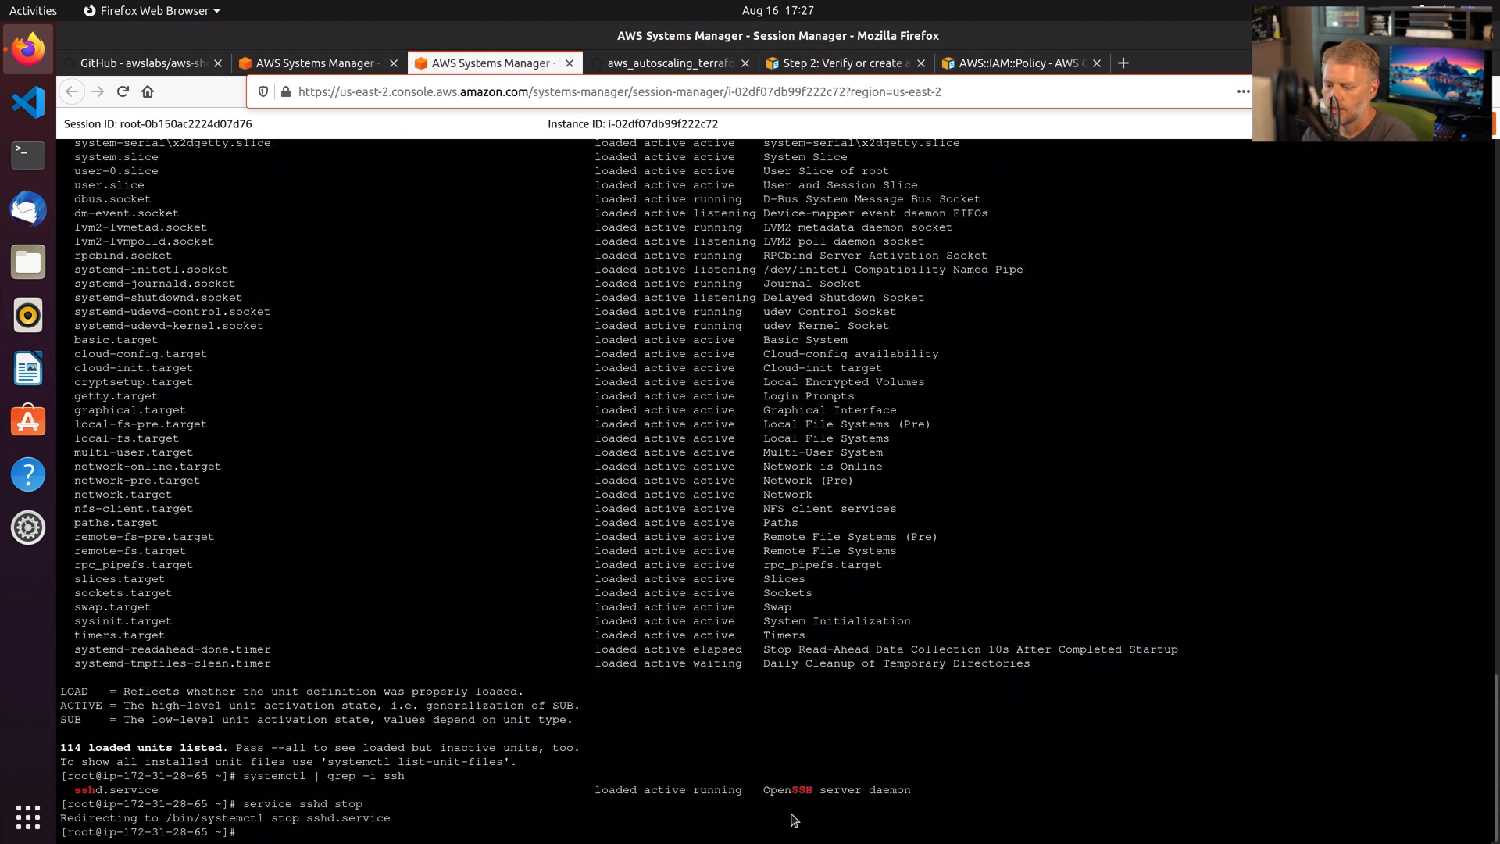
text(ps ax)
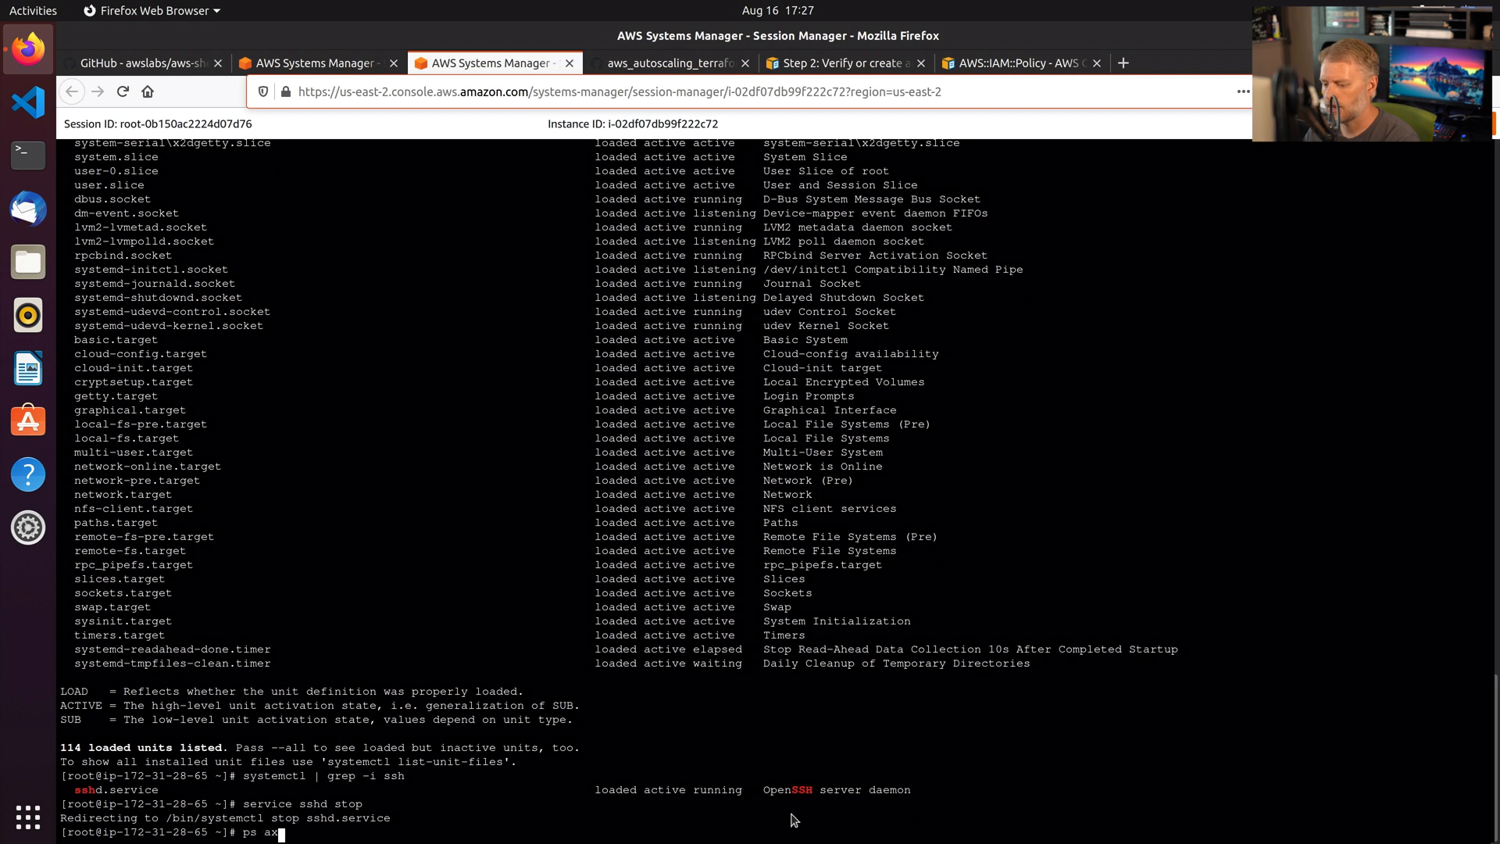
key(Return)
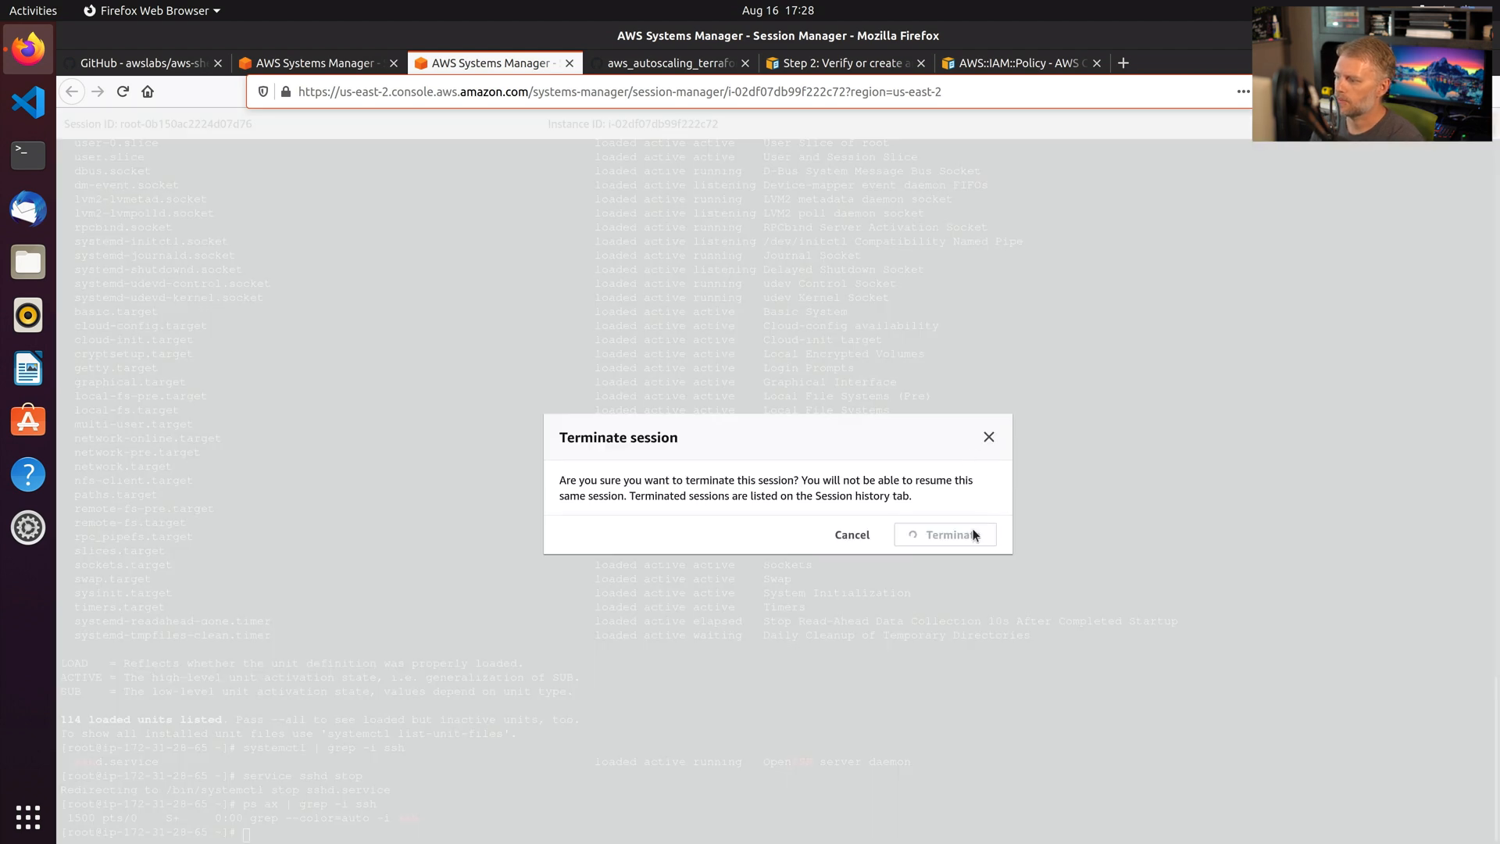
Create a CloudWatch log group named ssm-sessions.
click(947, 534)
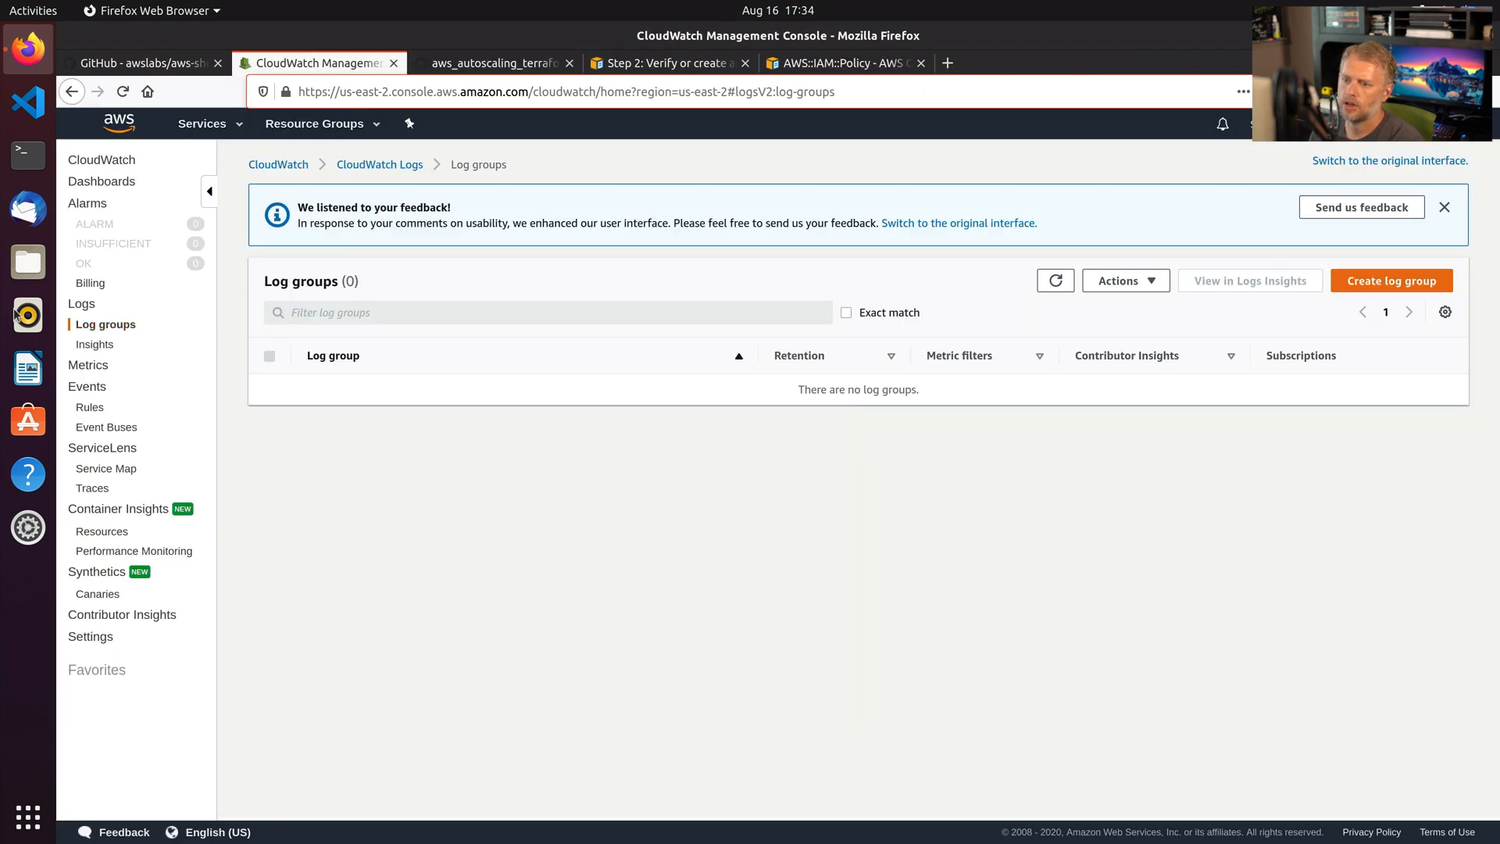
click(1390, 280)
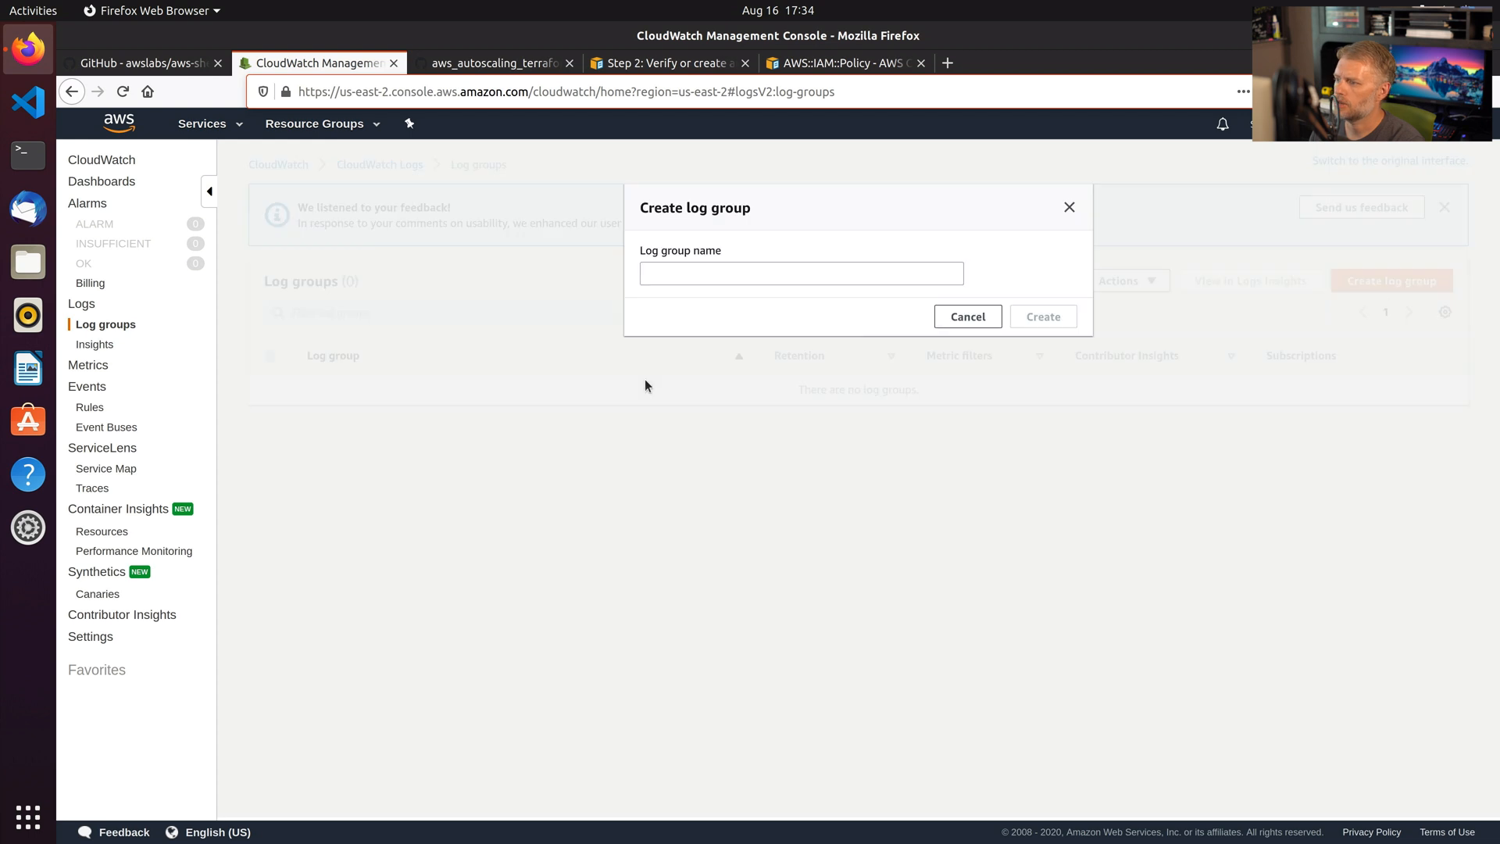
text(ssm-s)
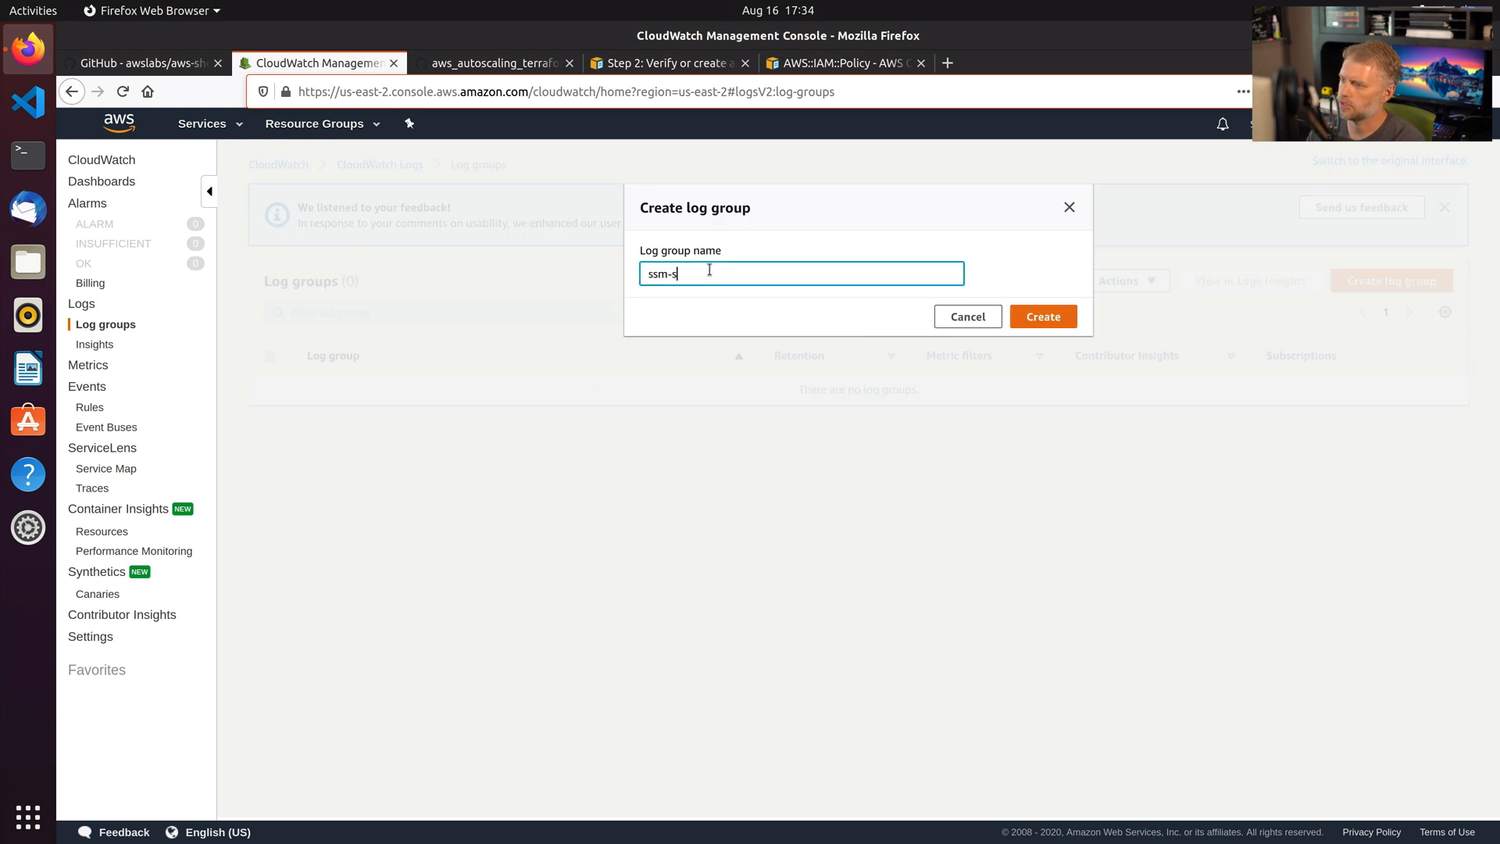
text(essions)
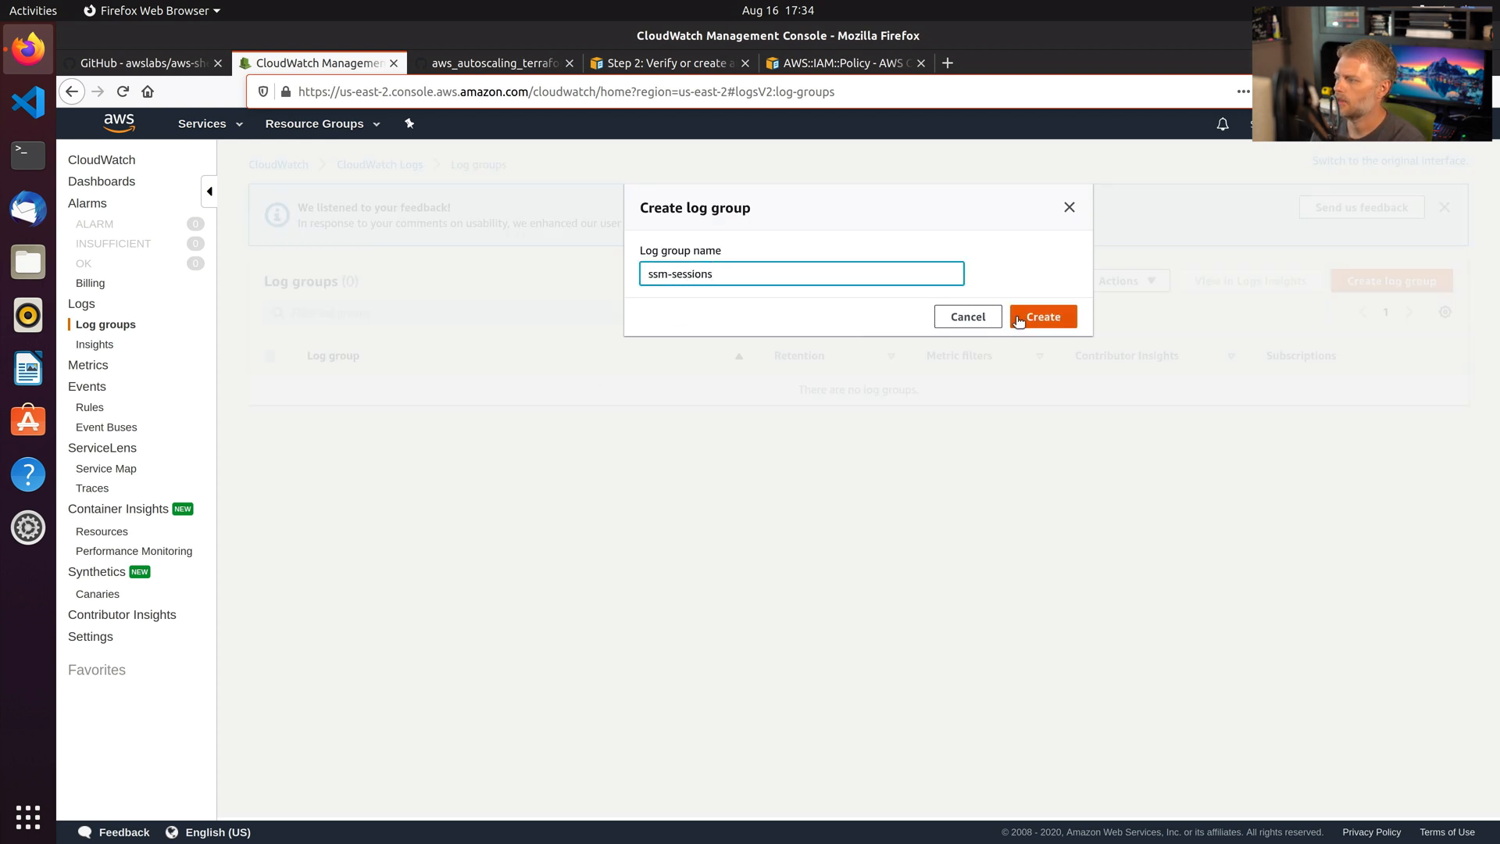
click(1042, 317)
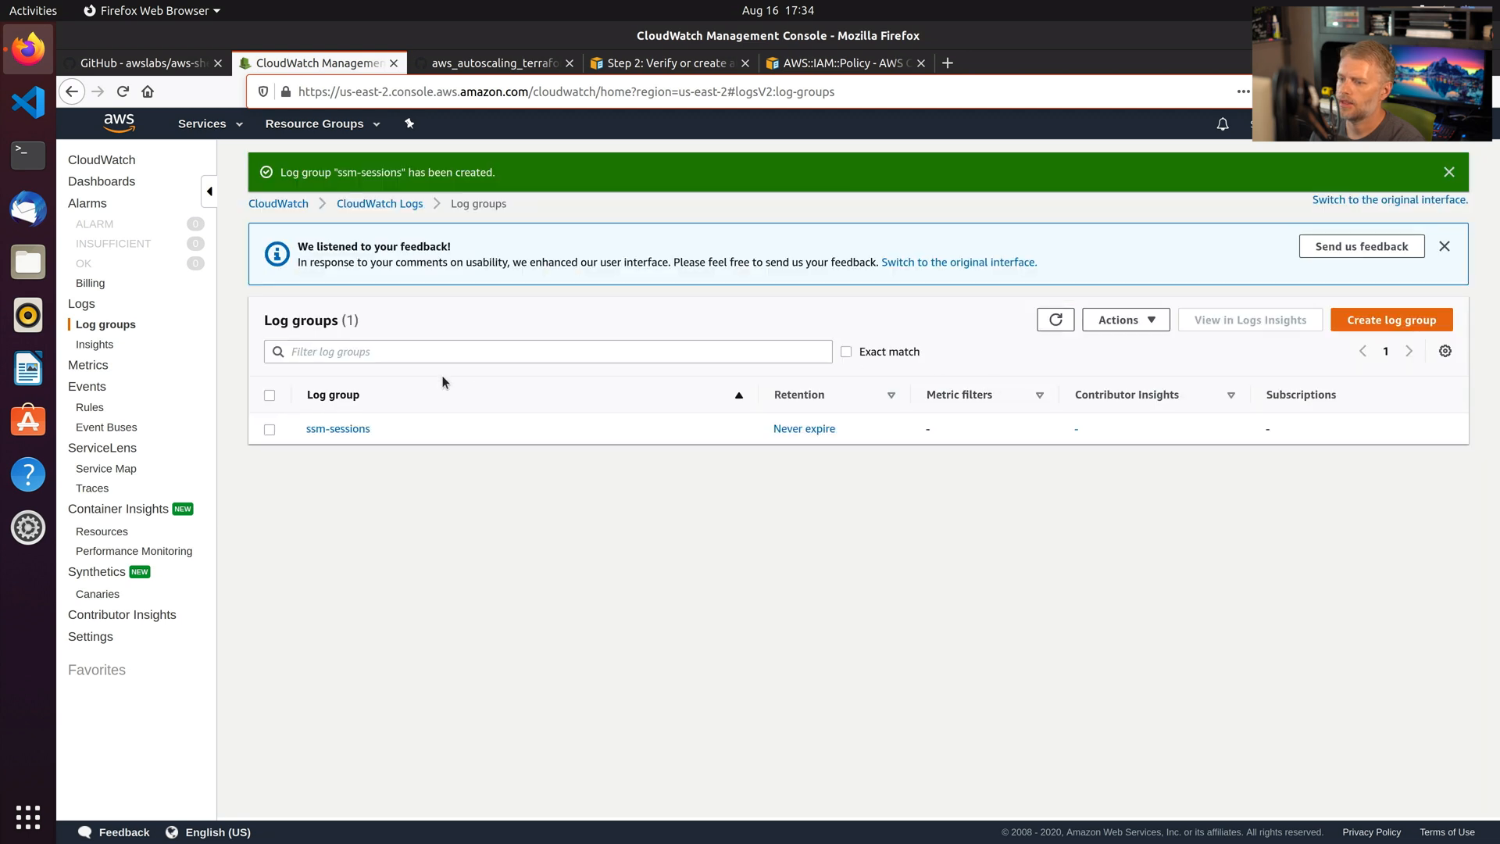
mouse_move(847, 442)
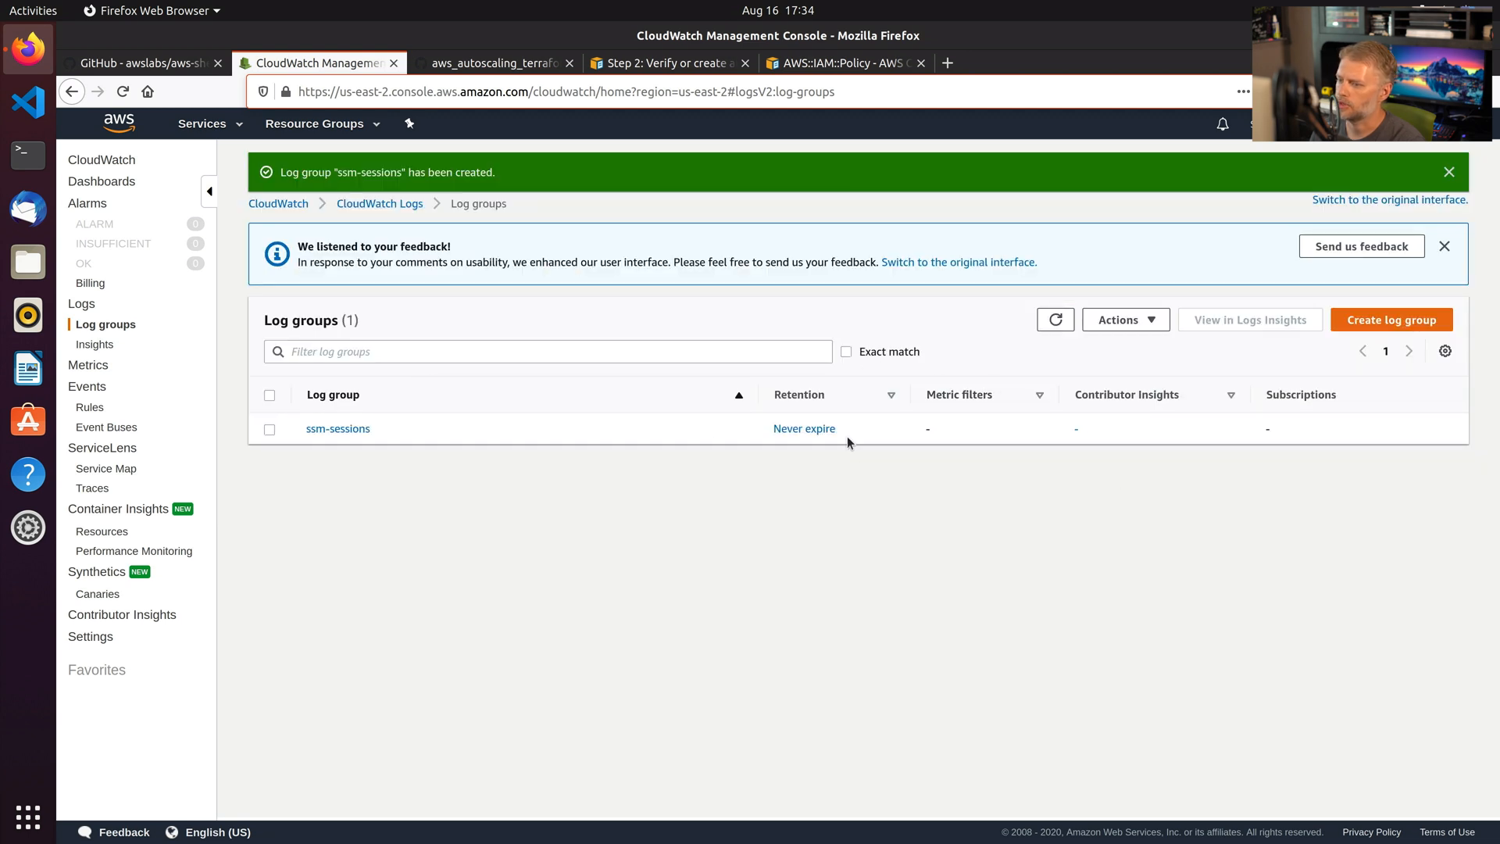
Set the ssm-sessions log group's retention to 1 day.
click(803, 428)
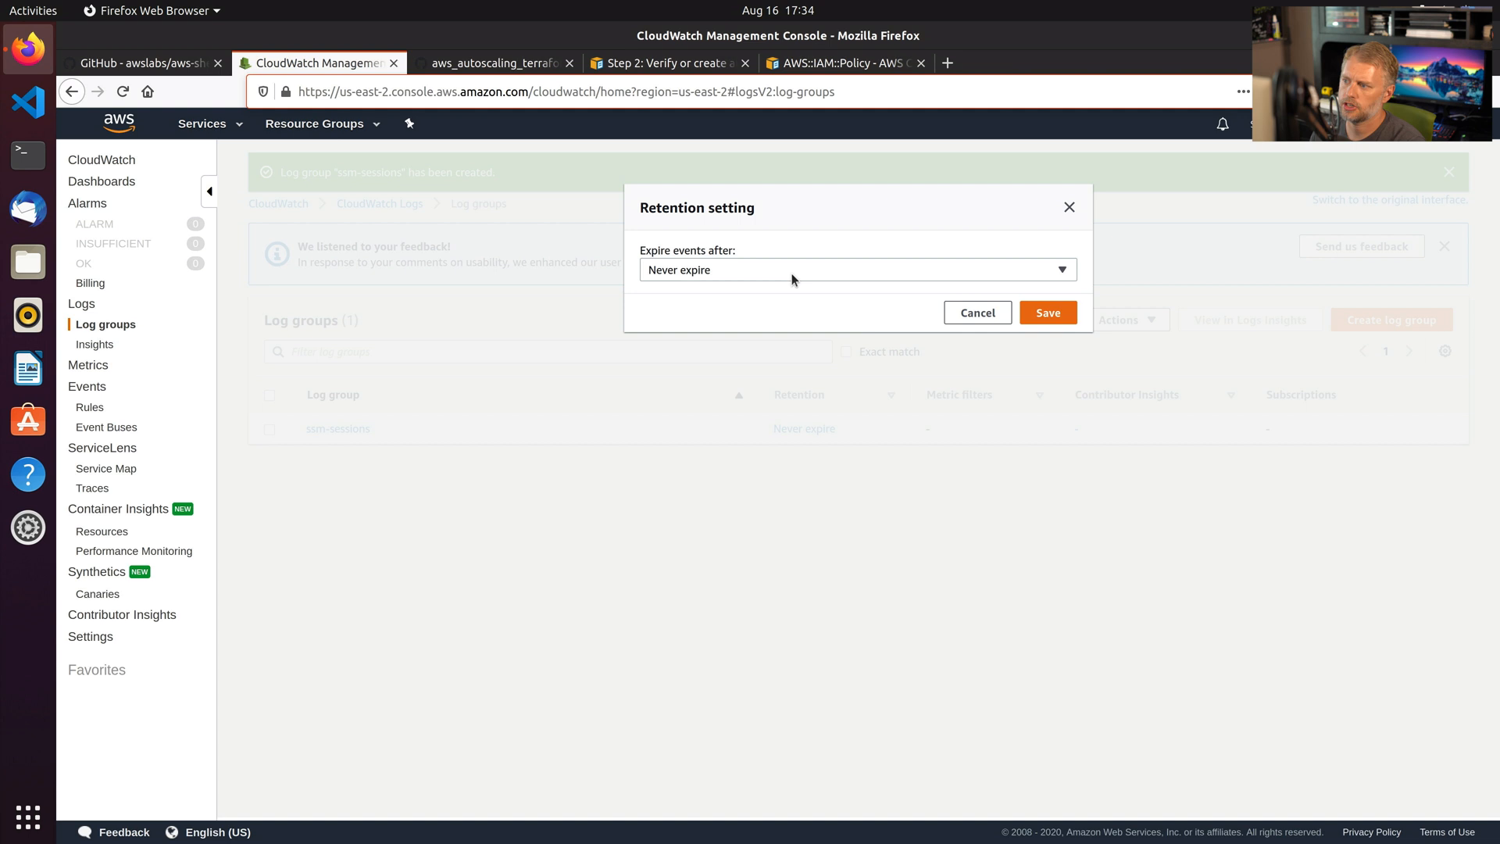
click(854, 269)
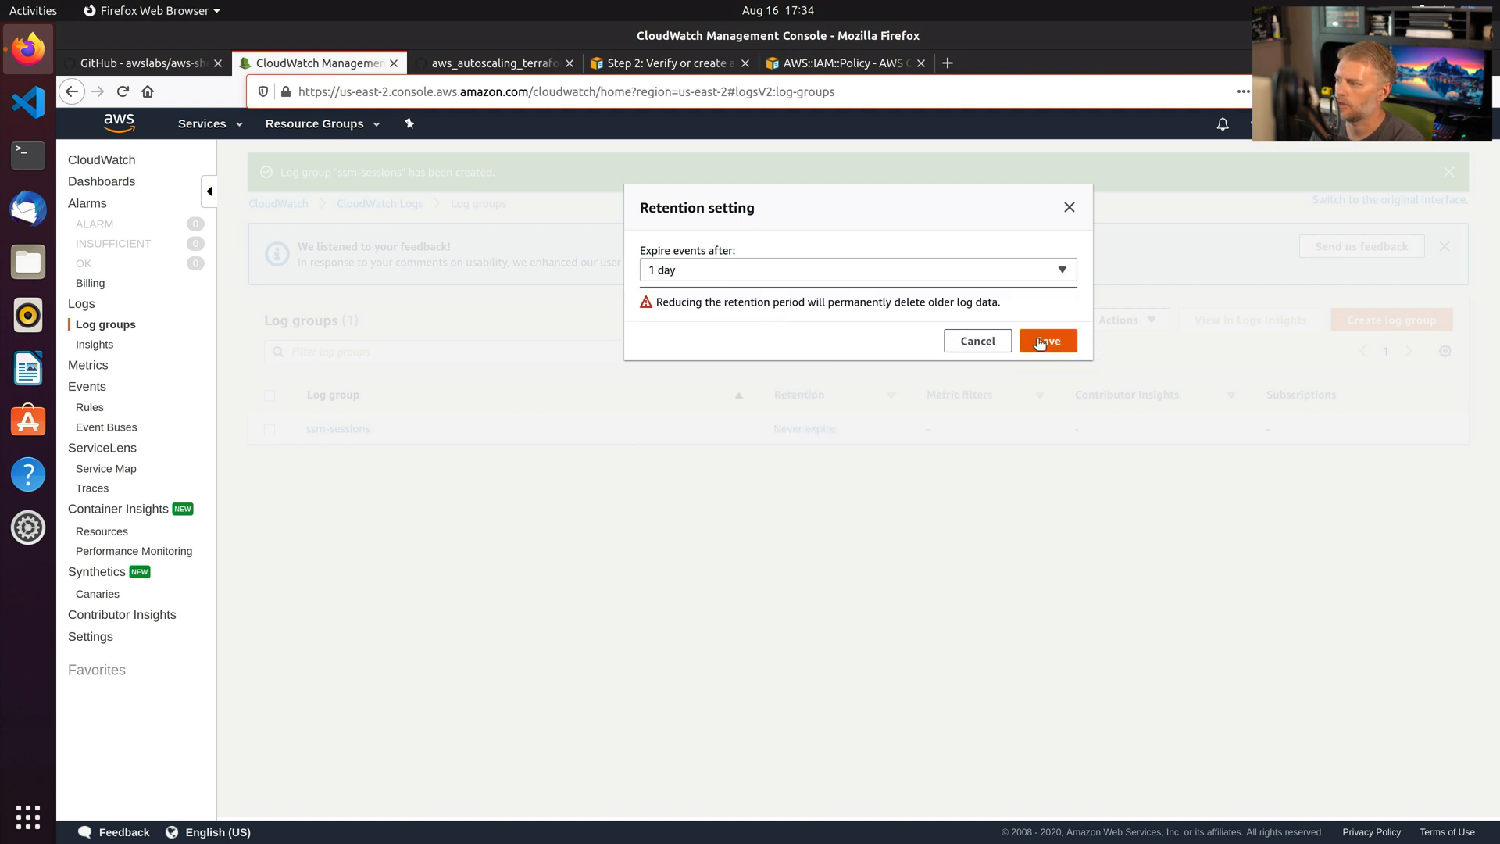
click(1047, 340)
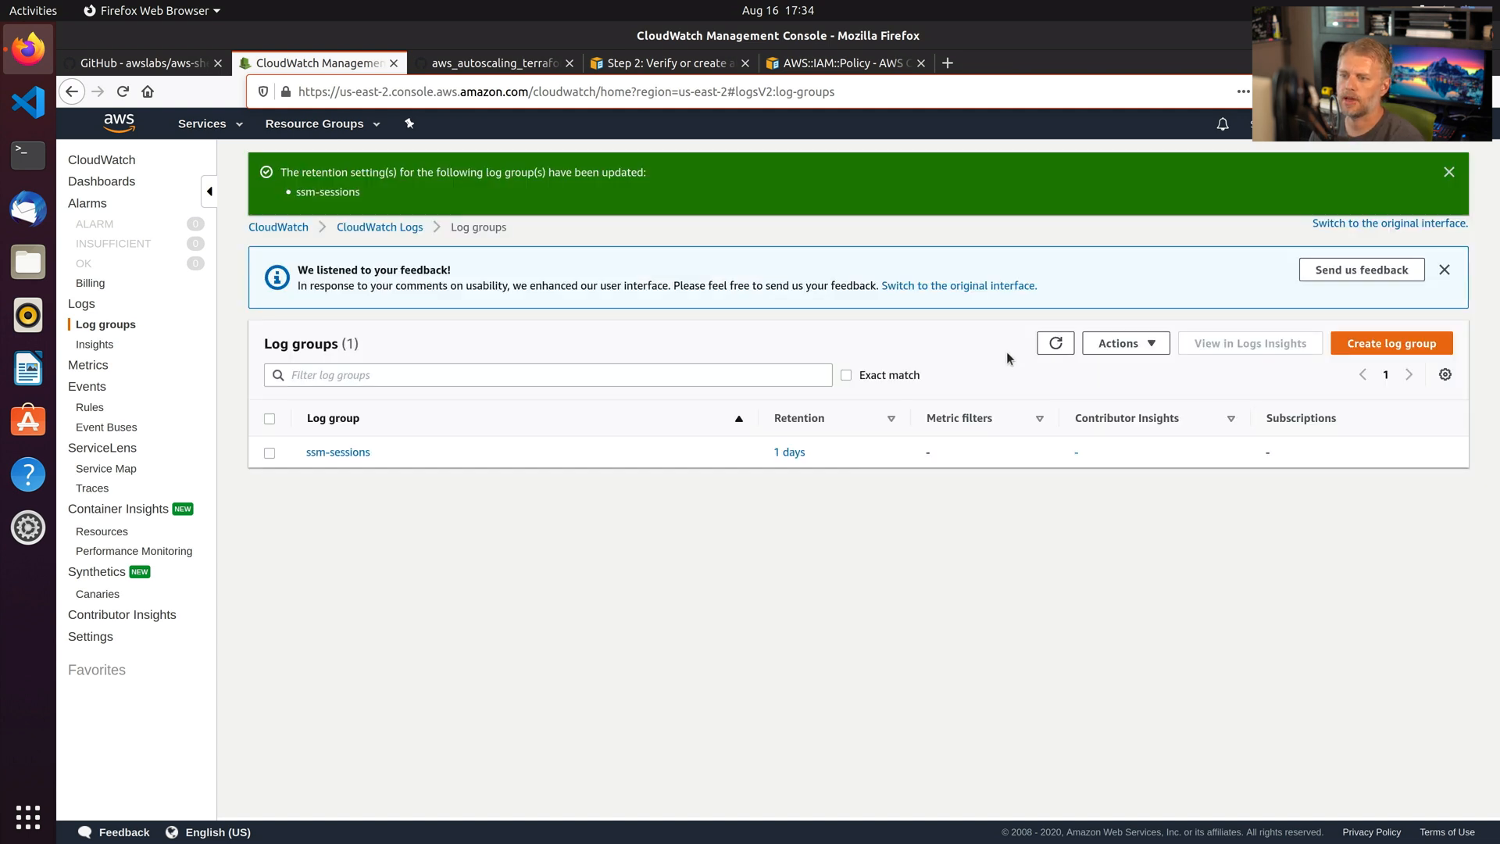
mouse_move(586, 147)
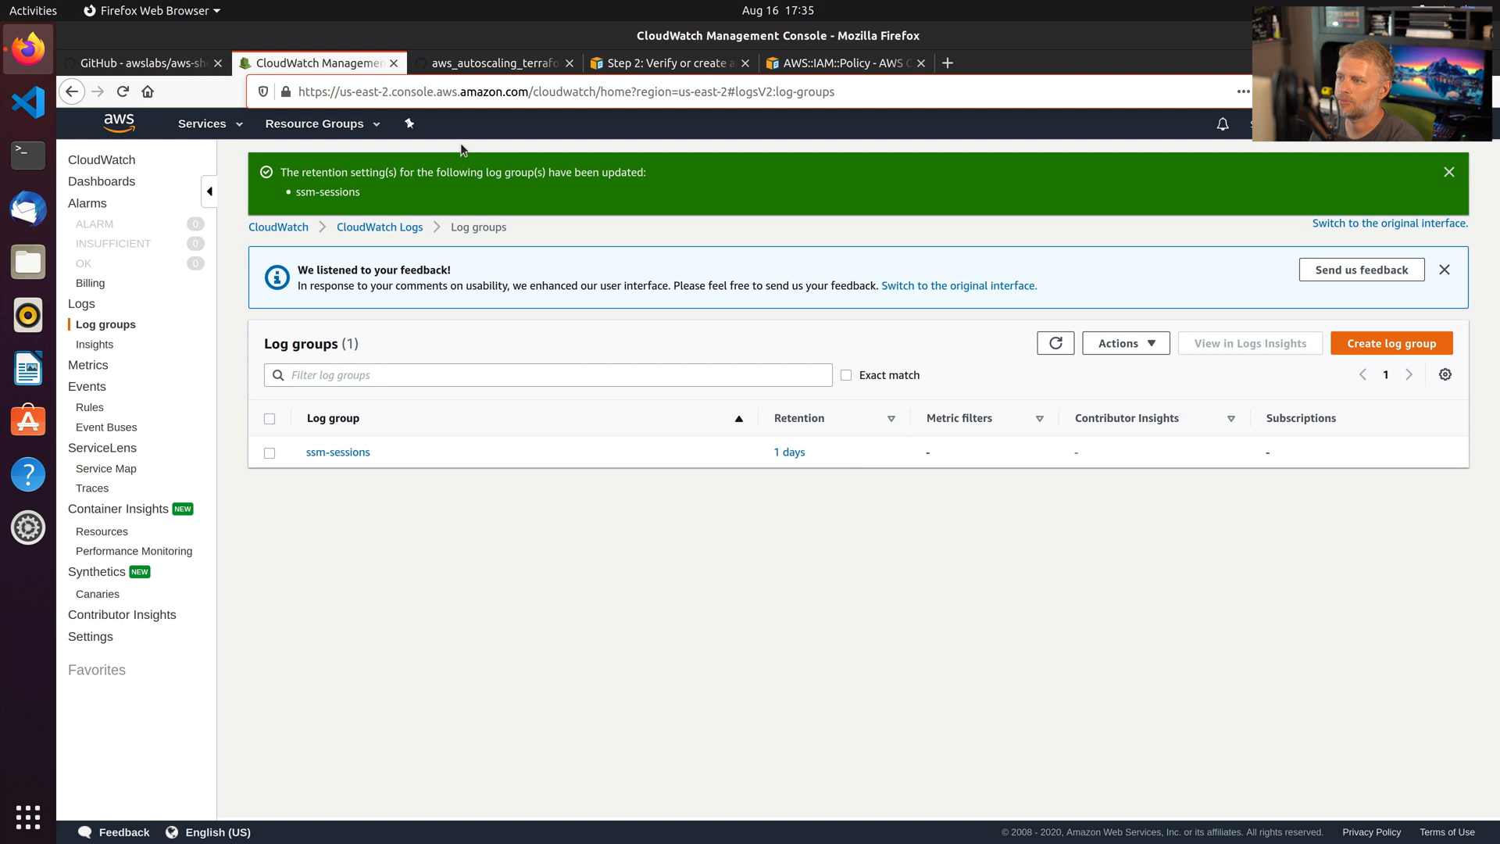
Navigate via the 'ssm' service search to Systems Manager's Session Manager Preferences.
click(201, 124)
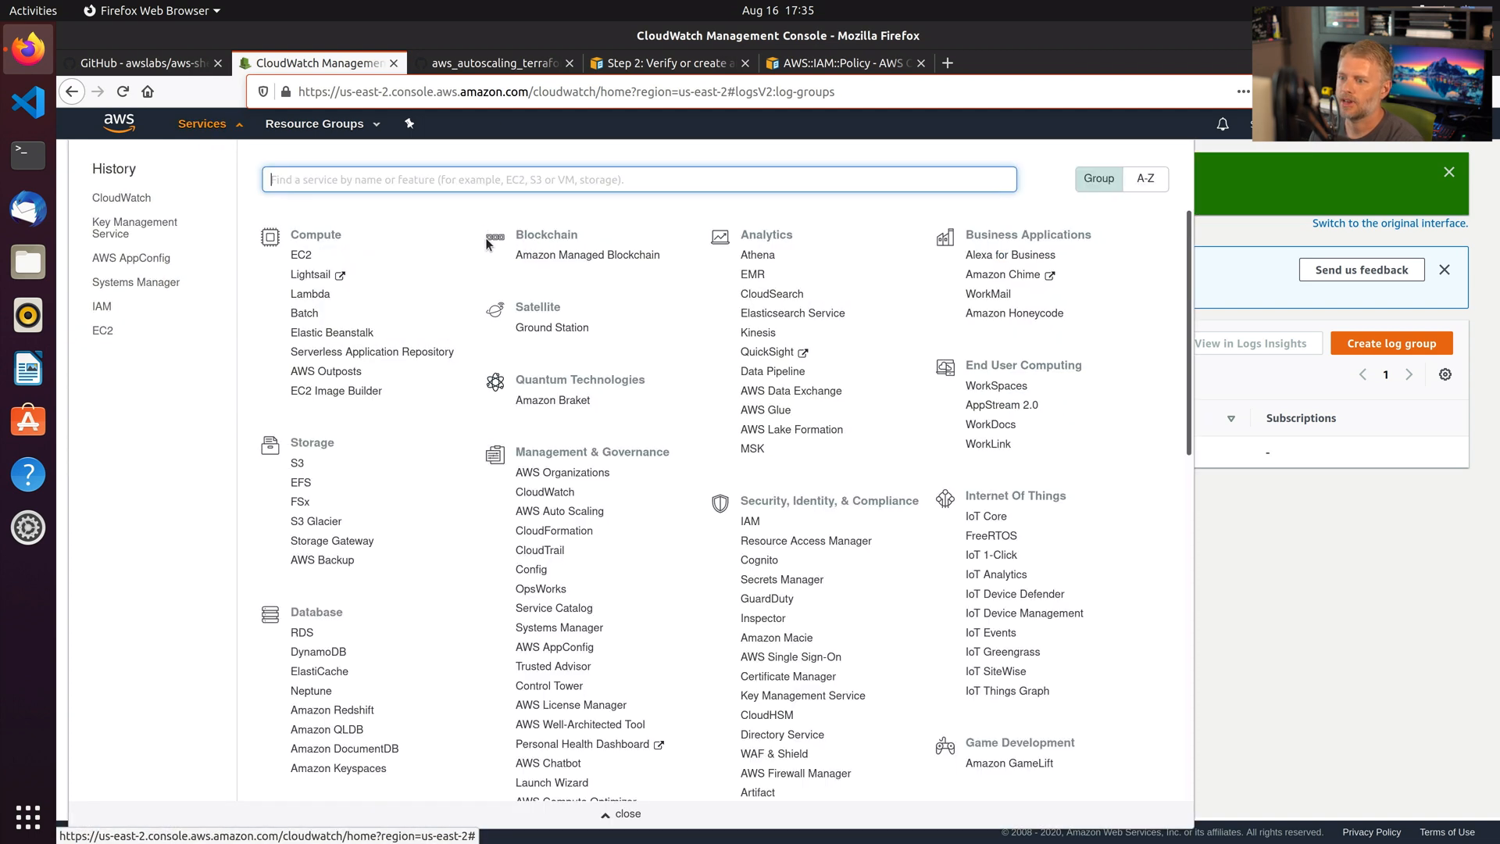
text(ssm)
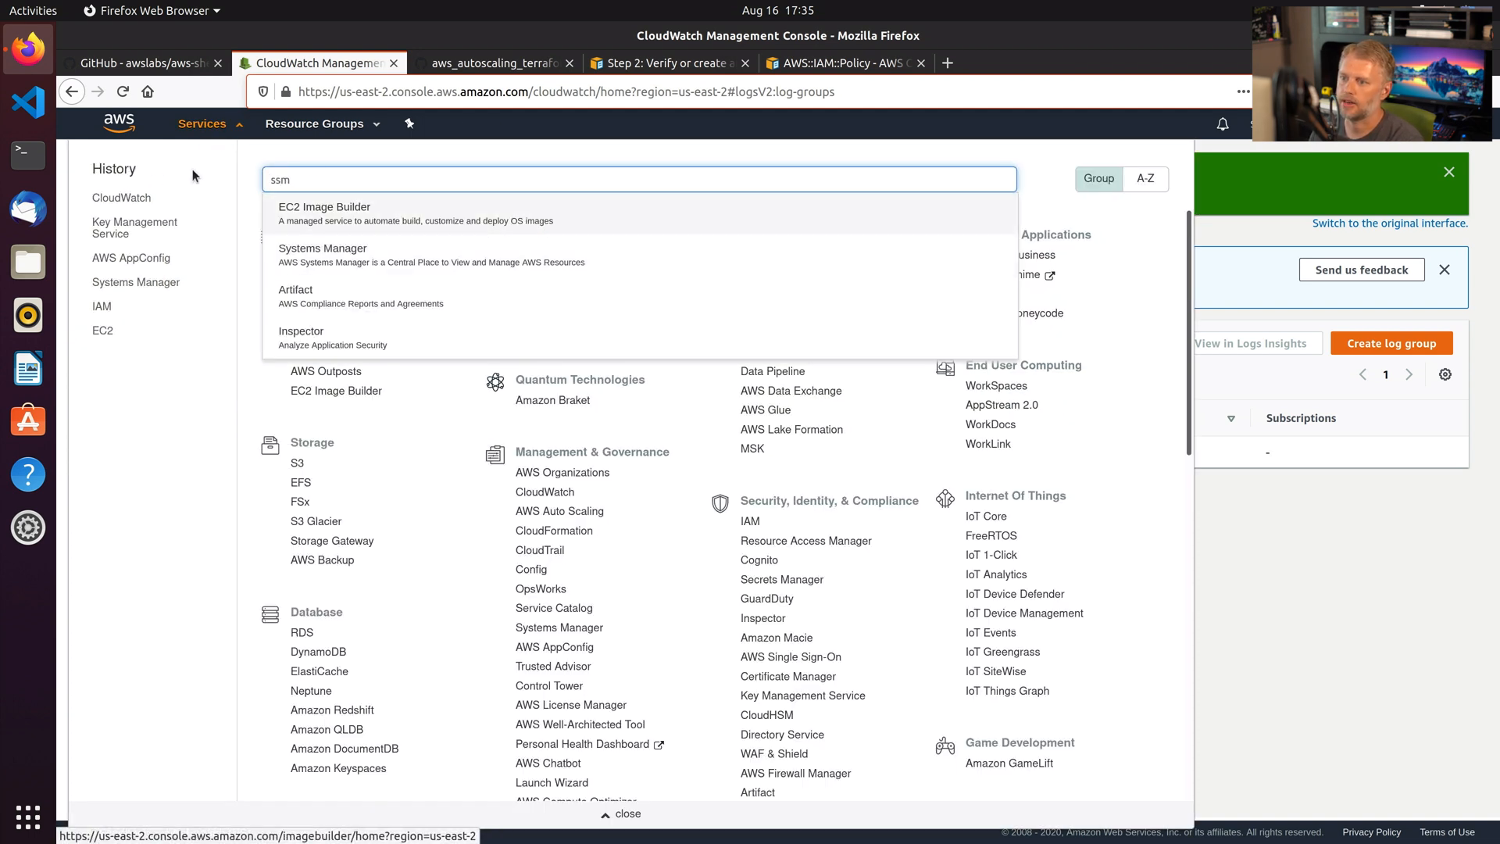
click(322, 248)
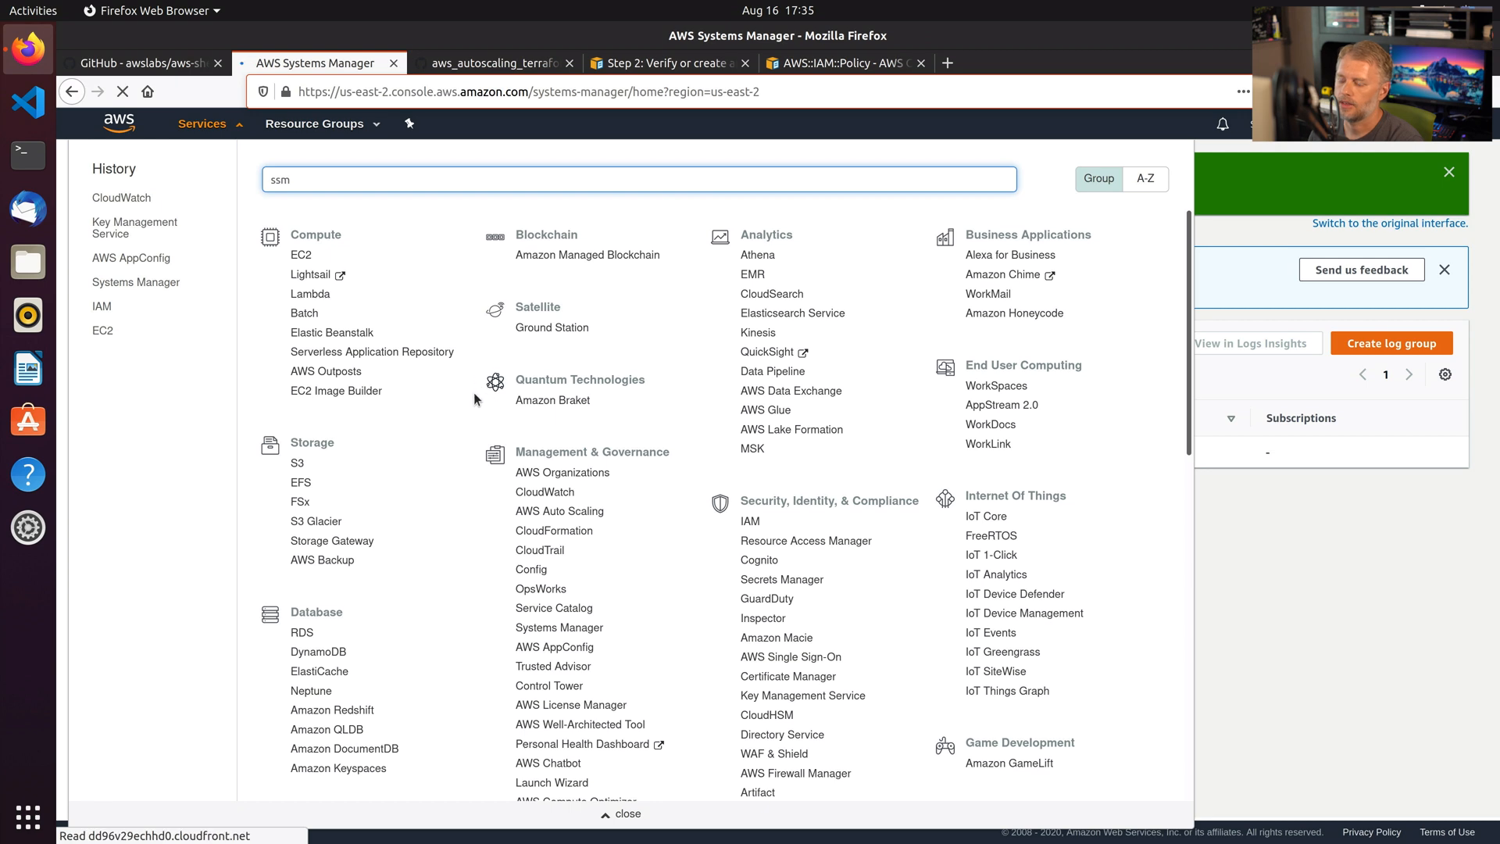
click(560, 627)
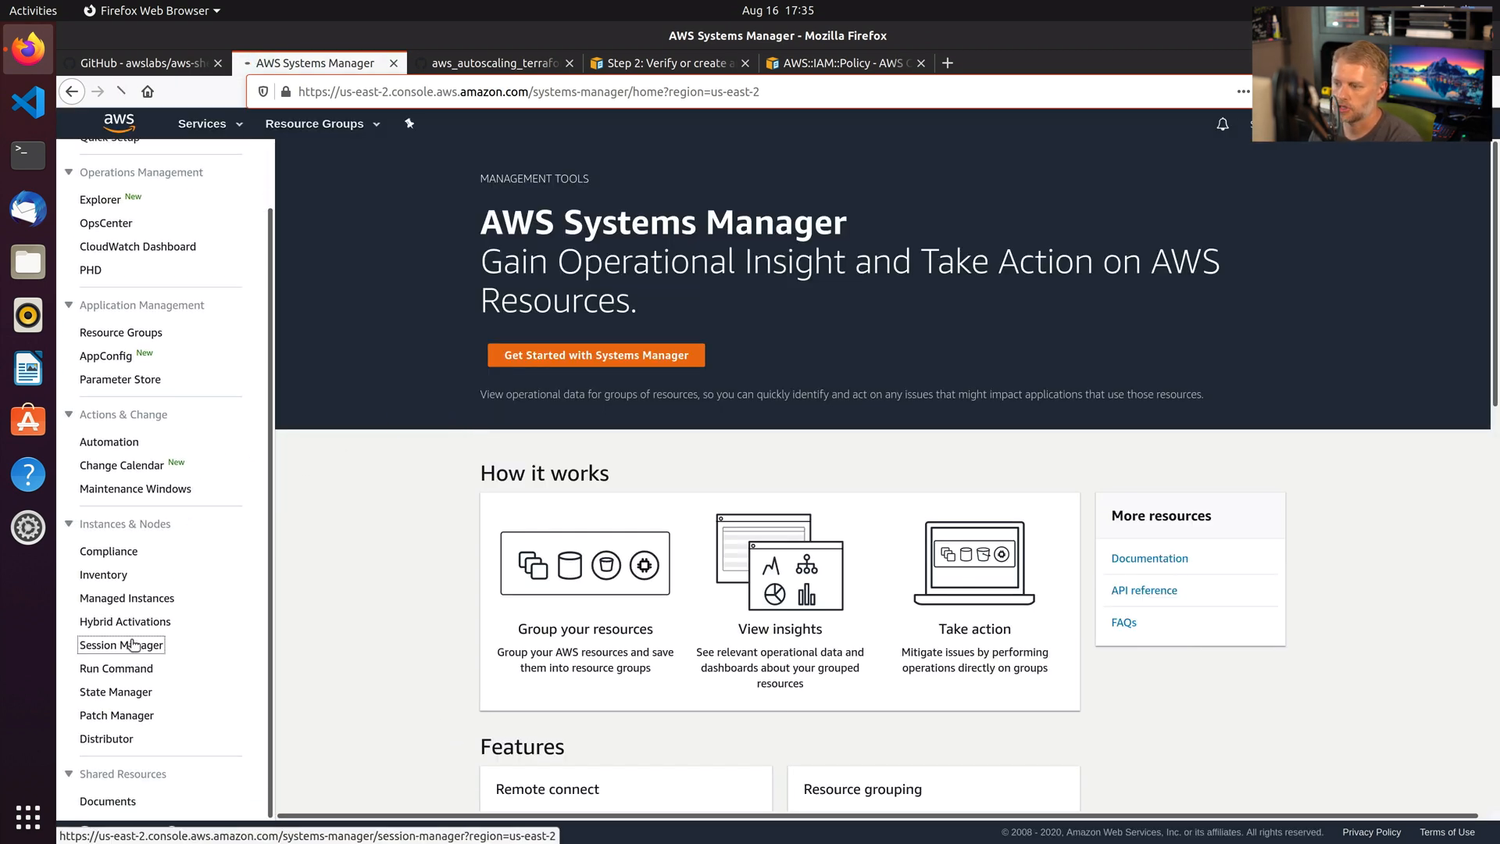
click(122, 643)
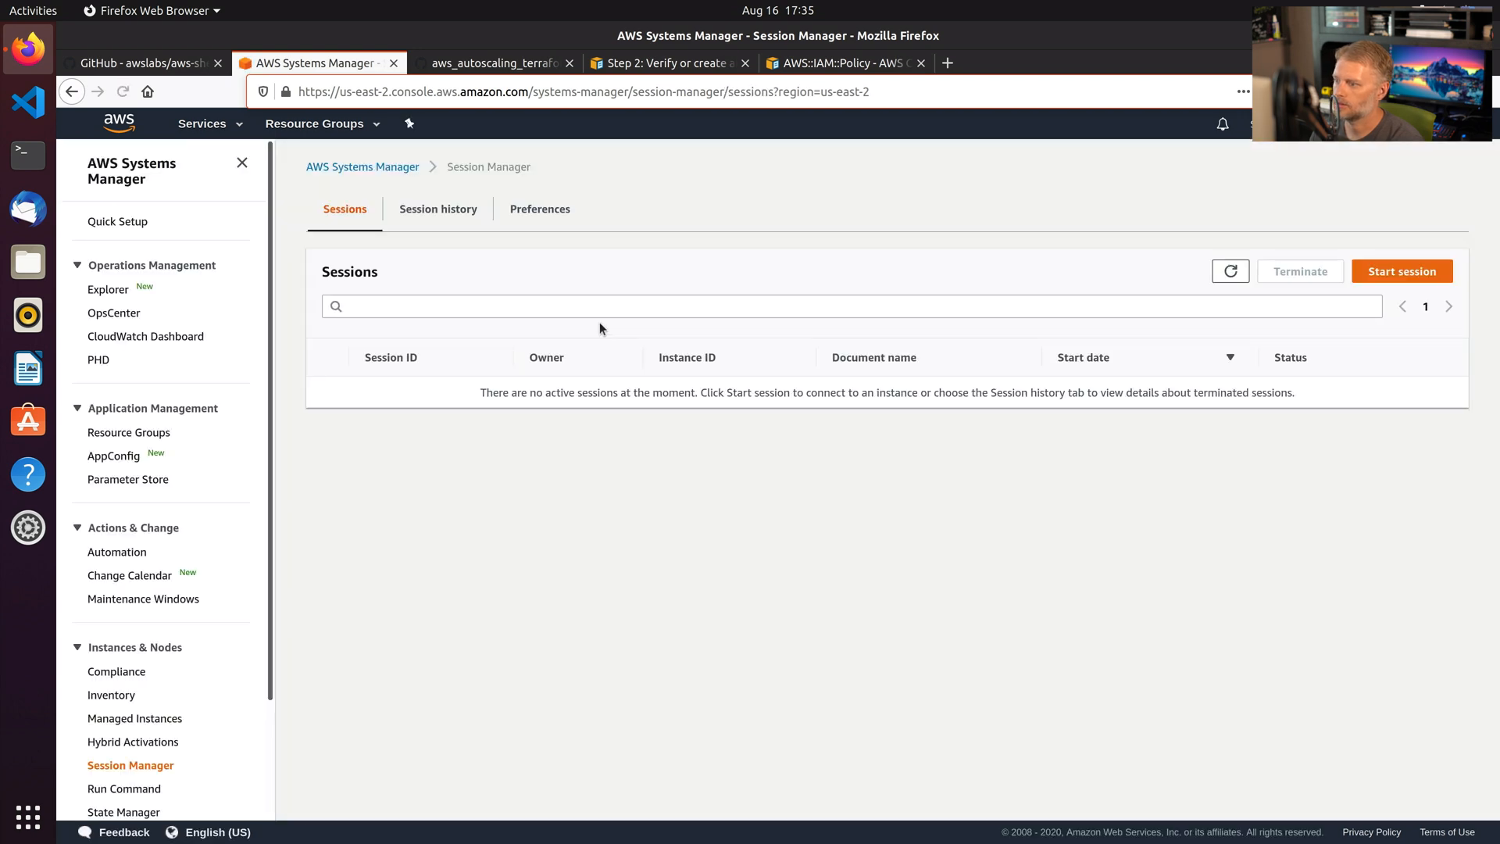
click(539, 208)
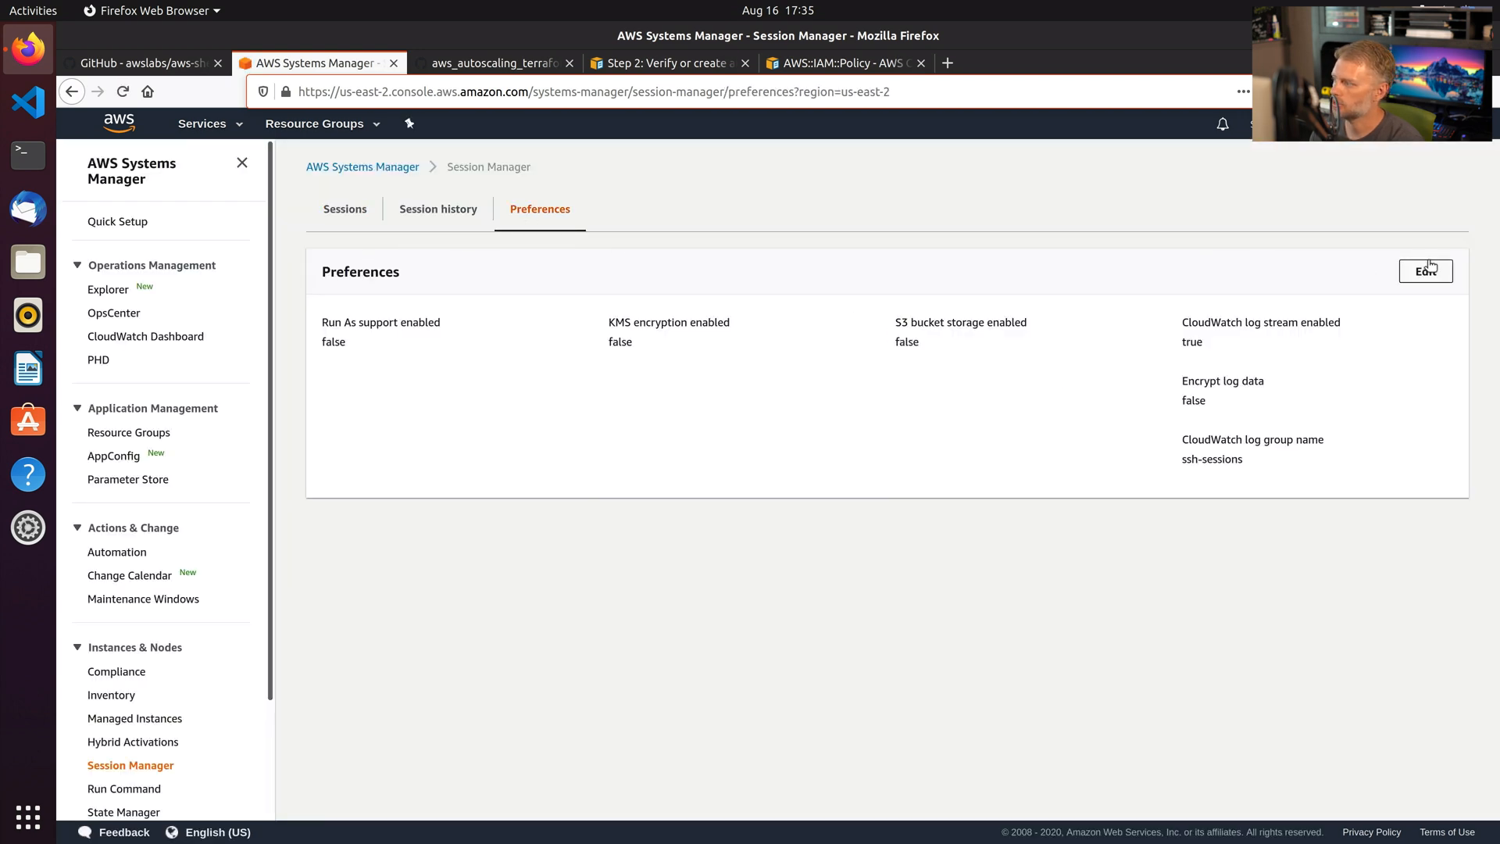
Edit preferences to stream session logs to the ssm-sessions log group unencrypted and save.
click(1424, 270)
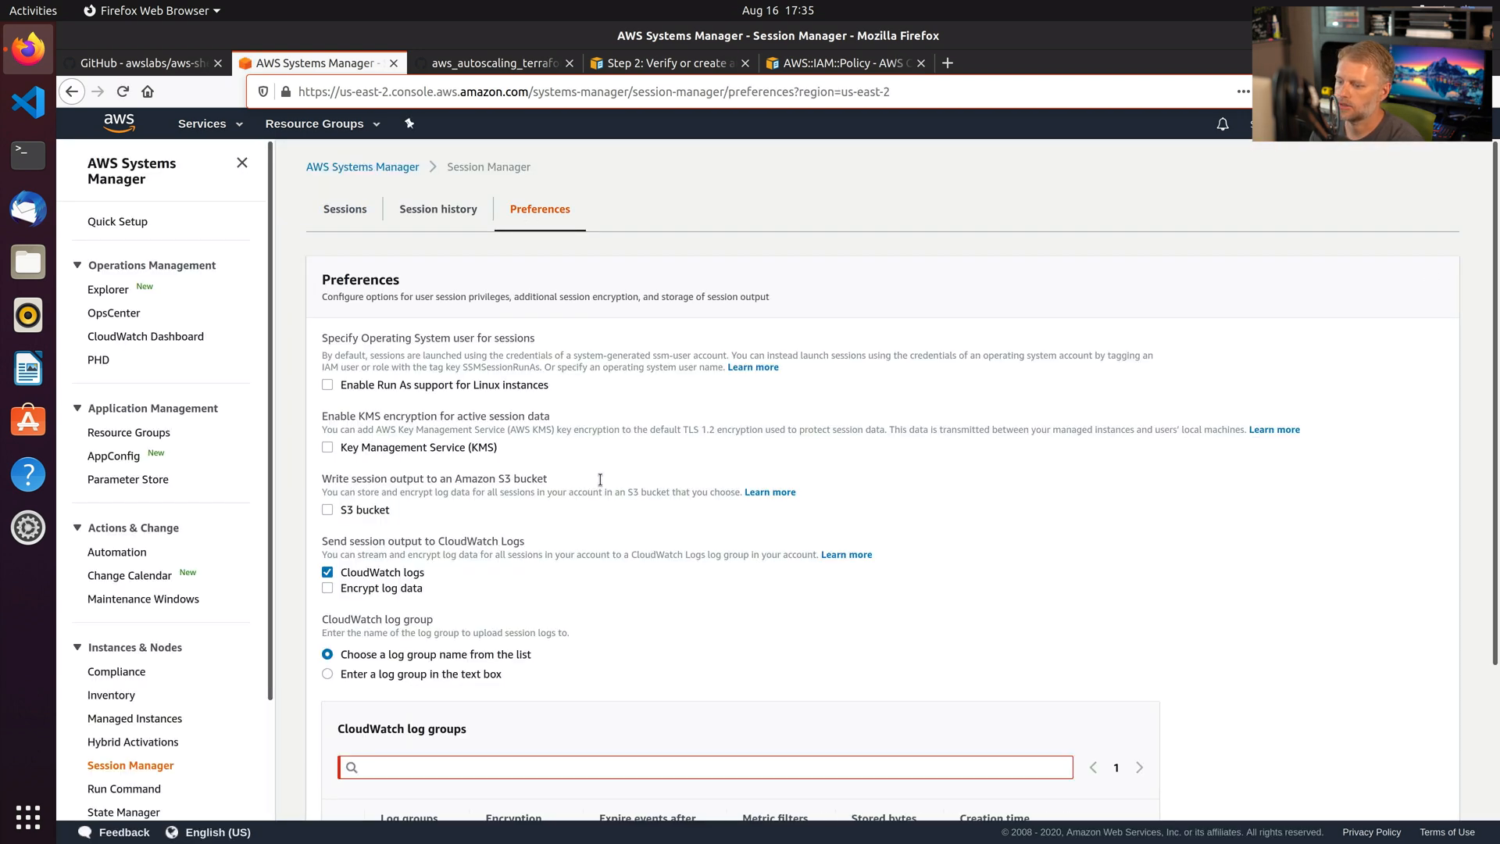
scroll(down, 3)
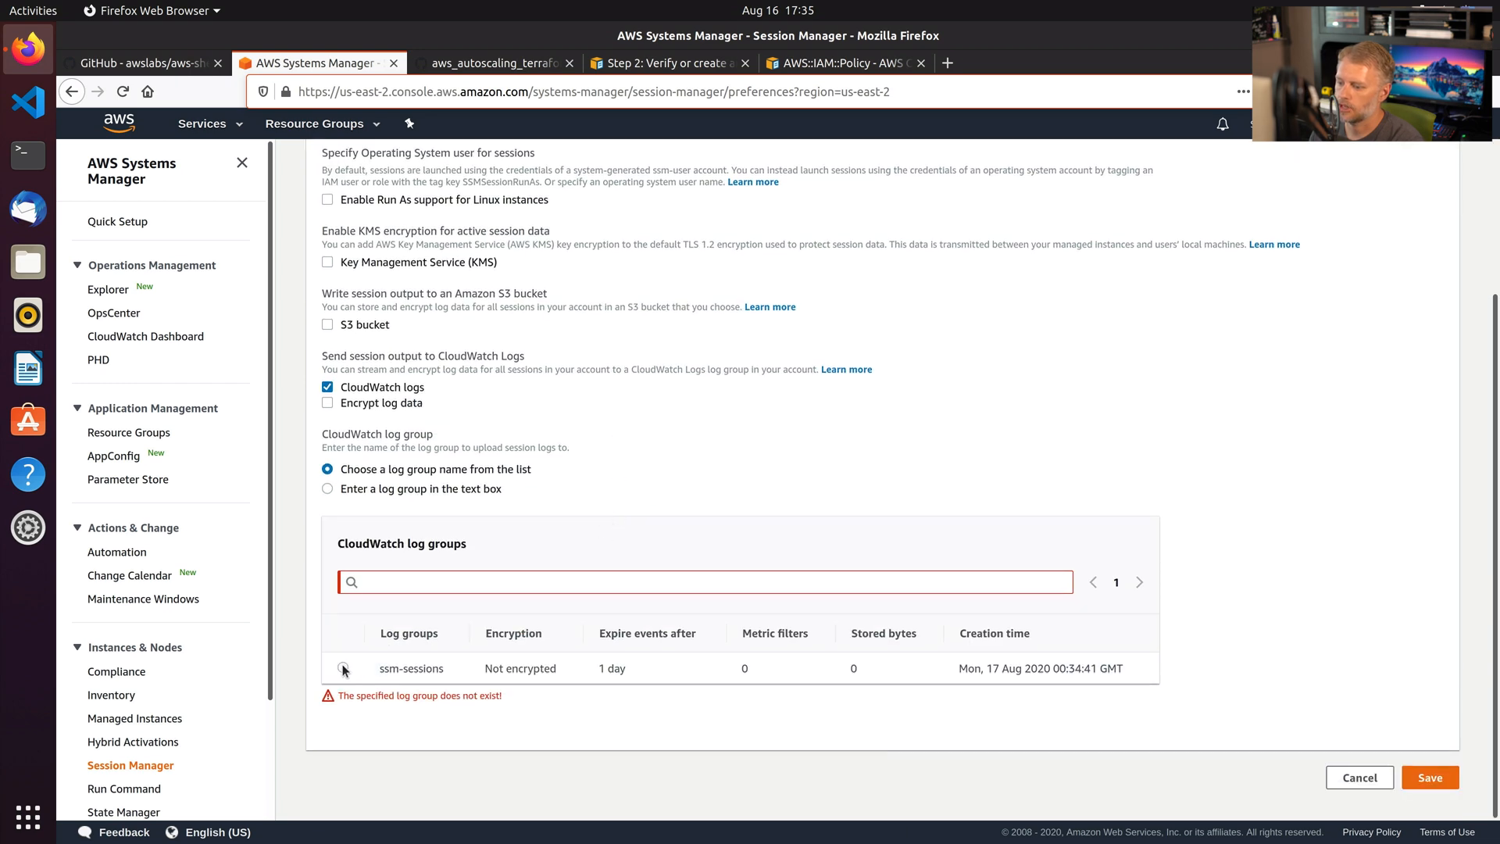
click(342, 669)
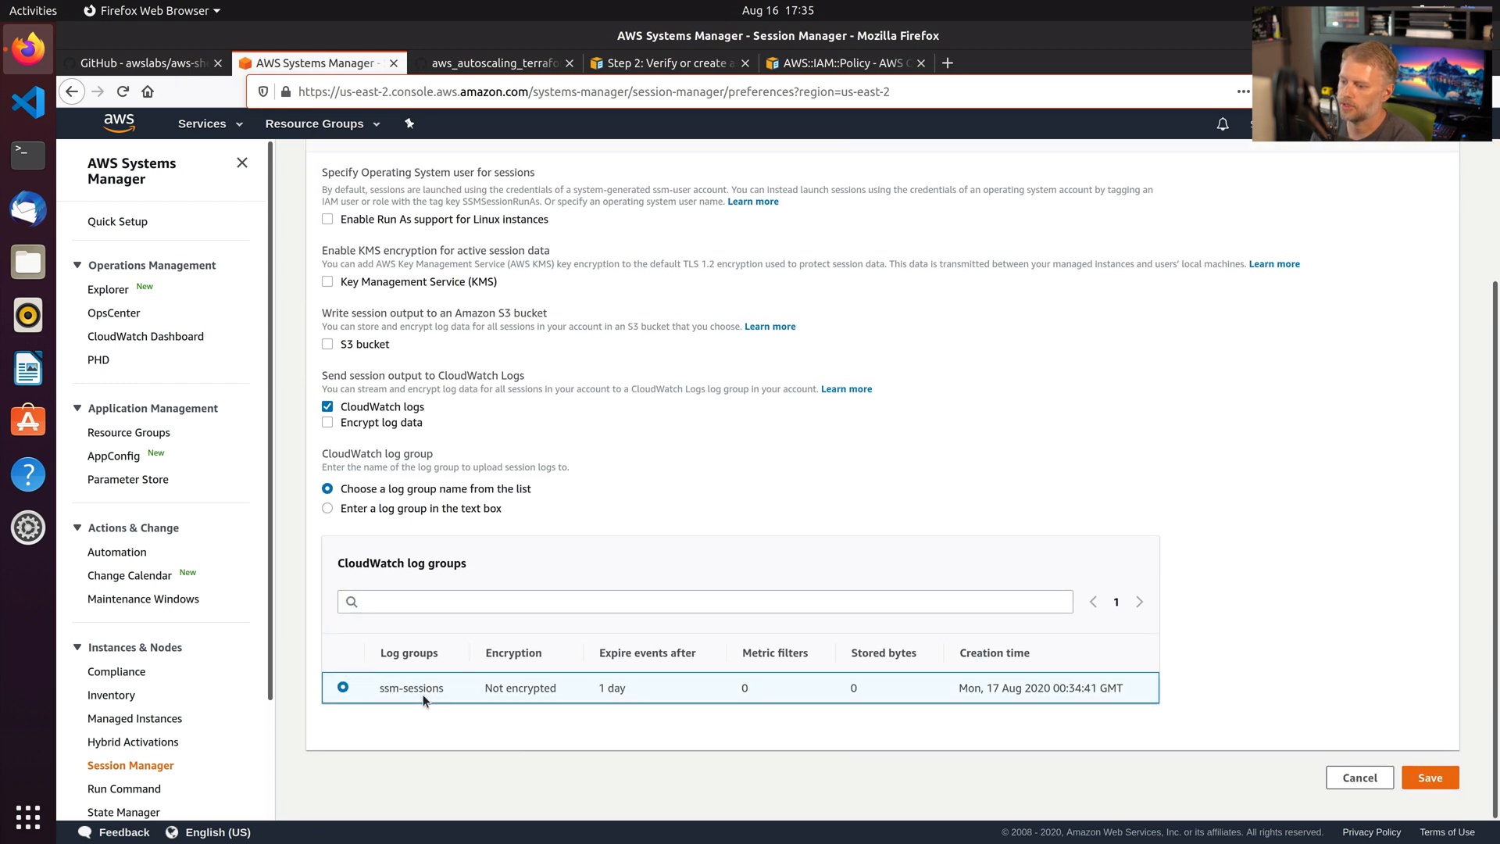
mouse_move(327, 422)
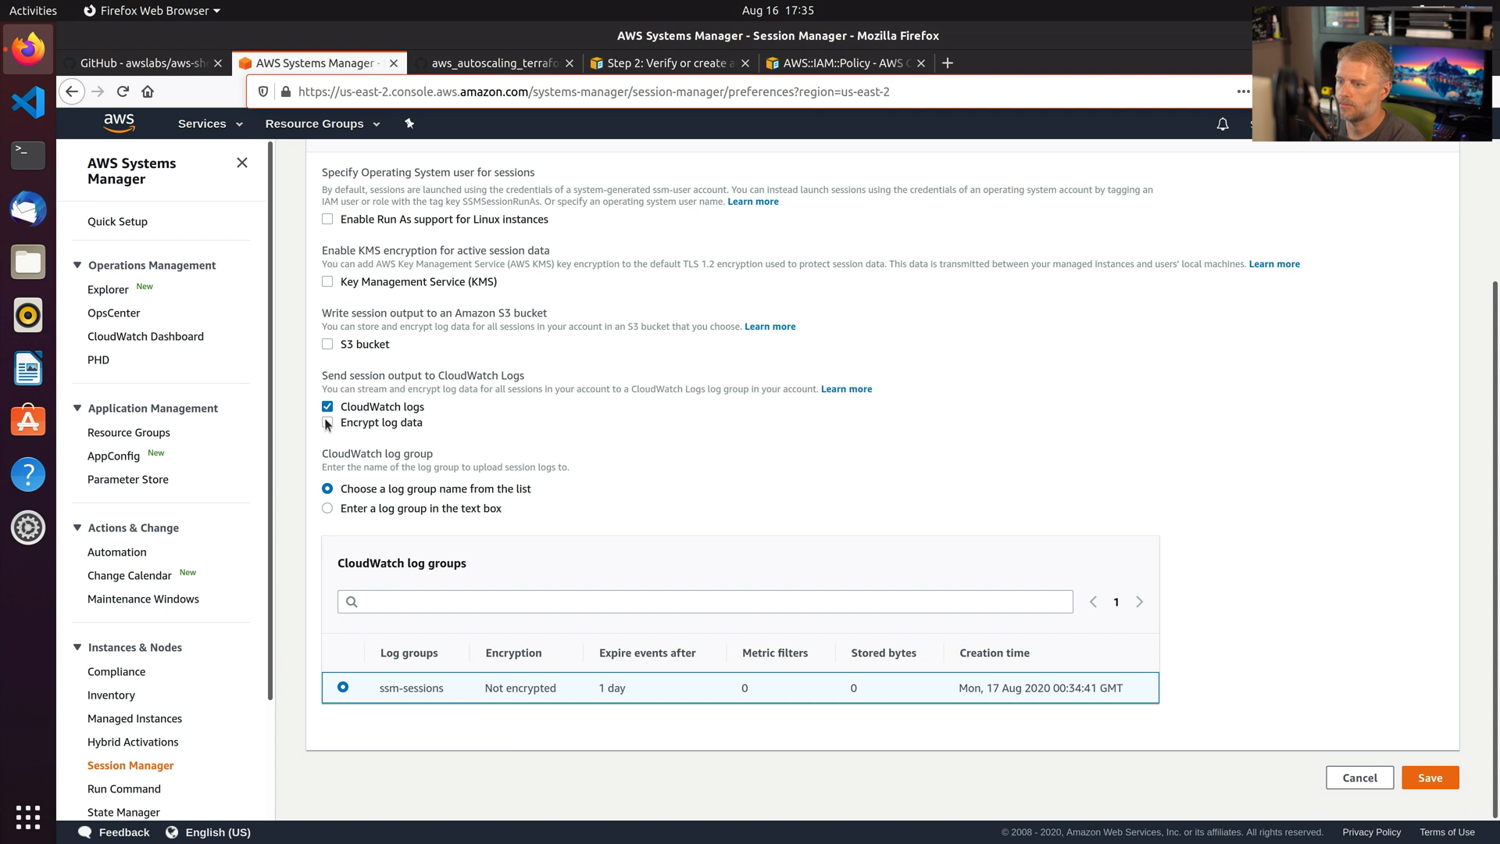
click(326, 423)
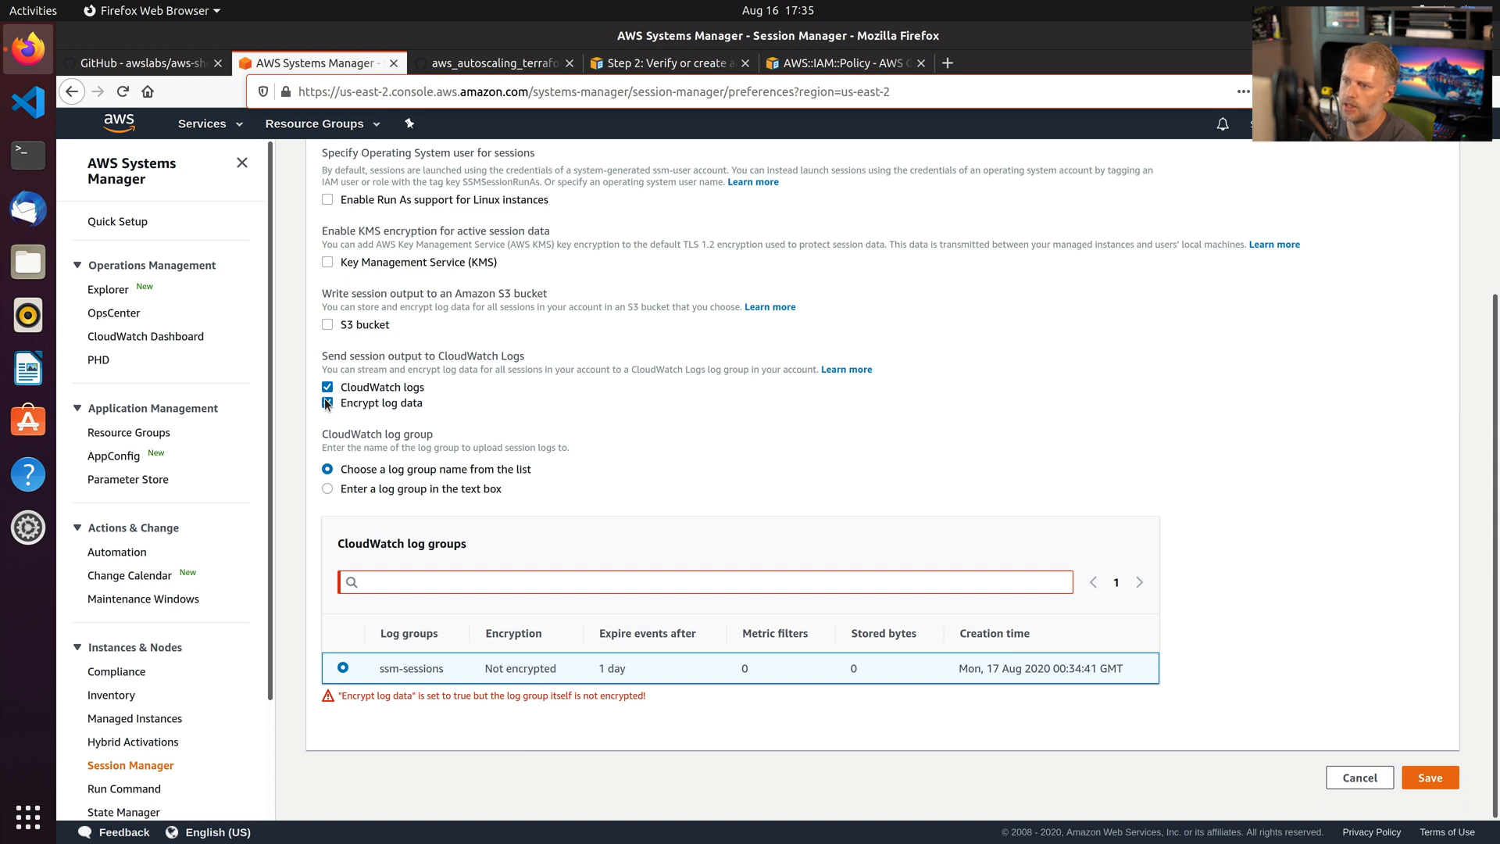
click(327, 403)
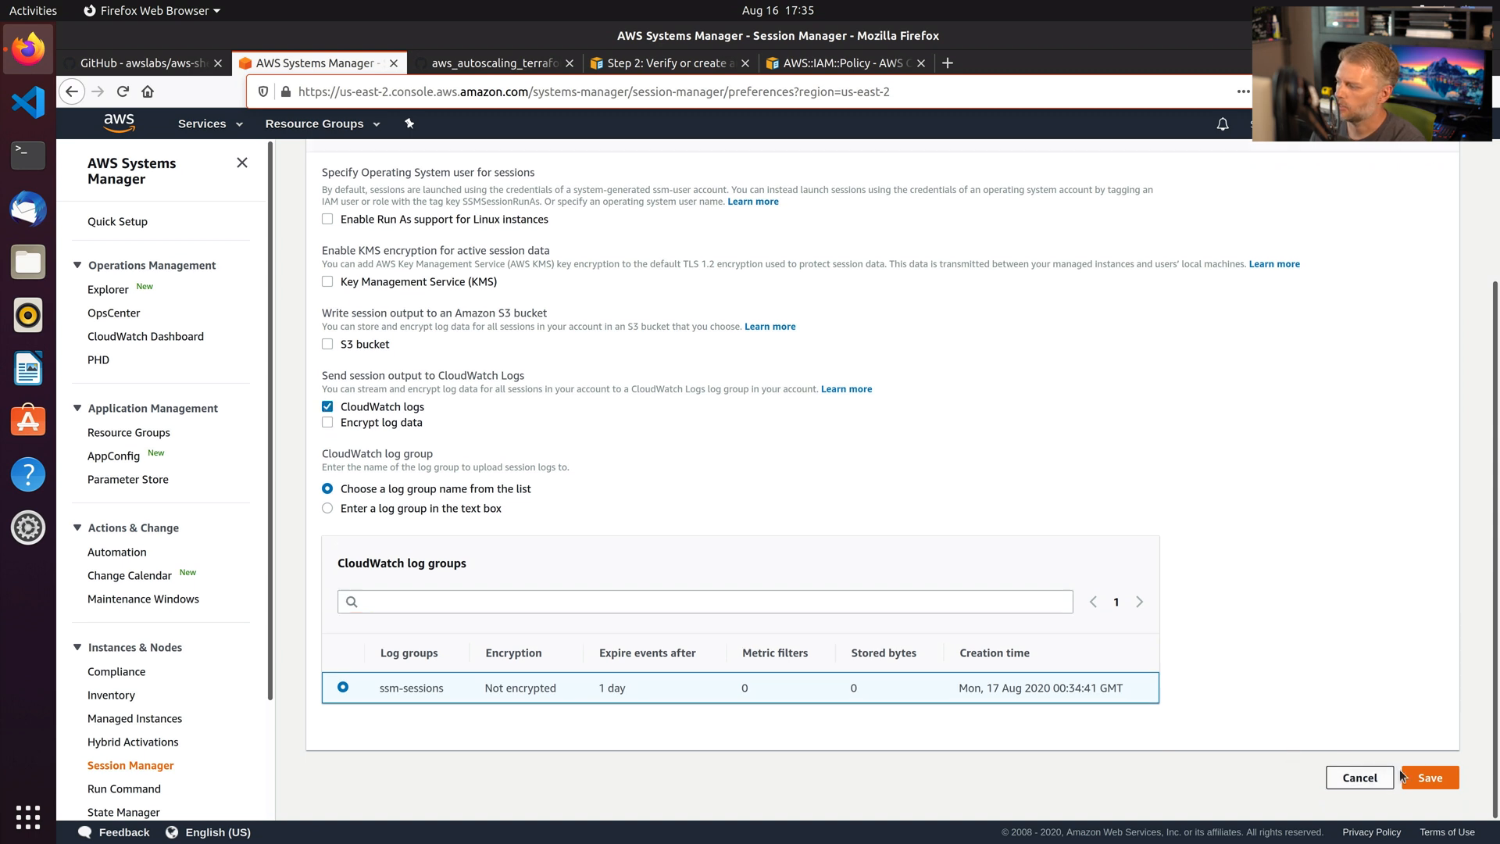
click(1428, 776)
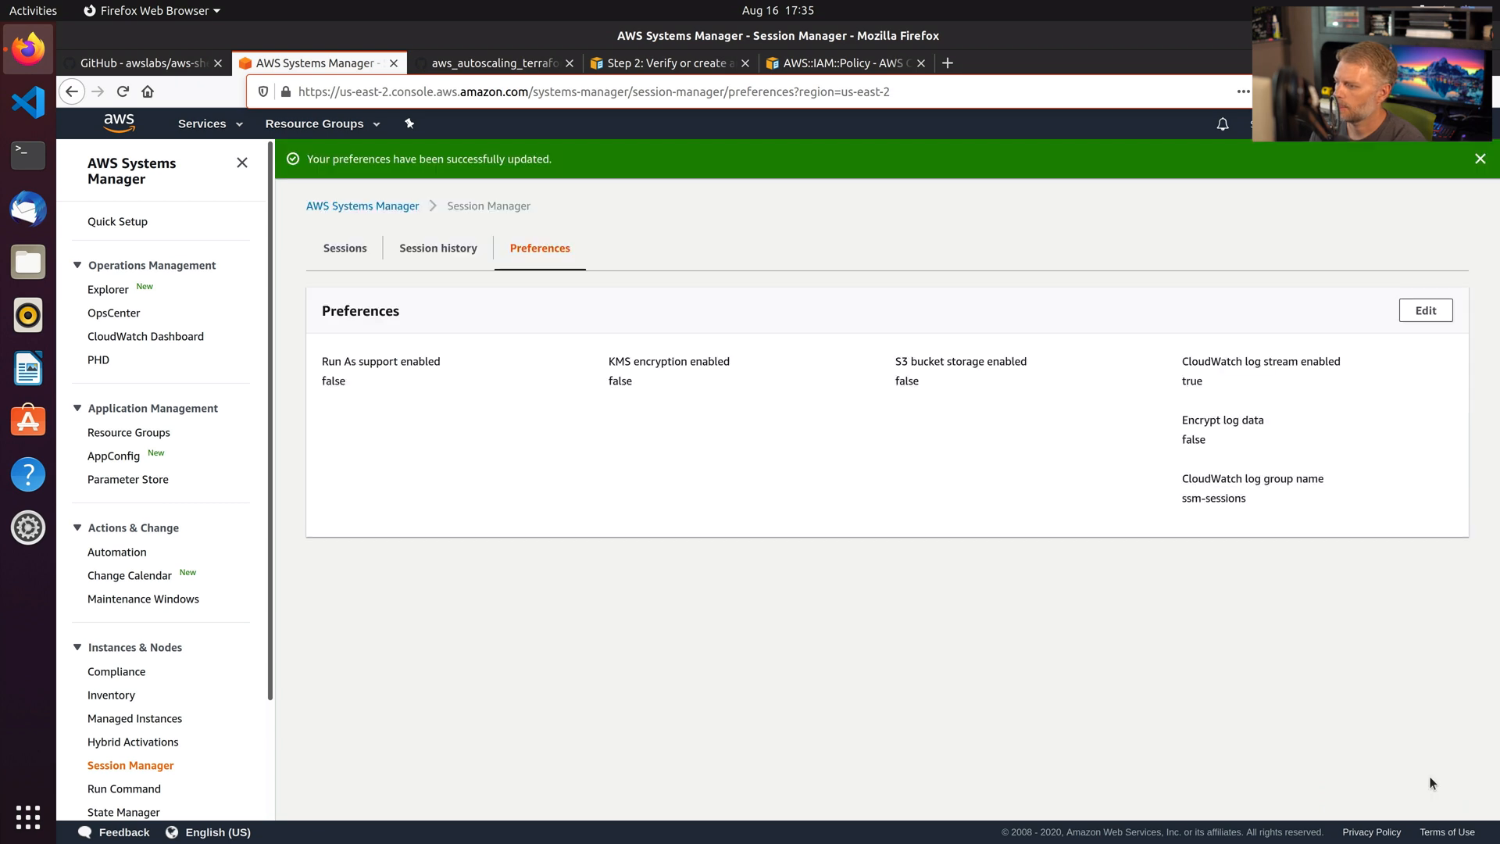
mouse_move(308, 236)
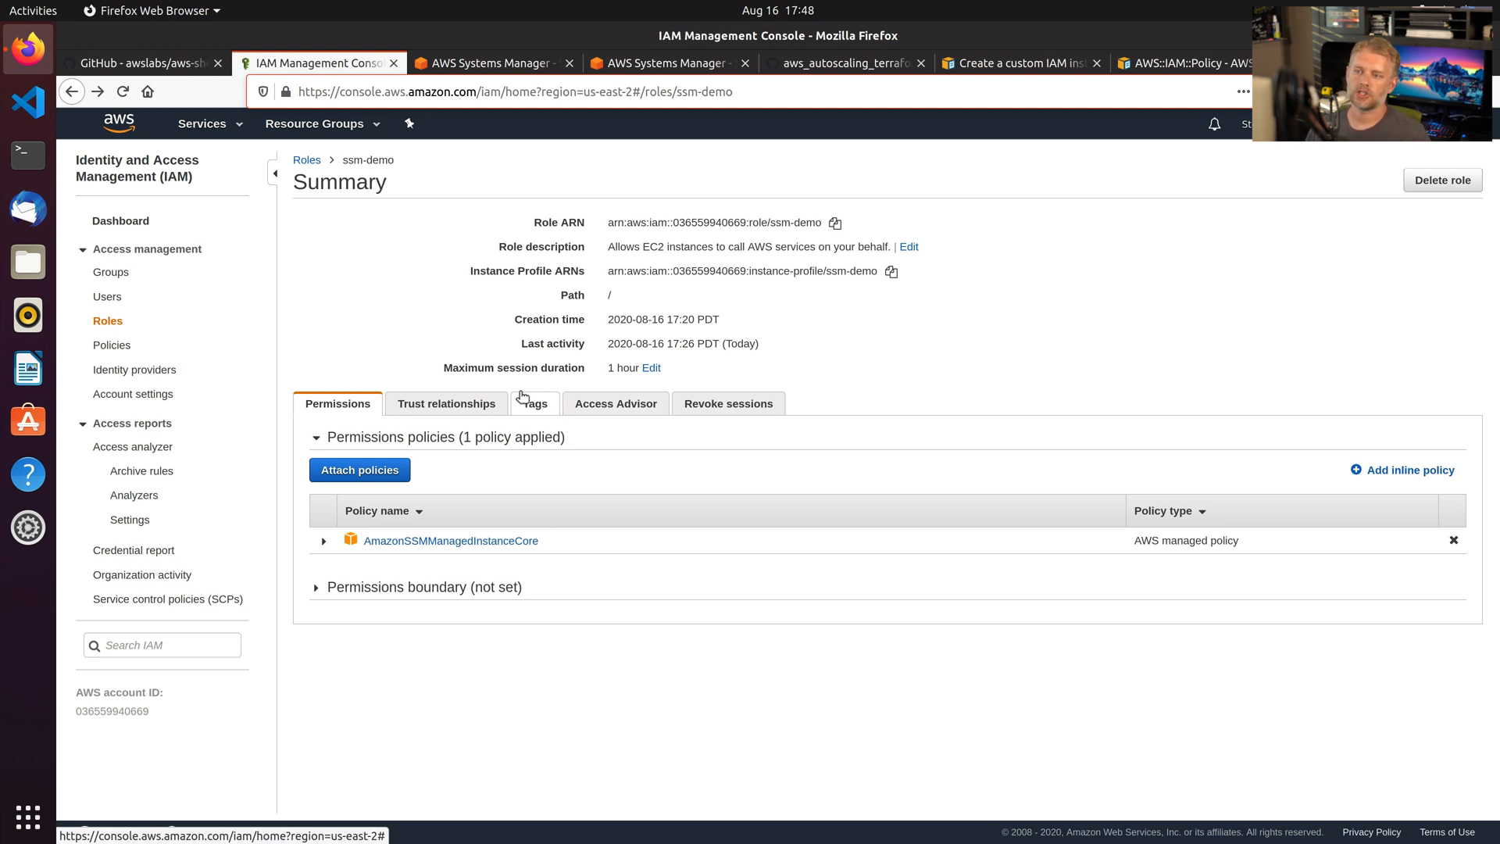
mouse_move(409, 267)
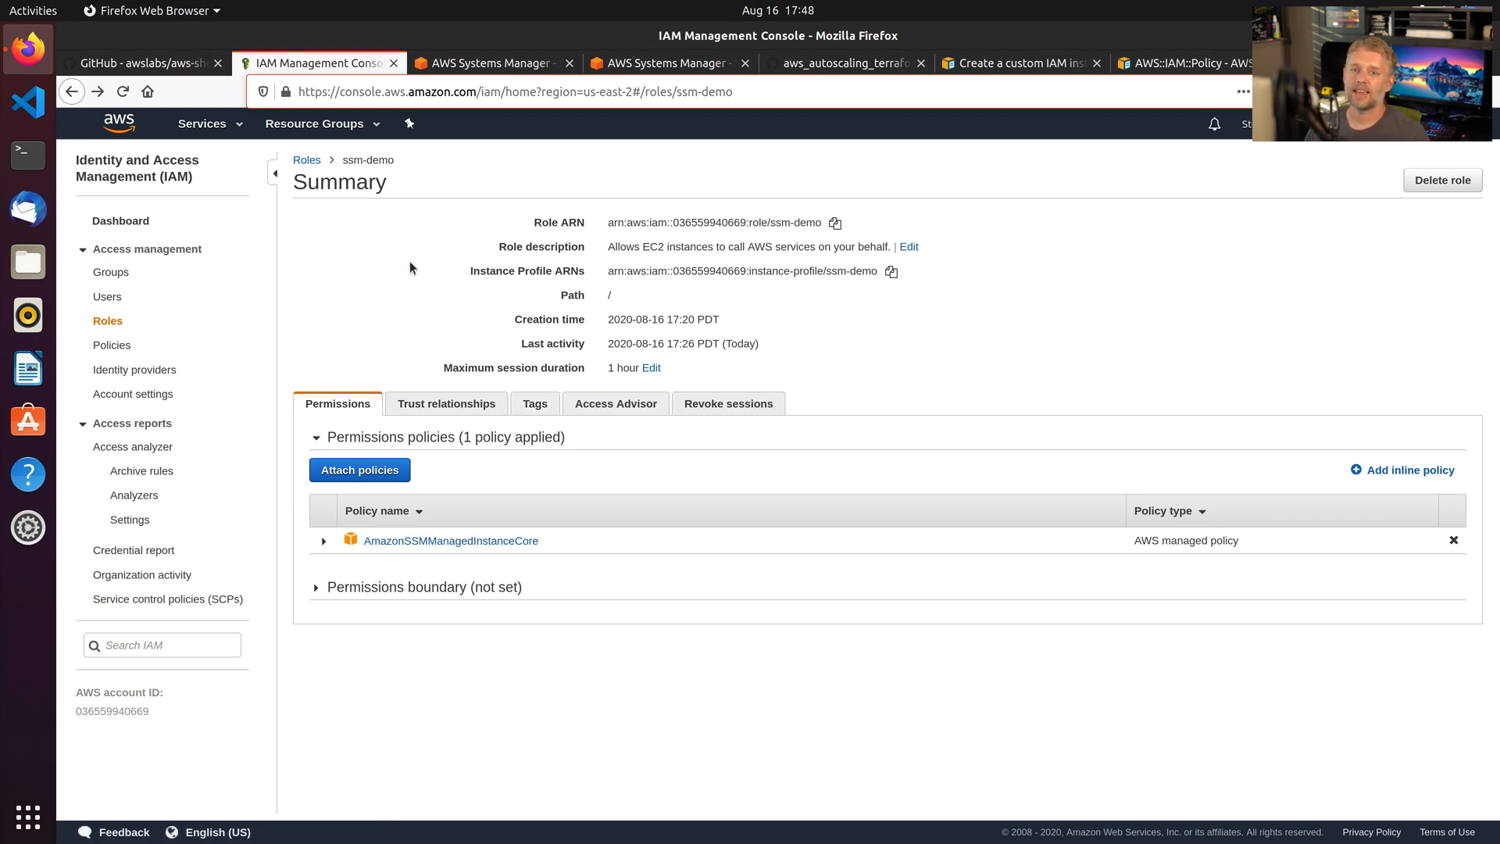
mouse_move(409, 260)
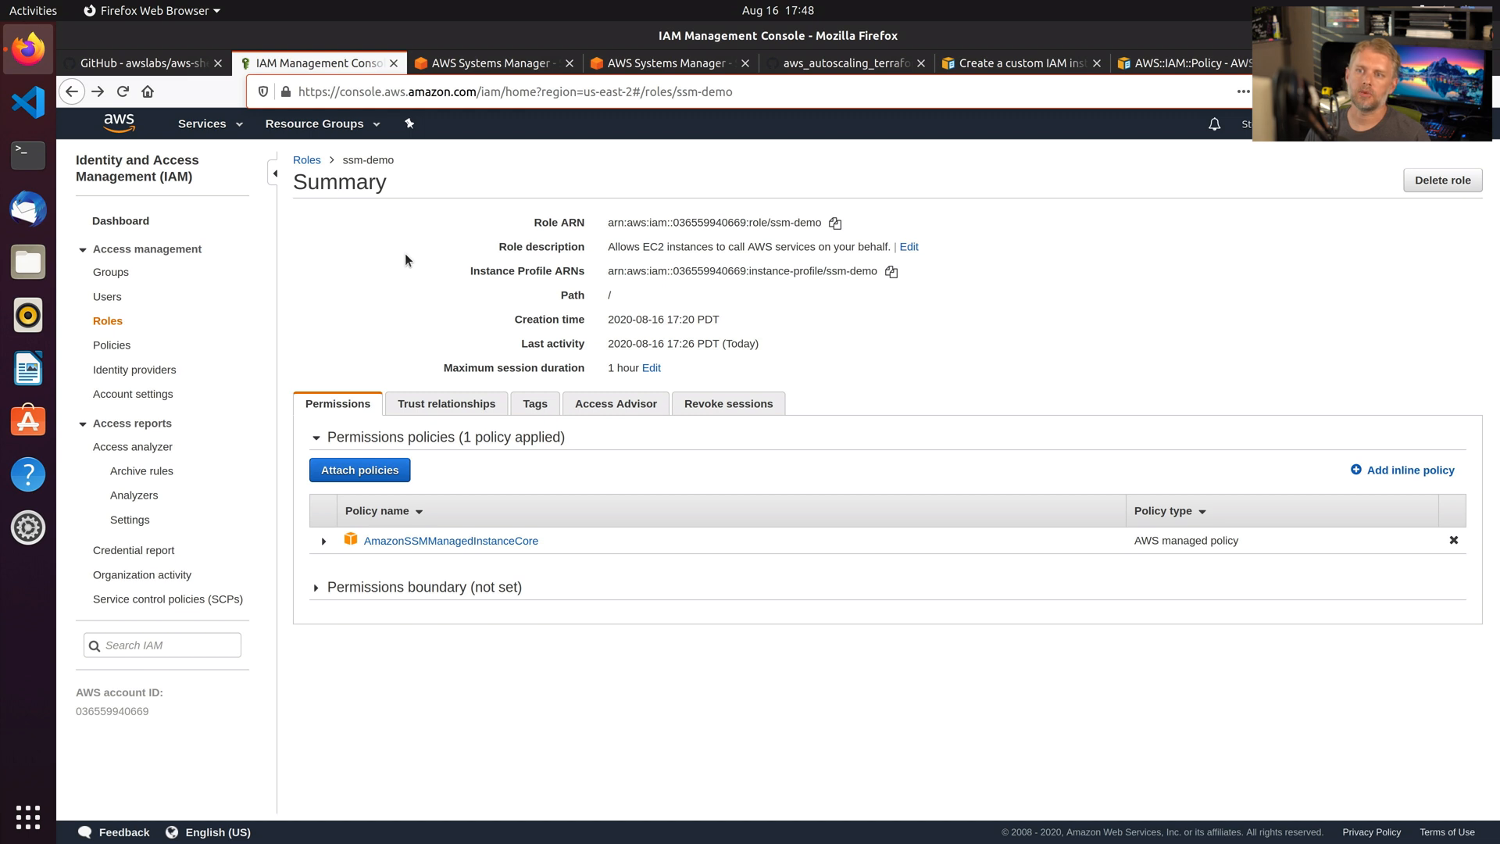
Filter attachable policies by 'cloudwatch' and inspect the CloudWatchLogsFullAccess policy summary.
click(360, 470)
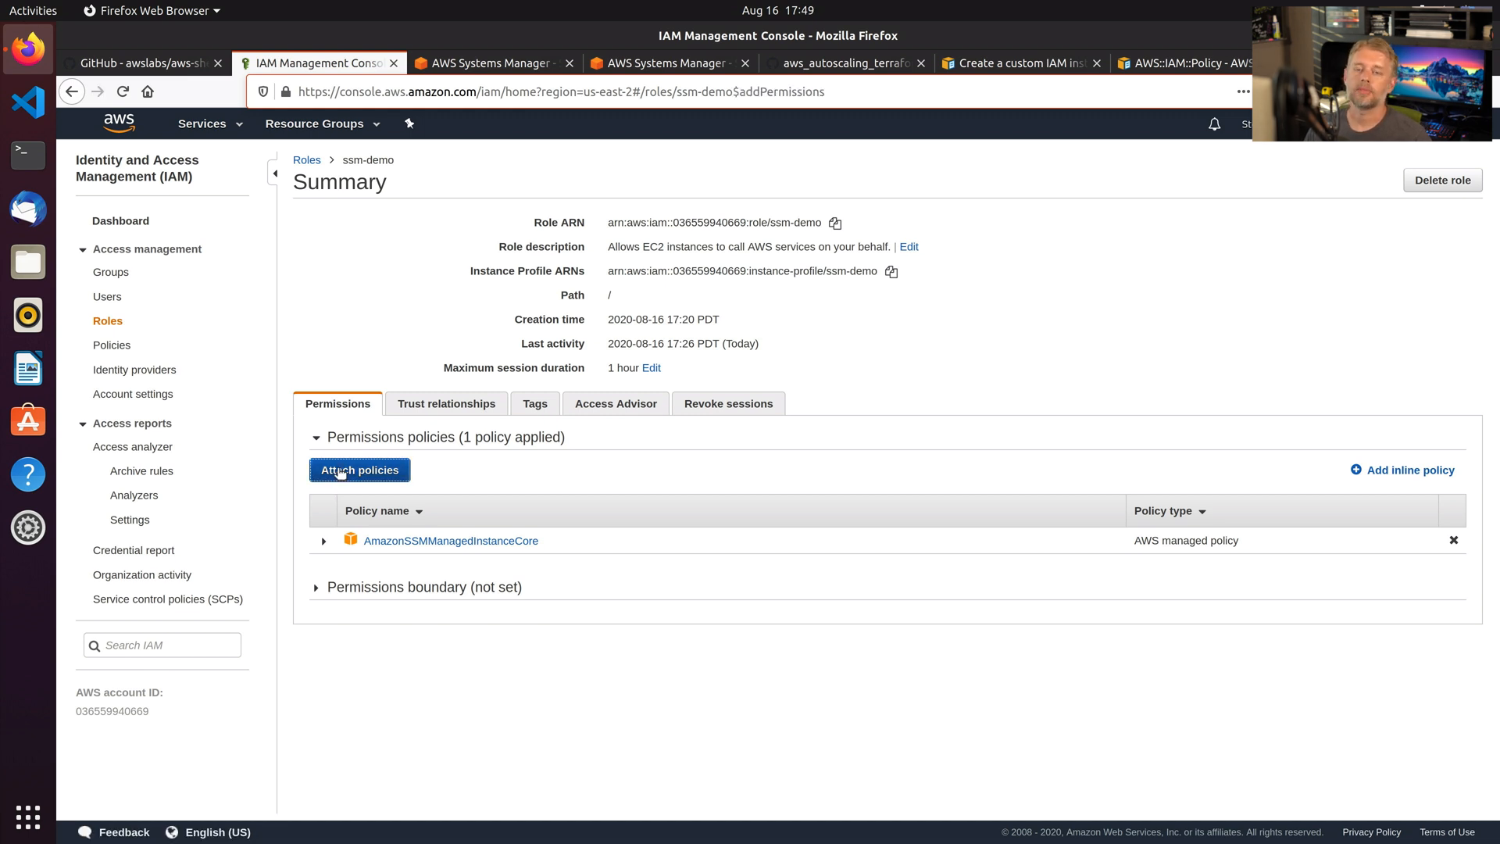
click(359, 471)
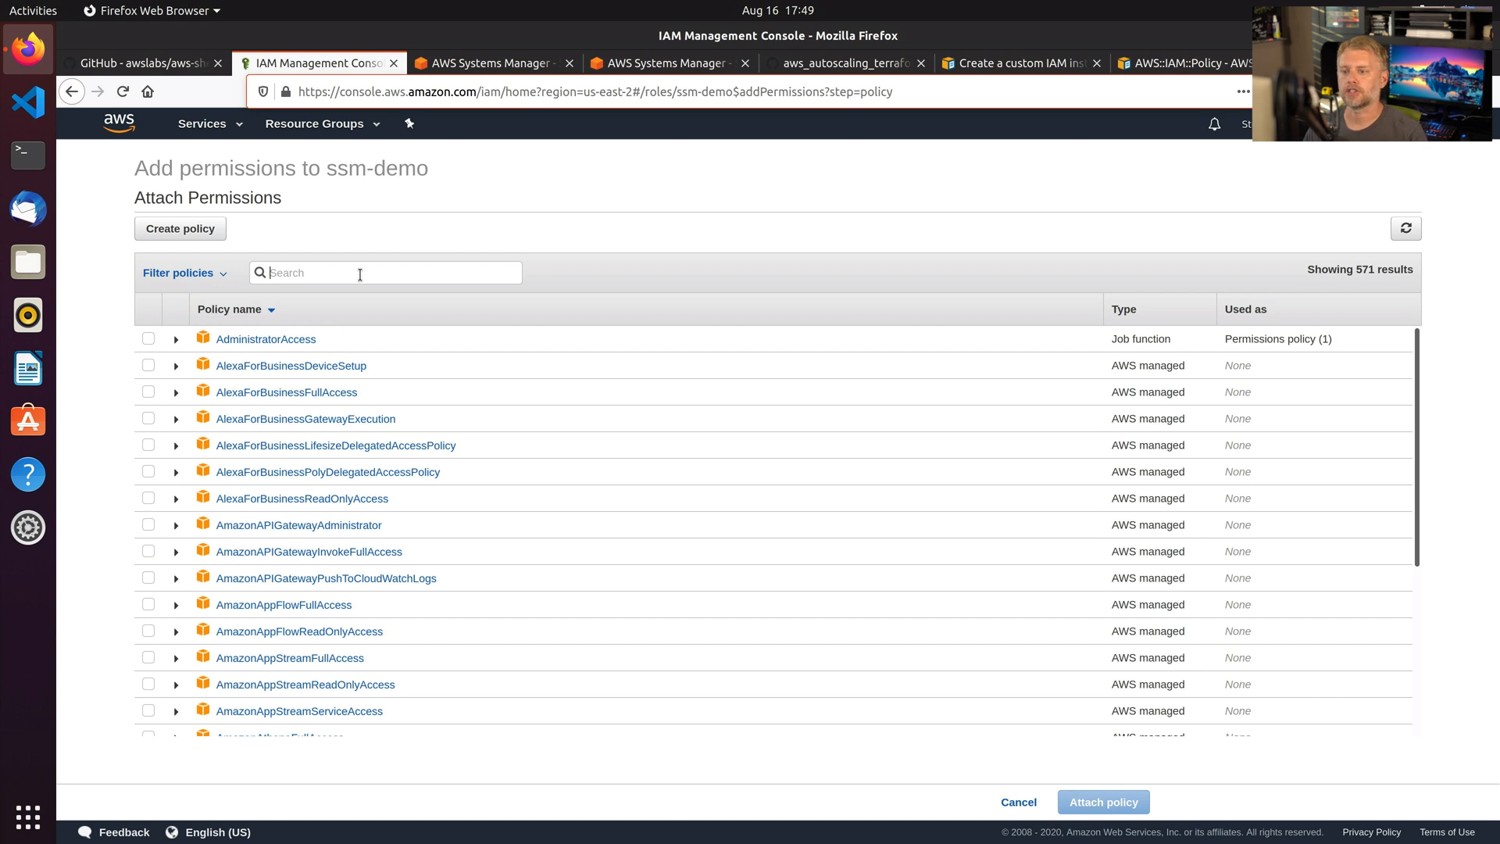
text(cloudw)
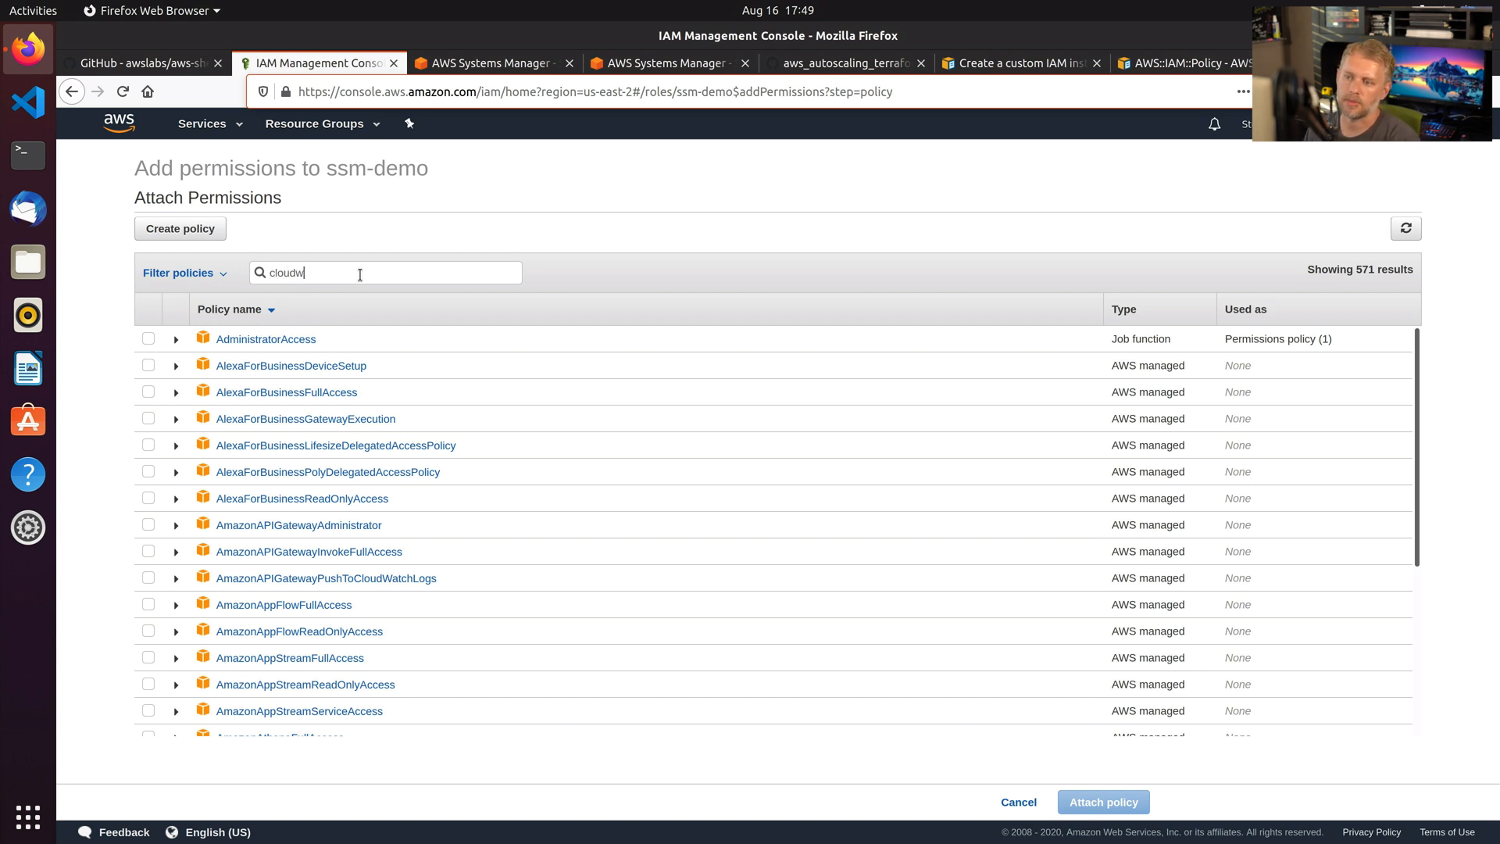
text(atch)
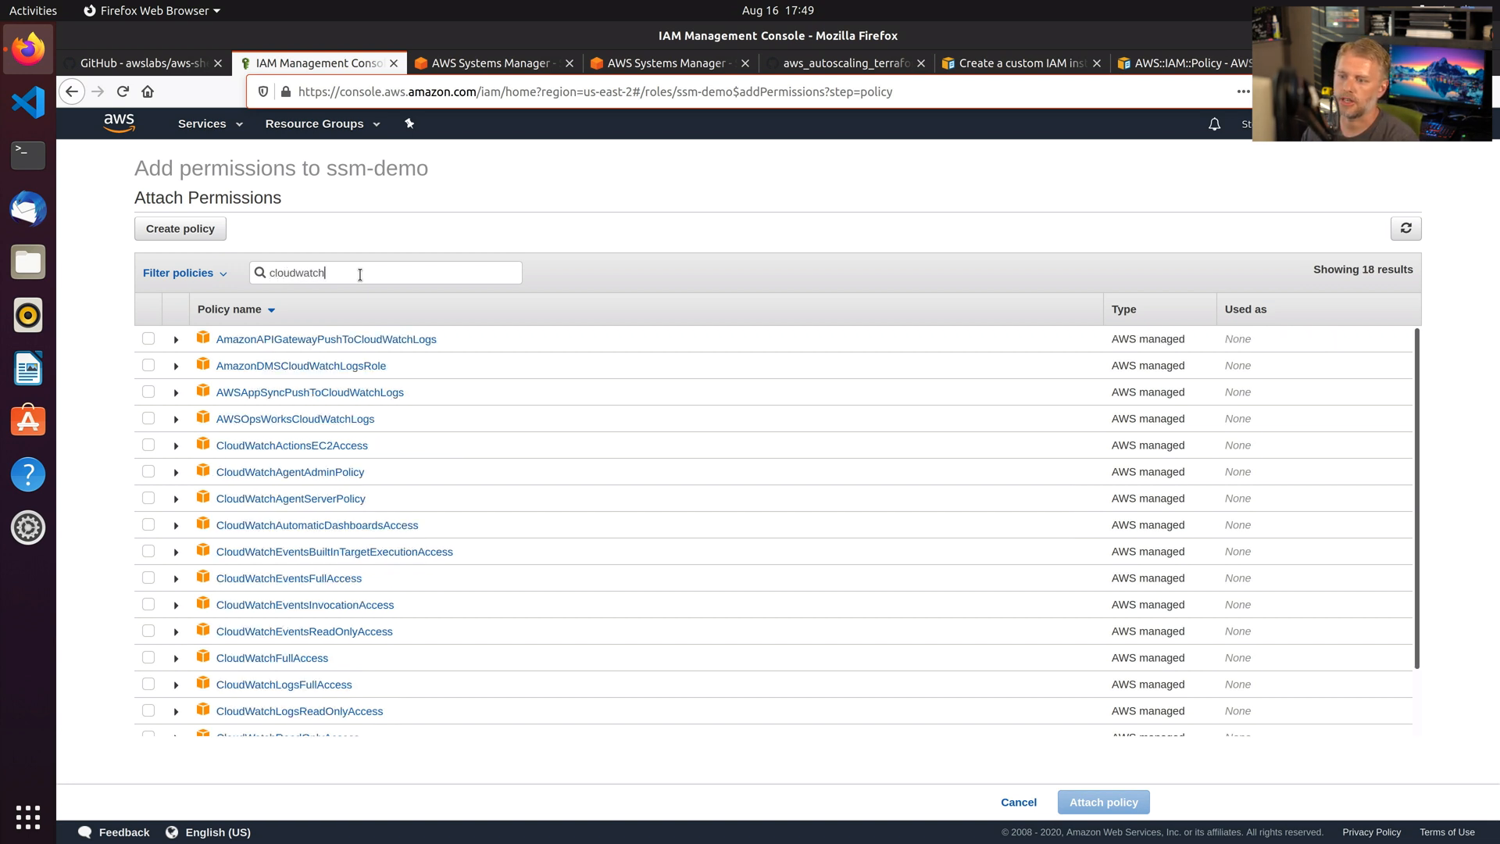
mouse_move(432, 380)
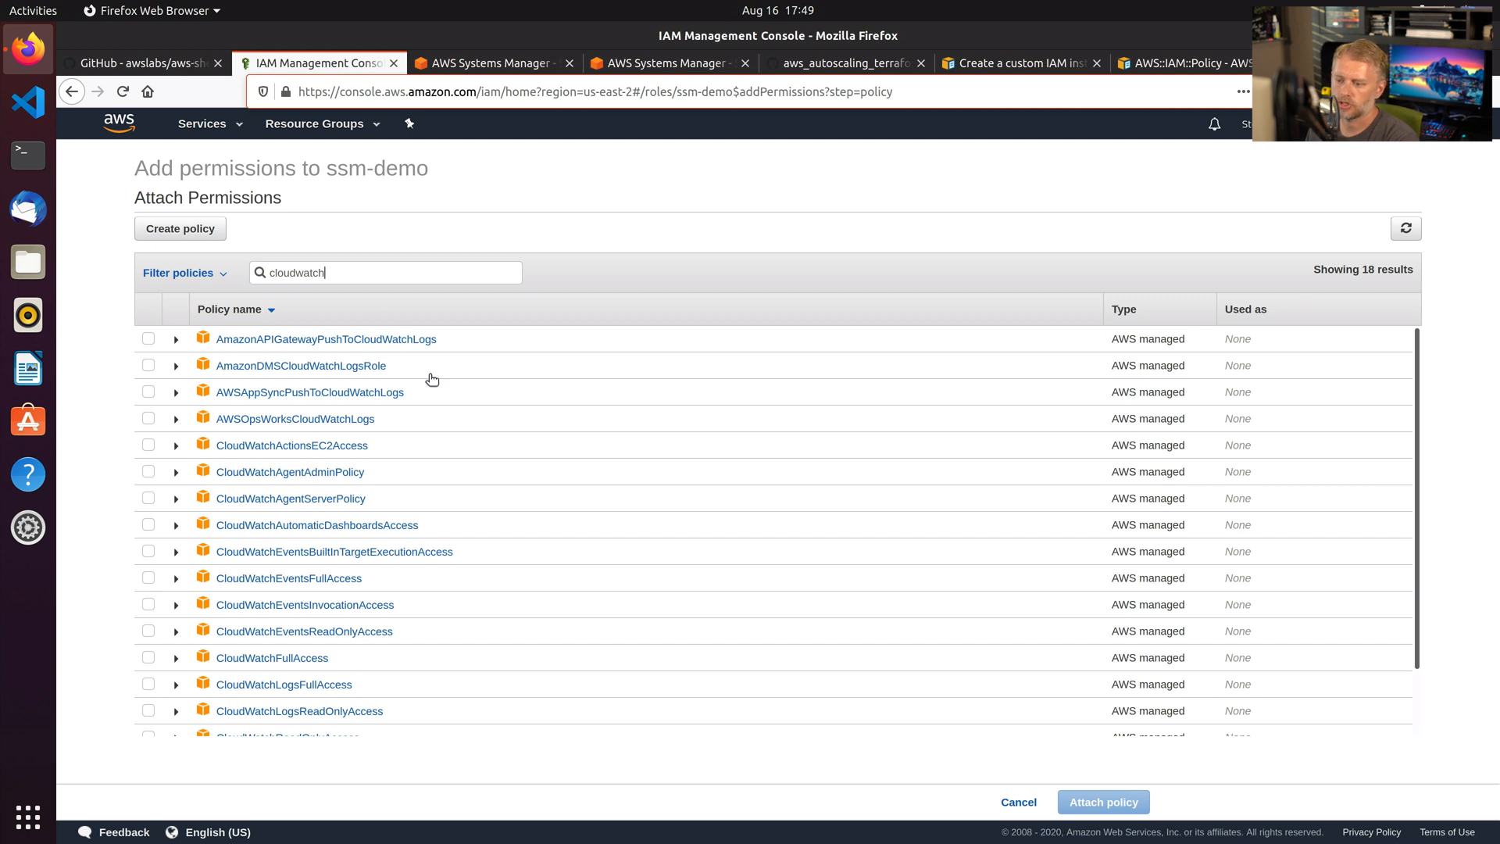
scroll(down, 3)
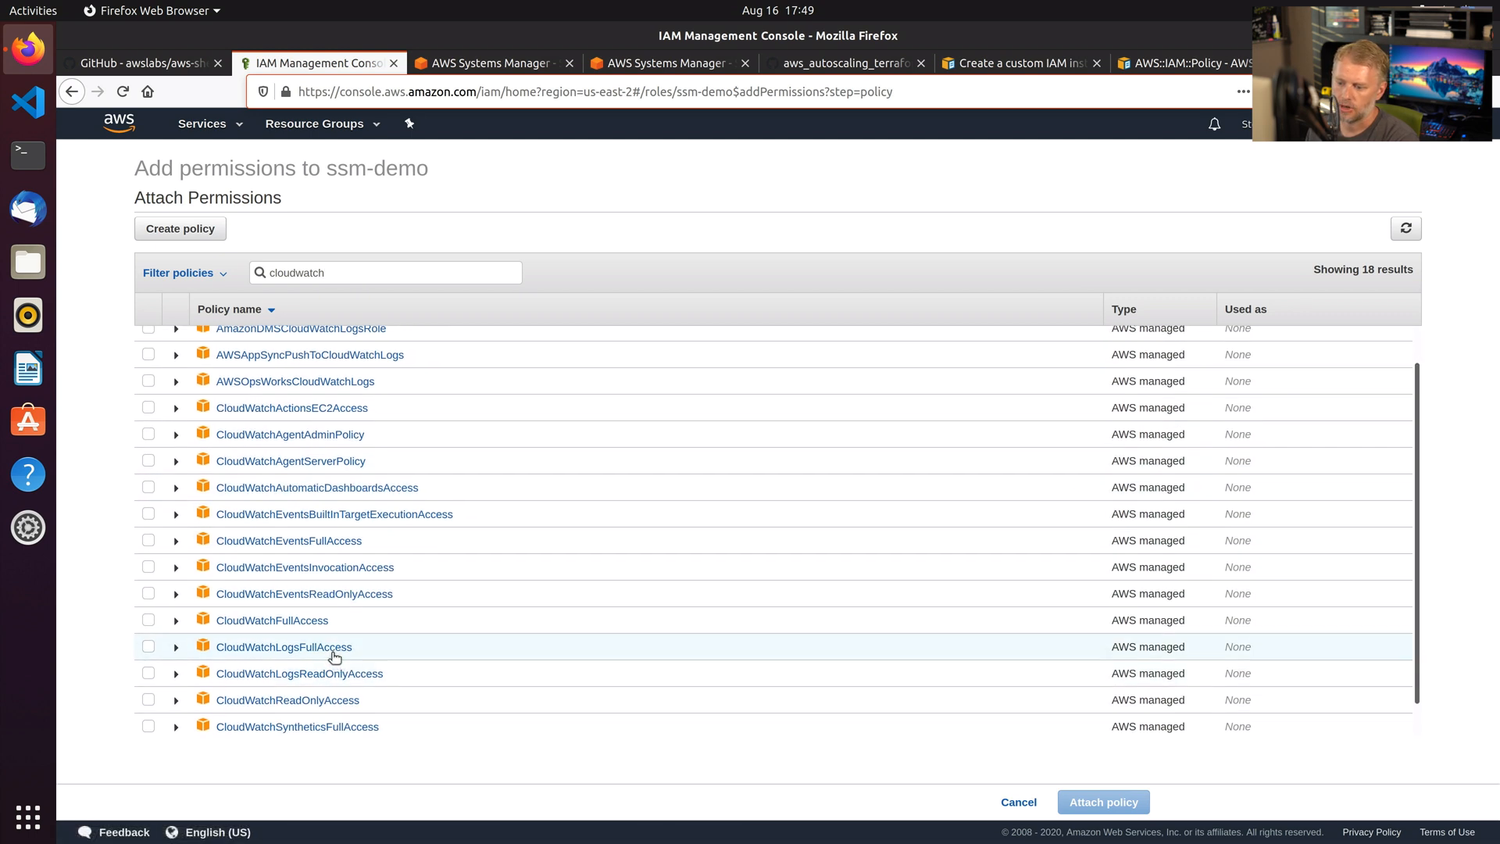
mouse_move(282, 647)
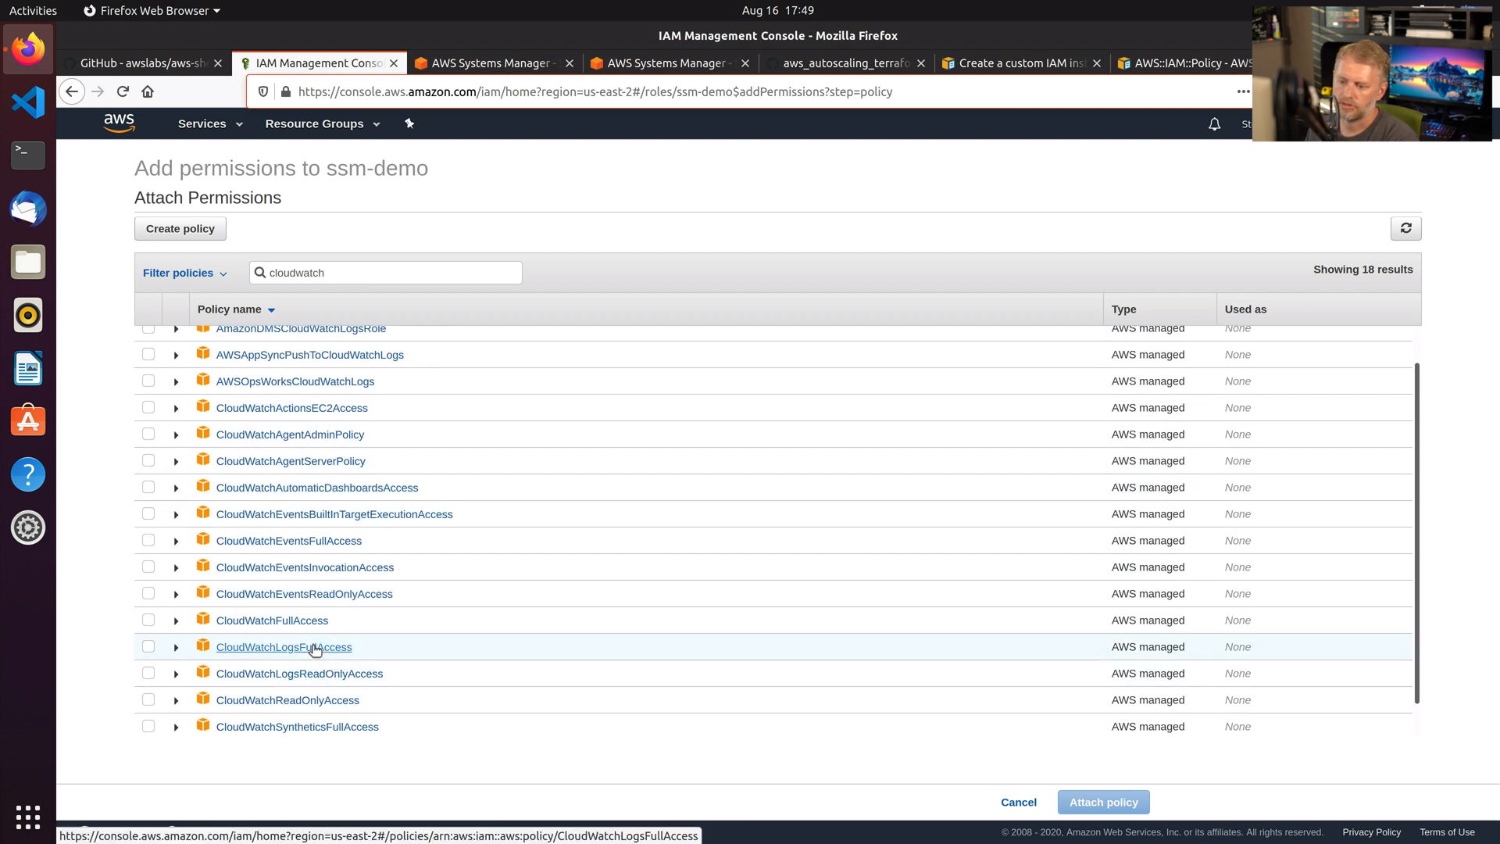
click(283, 646)
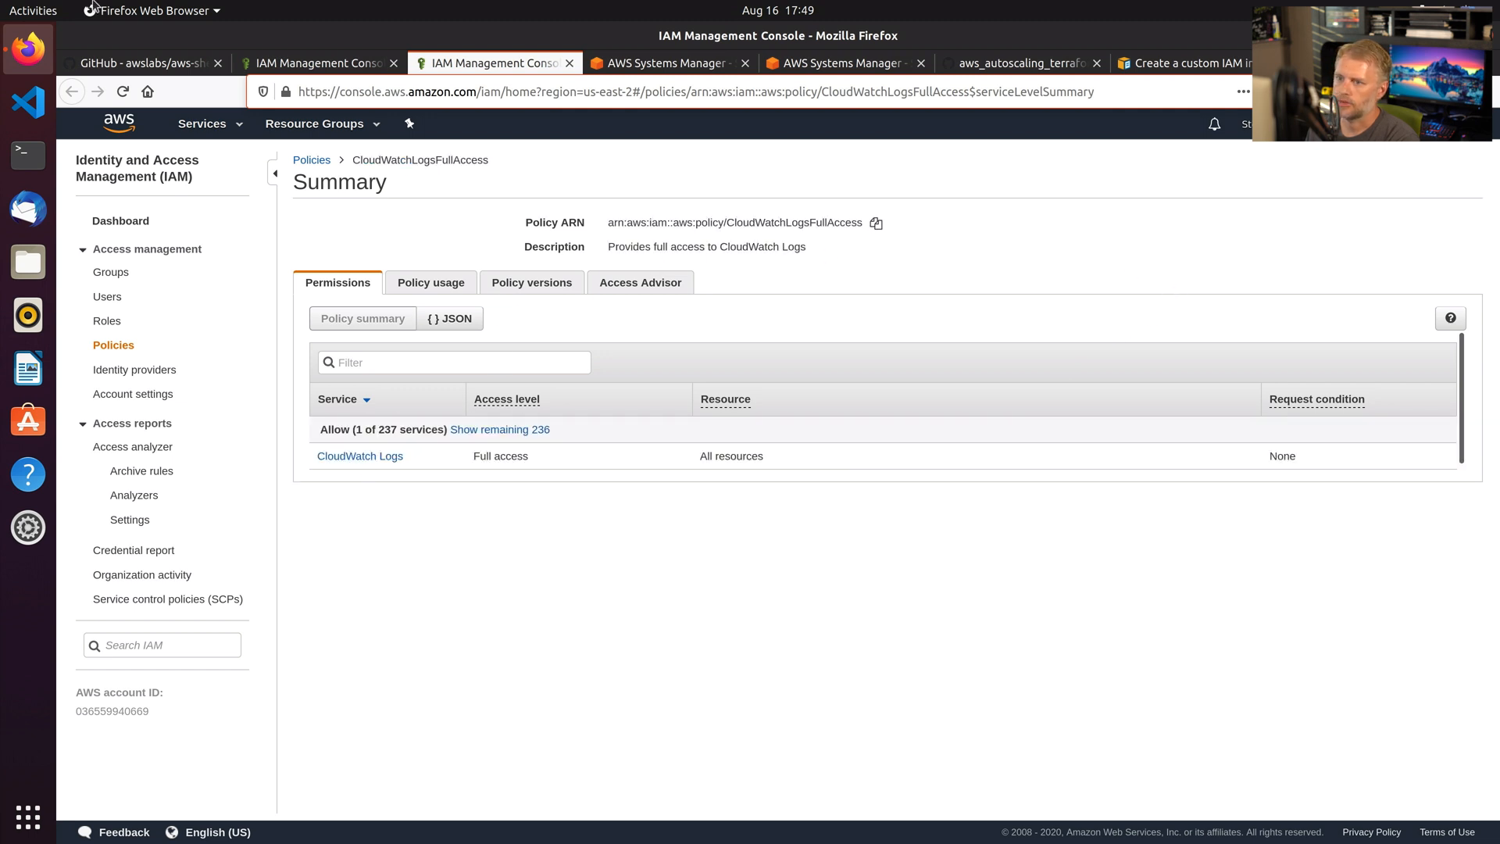
mouse_move(325, 336)
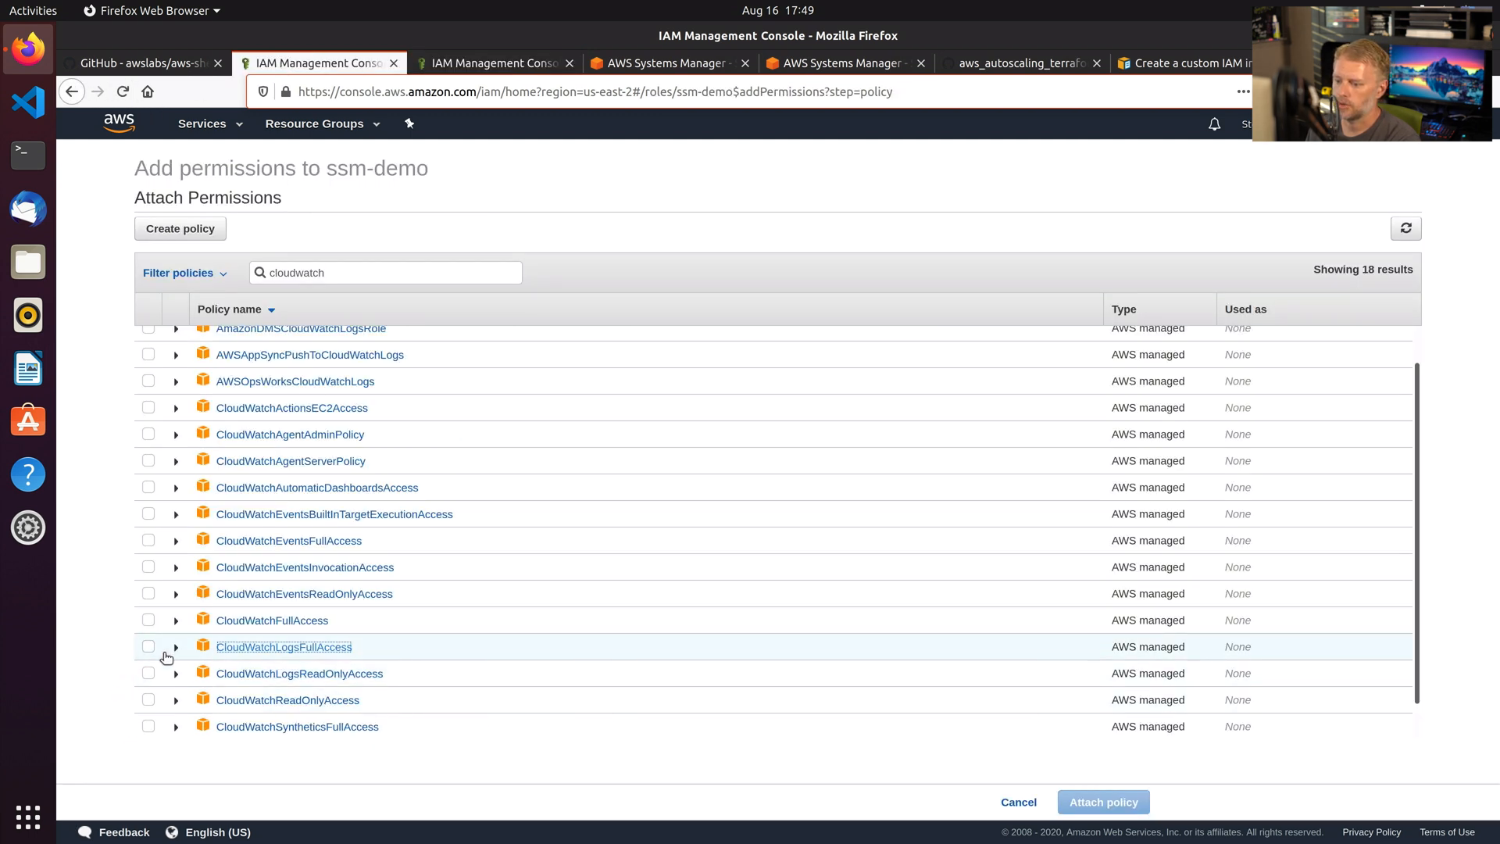
Attach CloudWatchLogsFullAccess so ssm-demo carries two permission policies.
click(148, 645)
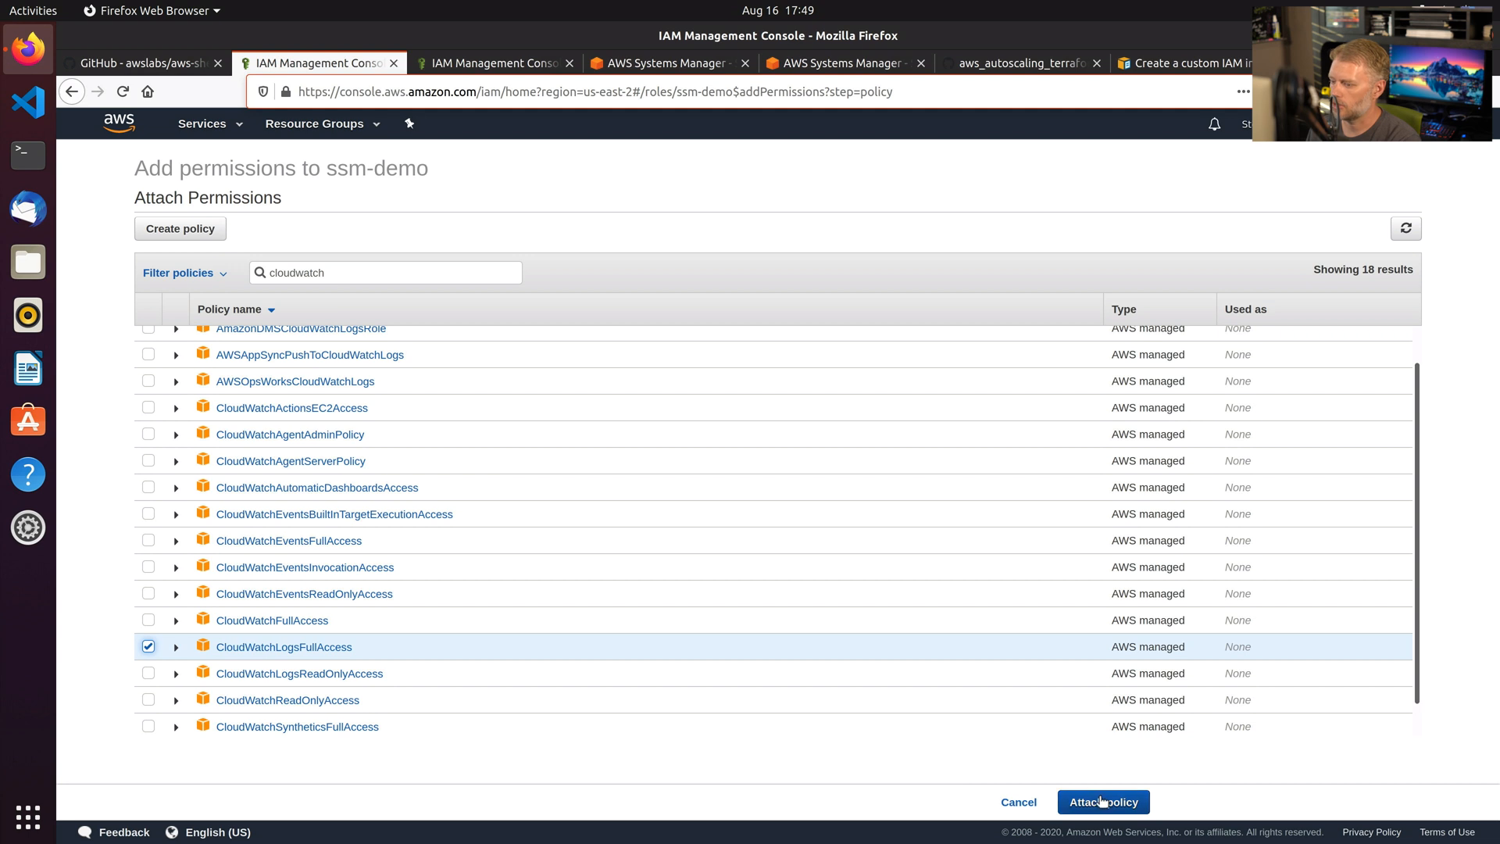
click(1101, 801)
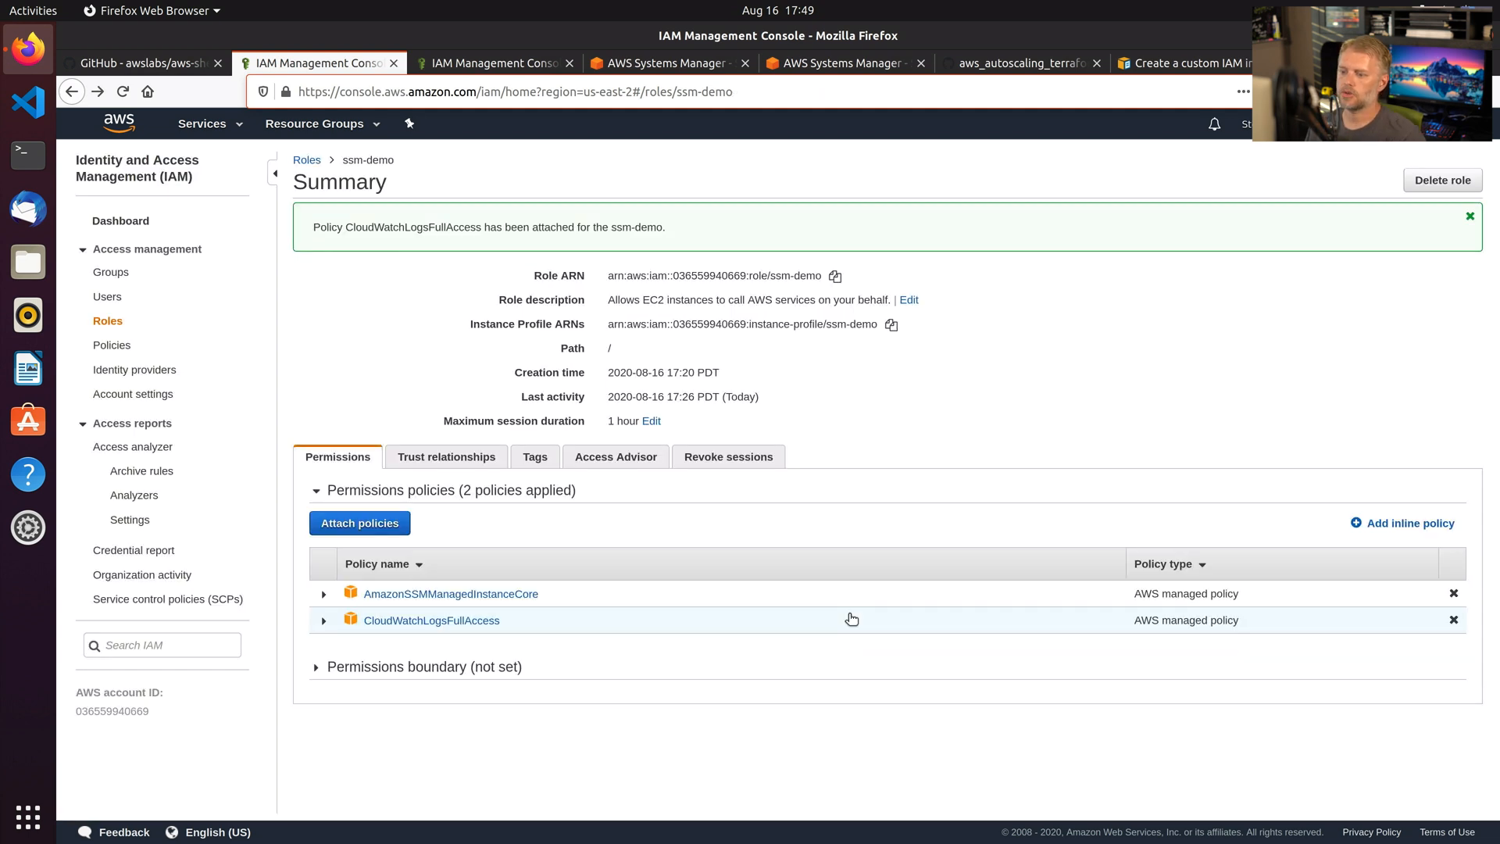
mouse_move(850, 622)
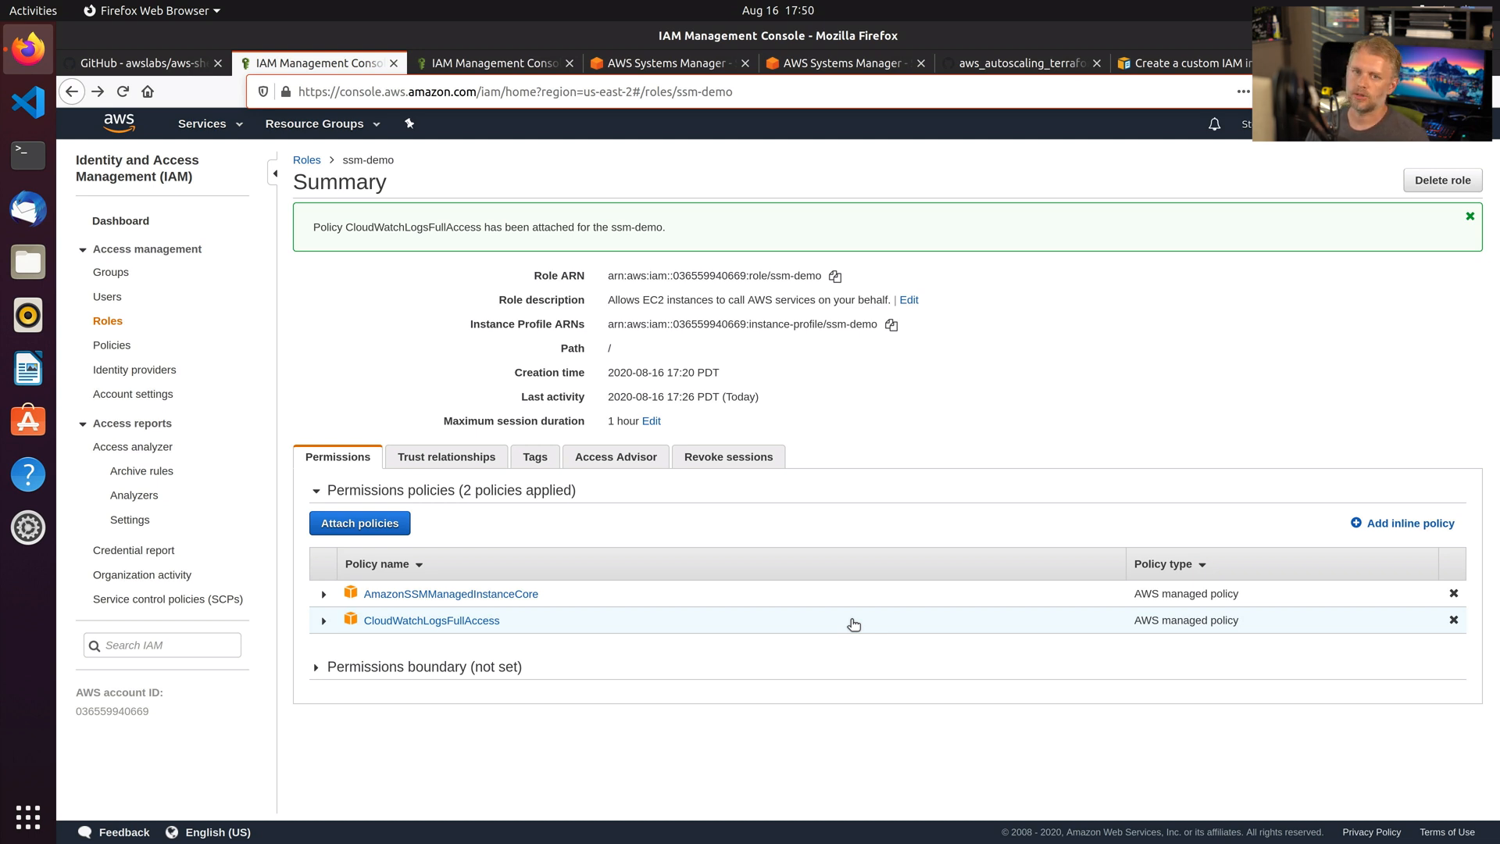
mouse_move(679, 483)
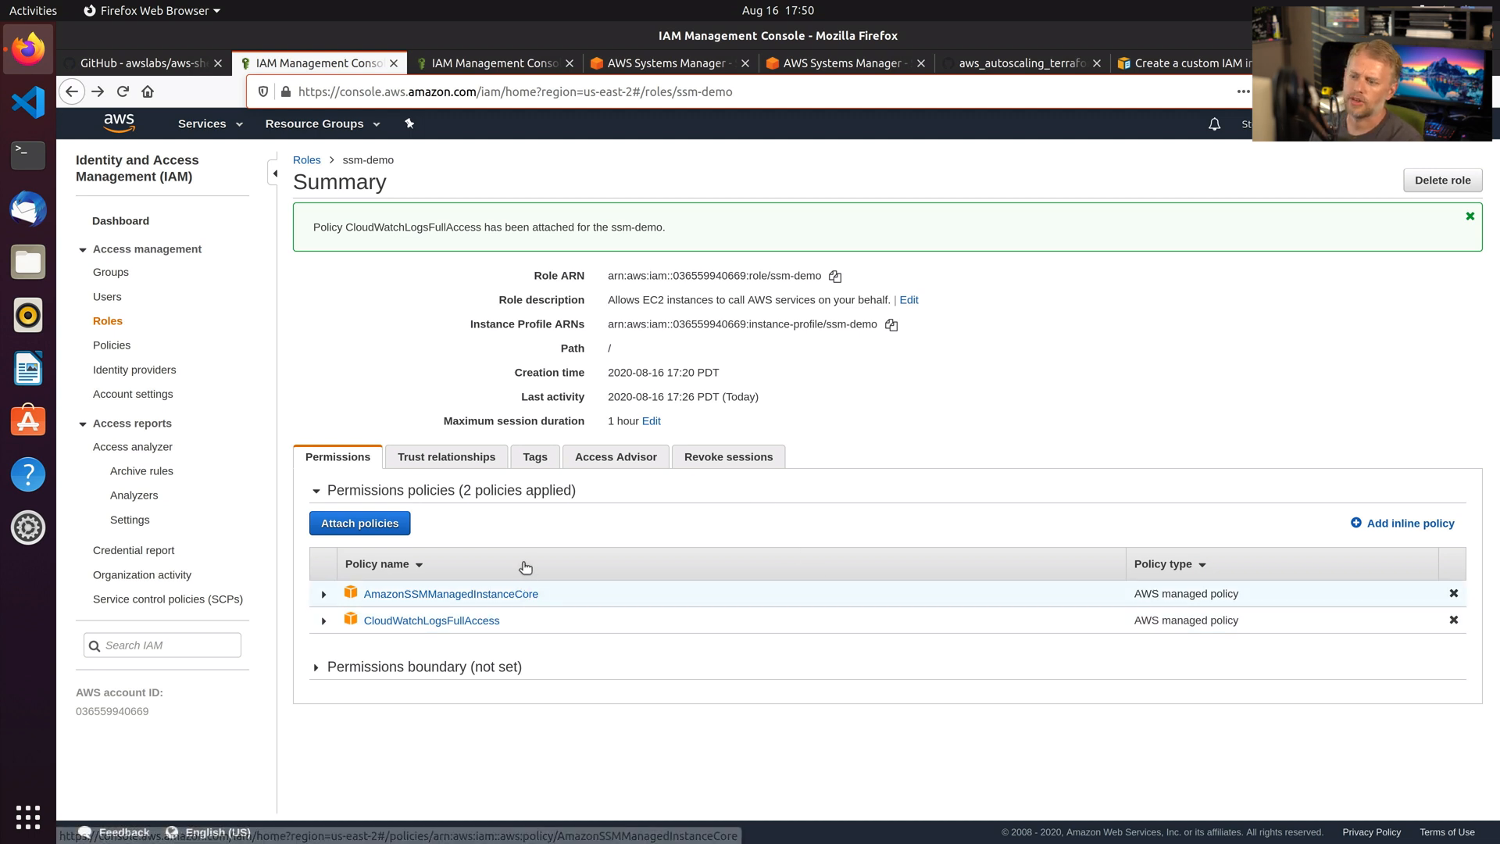
mouse_move(568, 543)
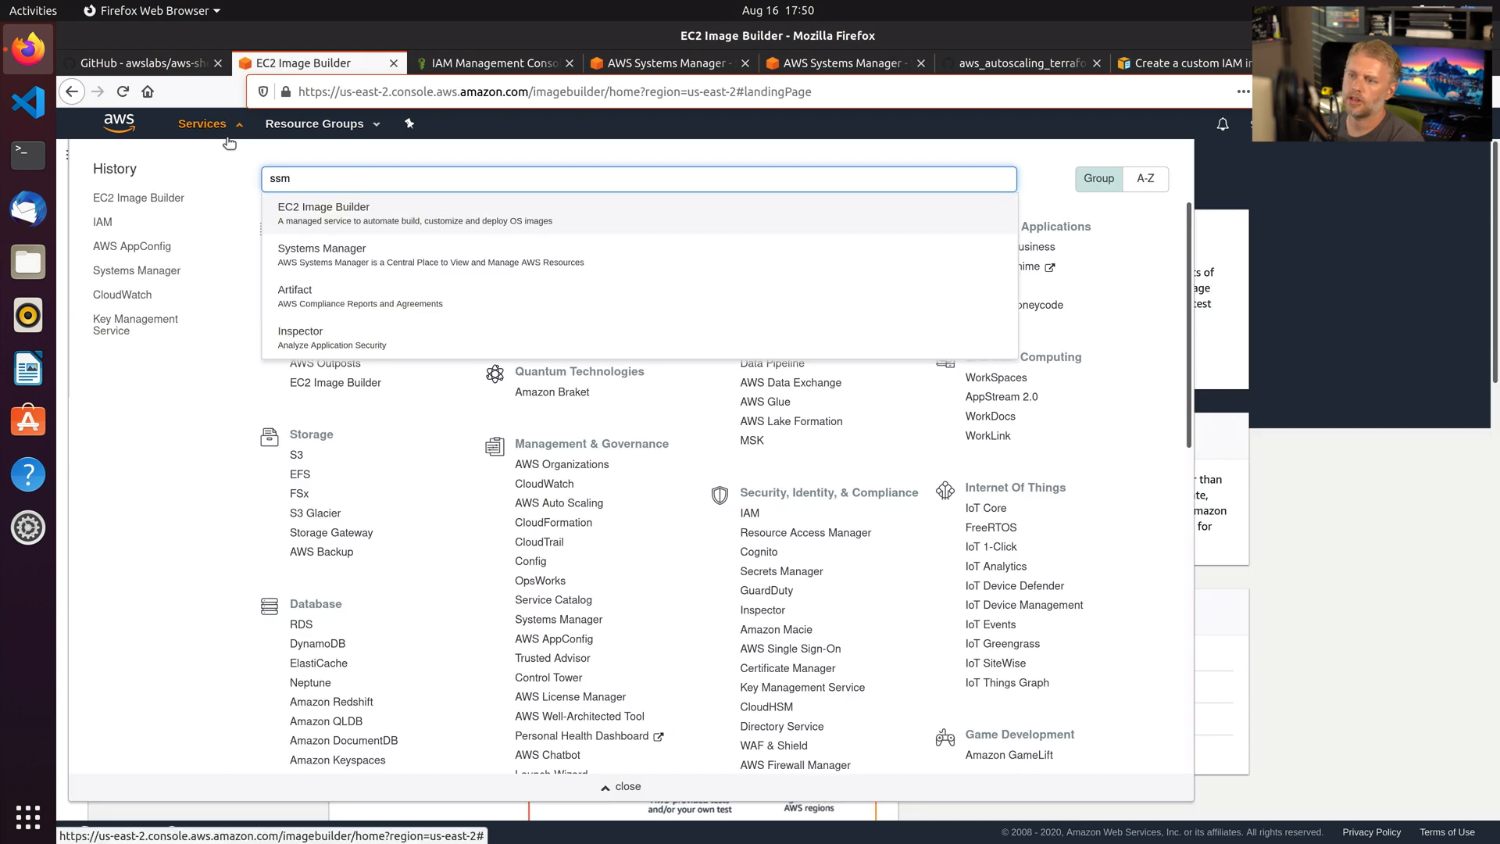
Go to Systems Manager Session Manager and terminate the existing connected session.
click(322, 249)
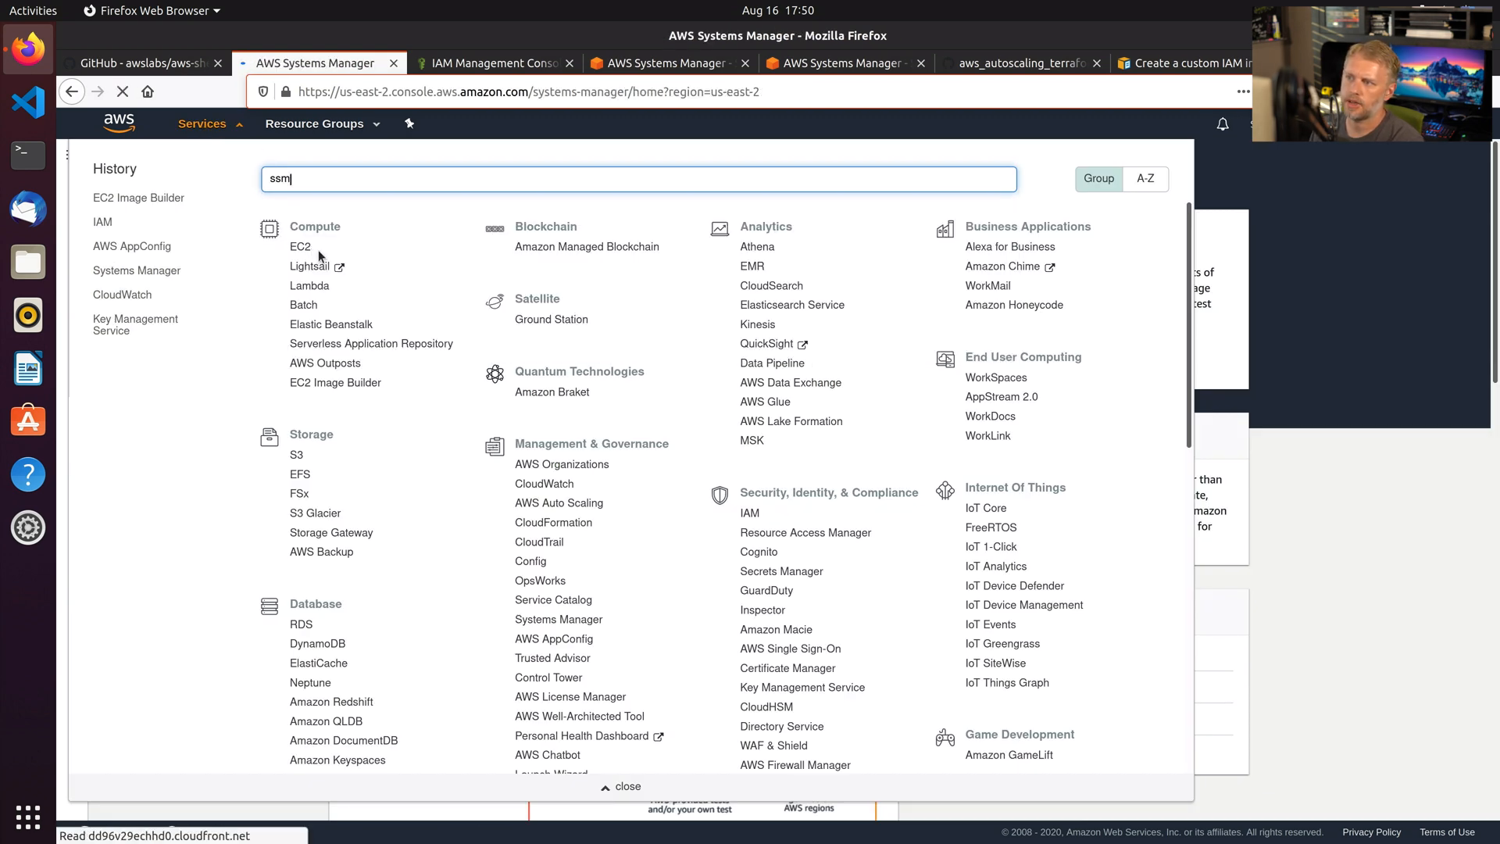
click(557, 619)
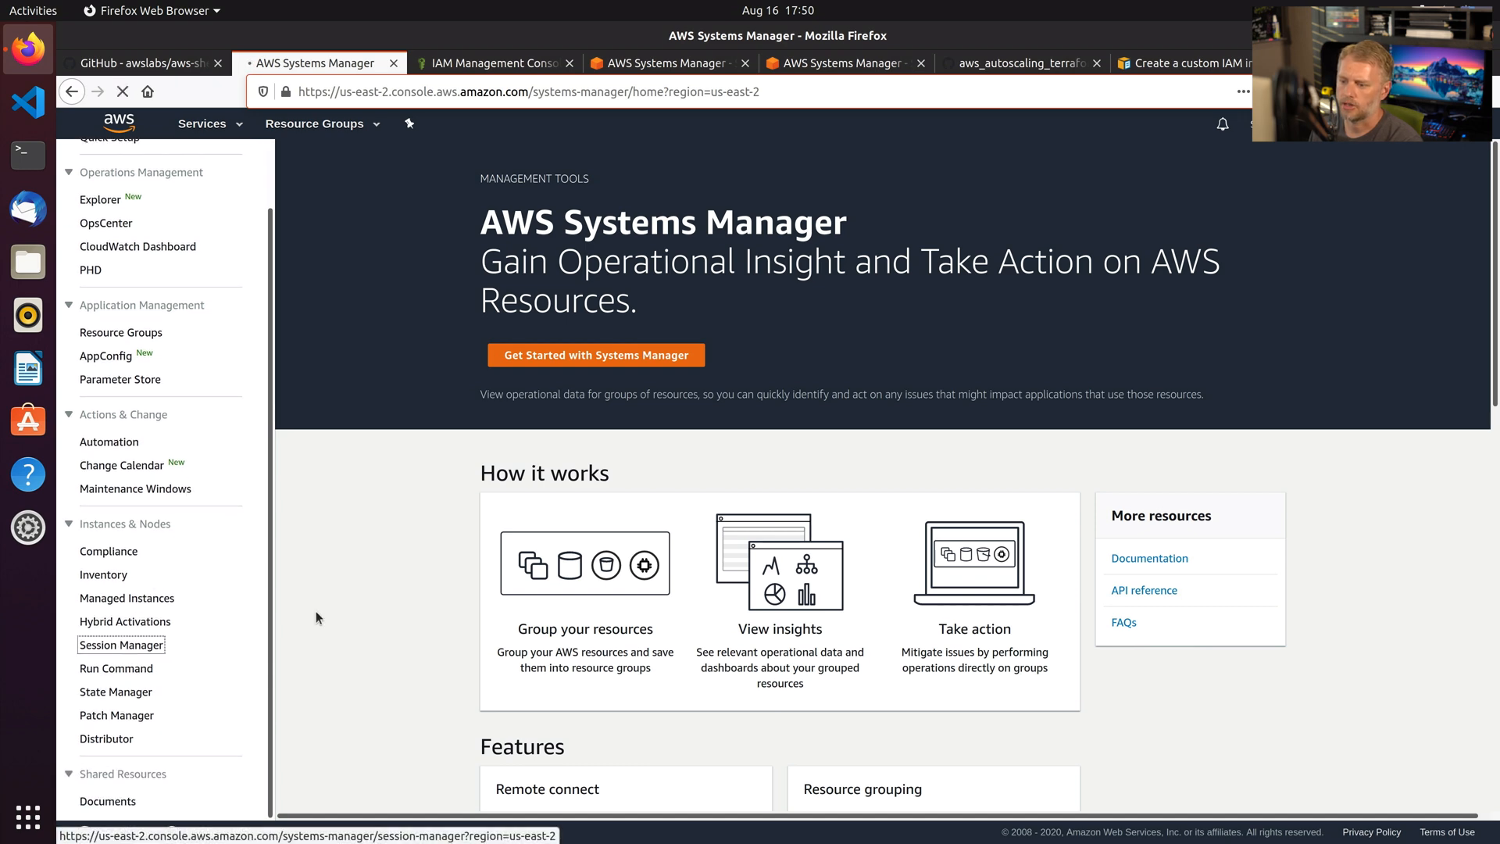
click(120, 644)
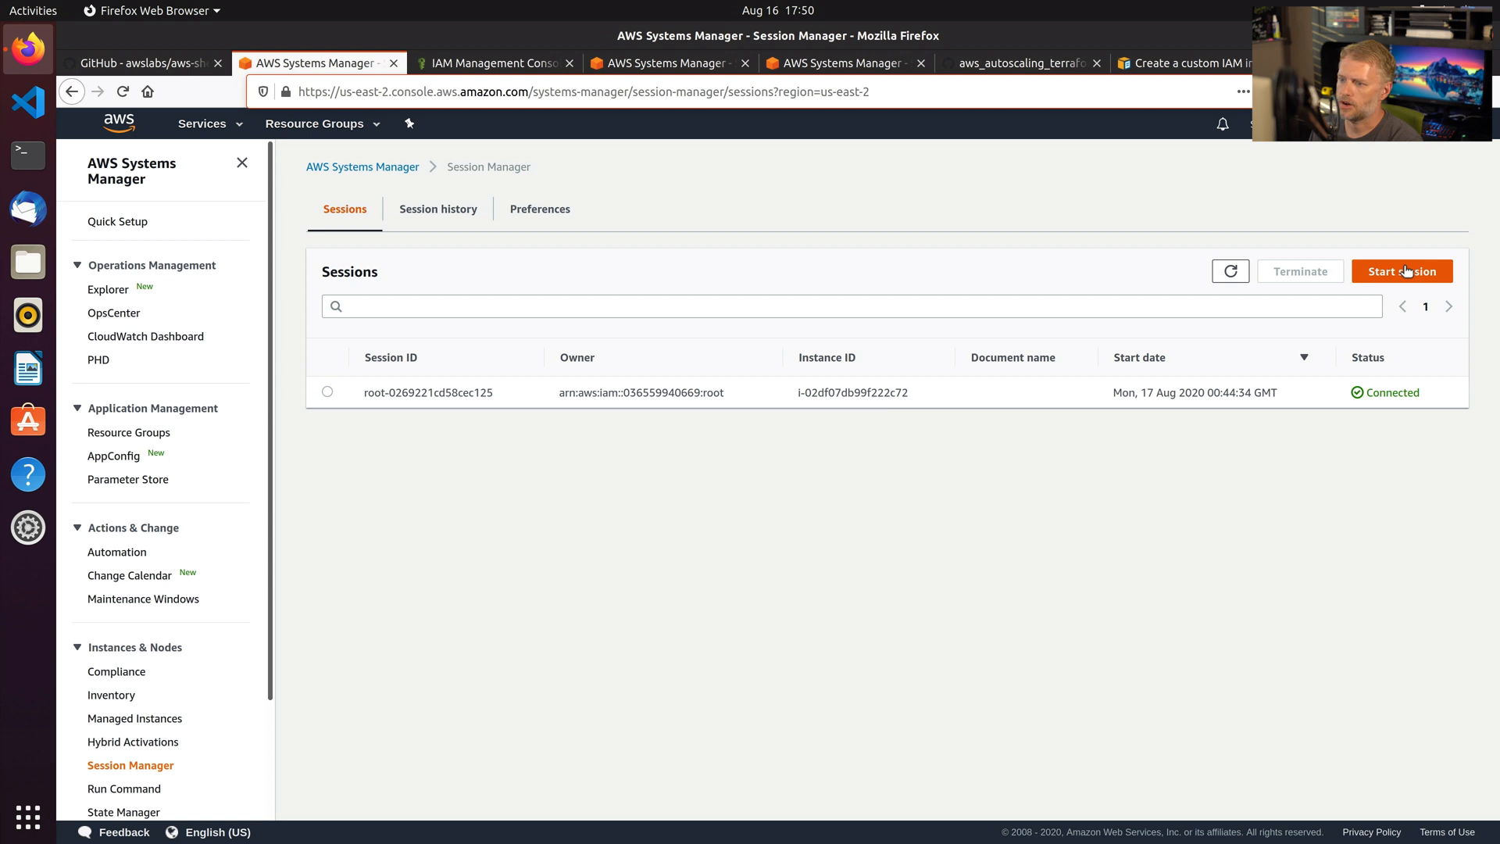
click(326, 391)
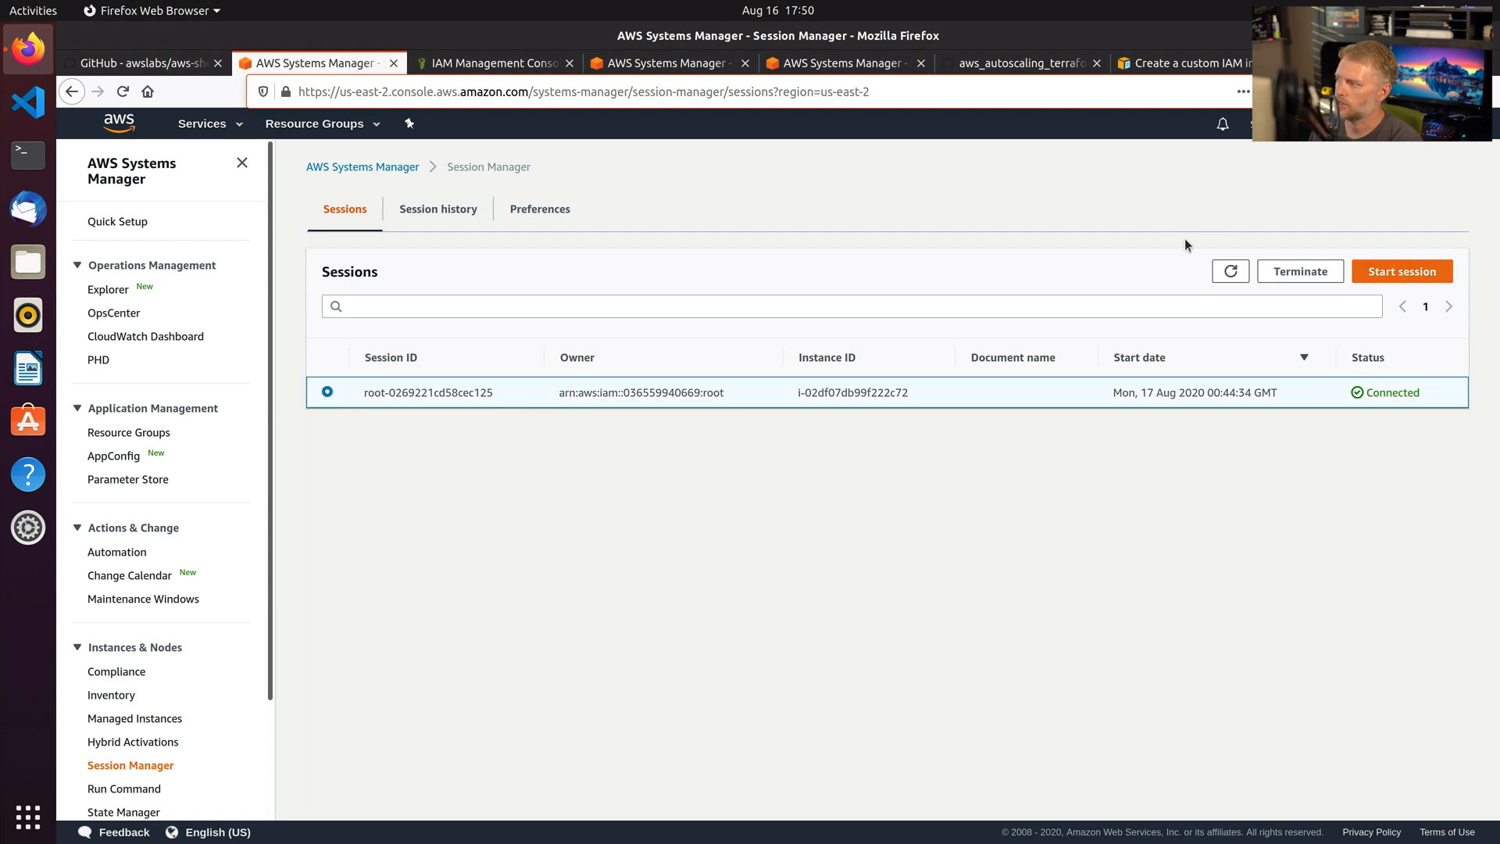
click(1298, 270)
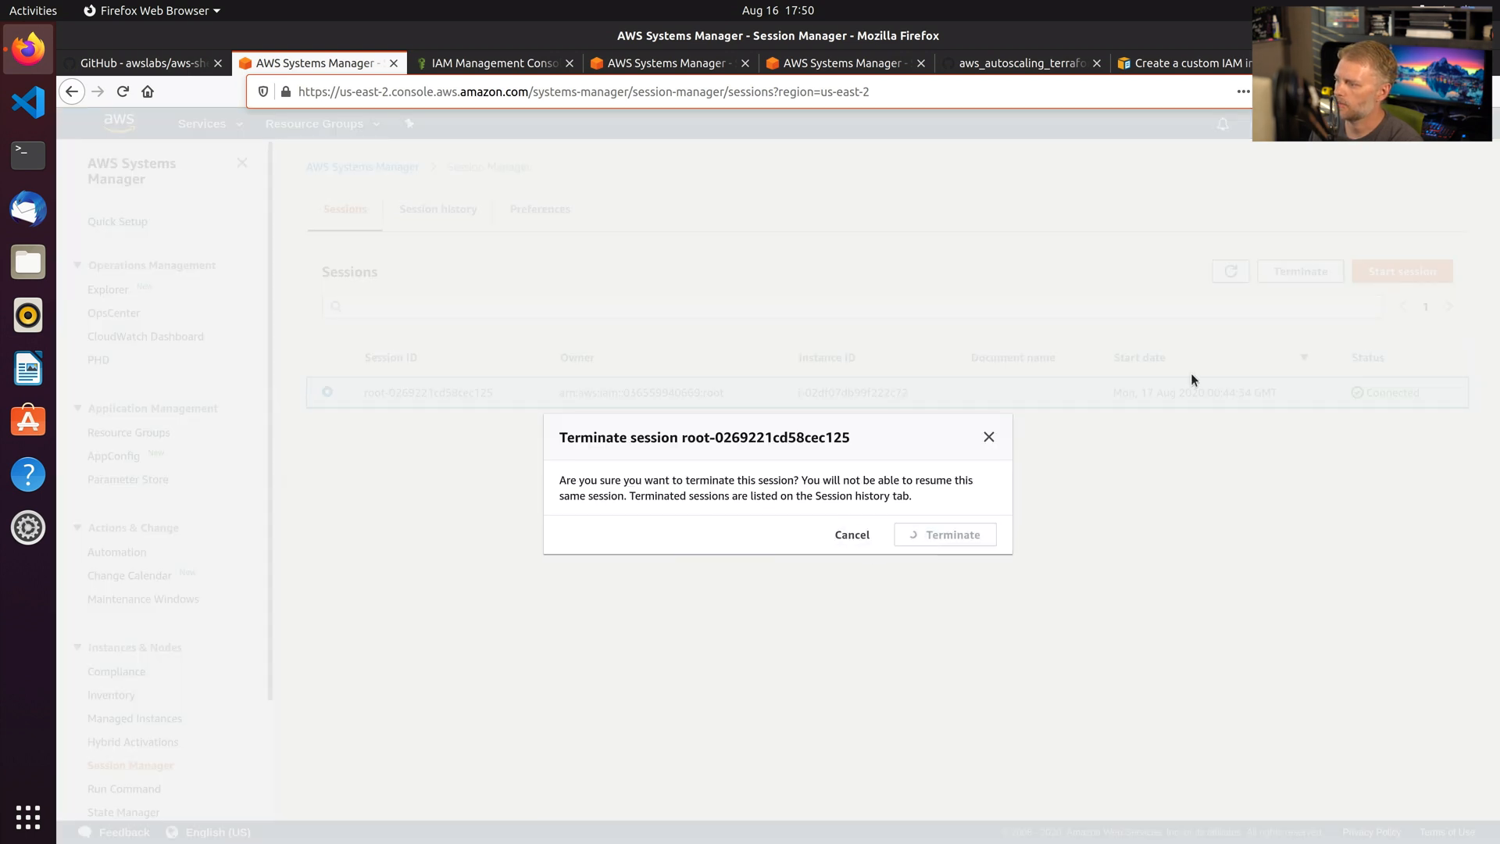
Start a new Session Manager session on the running instance.
click(951, 535)
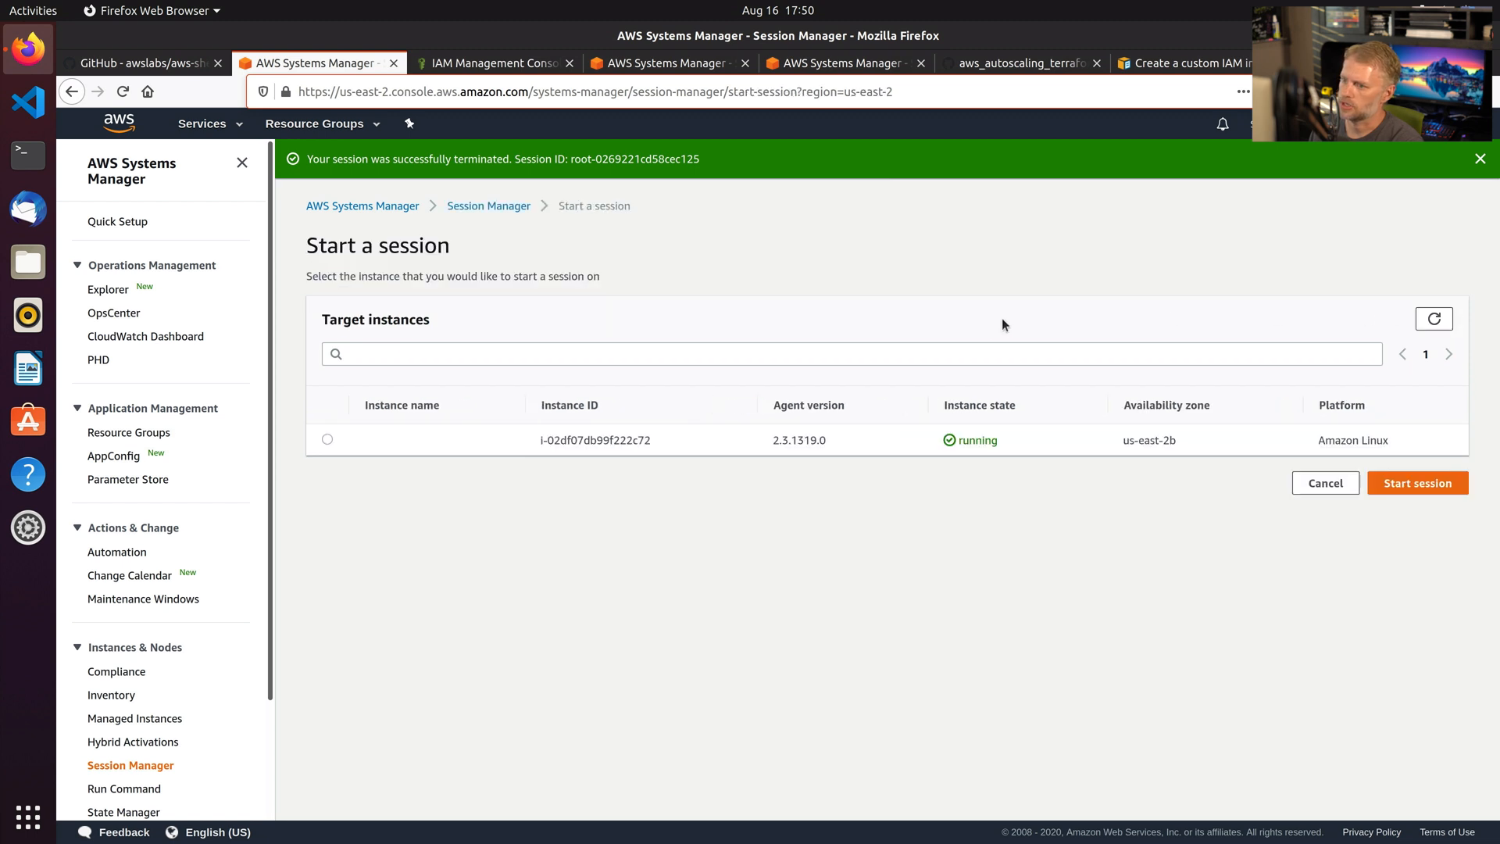
mouse_move(344, 439)
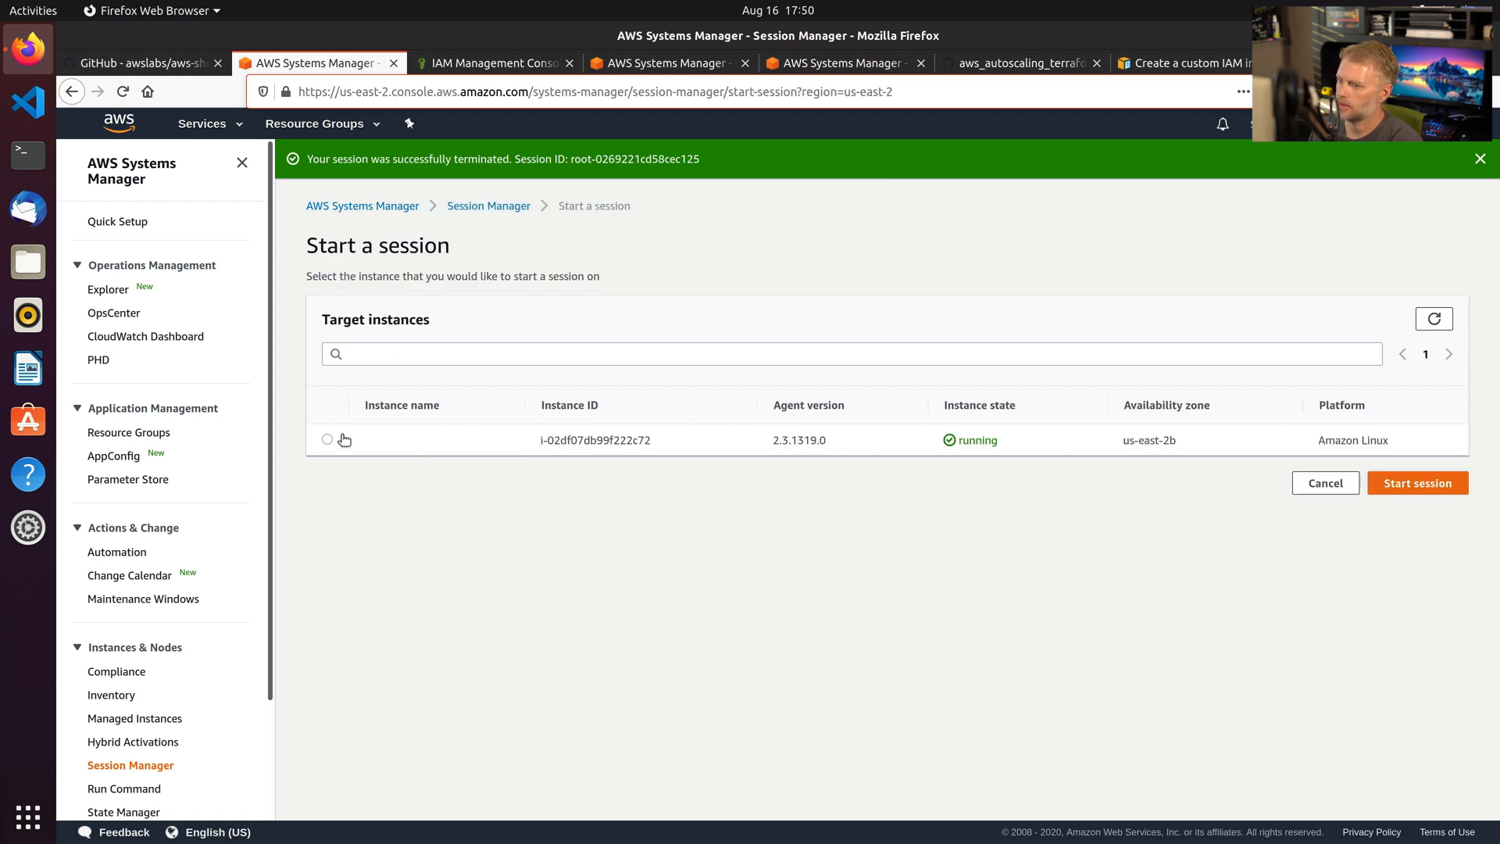
click(326, 439)
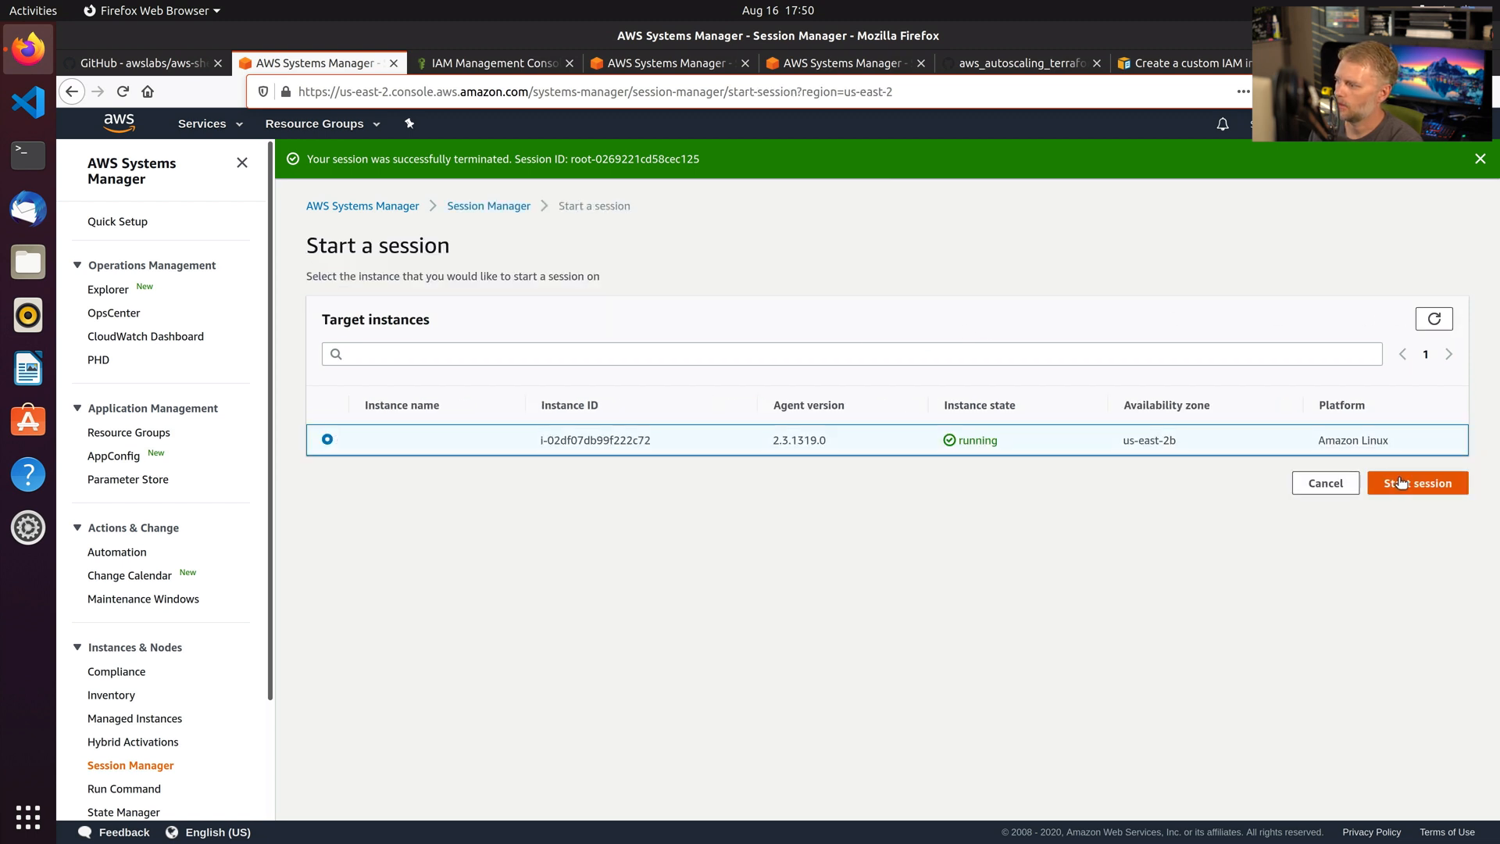
click(1417, 483)
text(echo "hello wo)
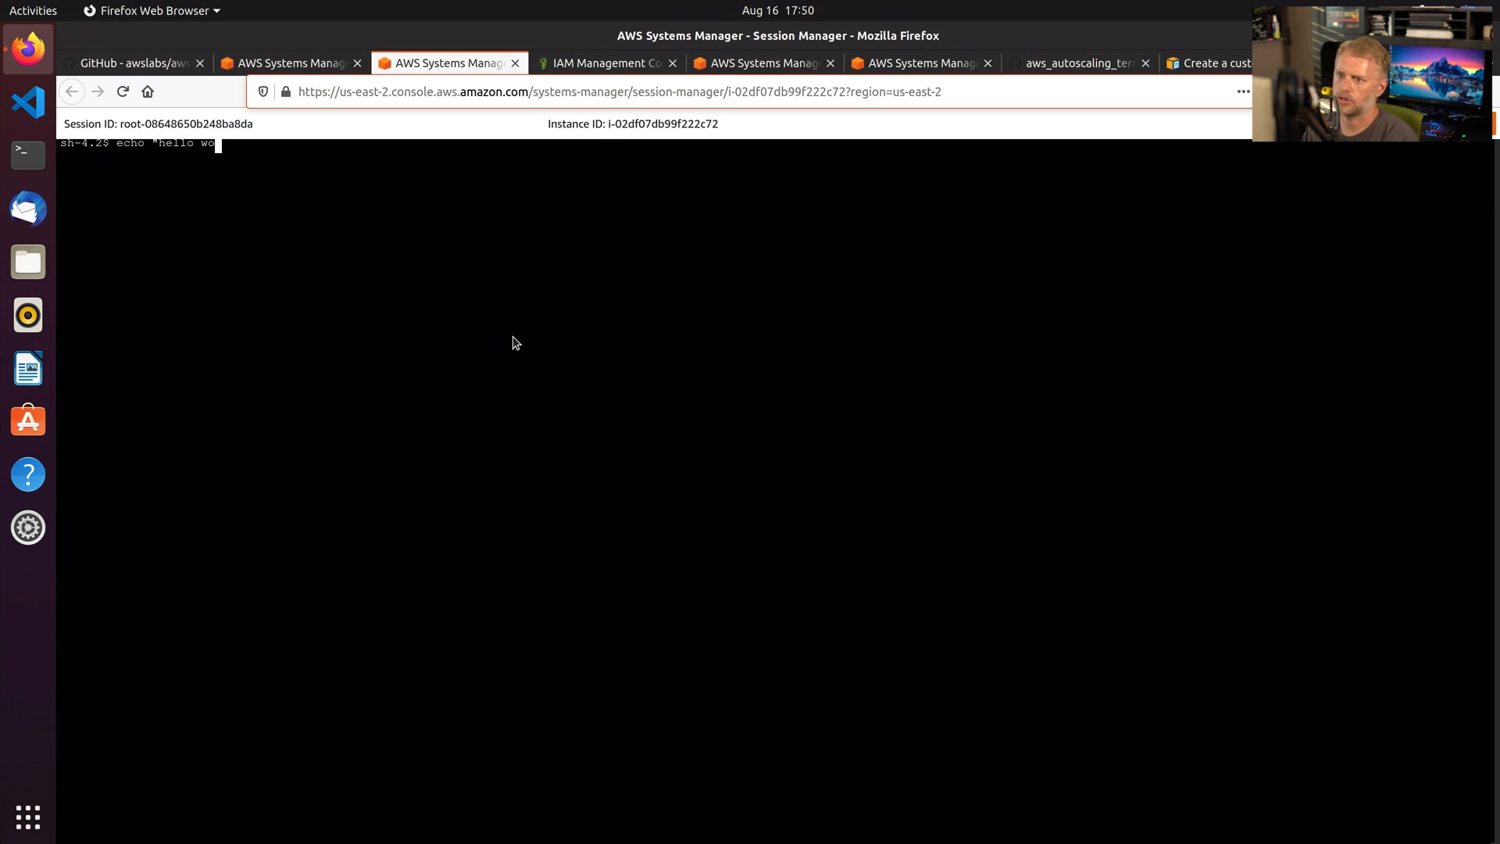
Run echo "hello world" in the session shell, then terminate the session.
key(Return)
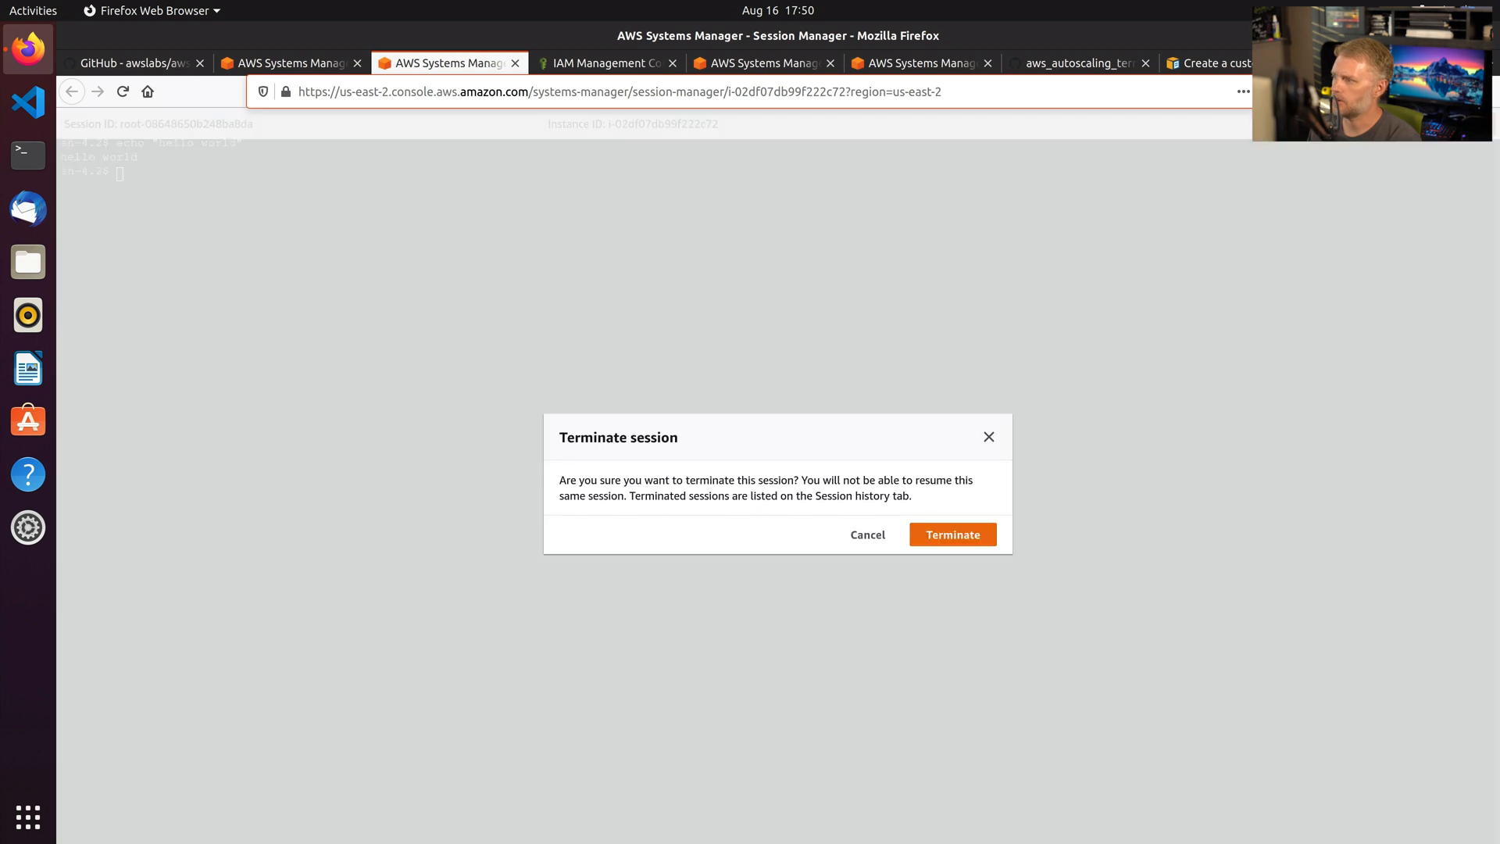
click(951, 534)
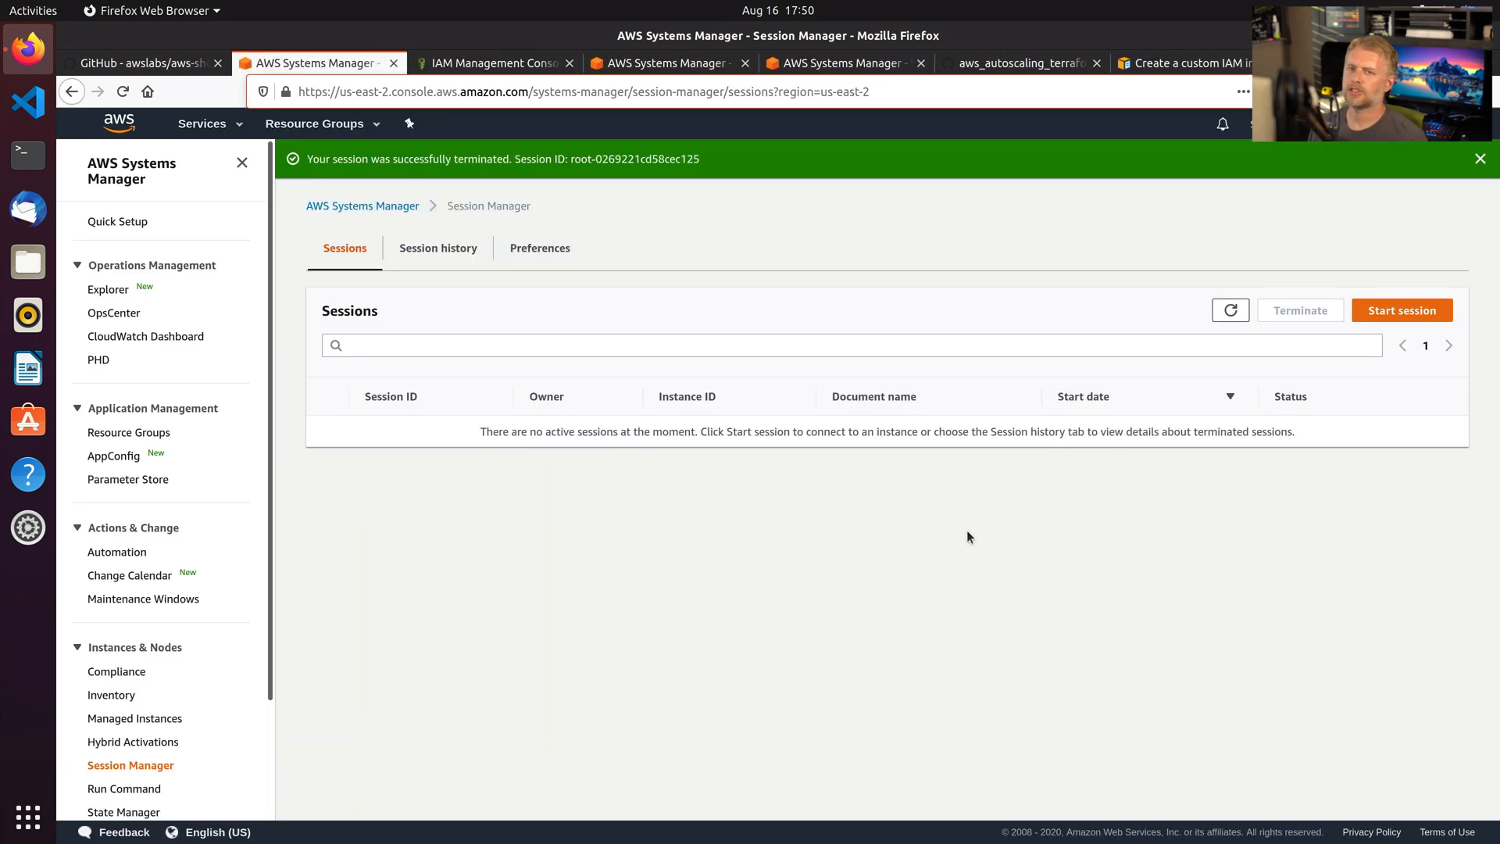
mouse_move(952, 533)
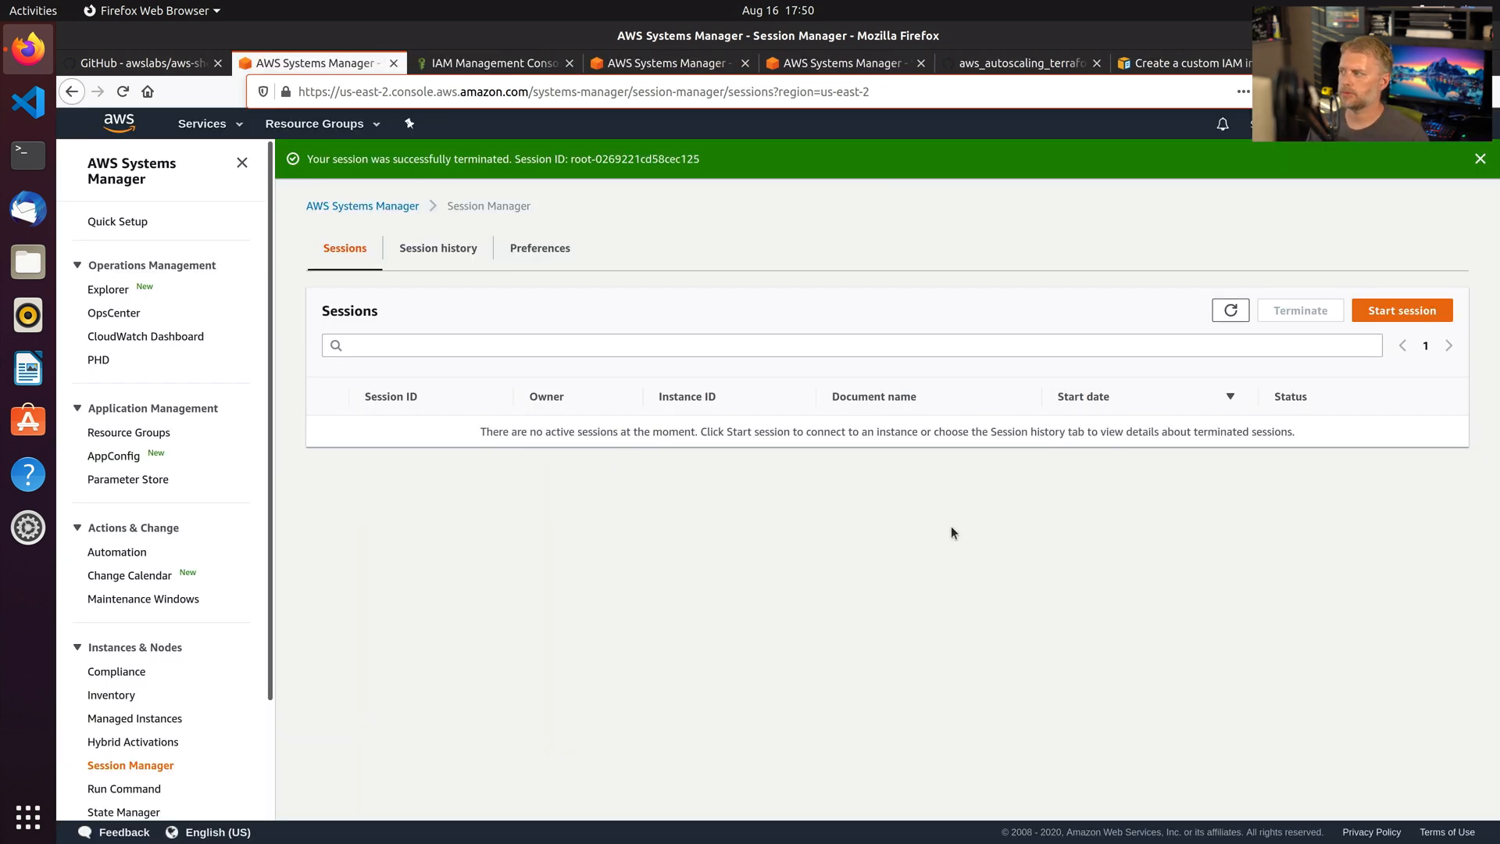
mouse_move(943, 492)
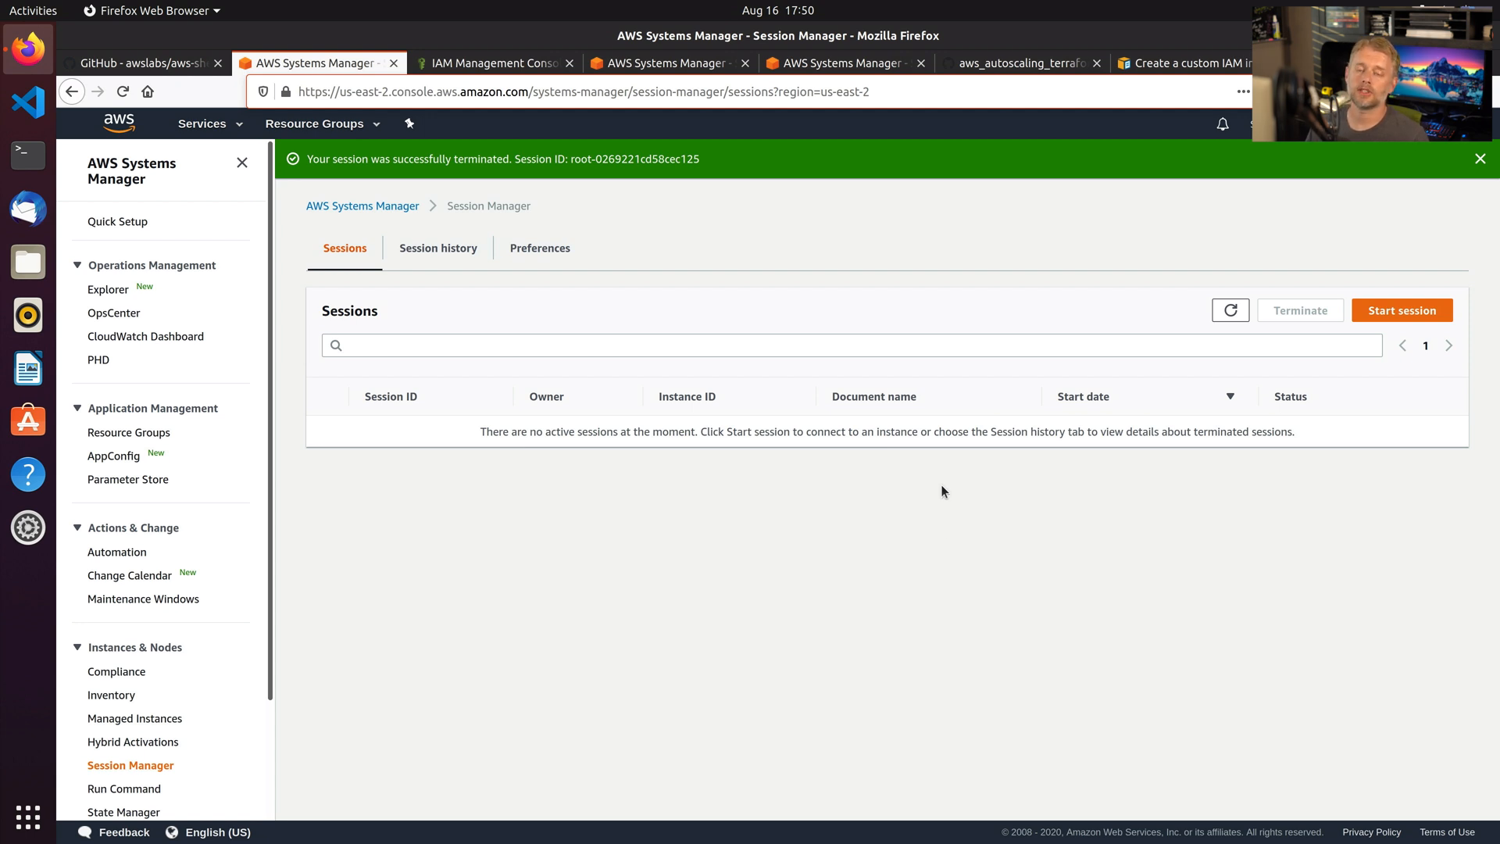
mouse_move(1156, 382)
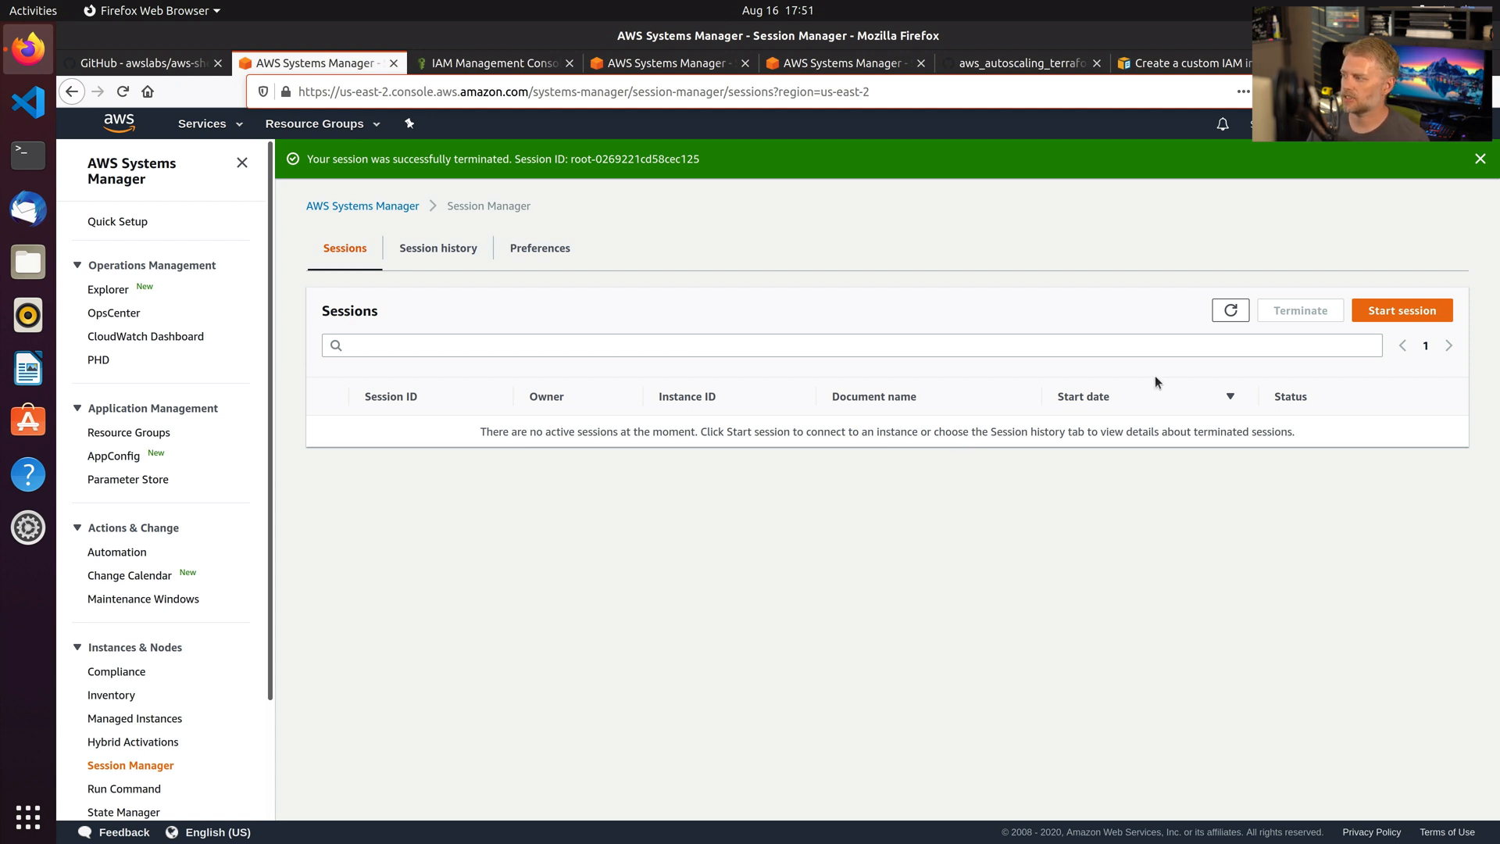
View Session history and open the latest terminated session's CloudWatch Logs output.
click(437, 248)
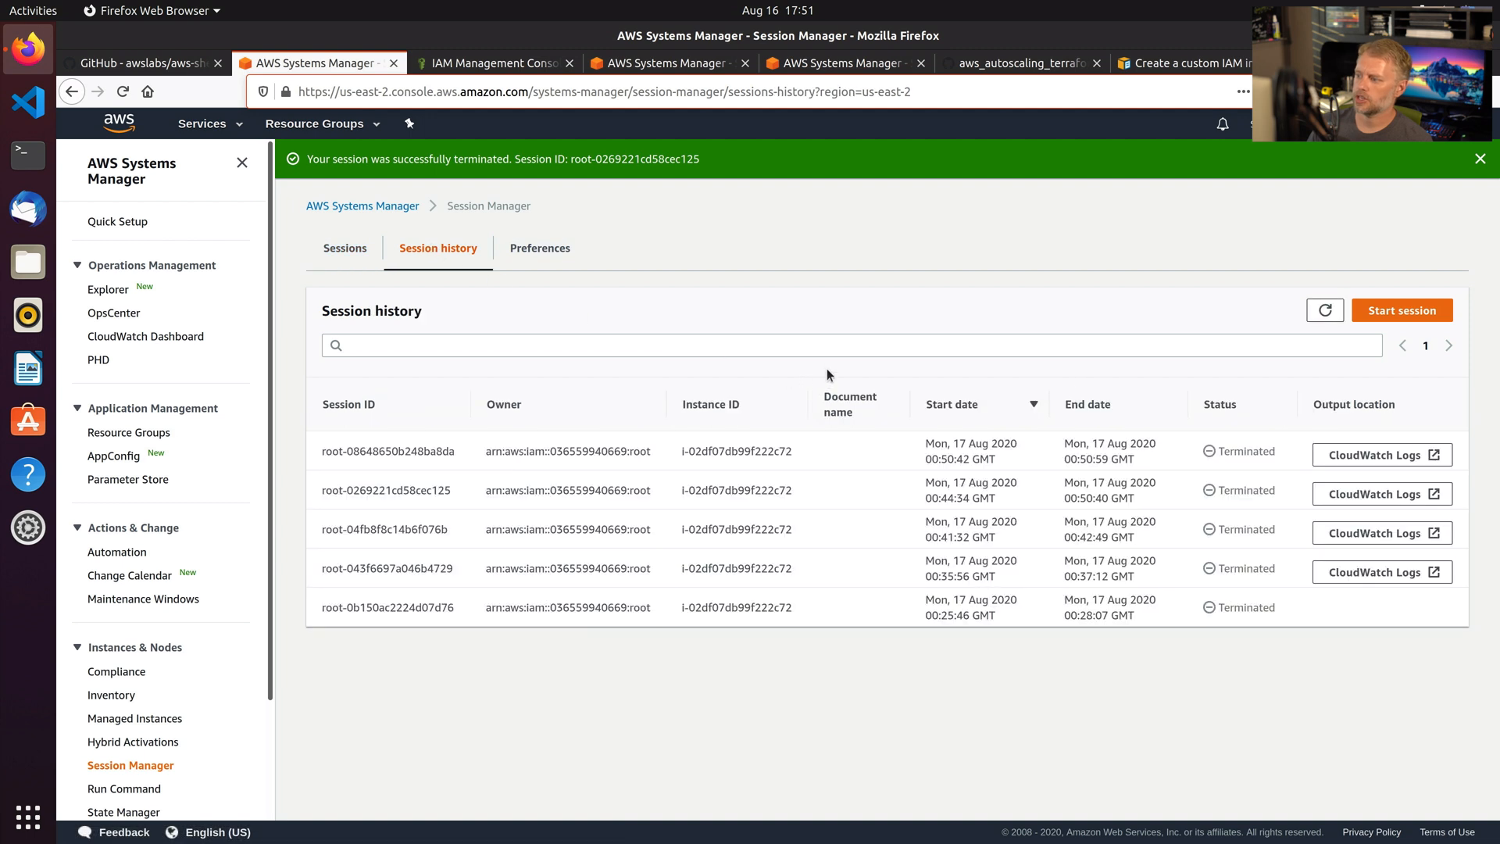
mouse_move(863, 327)
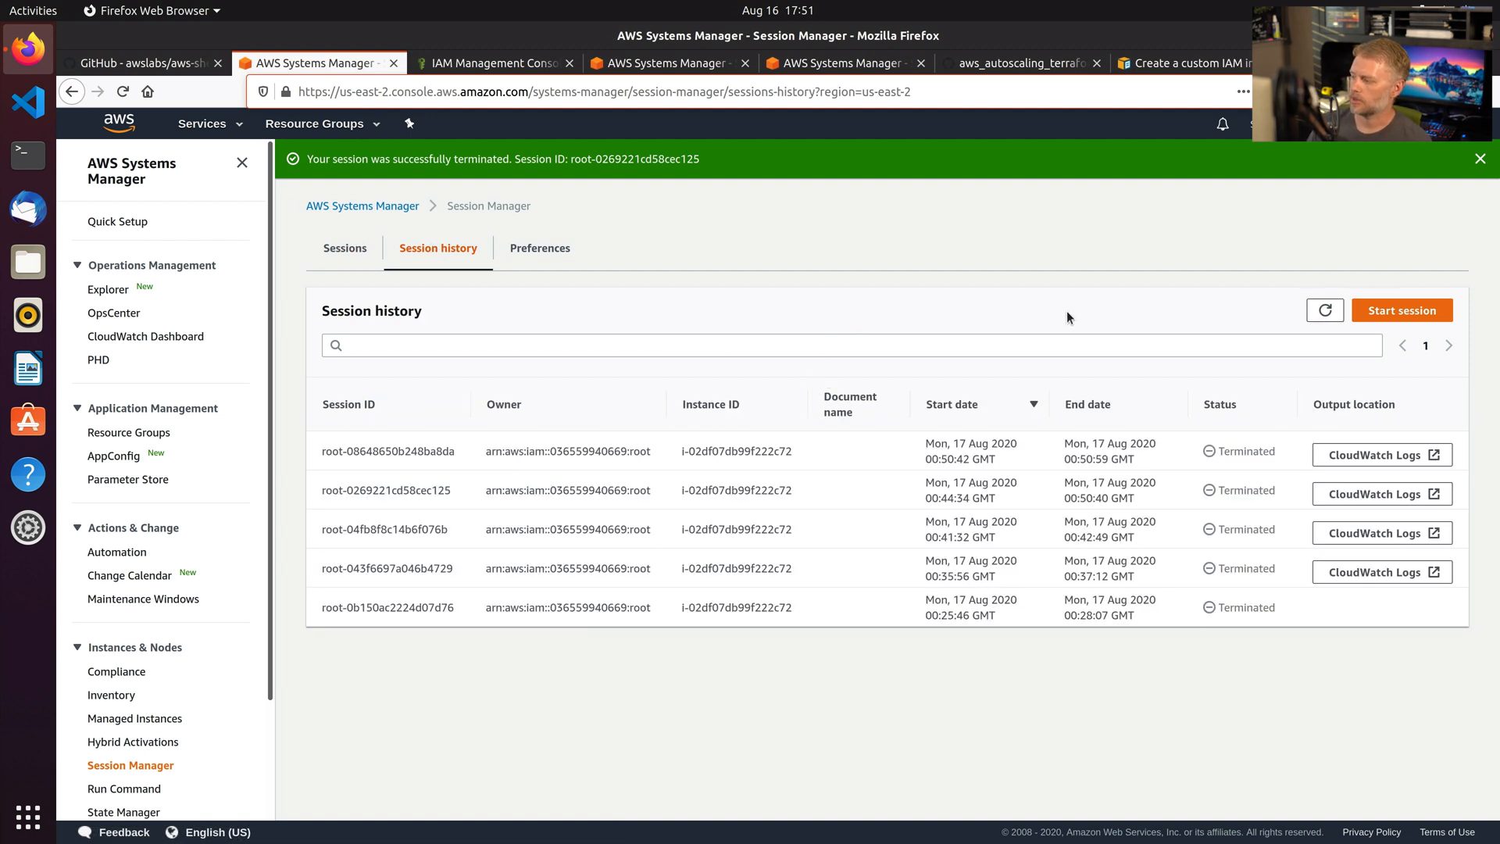
mouse_move(319, 524)
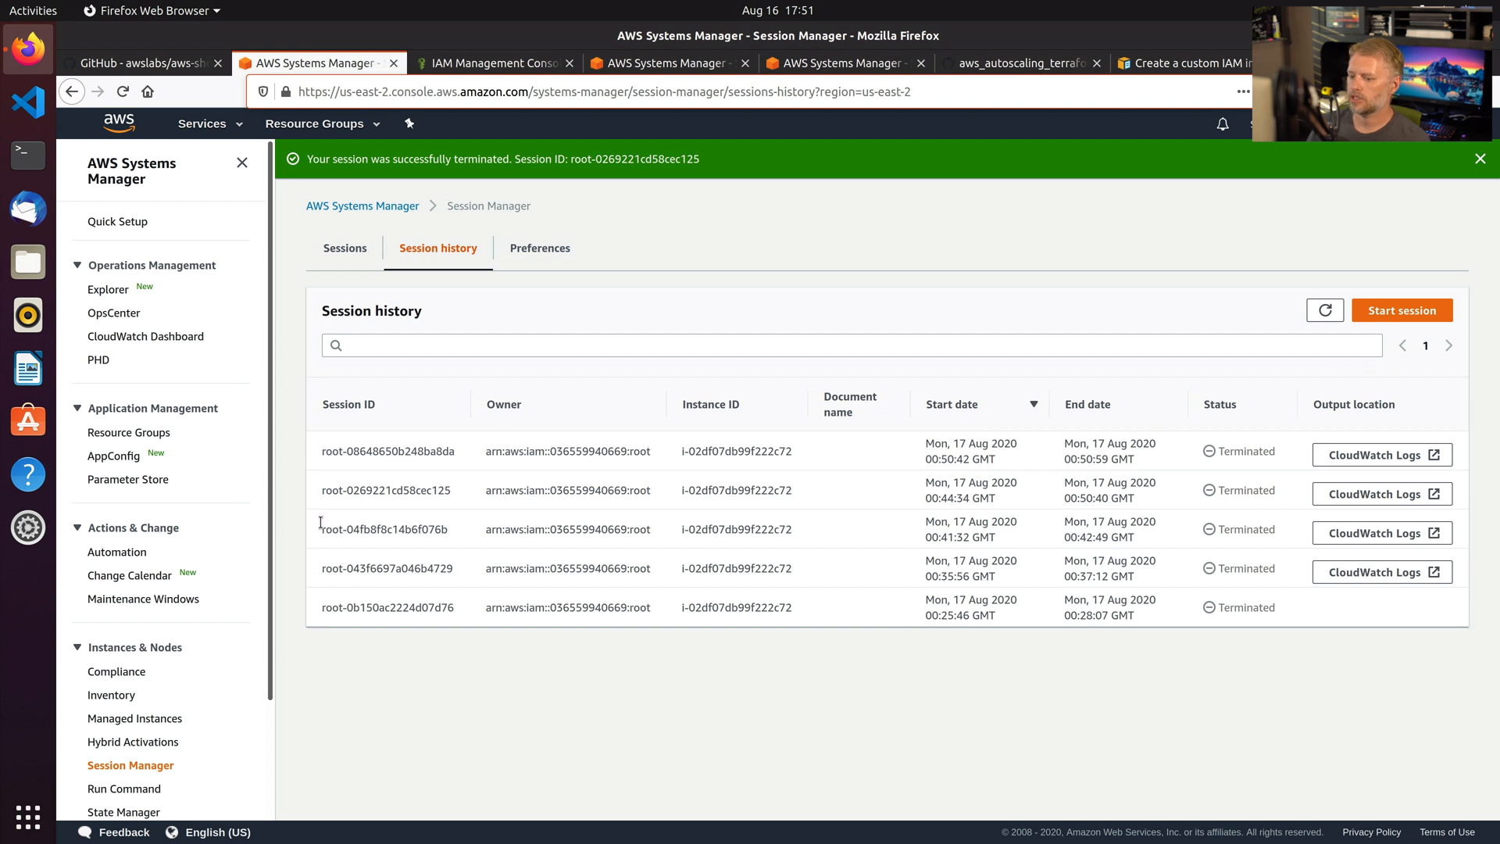
mouse_move(1059, 381)
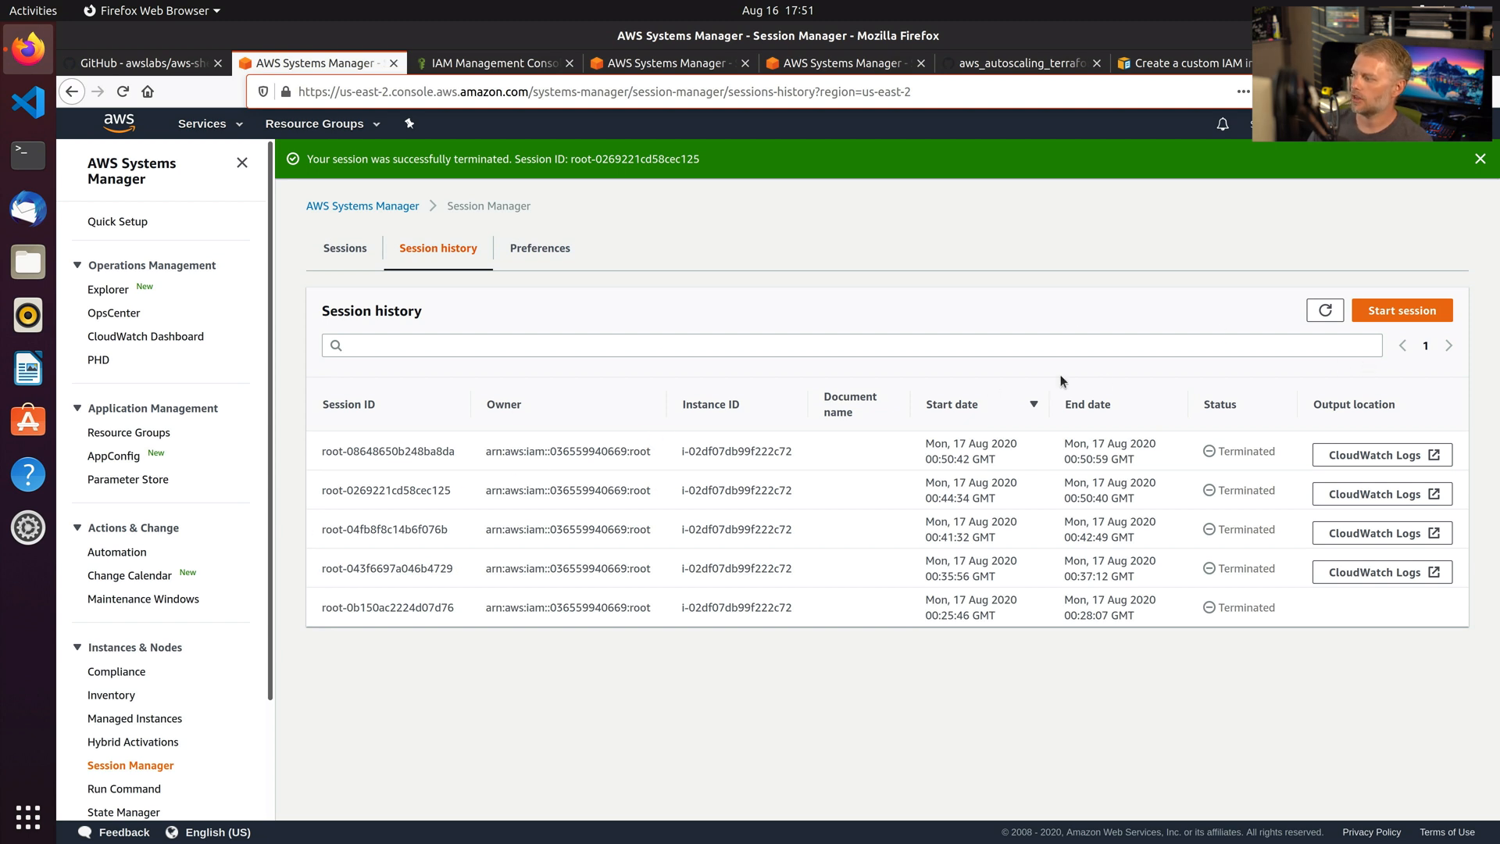
mouse_move(1381, 455)
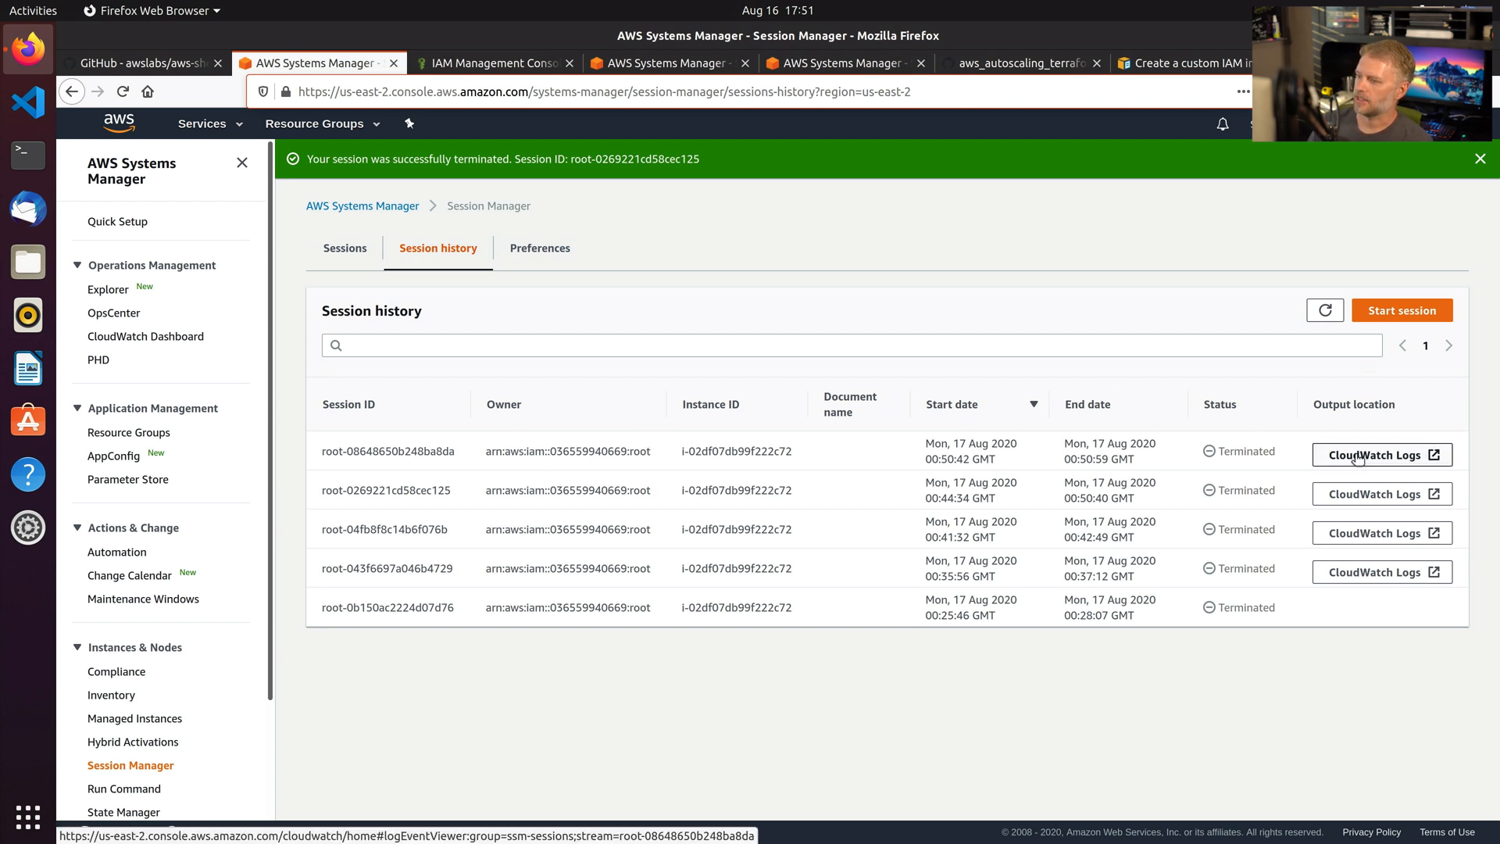
click(1375, 454)
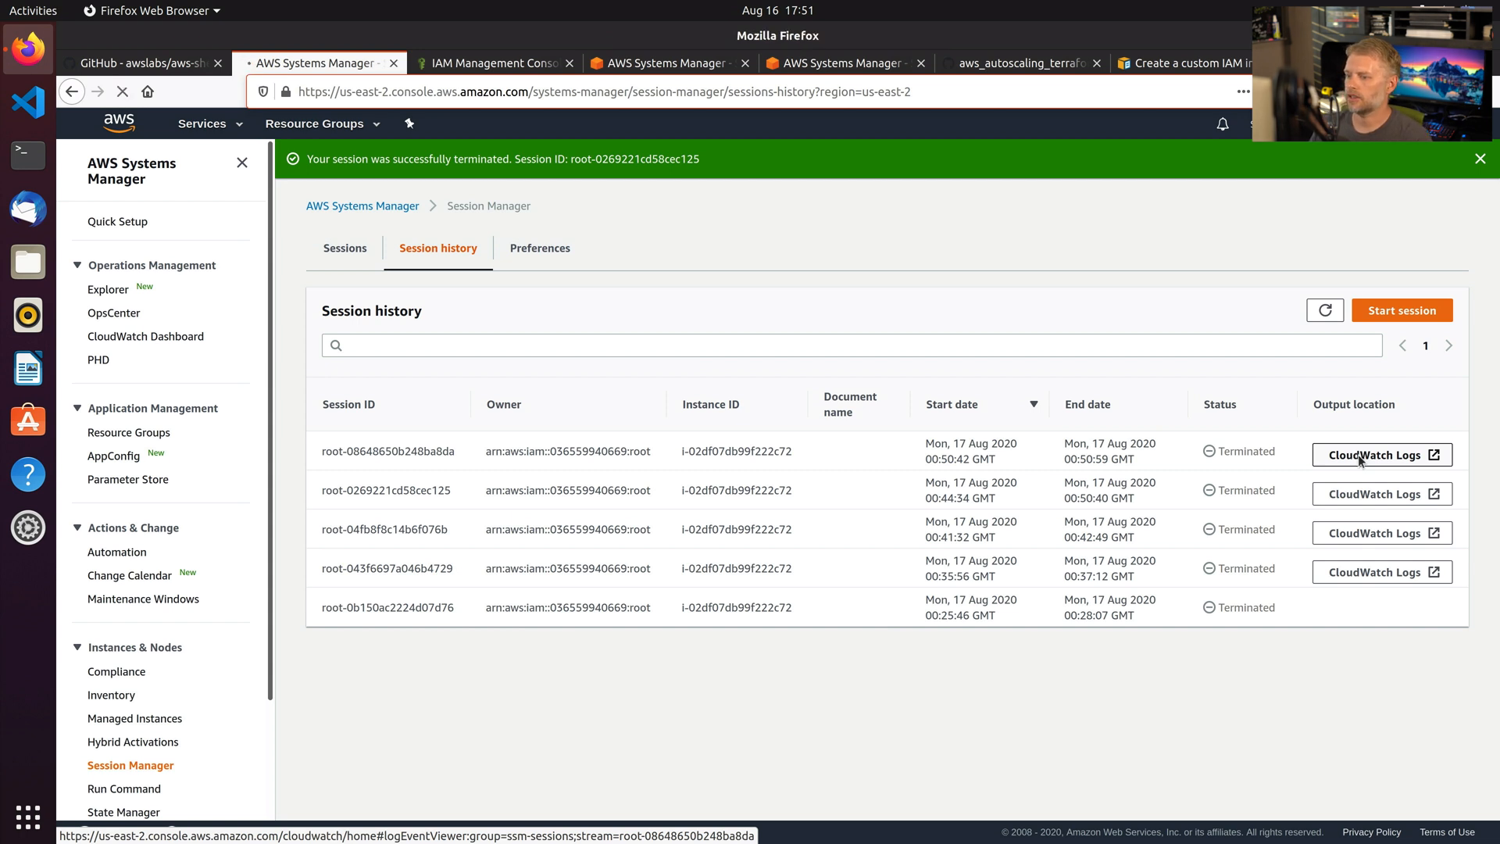
Read the ssm-sessions log event showing echo "hello world", then bring up the Services menu.
click(1375, 454)
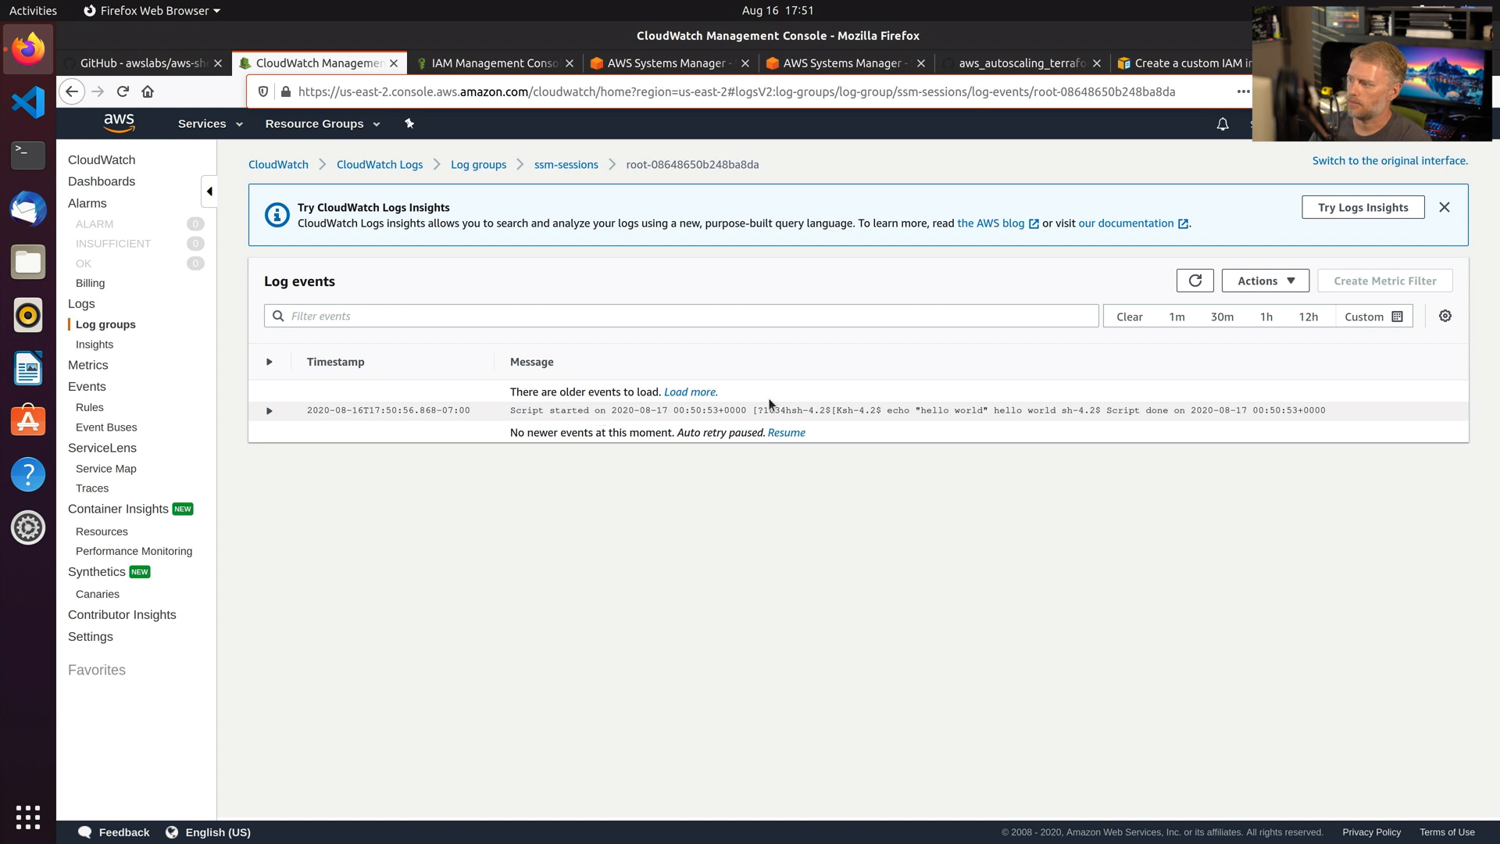
mouse_move(620, 411)
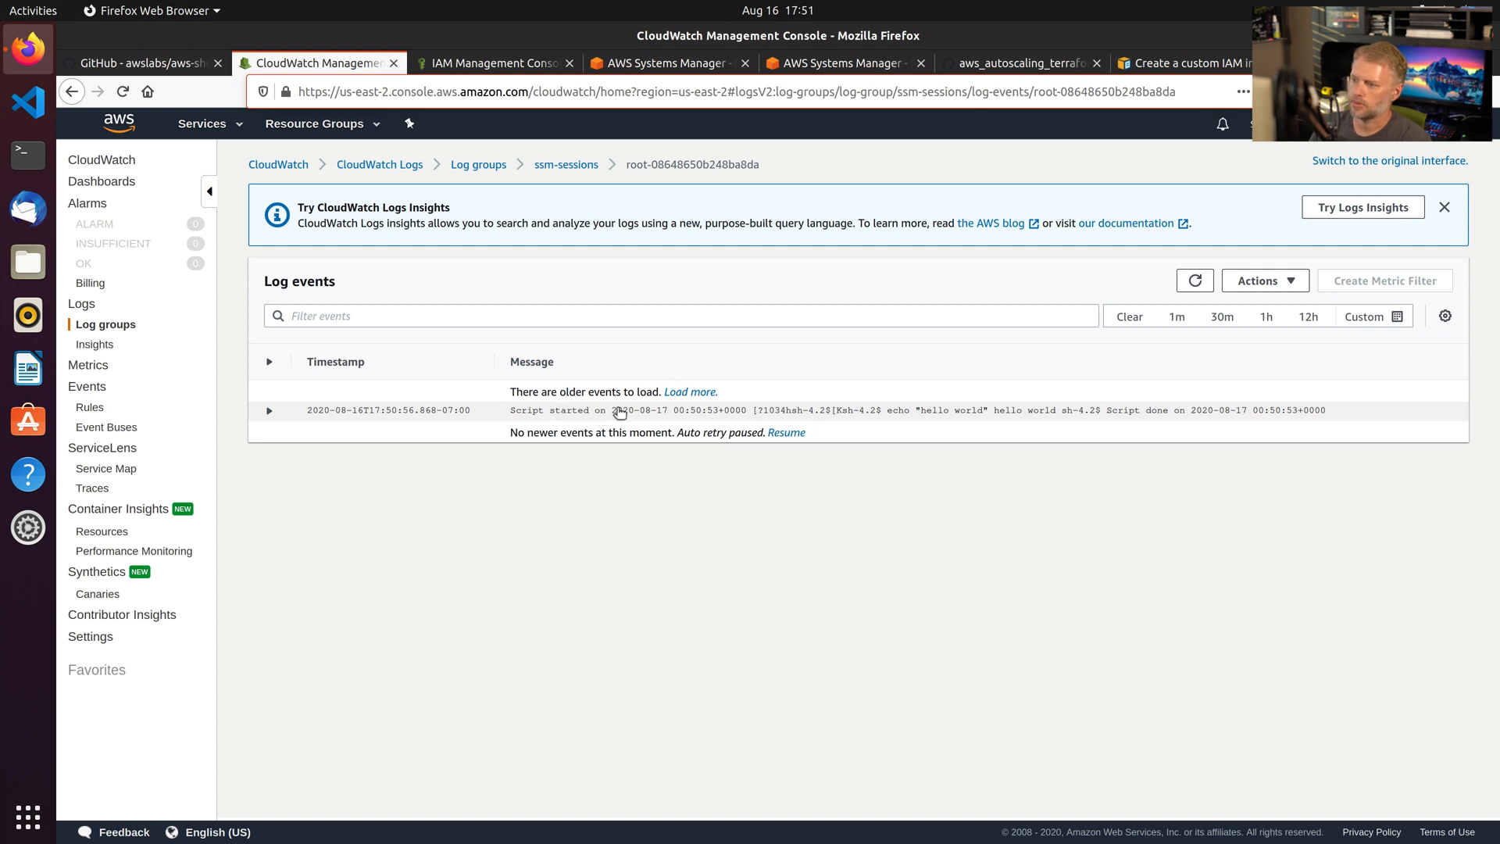
mouse_move(888, 415)
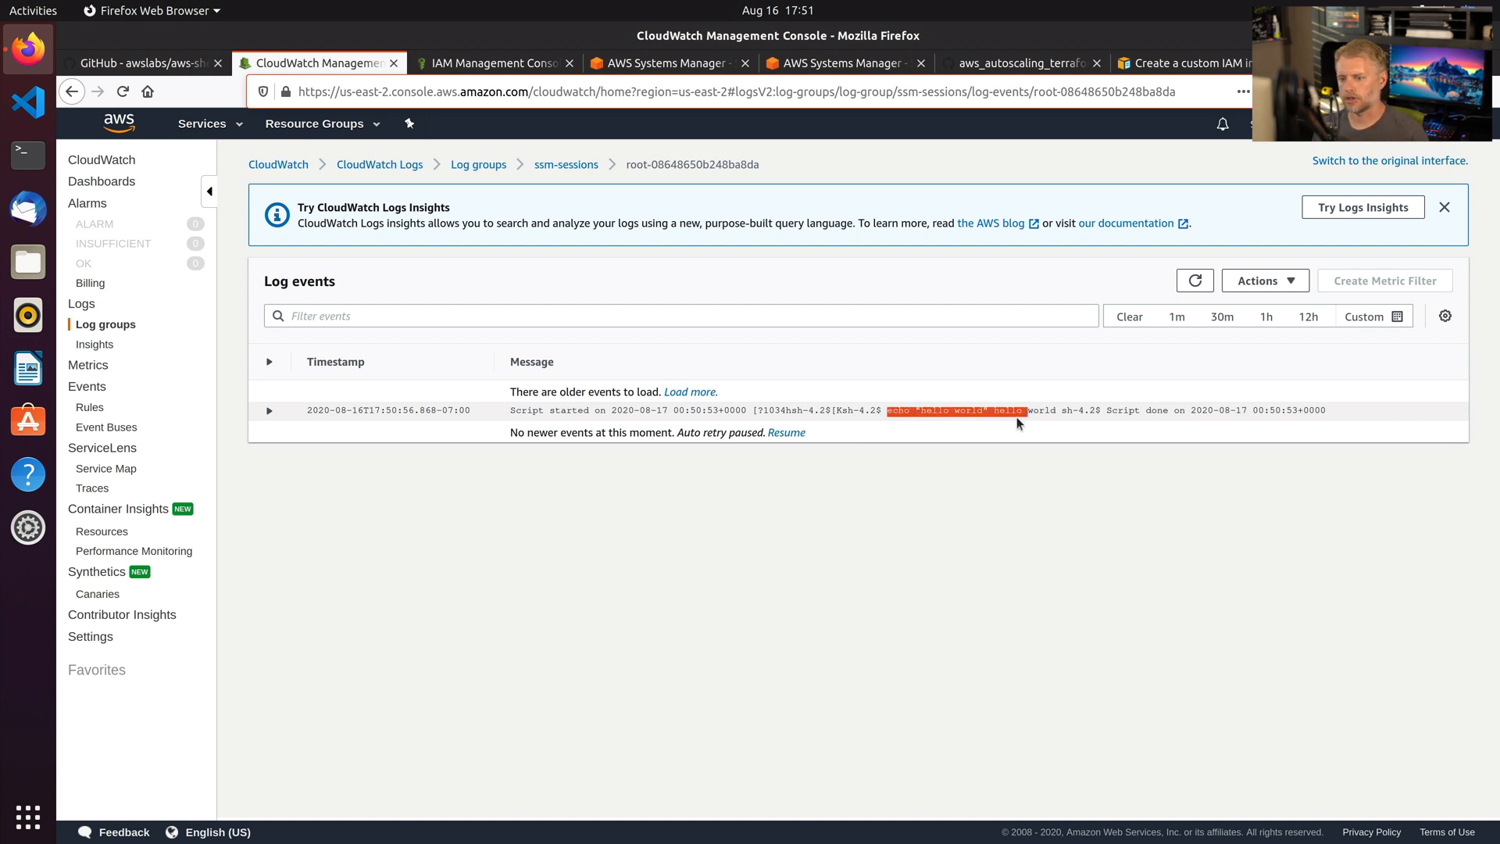
mouse_move(1003, 427)
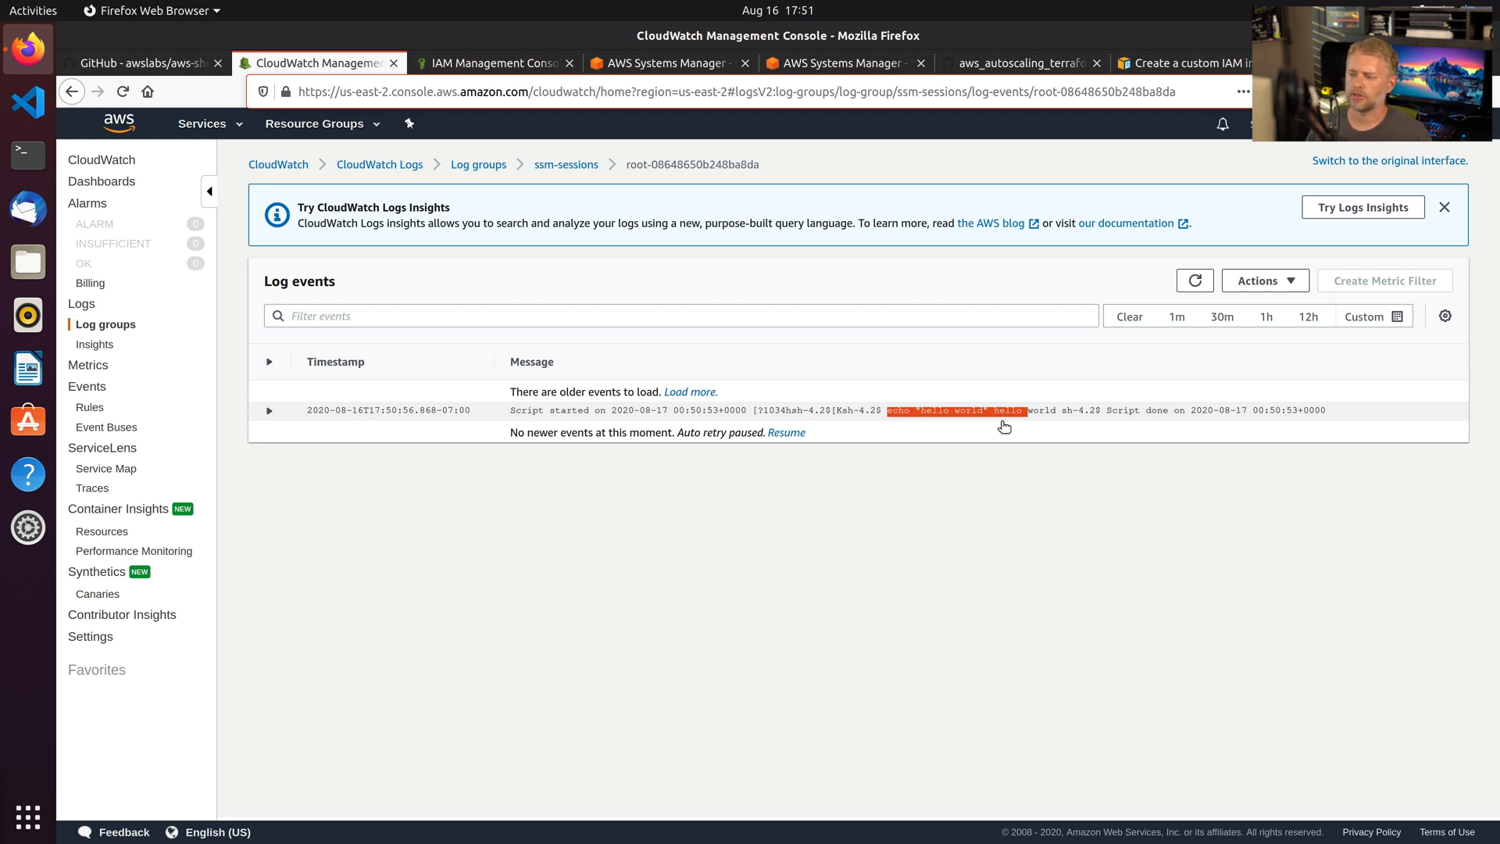
mouse_move(131, 300)
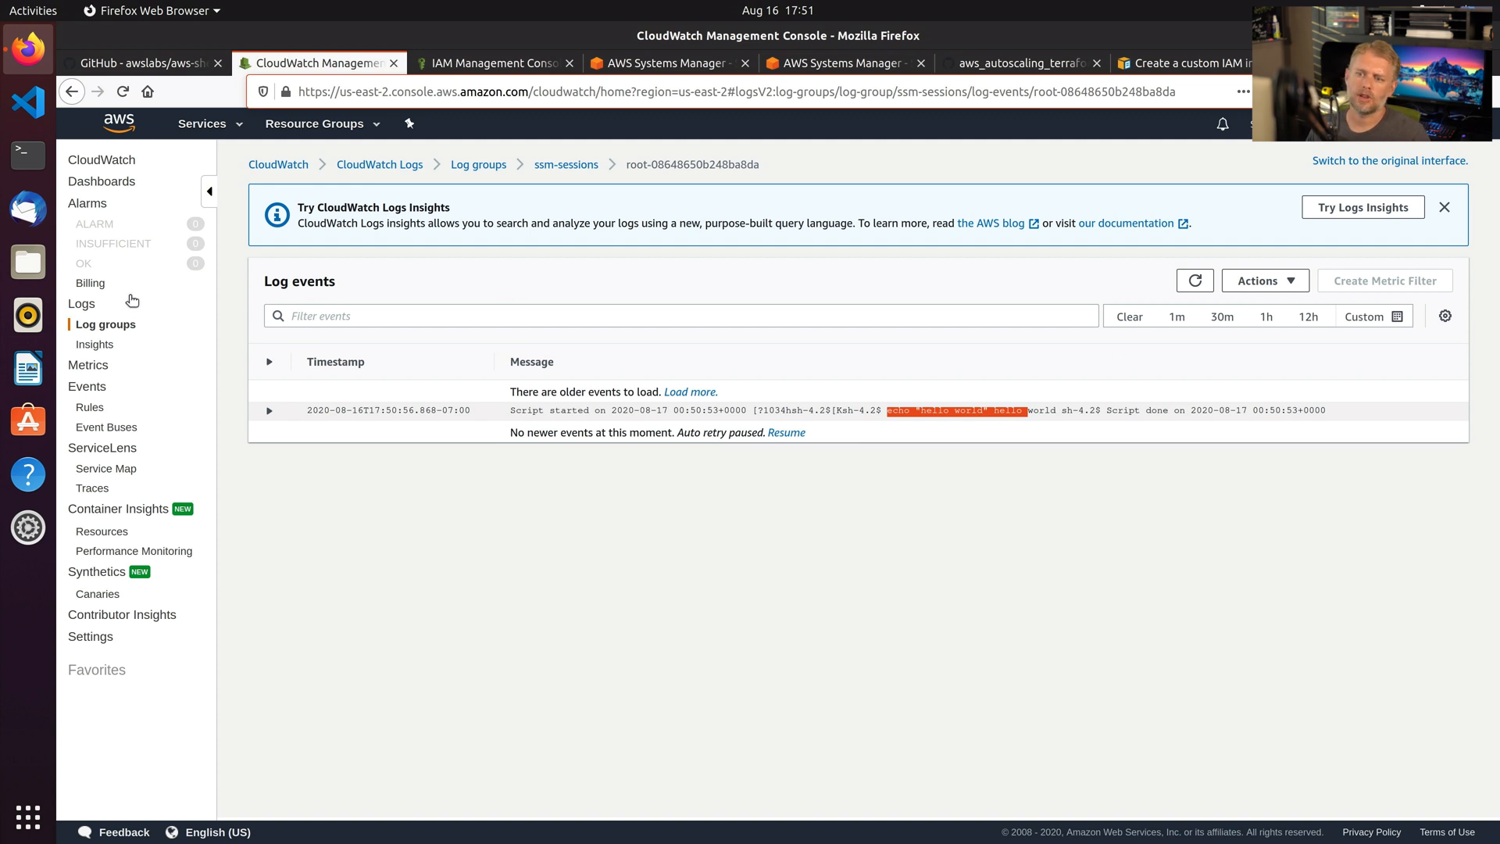
mouse_move(95, 260)
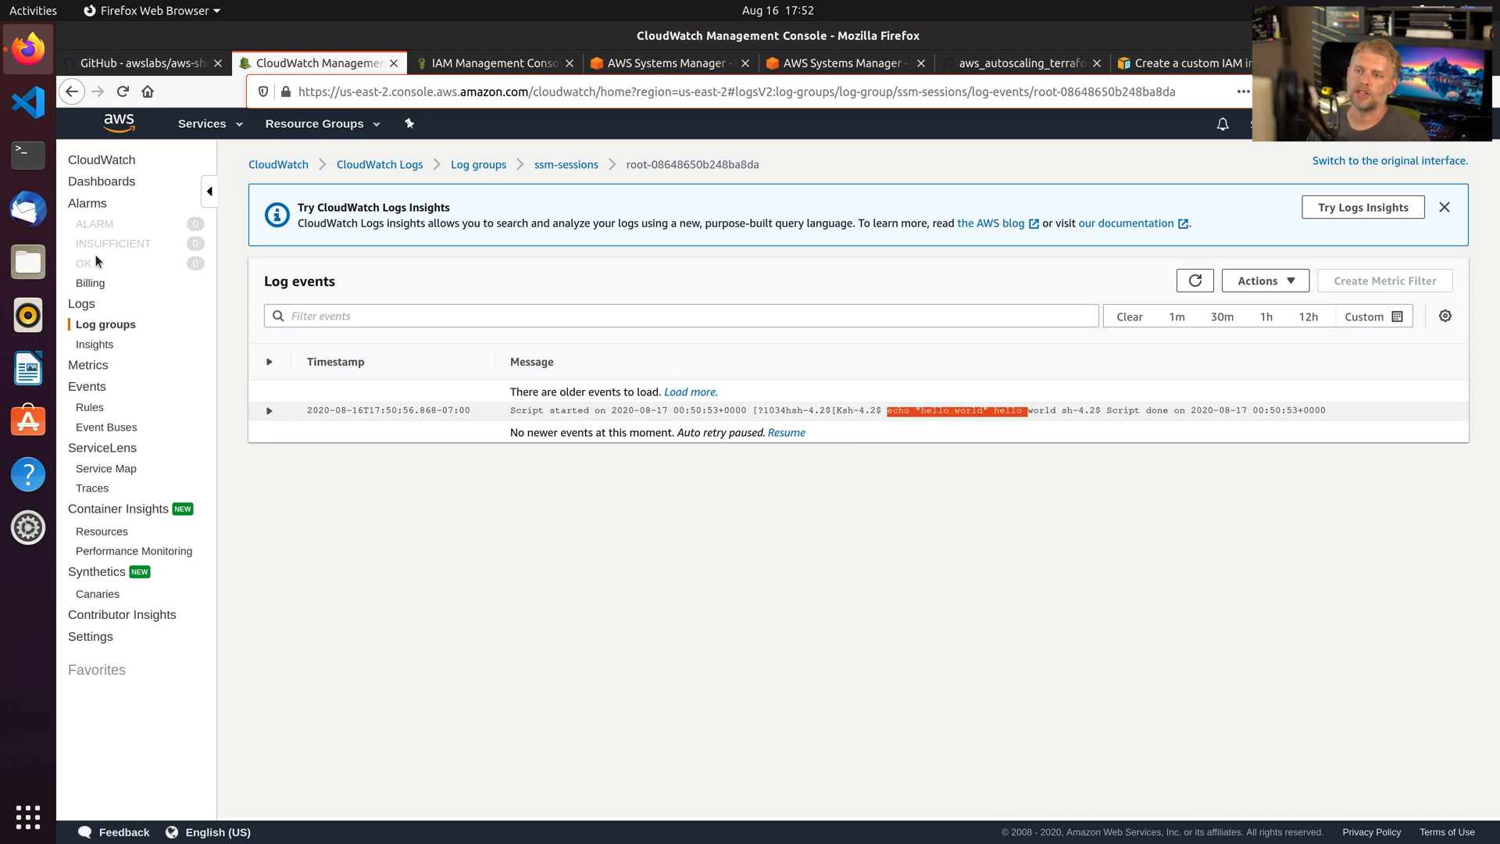
click(202, 122)
text(cloudtrail)
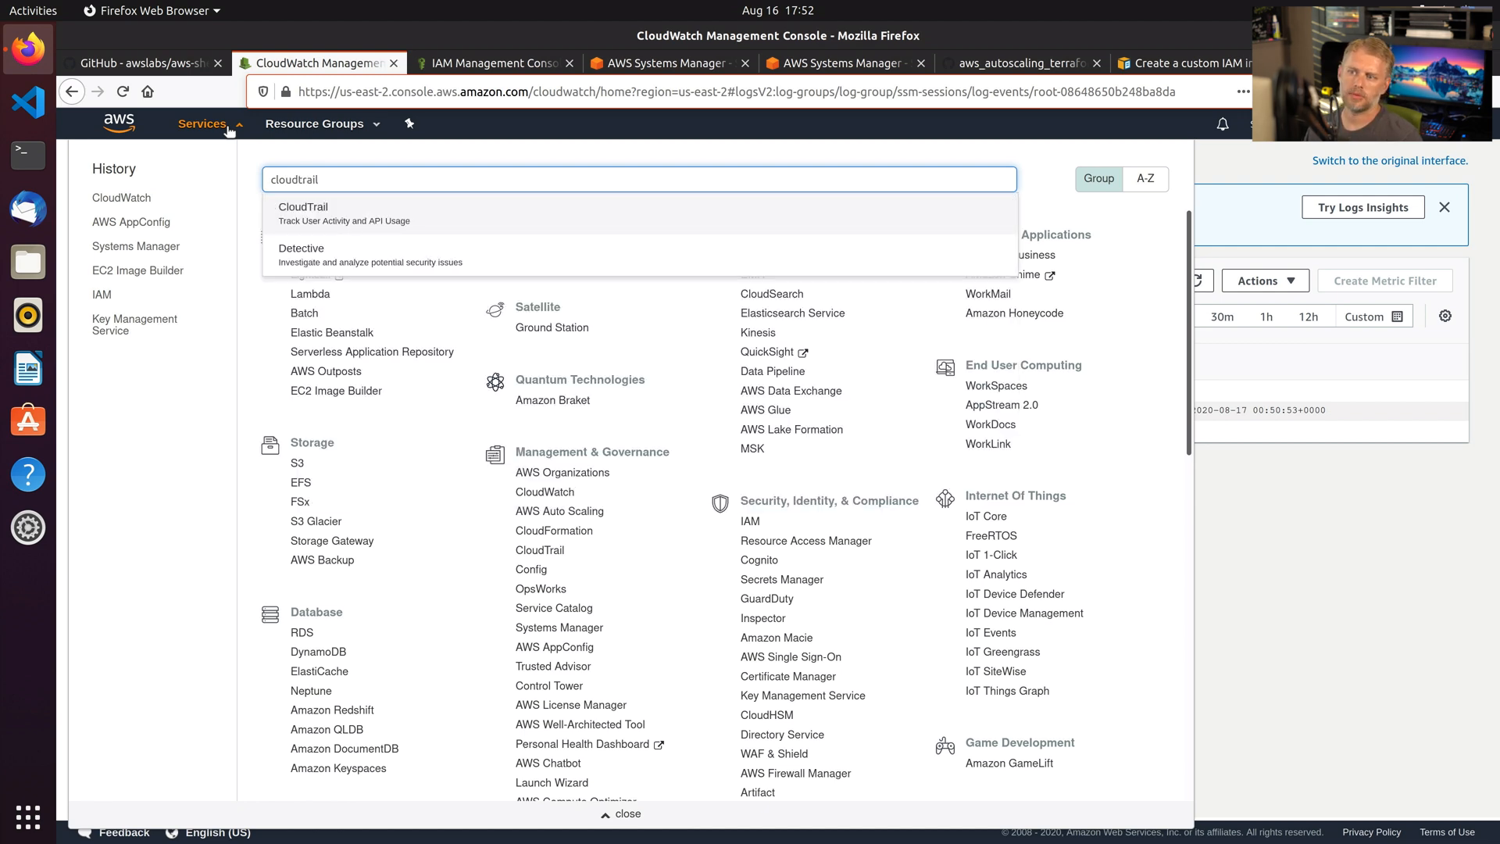
Go to the CloudTrail dashboard listing recent StartSession and TerminateSession events.
click(303, 206)
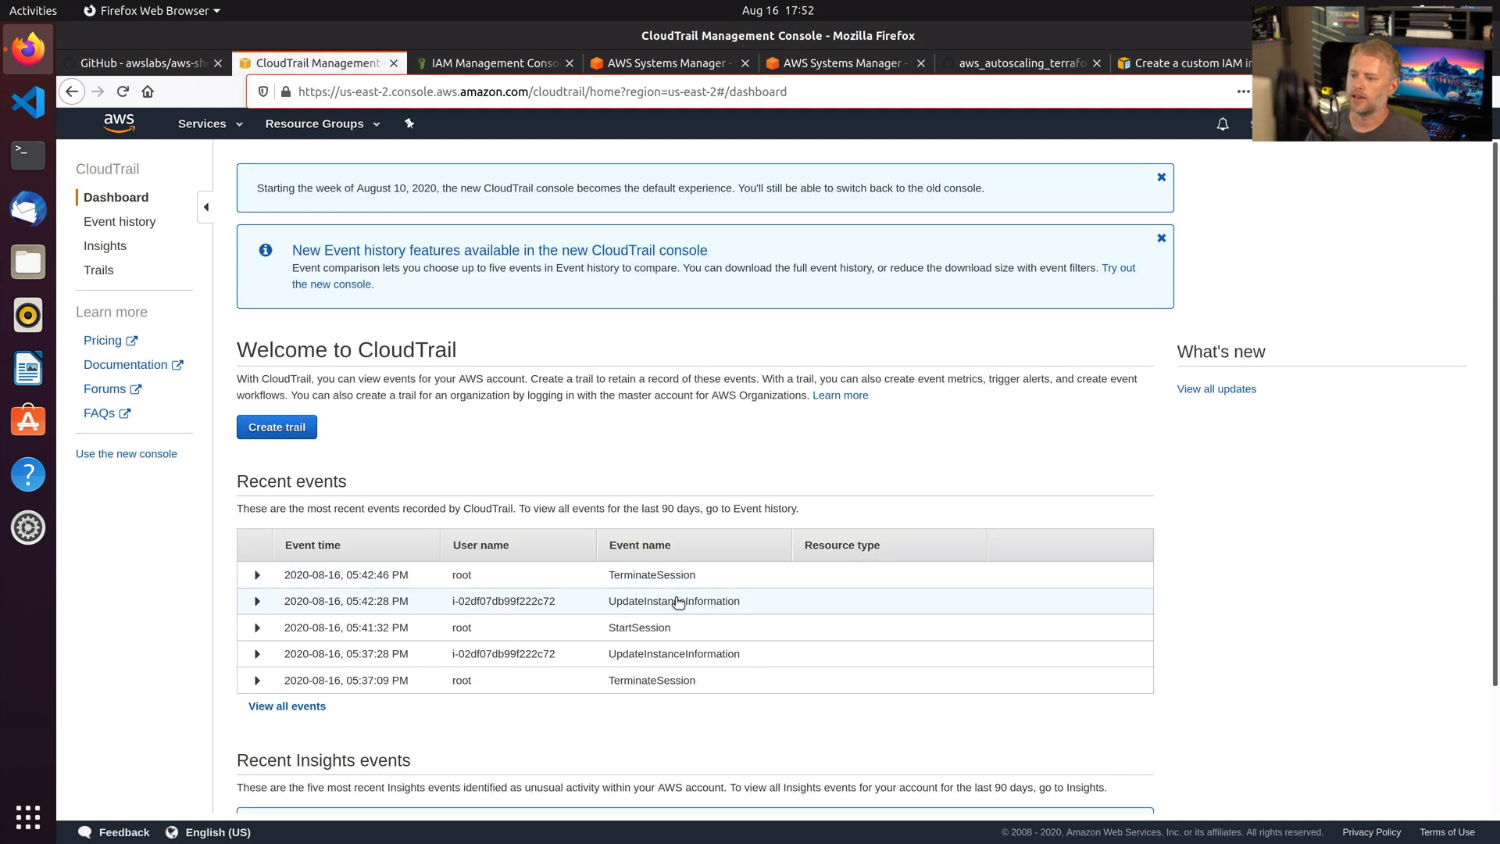
mouse_move(695, 578)
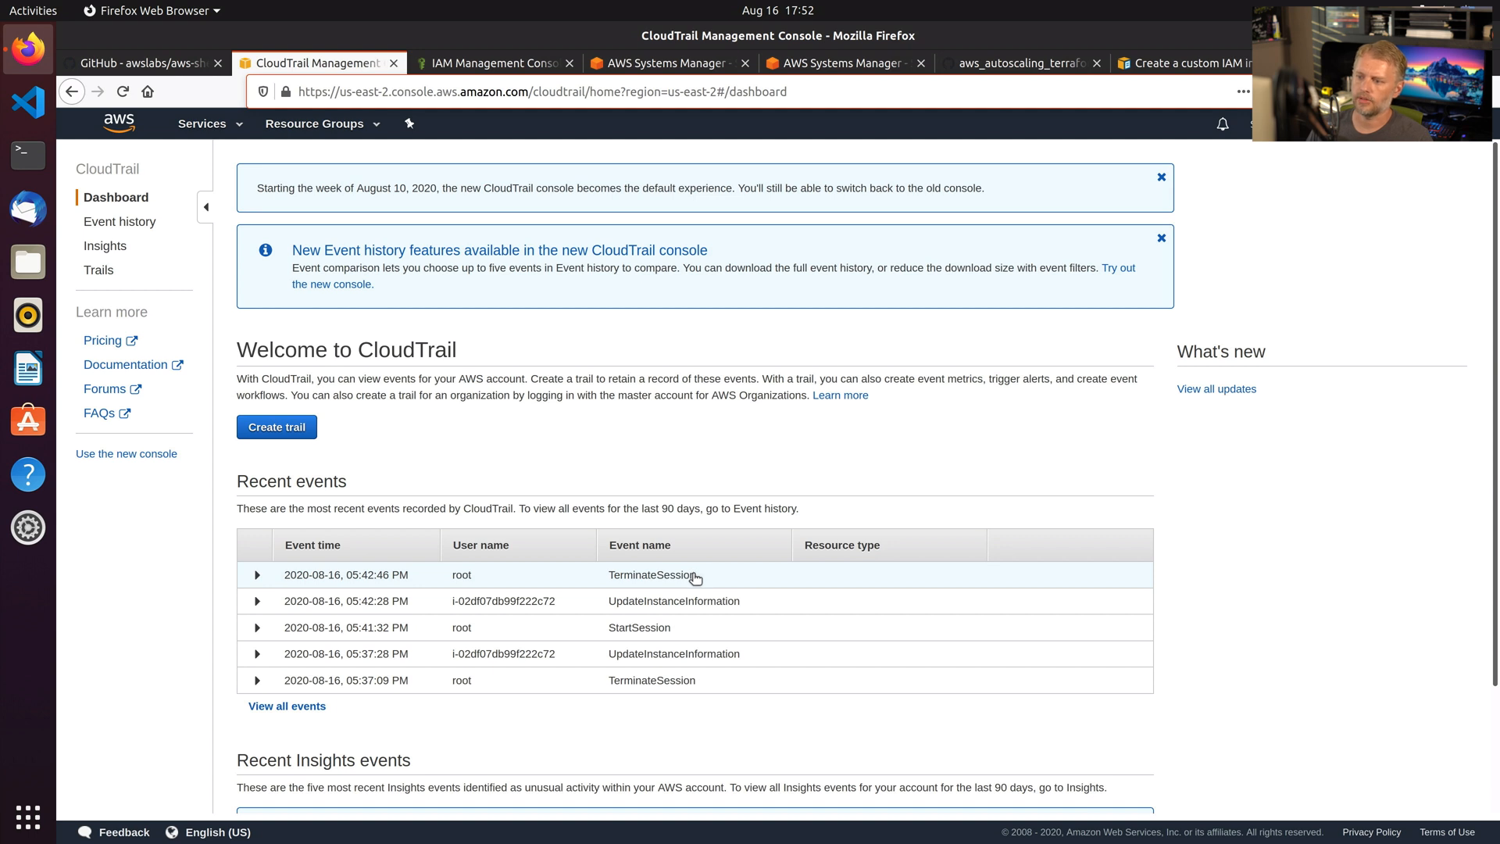
mouse_move(347, 384)
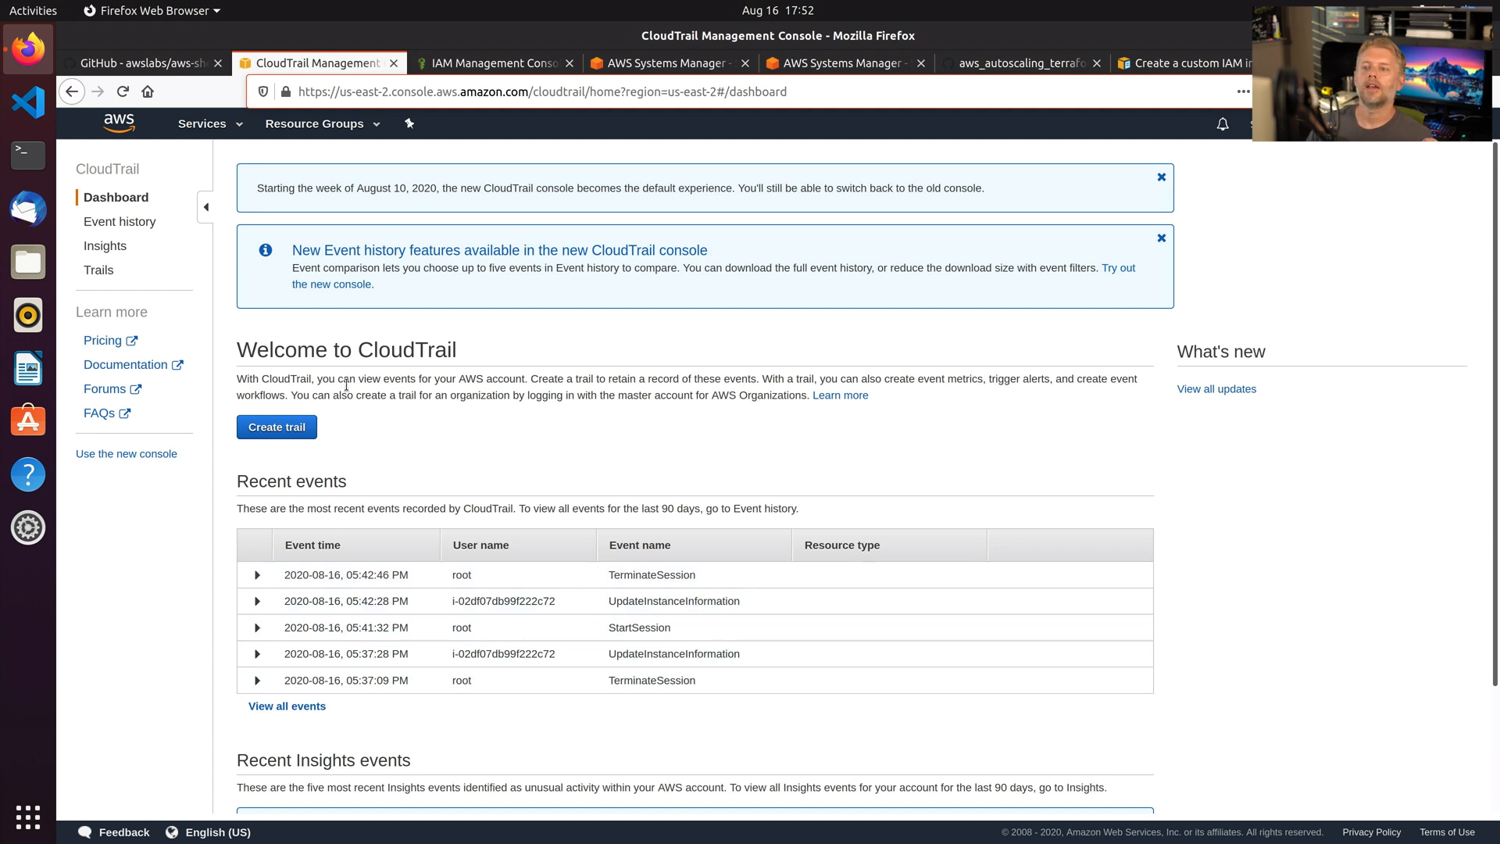